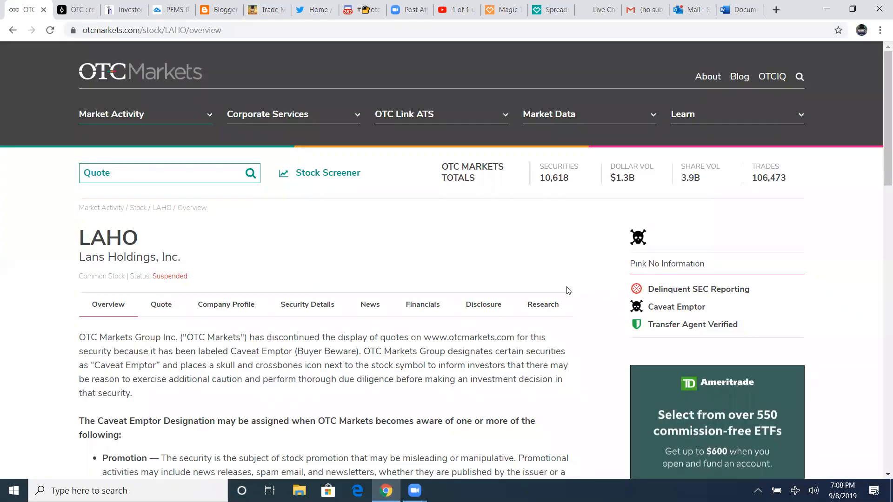
Select the word Suspended twice to emphasize the stock's suspended status
{"action": "scroll", "scroll_direction": "down", "scroll_amount": 3}
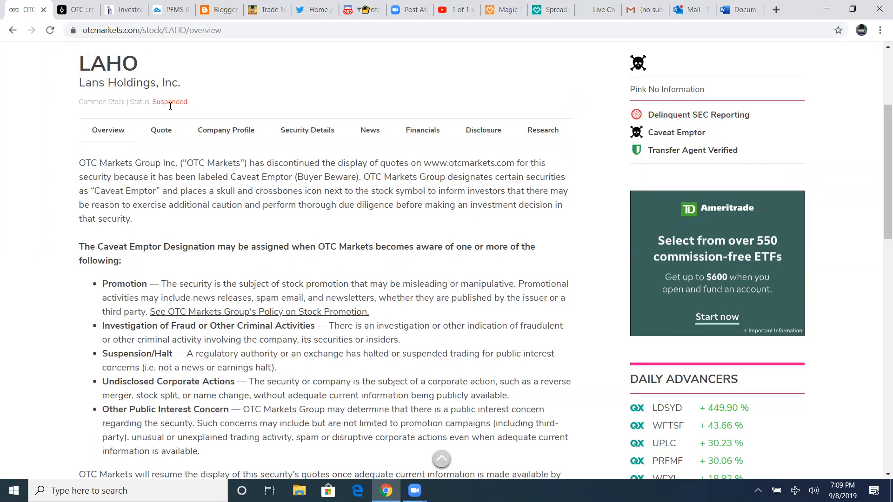
{"action": "double_click", "coordinate": [170, 101]}
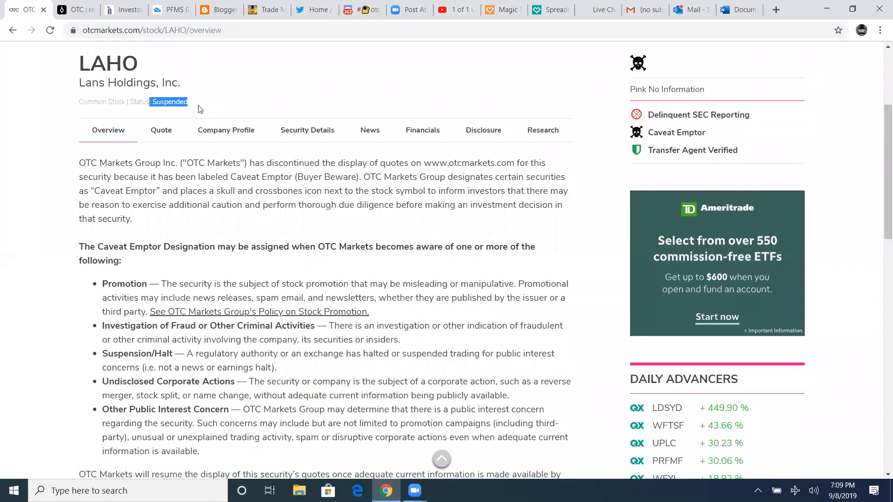
{"action": "mouse_move", "coordinate": [312, 198]}
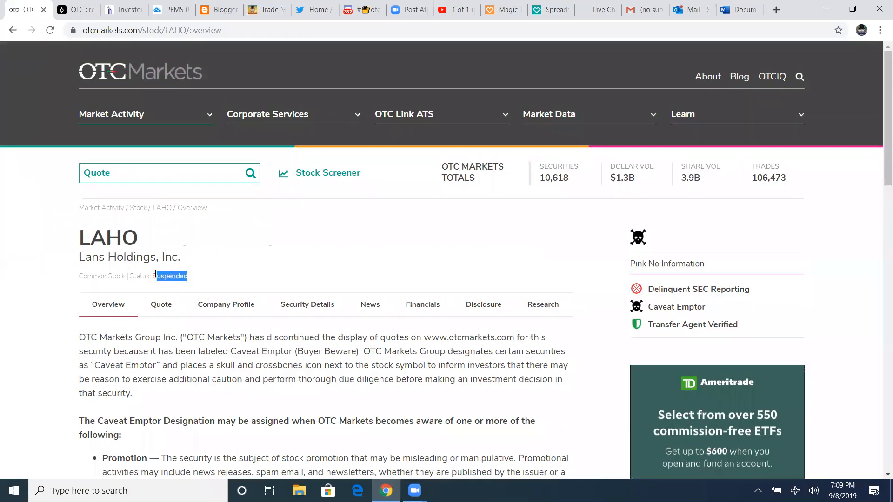
{"action": "double_click", "coordinate": [171, 276]}
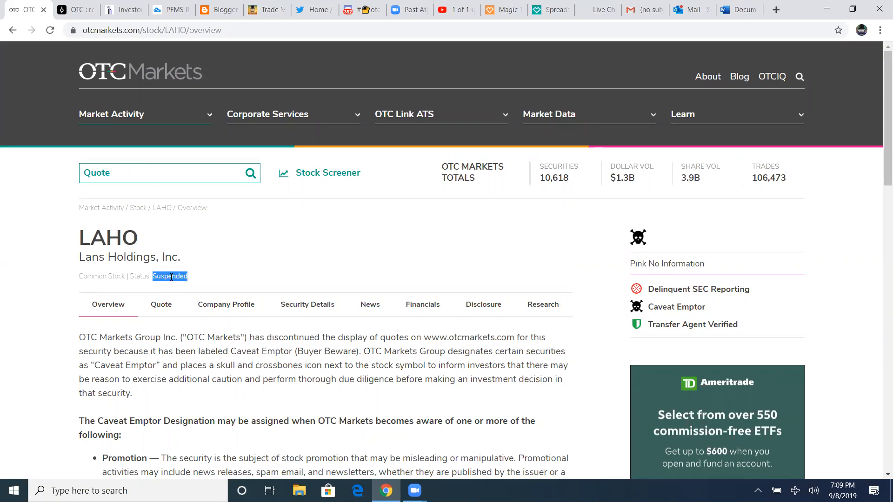
{"action": "mouse_move", "coordinate": [9, 249]}
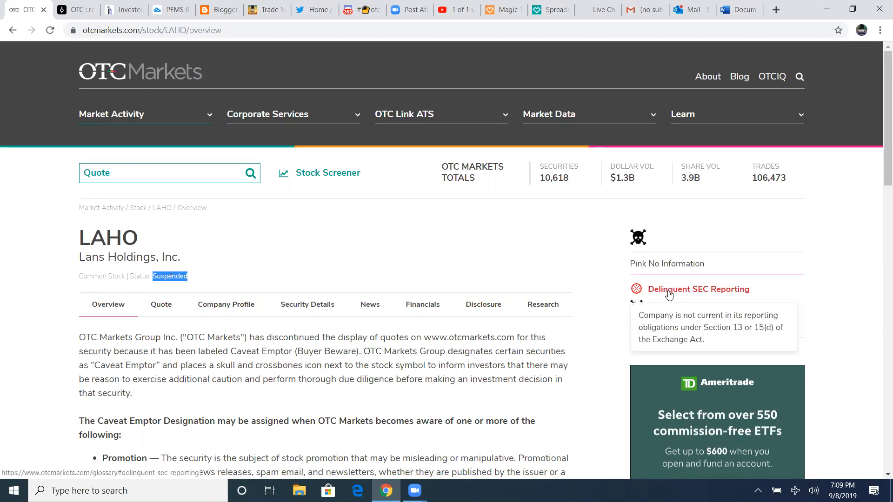
{"action": "mouse_move", "coordinate": [457, 251]}
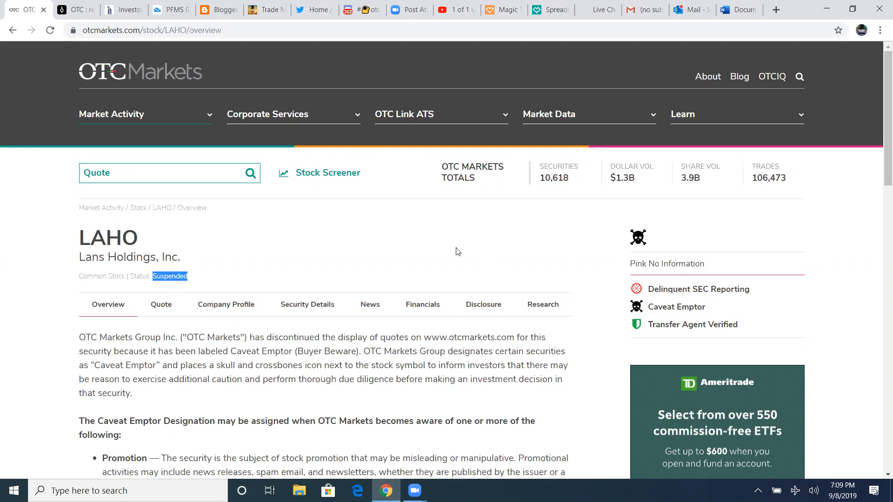
{"action": "mouse_move", "coordinate": [380, 284]}
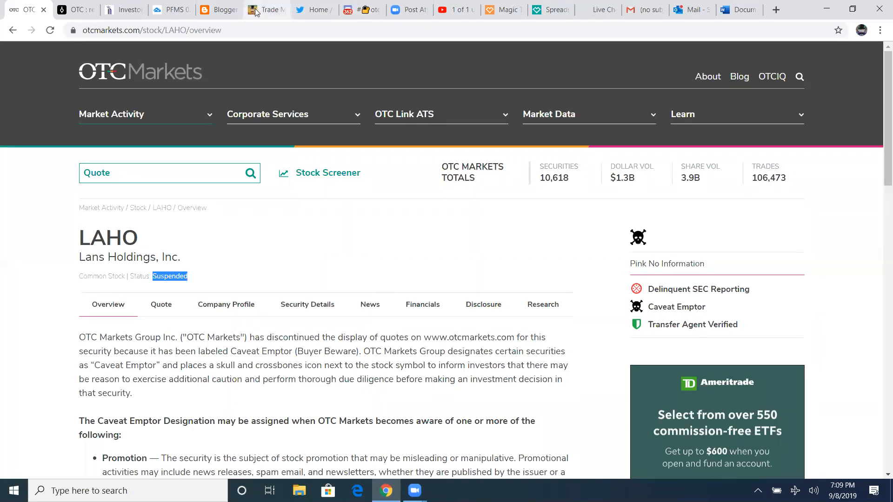
Switch to the custodianship article and scroll to its opening SEC trading suspensions sections
{"action": "left_click", "coordinate": [266, 9]}
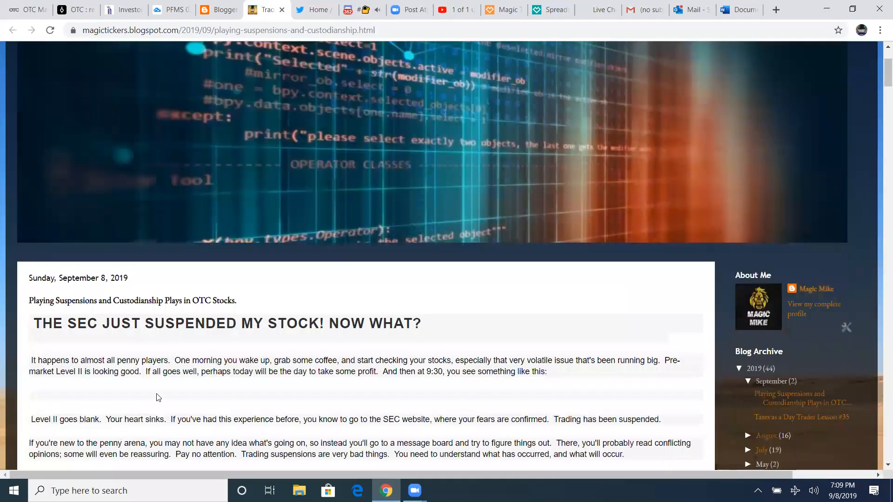
{"action": "scroll", "scroll_direction": "up", "scroll_amount": 3}
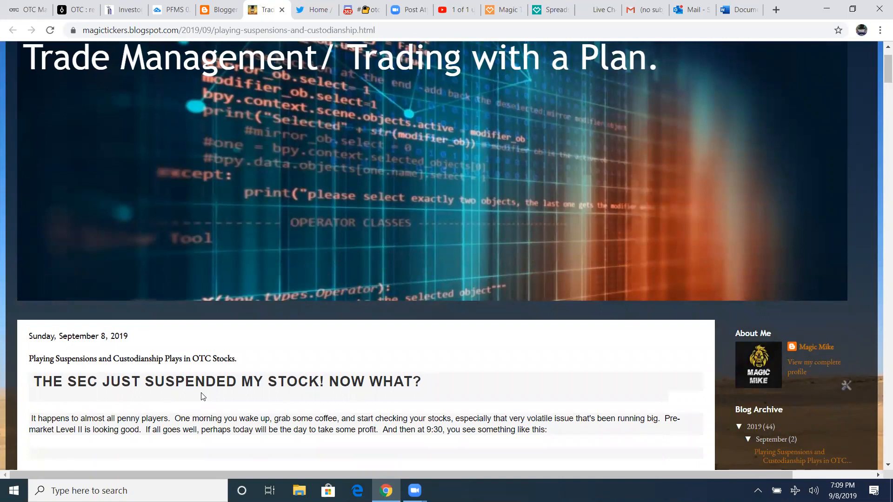
{"action": "scroll", "scroll_direction": "down", "scroll_amount": 3}
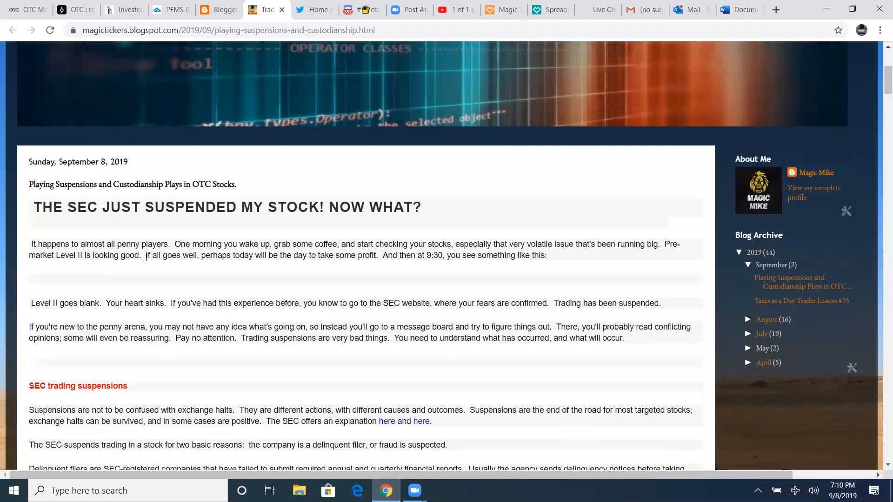
{"action": "mouse_move", "coordinate": [335, 269]}
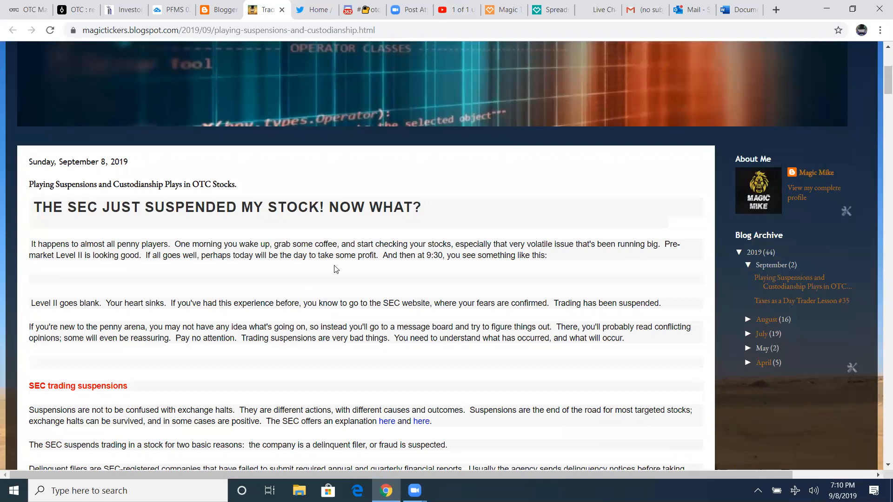
{"action": "mouse_move", "coordinate": [471, 265]}
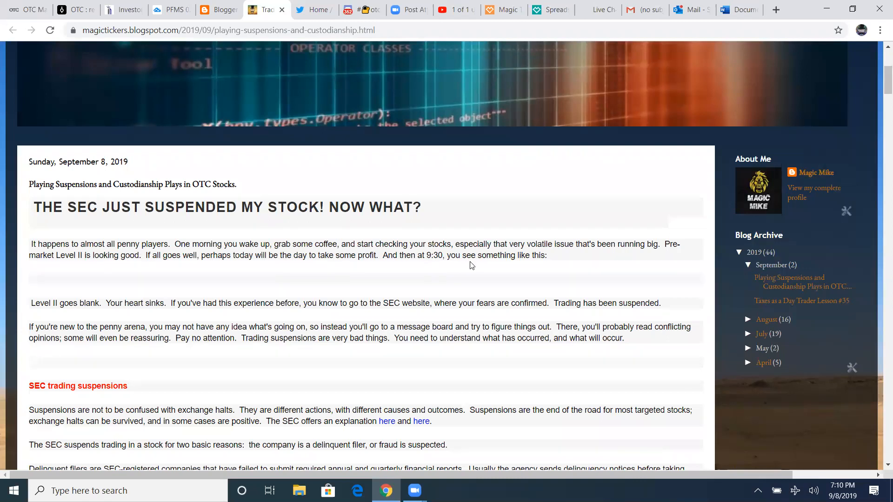
{"action": "mouse_move", "coordinate": [216, 333]}
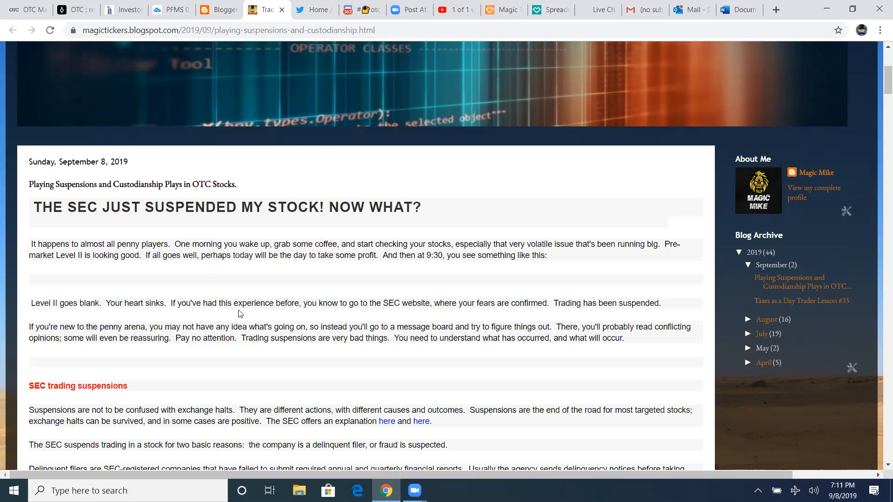
{"action": "mouse_move", "coordinate": [382, 315]}
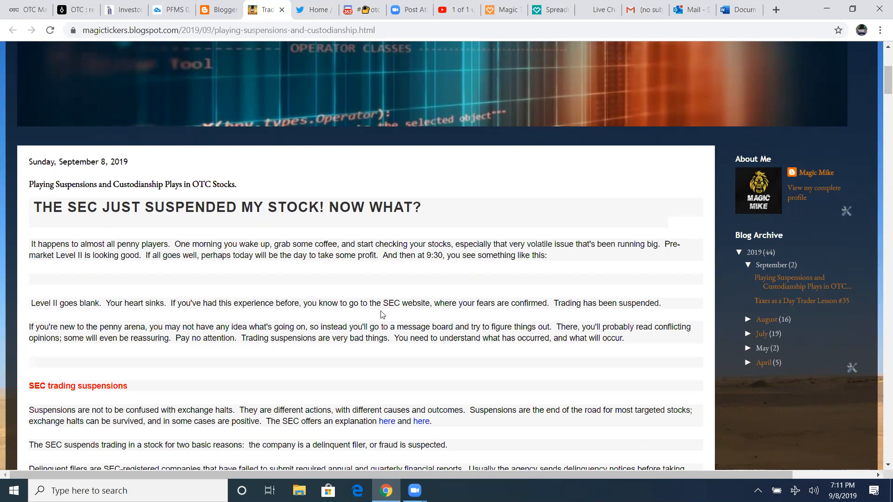
{"action": "mouse_move", "coordinate": [523, 305]}
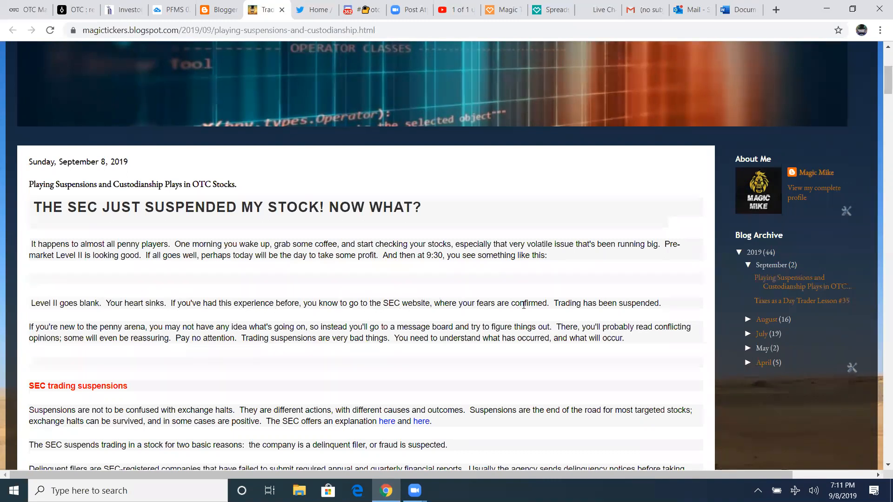
{"action": "mouse_move", "coordinate": [546, 304]}
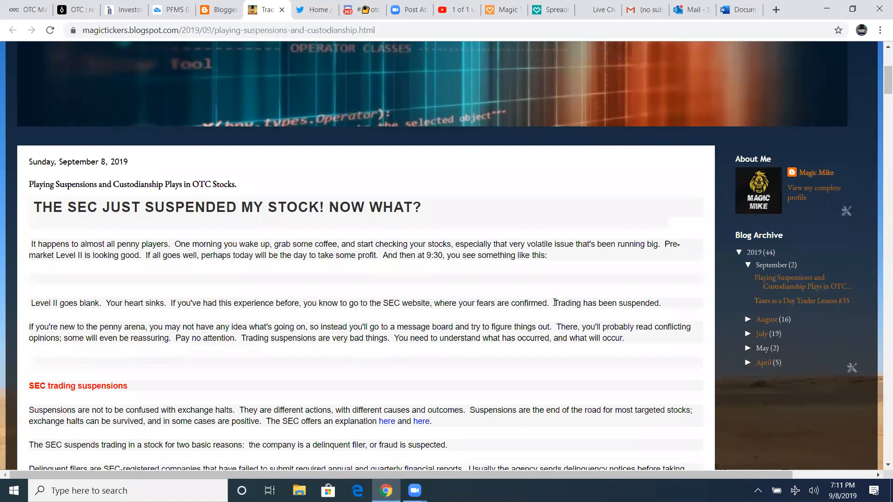
{"action": "mouse_move", "coordinate": [635, 314]}
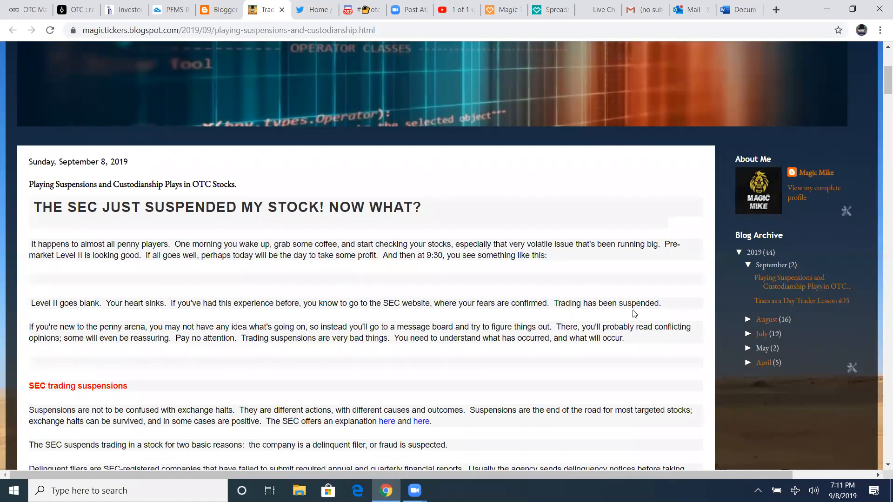
{"action": "mouse_move", "coordinate": [176, 324]}
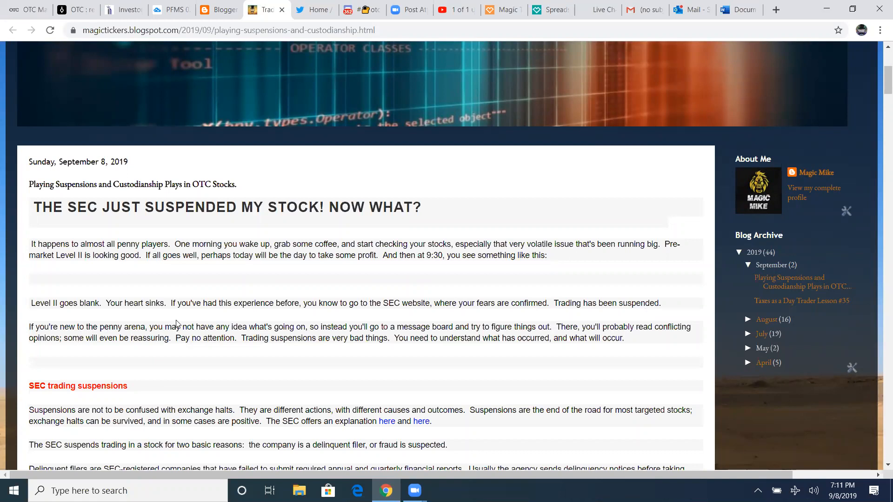
{"action": "mouse_move", "coordinate": [285, 336]}
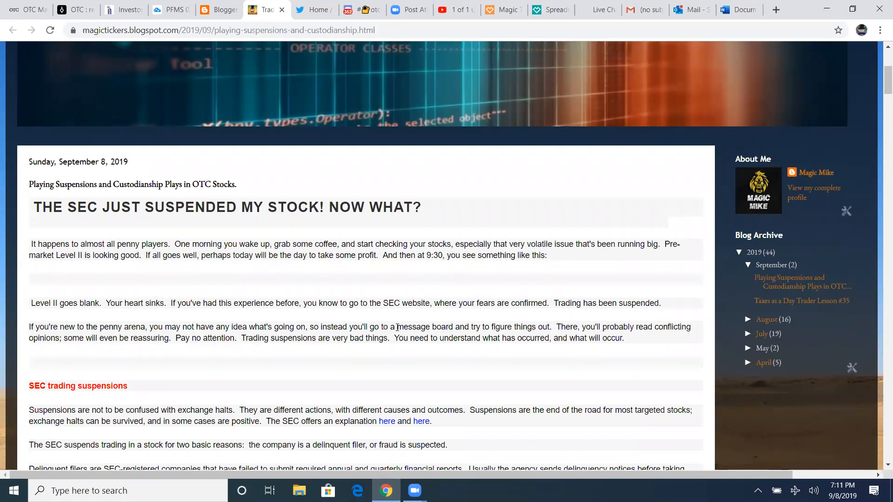
{"action": "mouse_move", "coordinate": [550, 336]}
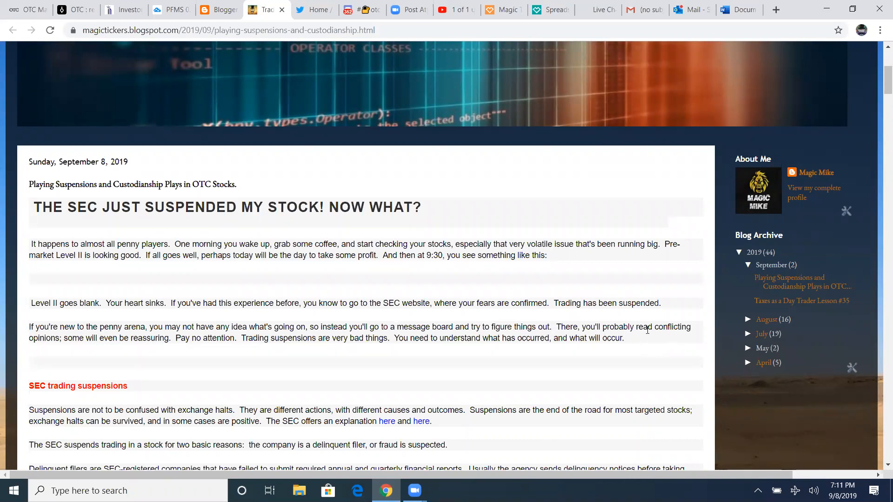
{"action": "mouse_move", "coordinate": [173, 337]}
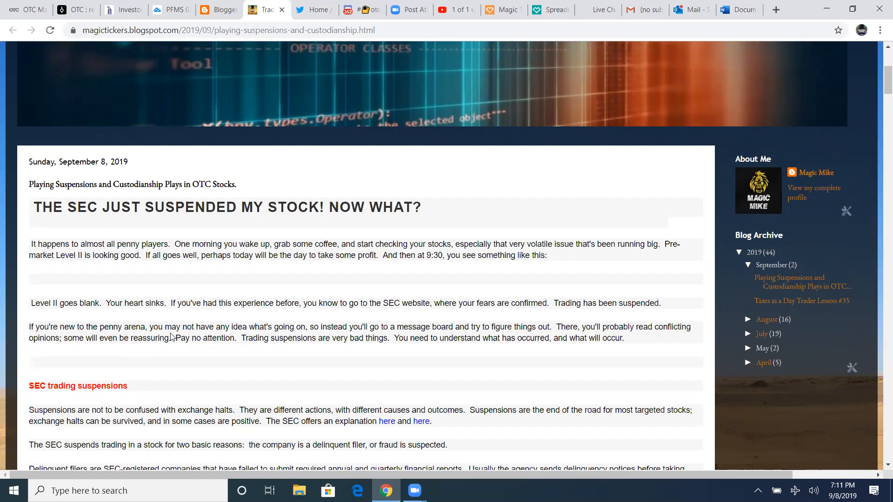
{"action": "mouse_move", "coordinate": [335, 350]}
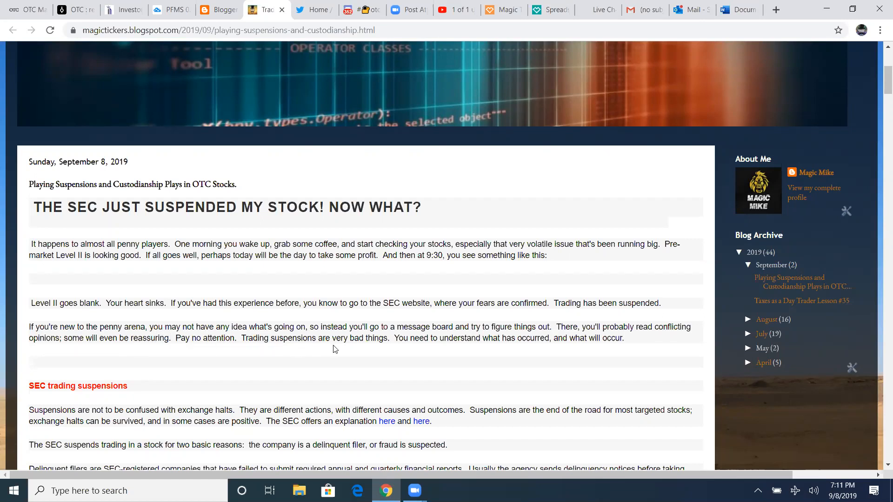
{"action": "mouse_move", "coordinate": [424, 341]}
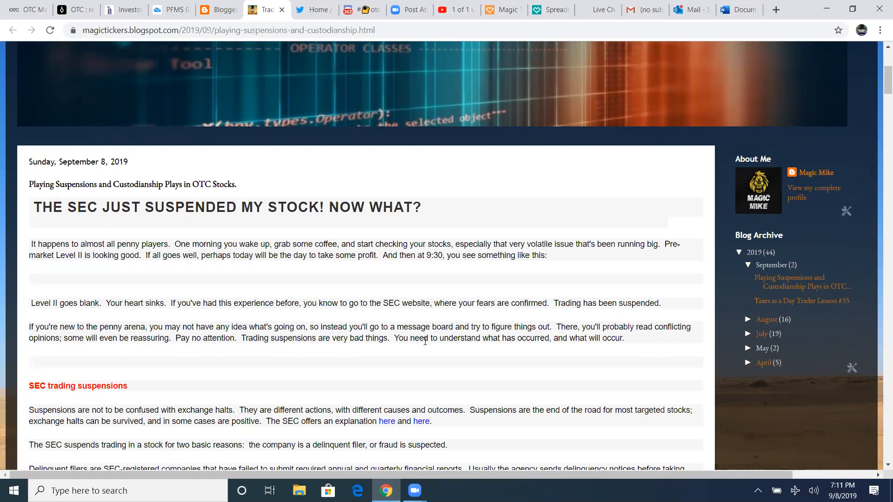
{"action": "mouse_move", "coordinate": [608, 348]}
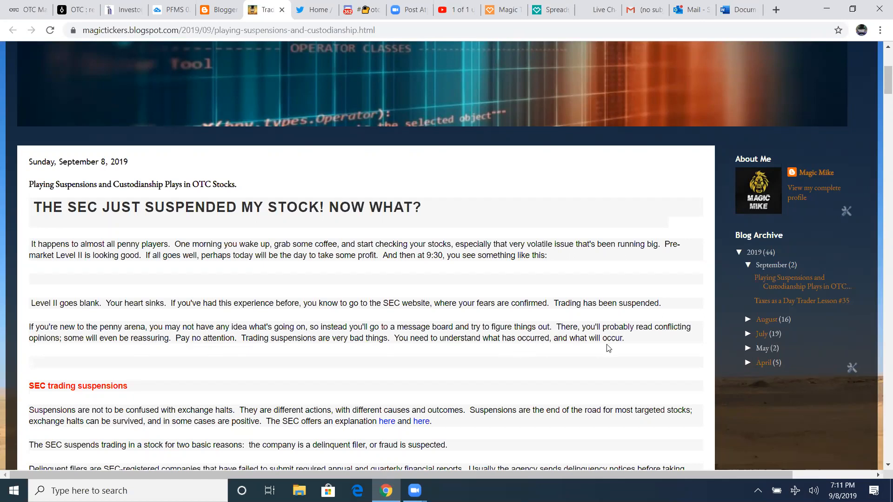
{"action": "scroll", "scroll_direction": "down", "scroll_amount": 3}
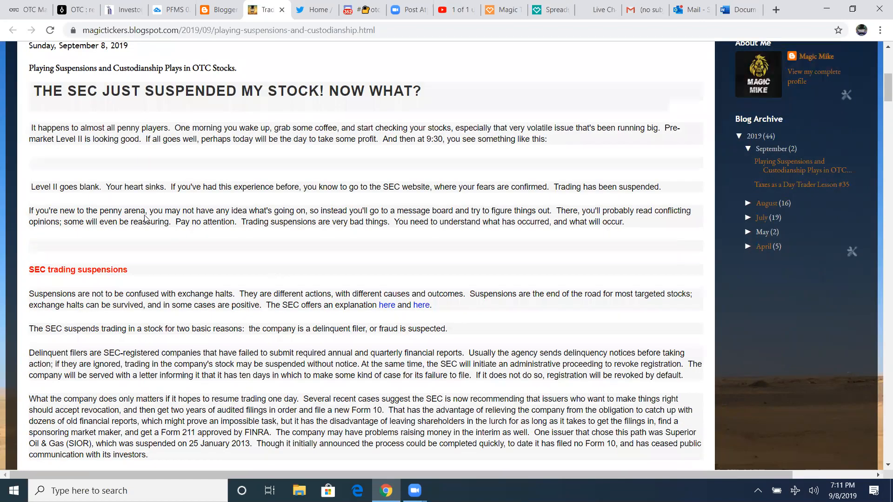
{"action": "scroll", "scroll_direction": "down", "scroll_amount": 3}
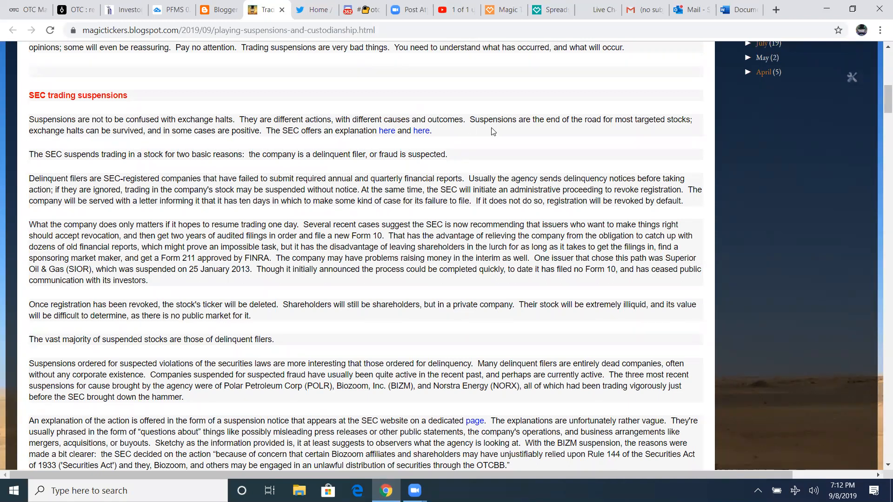
{"action": "mouse_move", "coordinate": [654, 124]}
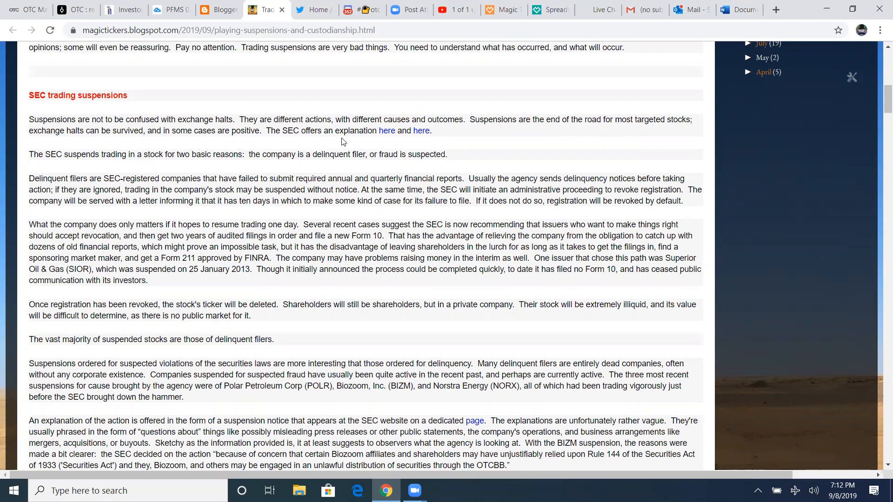
{"action": "mouse_move", "coordinate": [394, 130]}
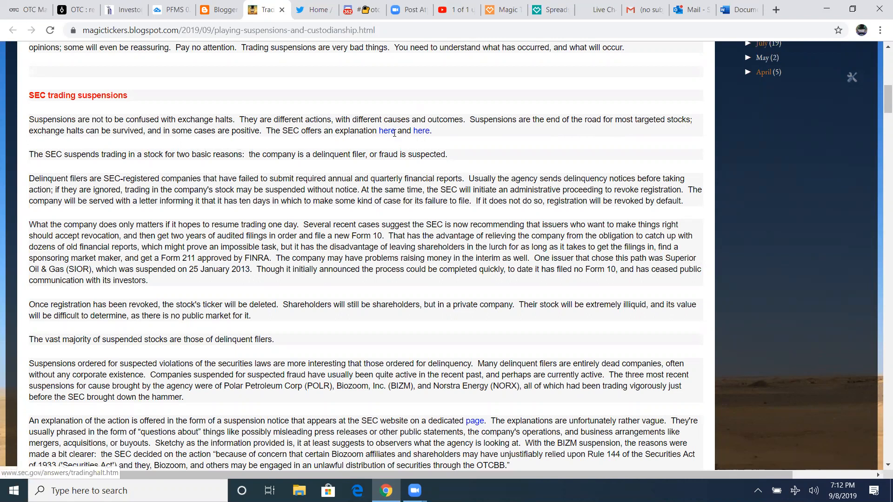
{"action": "mouse_move", "coordinate": [83, 170]}
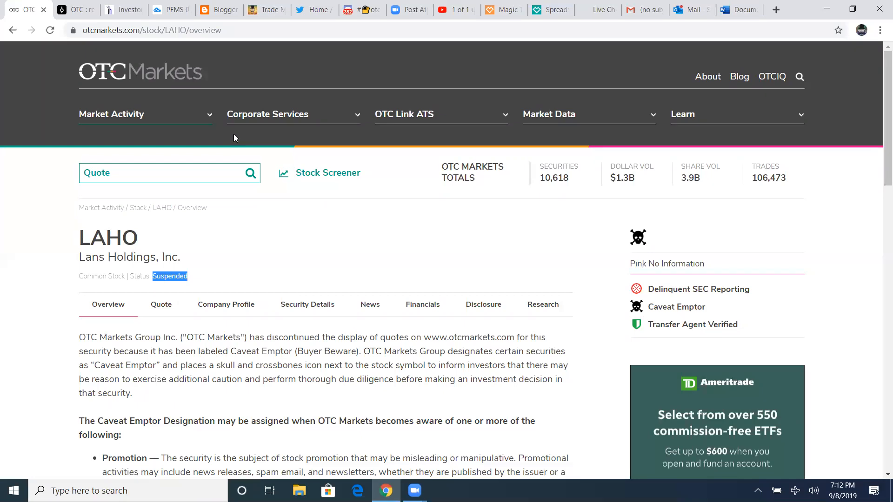
{"action": "mouse_move", "coordinate": [766, 271]}
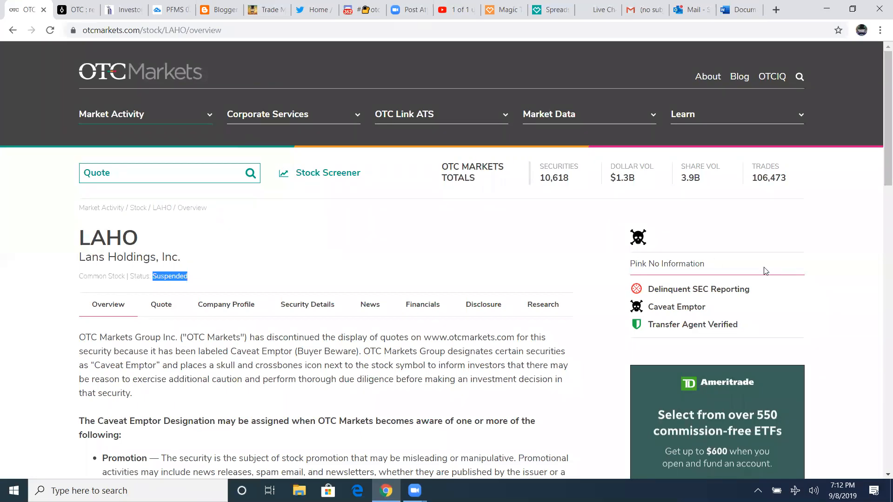
Scroll the LAHO overview to its Suspended, Delinquent SEC Reporting and Caveat Emptor flags
{"action": "scroll", "scroll_direction": "down", "scroll_amount": 3}
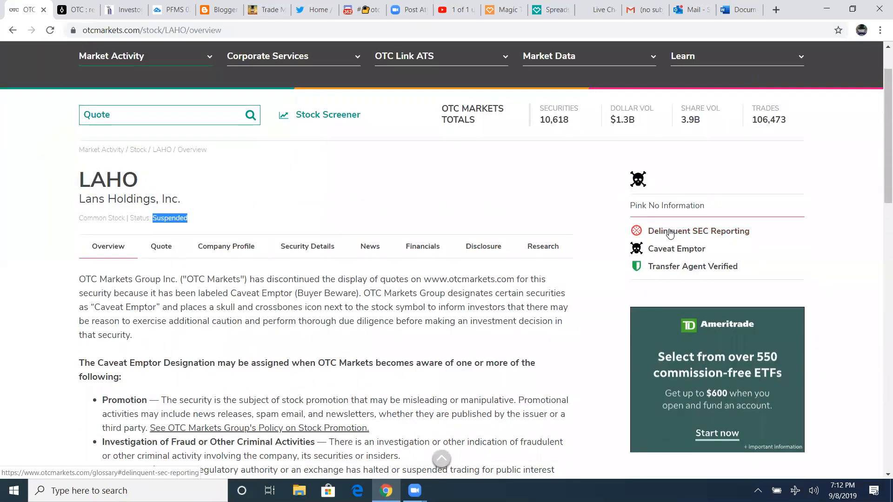
{"action": "mouse_move", "coordinate": [698, 231]}
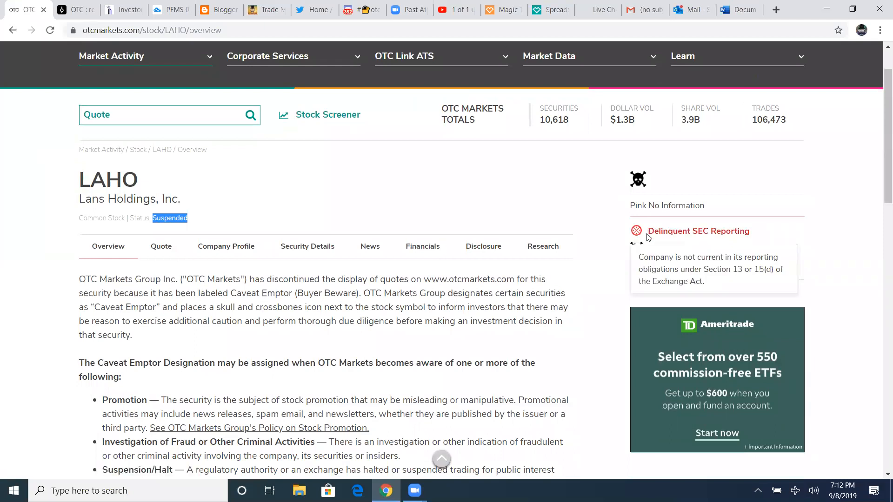
{"action": "mouse_move", "coordinate": [654, 231]}
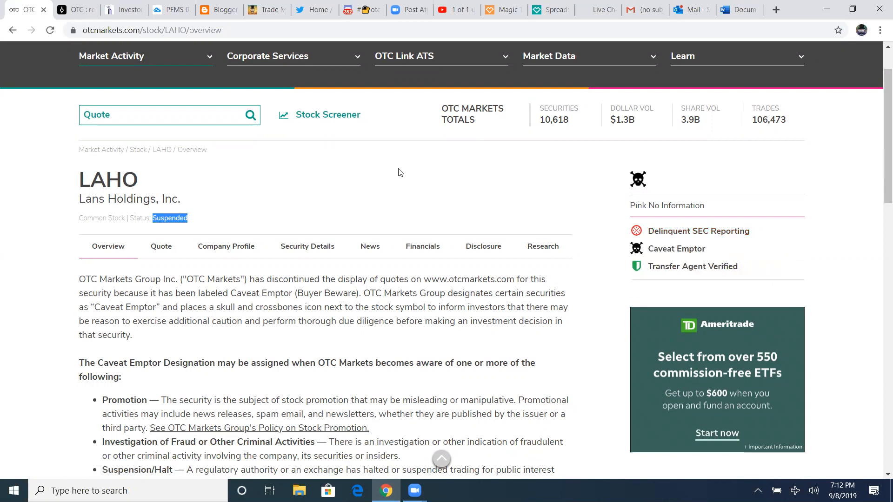
Look up pfms, open PaperFree Medical Solutions' Disclosure page and scroll to SEC Filings
{"action": "left_click", "coordinate": [169, 115]}
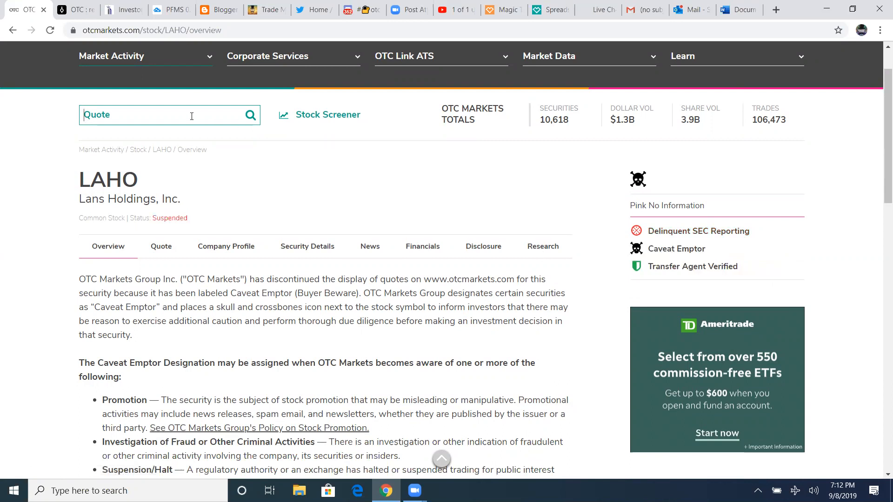
{"action": "type", "text": "pfms"}
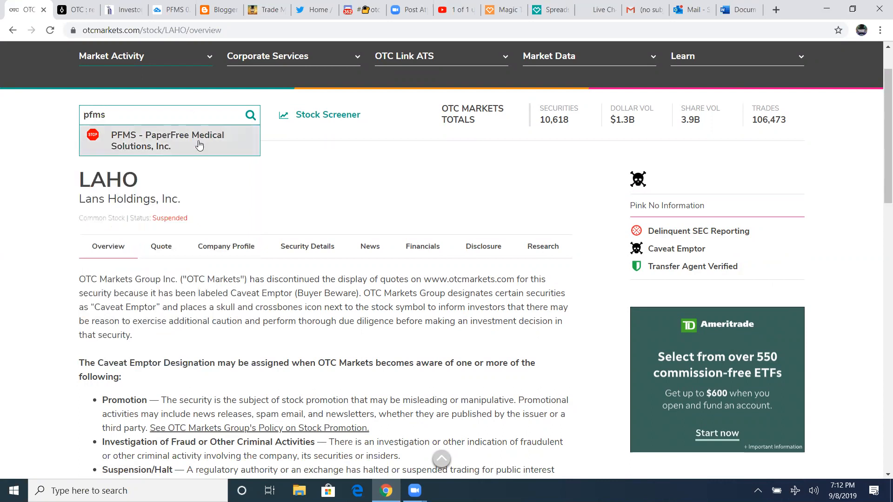
{"action": "left_click", "coordinate": [167, 140]}
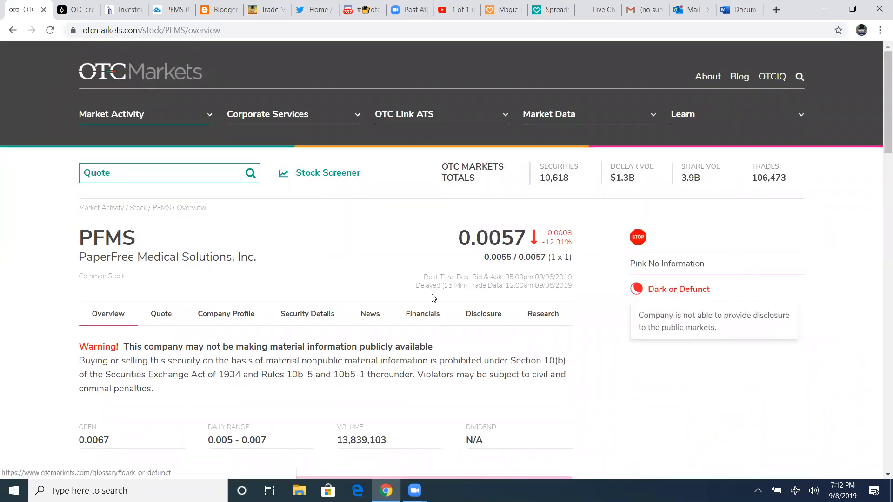
{"action": "left_click", "coordinate": [483, 313]}
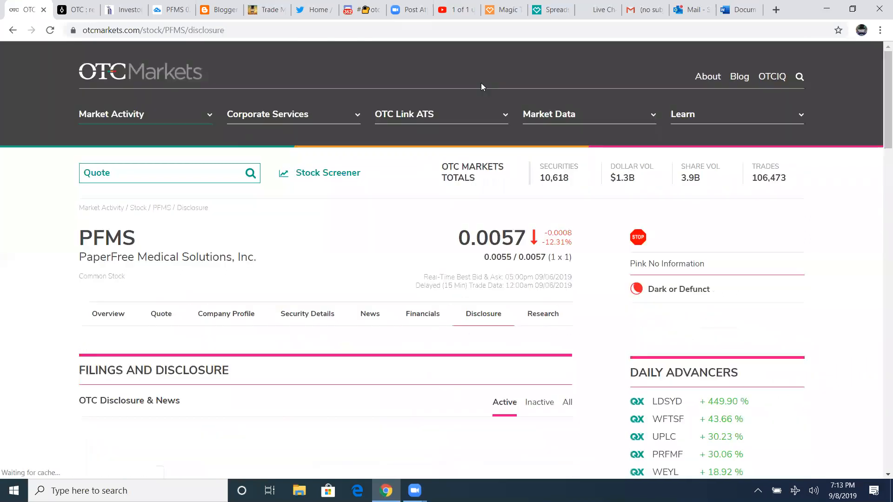
{"action": "scroll", "scroll_direction": "down", "scroll_amount": 3}
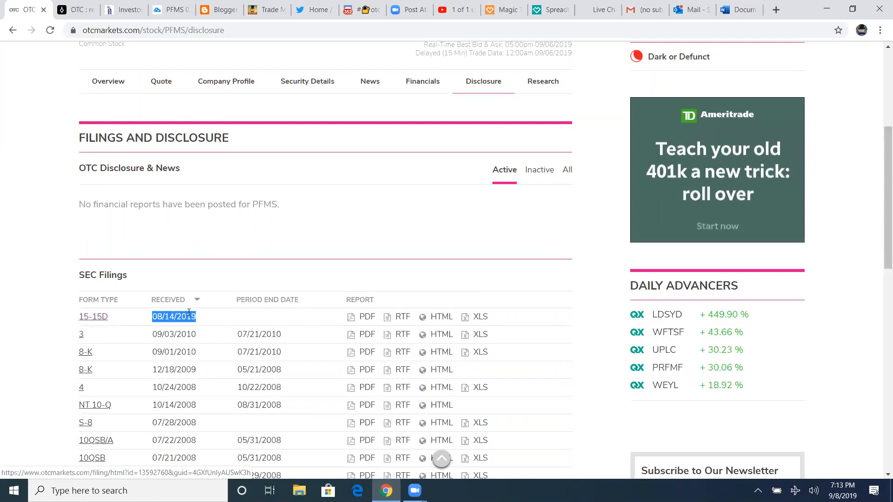
{"action": "scroll", "scroll_direction": "down", "scroll_amount": 3}
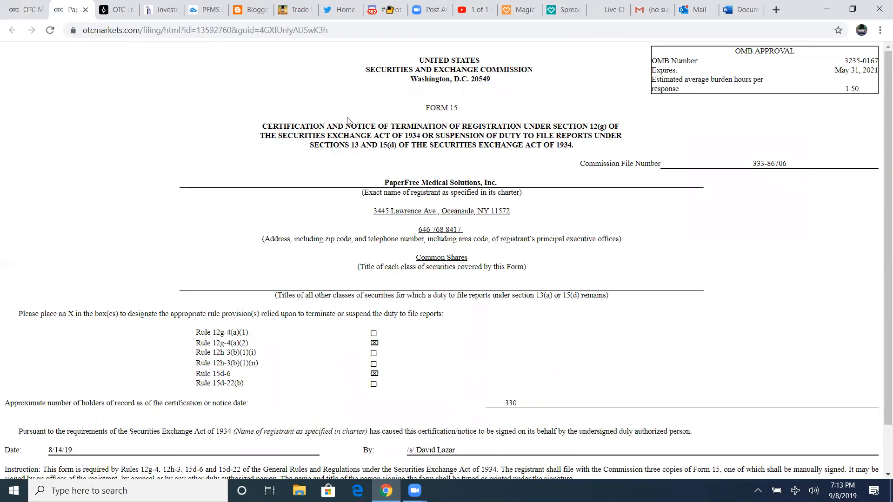
Highlight Form 15's termination and Sections 13 title text, then read down to the 8/14/19 signature
{"action": "left_click_drag", "start_coordinate": [261, 126], "coordinate": [402, 126]}
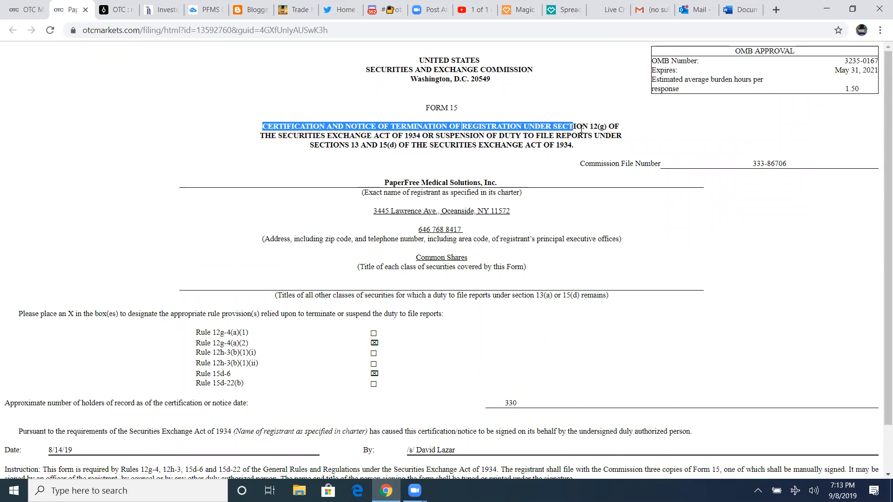
{"action": "left_click", "coordinate": [316, 135]}
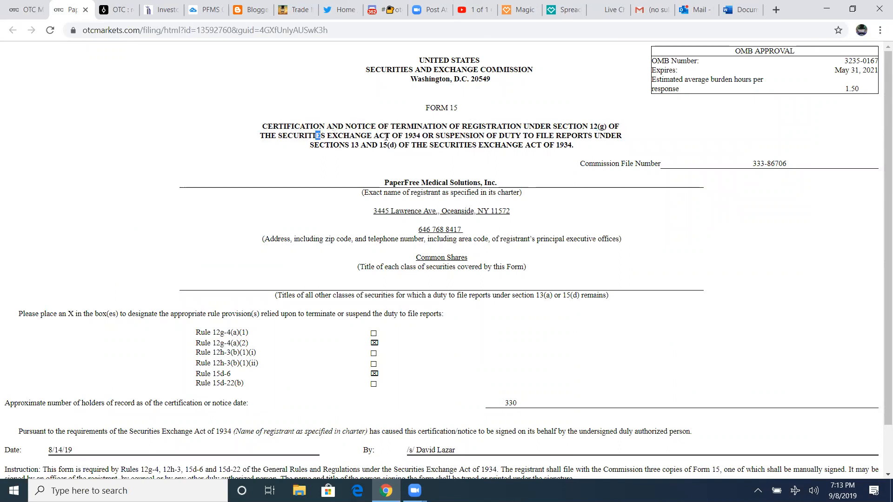
{"action": "double_click", "coordinate": [450, 135]}
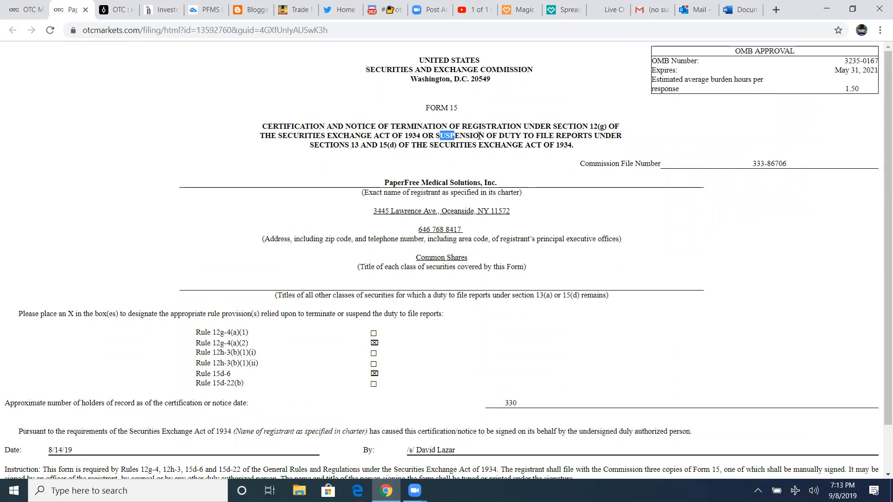
{"action": "left_click_drag", "start_coordinate": [448, 135], "coordinate": [613, 135]}
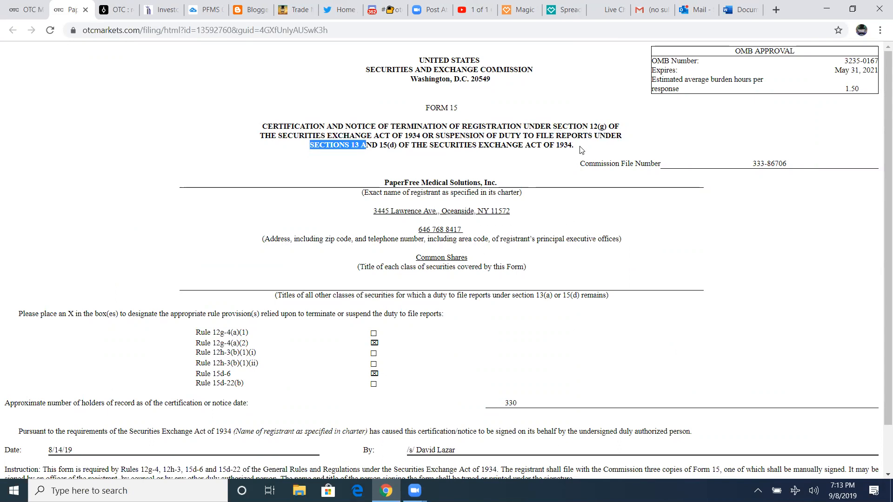
{"action": "scroll", "scroll_direction": "down", "scroll_amount": 3}
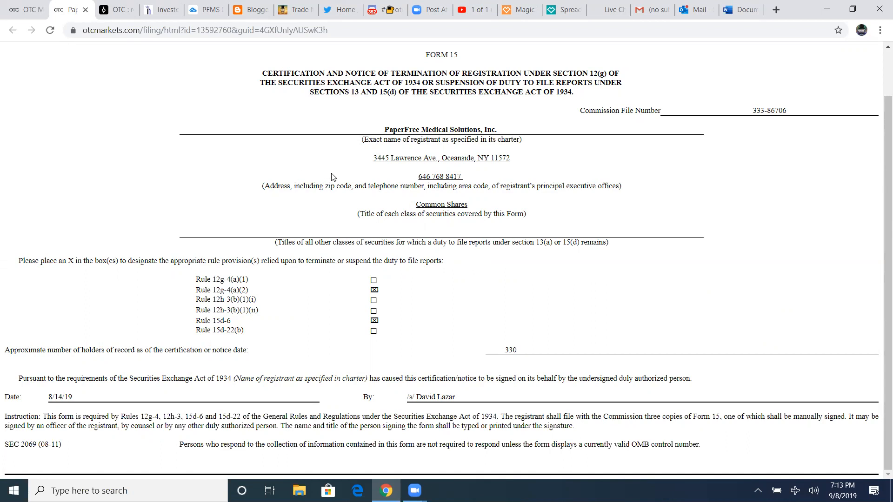
{"action": "mouse_move", "coordinate": [329, 132]}
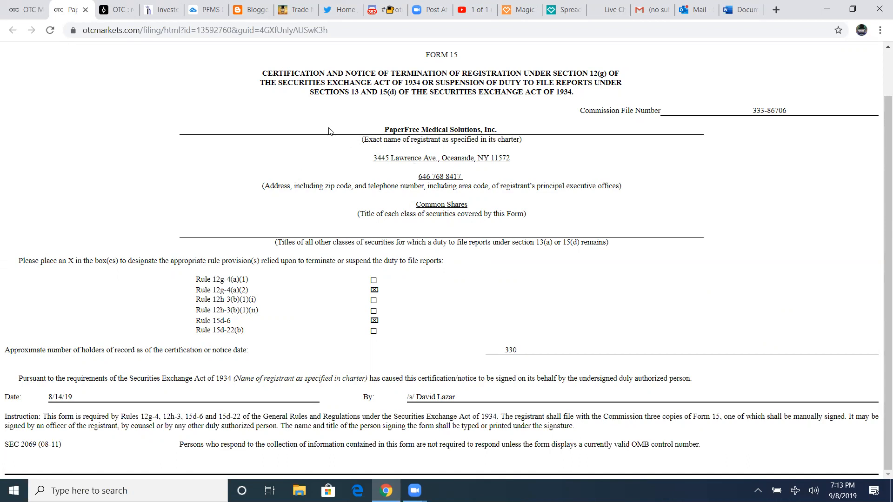
{"action": "mouse_move", "coordinate": [347, 137]}
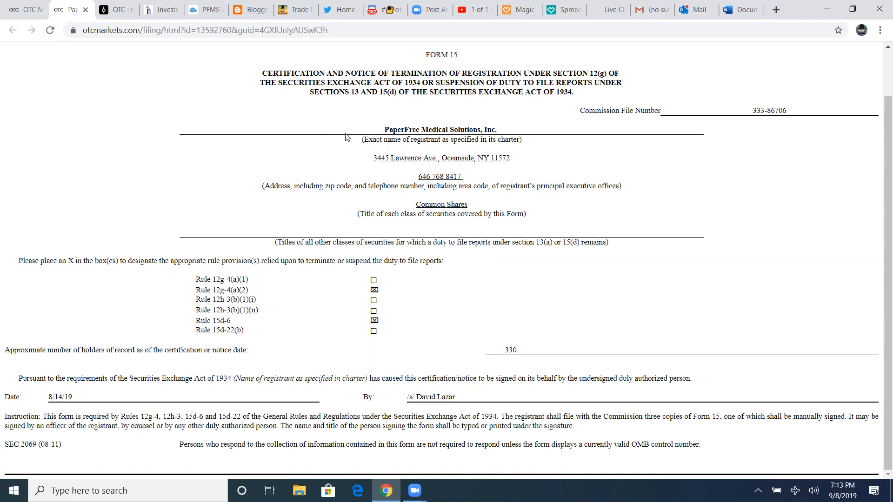
{"action": "mouse_move", "coordinate": [464, 119]}
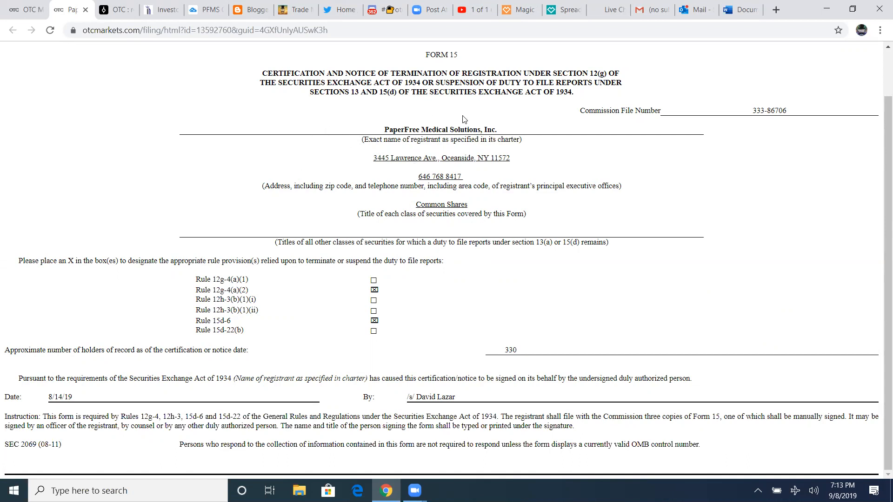
{"action": "scroll", "scroll_direction": "down", "scroll_amount": 3}
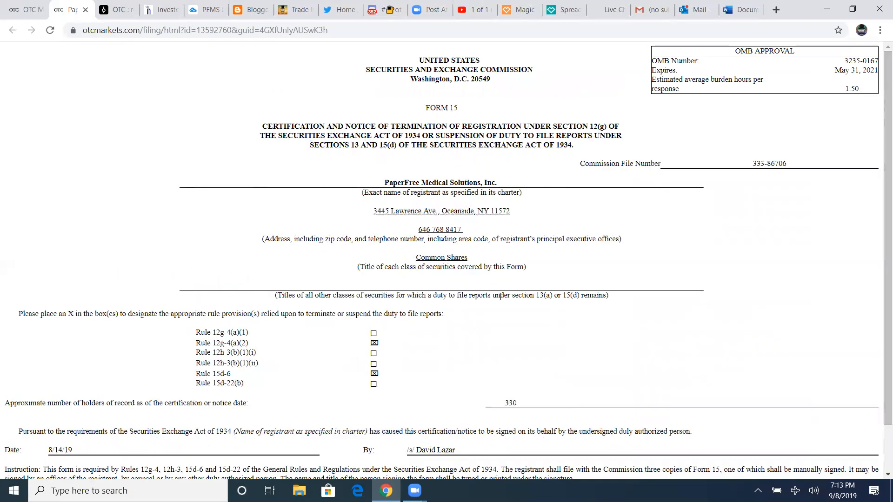
{"action": "scroll", "scroll_direction": "down", "scroll_amount": 3}
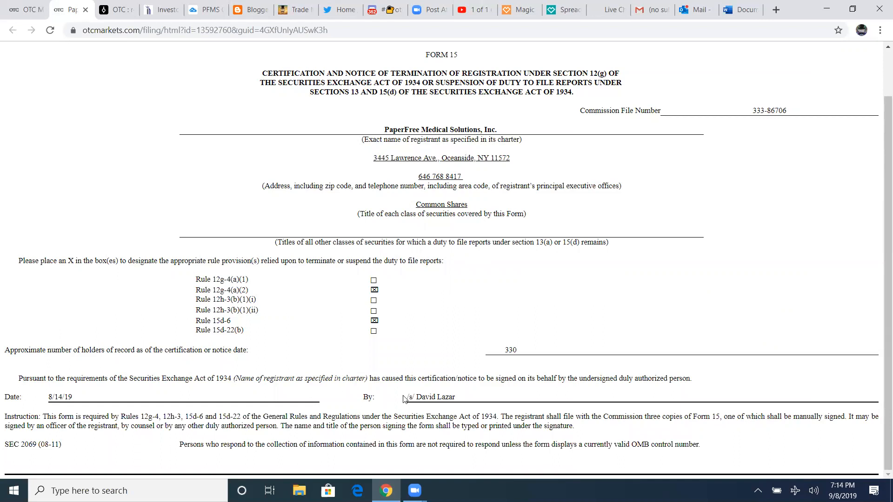
{"action": "mouse_move", "coordinate": [550, 296]}
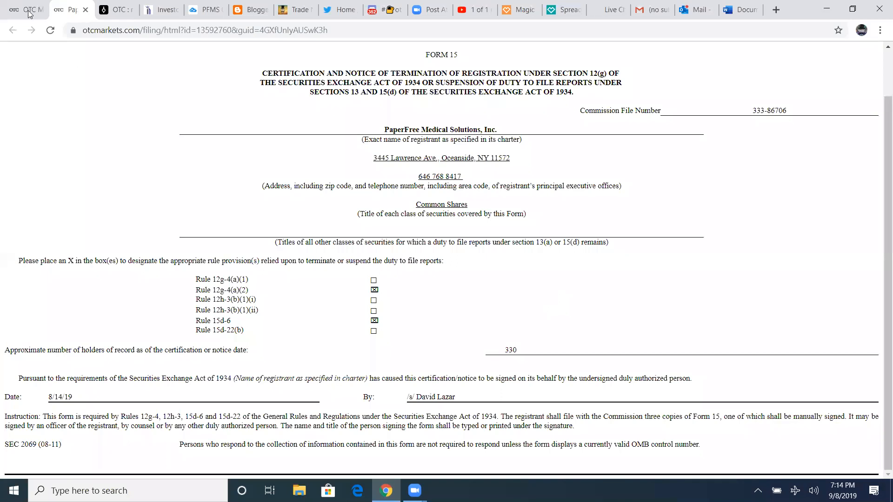
Return to the PFMS disclosure page and browse its 110 SEC filings, topped by Form 15-15D
{"action": "left_click", "coordinate": [13, 30]}
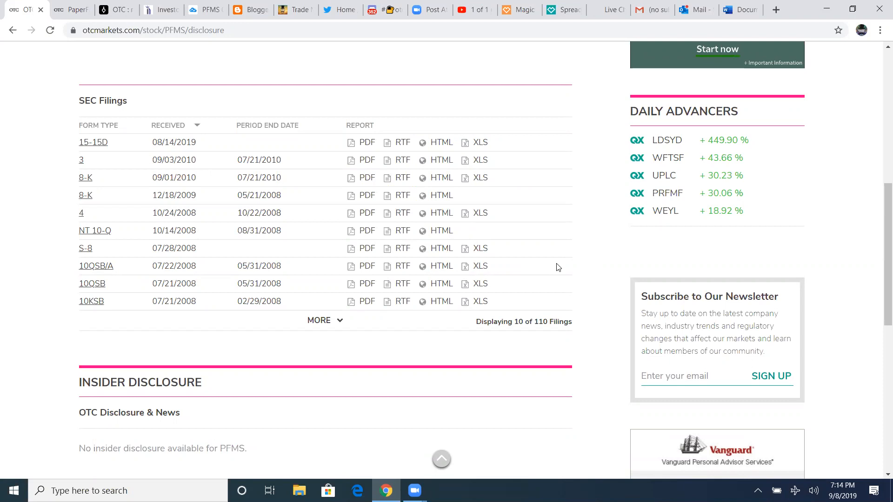
{"action": "scroll", "scroll_direction": "up", "scroll_amount": 3}
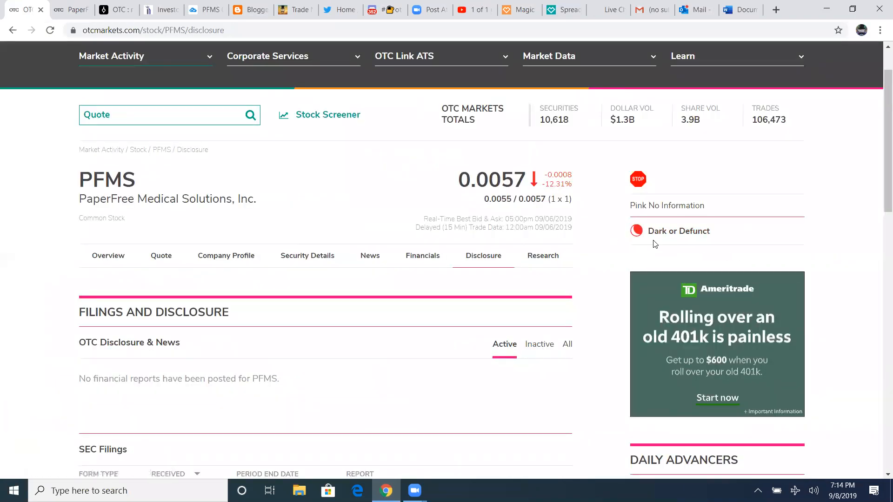
{"action": "scroll", "scroll_direction": "down", "scroll_amount": 3}
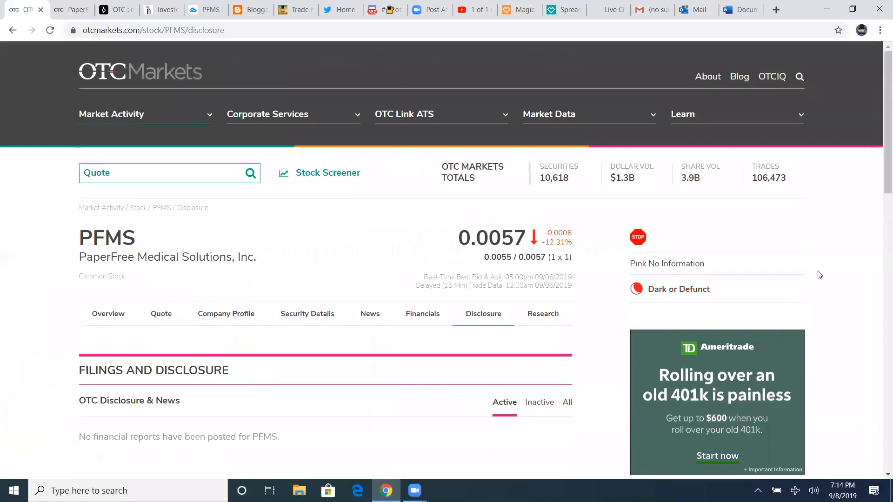
{"action": "scroll", "scroll_direction": "down", "scroll_amount": 3}
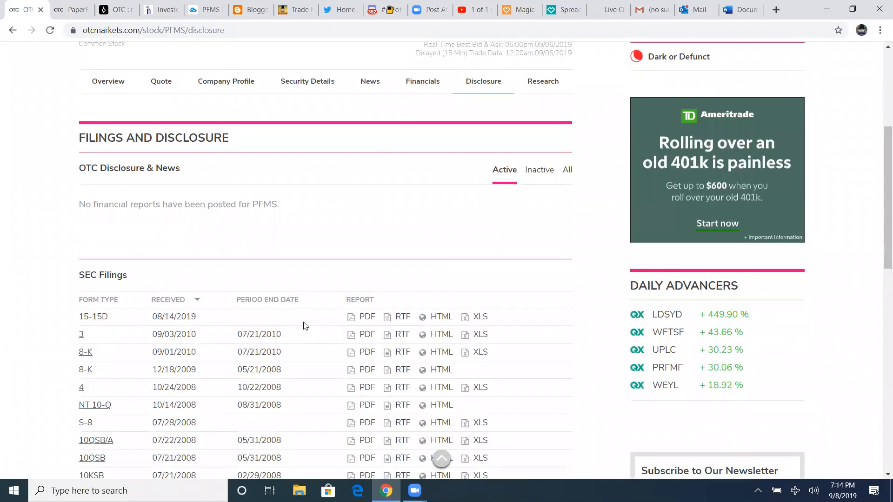
{"action": "mouse_move", "coordinate": [253, 374]}
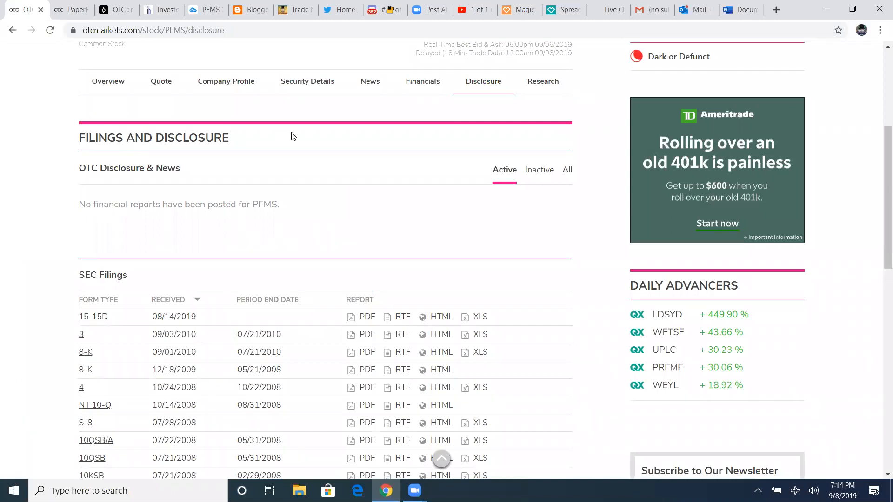
{"action": "mouse_move", "coordinate": [185, 245]}
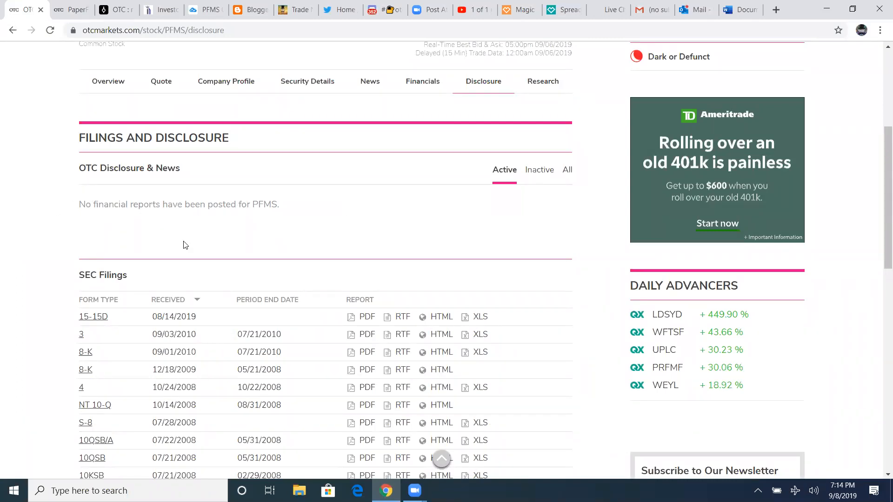
{"action": "mouse_move", "coordinate": [93, 317]}
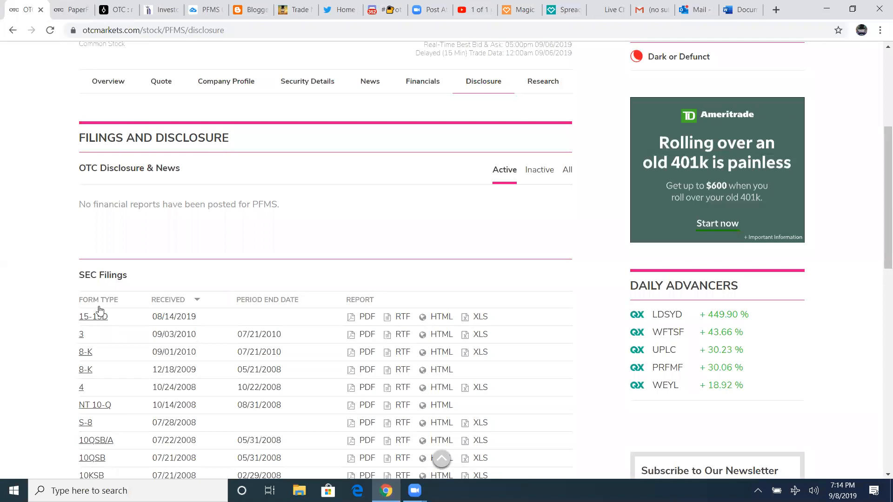
{"action": "mouse_move", "coordinate": [207, 405]}
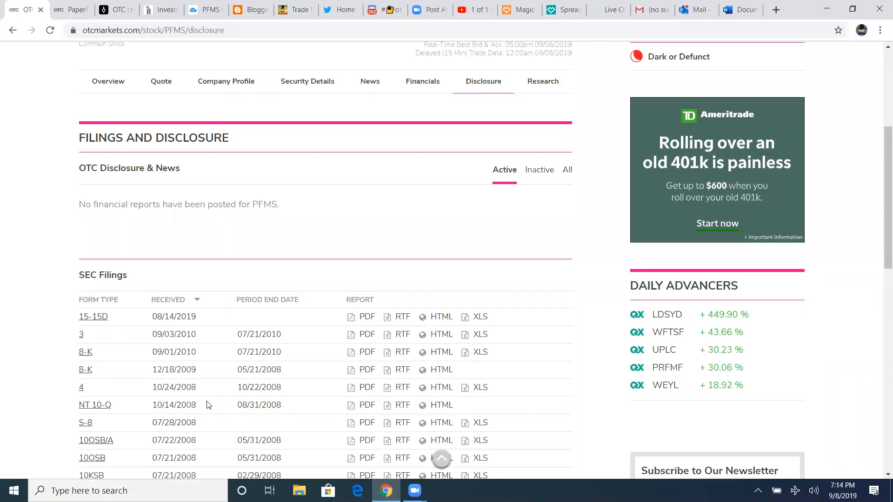
{"action": "scroll", "scroll_direction": "down", "scroll_amount": 3}
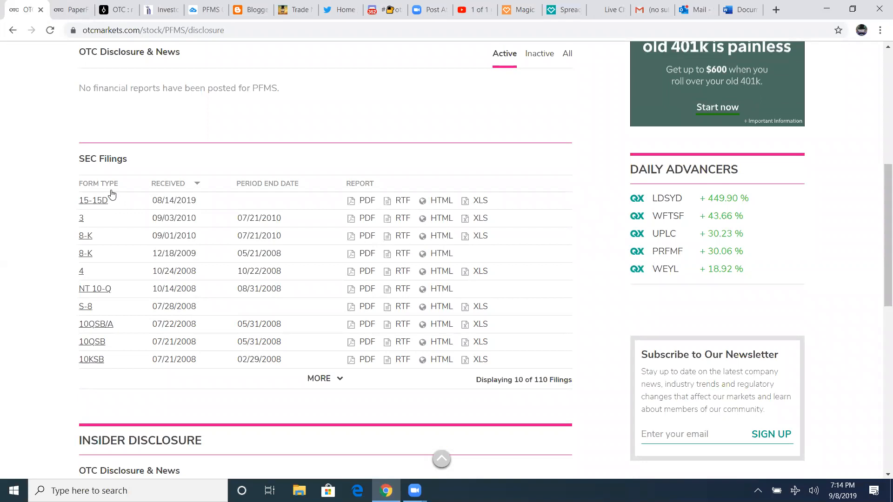
{"action": "mouse_move", "coordinate": [105, 242]}
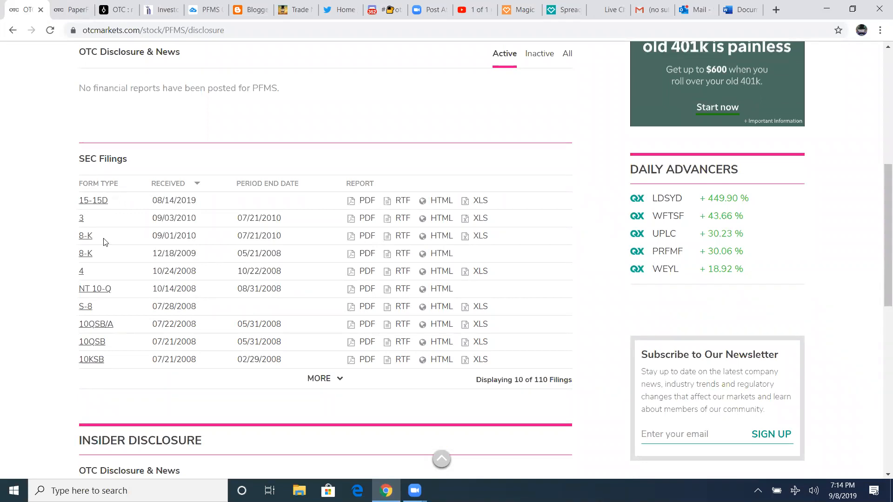
{"action": "mouse_move", "coordinate": [129, 216]}
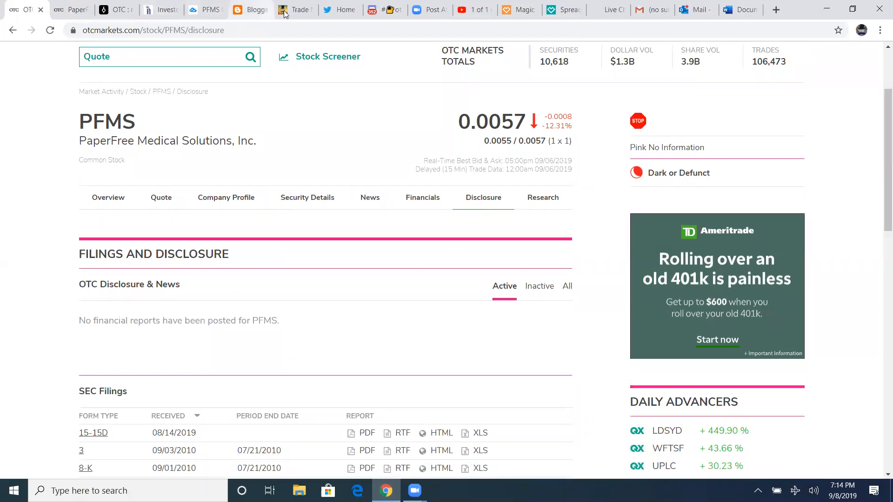
{"action": "left_click", "coordinate": [294, 10]}
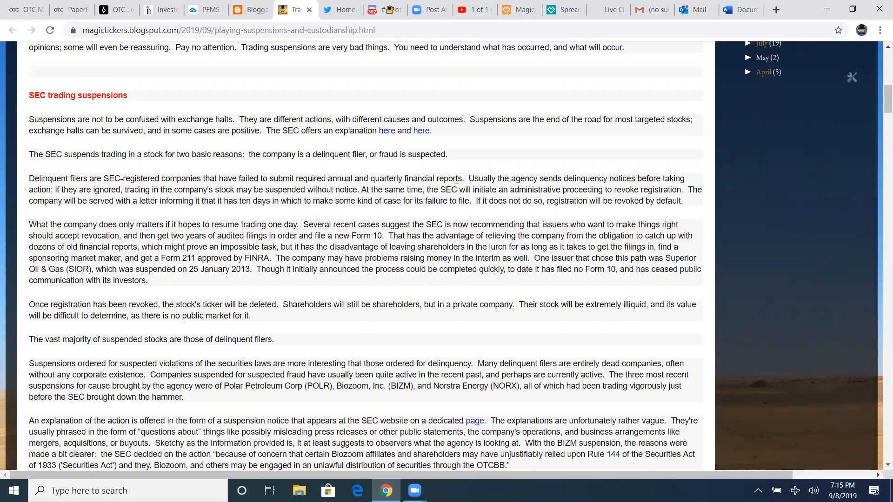
{"action": "mouse_move", "coordinate": [665, 182]}
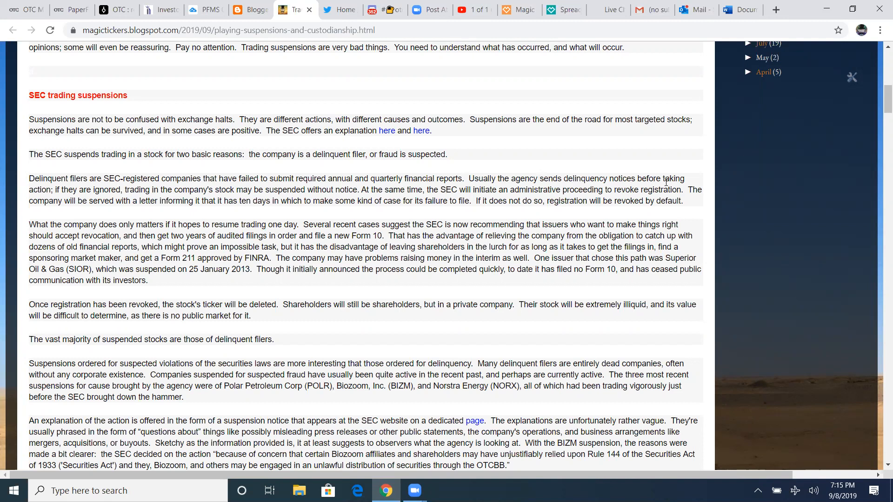
{"action": "mouse_move", "coordinate": [356, 186]}
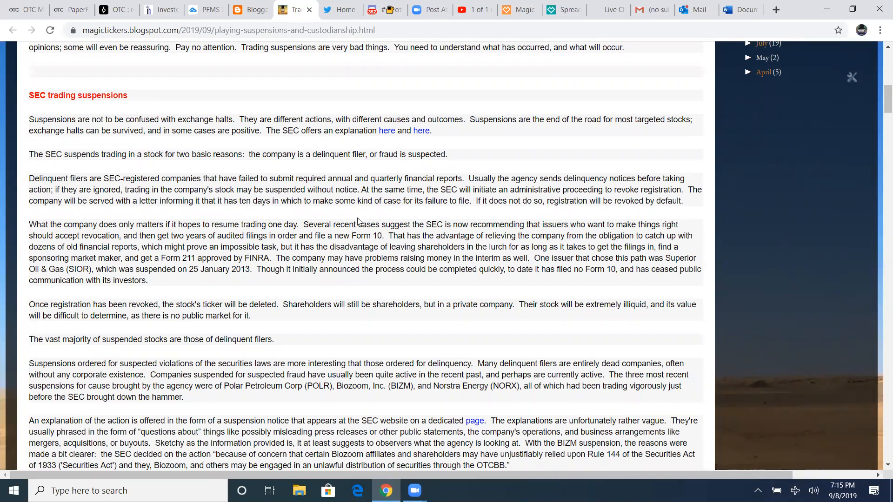
{"action": "mouse_move", "coordinate": [519, 202]}
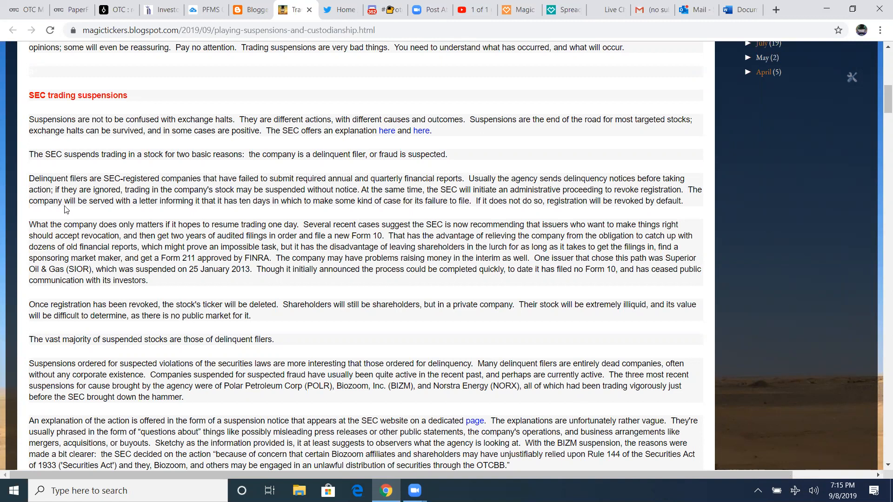
{"action": "mouse_move", "coordinate": [244, 212]}
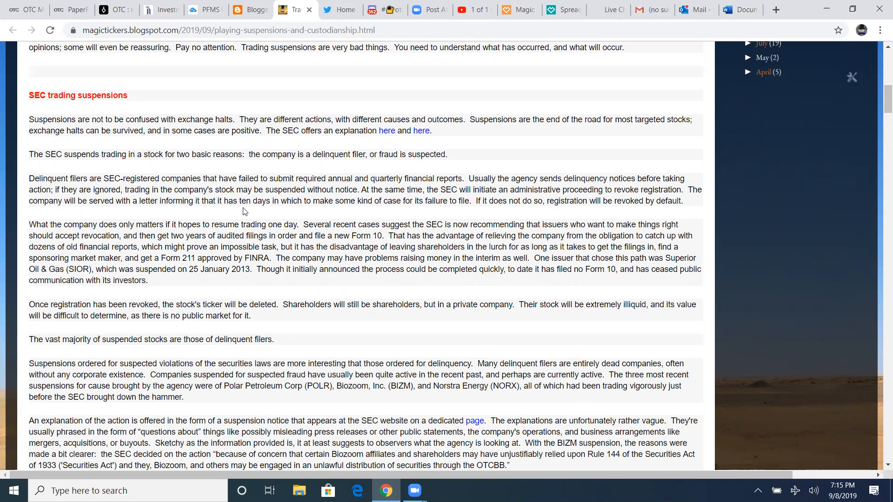
{"action": "mouse_move", "coordinate": [428, 210]}
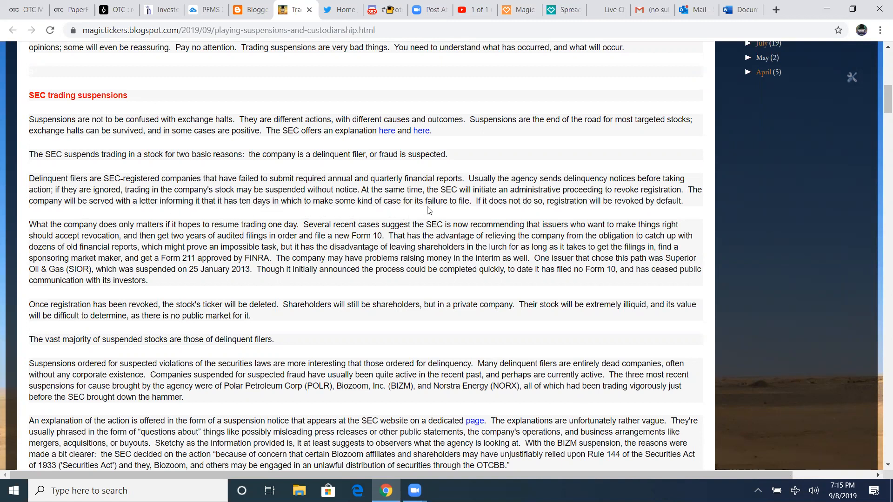
{"action": "mouse_move", "coordinate": [541, 215]}
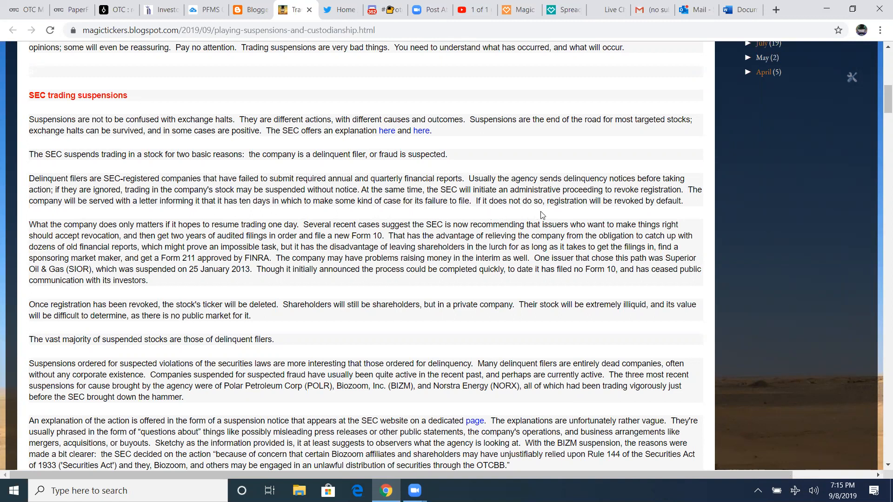
{"action": "mouse_move", "coordinate": [622, 212]}
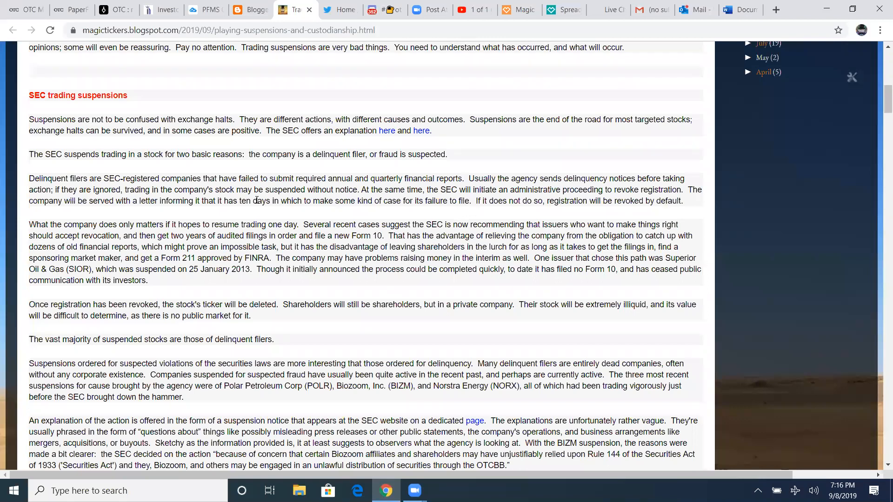
{"action": "mouse_move", "coordinate": [440, 227]}
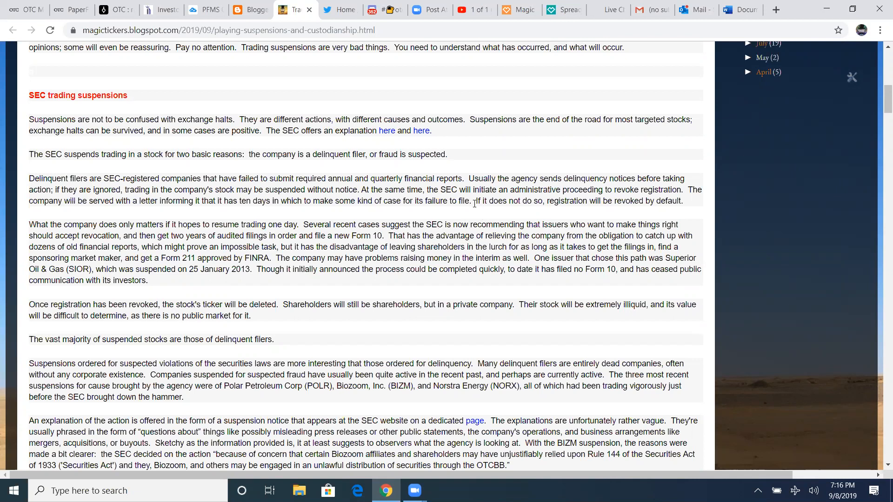
{"action": "mouse_move", "coordinate": [380, 210]}
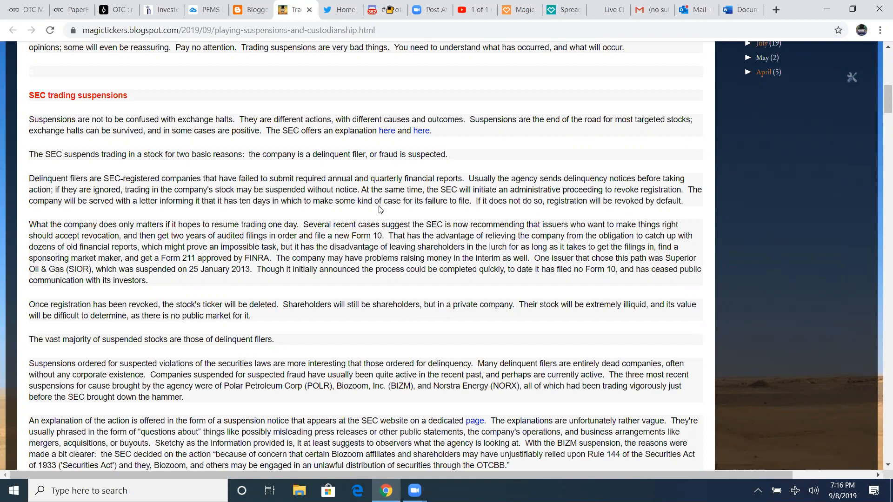
{"action": "mouse_move", "coordinate": [448, 203]}
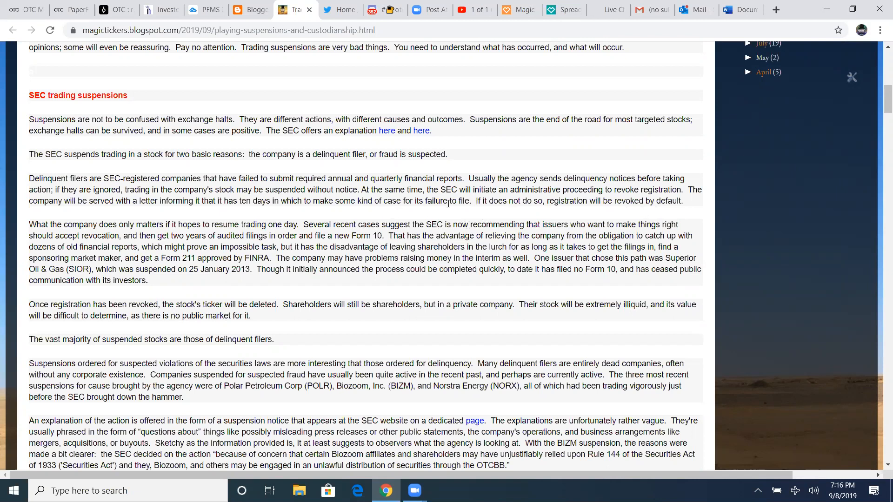
{"action": "double_click", "coordinate": [465, 200]}
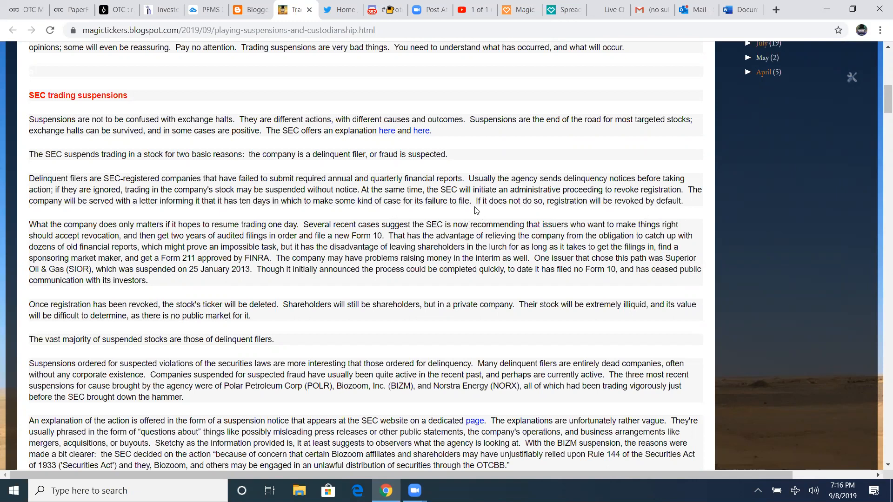
{"action": "mouse_move", "coordinate": [599, 215]}
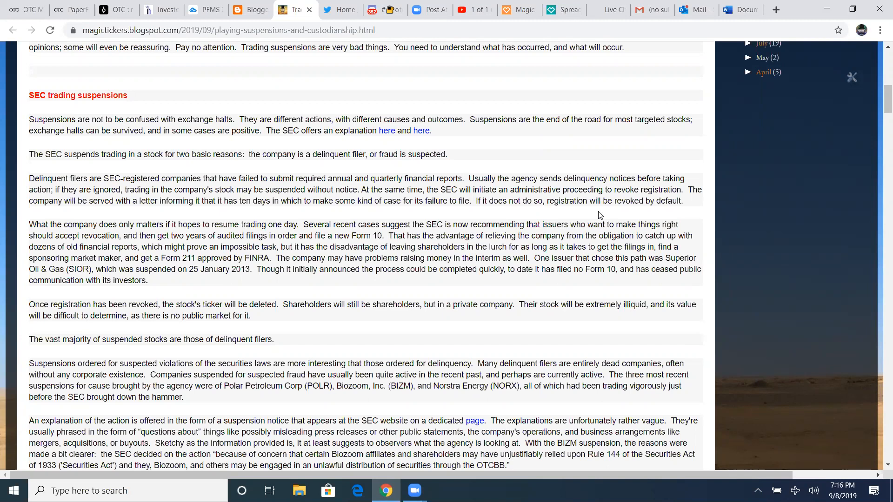
{"action": "mouse_move", "coordinate": [688, 211]}
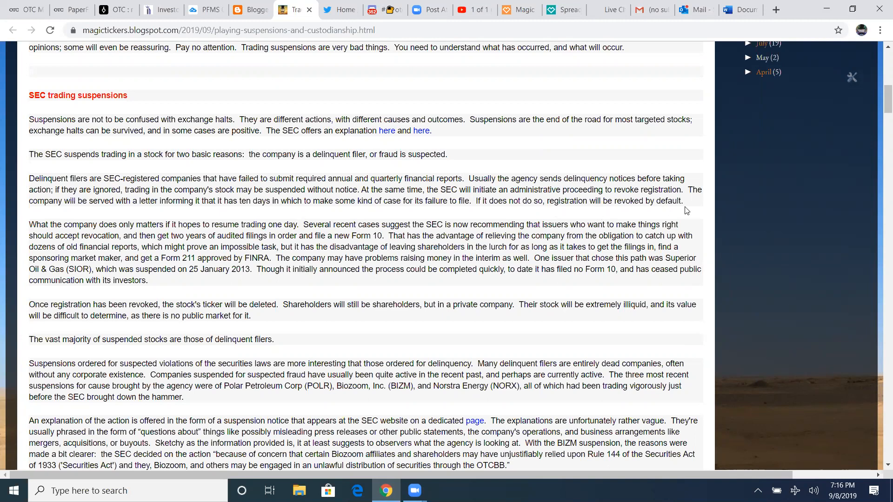
{"action": "mouse_move", "coordinate": [688, 203]}
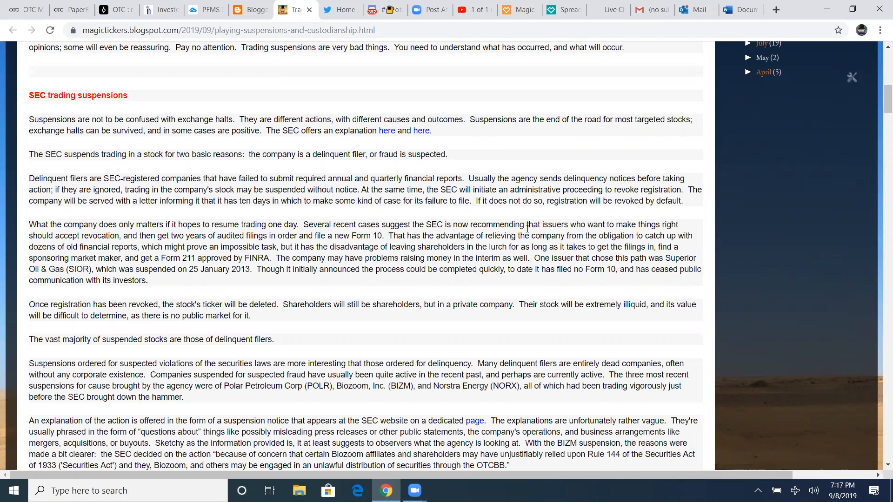
{"action": "mouse_move", "coordinate": [639, 232]}
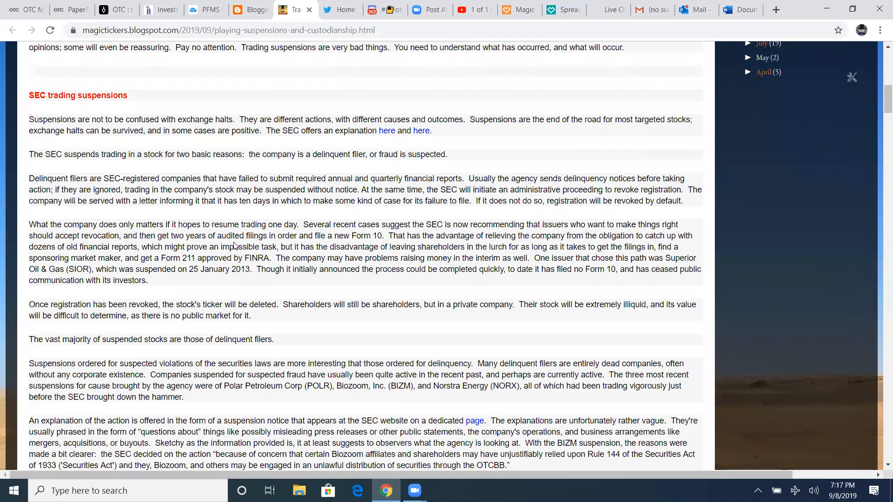
{"action": "mouse_move", "coordinate": [366, 240]}
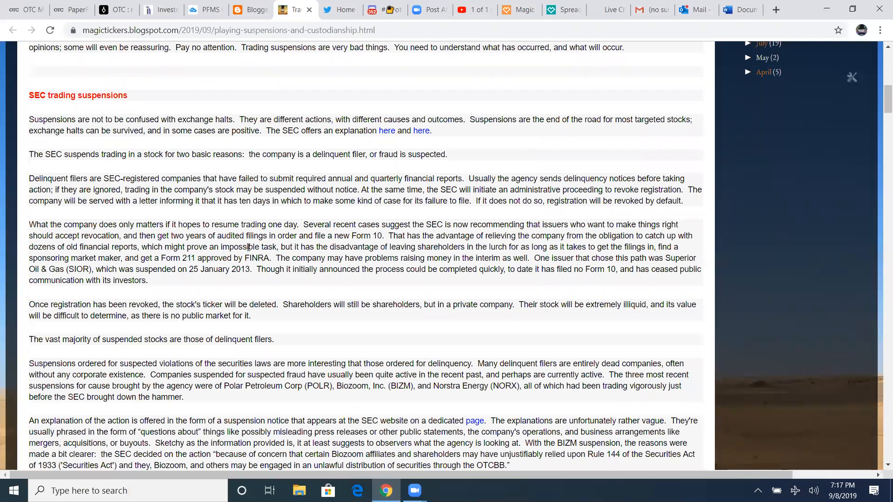
{"action": "mouse_move", "coordinate": [338, 256]}
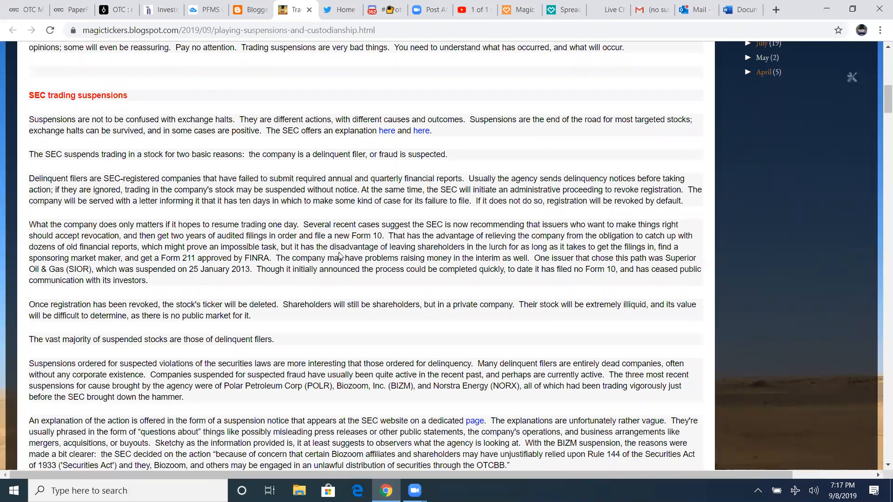
{"action": "mouse_move", "coordinate": [530, 256]}
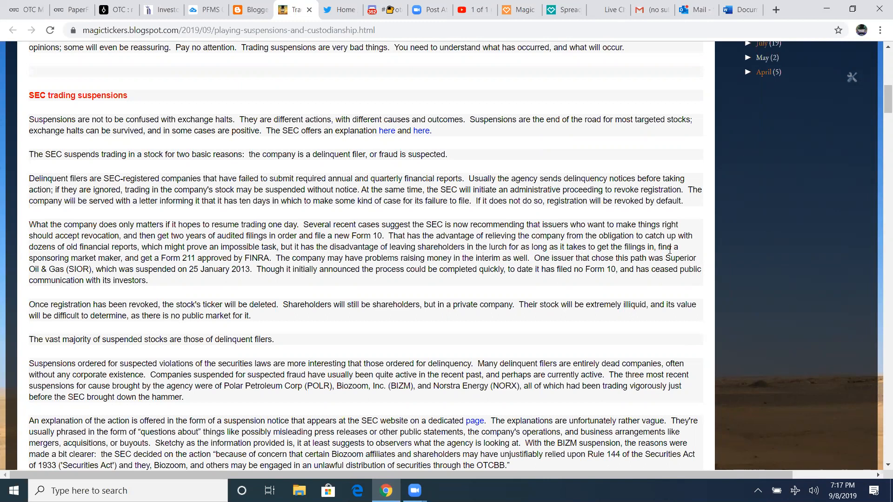
{"action": "mouse_move", "coordinate": [256, 261]}
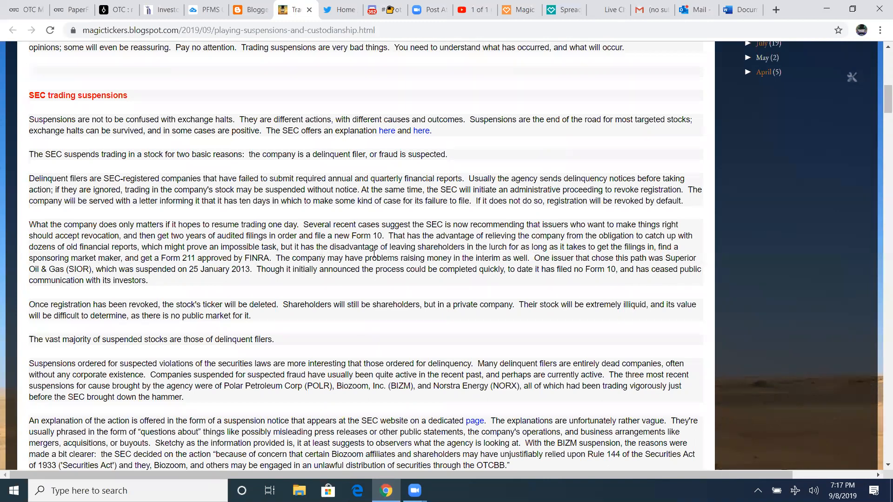
{"action": "mouse_move", "coordinate": [520, 262]}
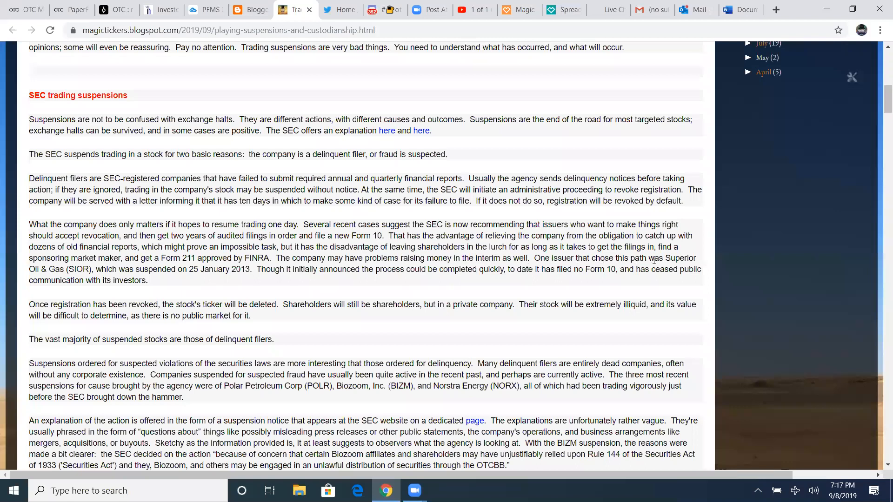
{"action": "mouse_move", "coordinate": [86, 279]}
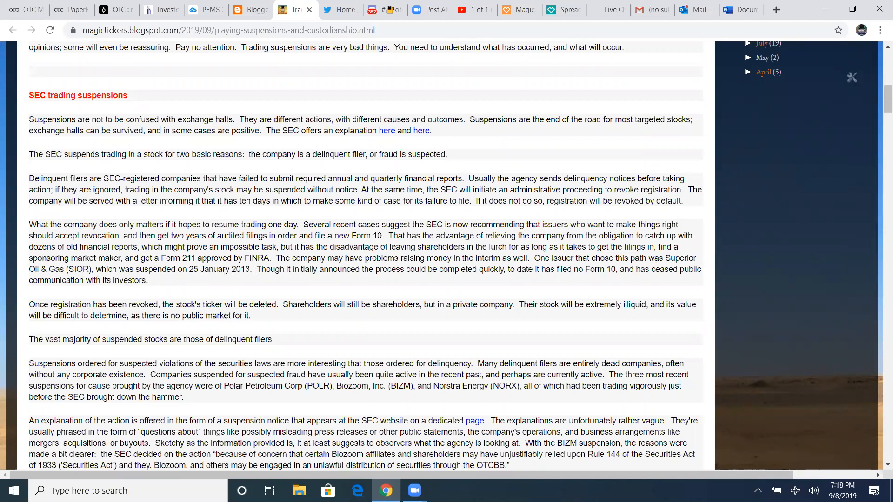
{"action": "mouse_move", "coordinate": [416, 279]}
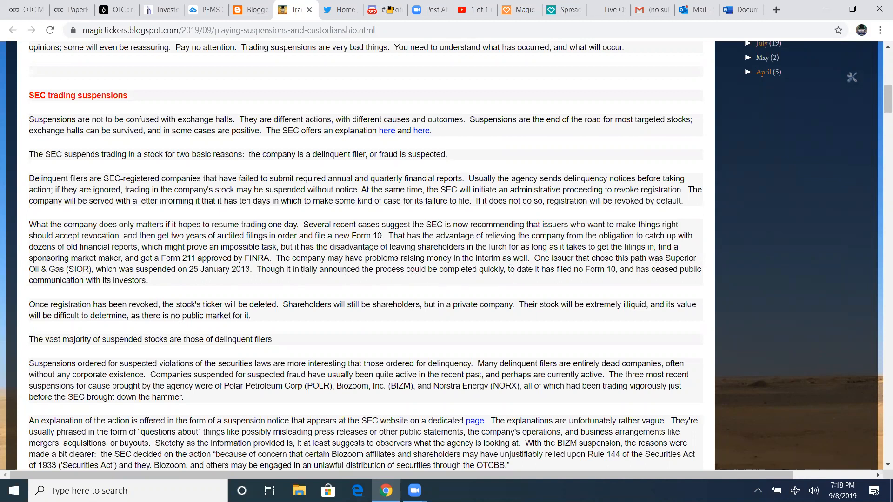
{"action": "mouse_move", "coordinate": [637, 270]}
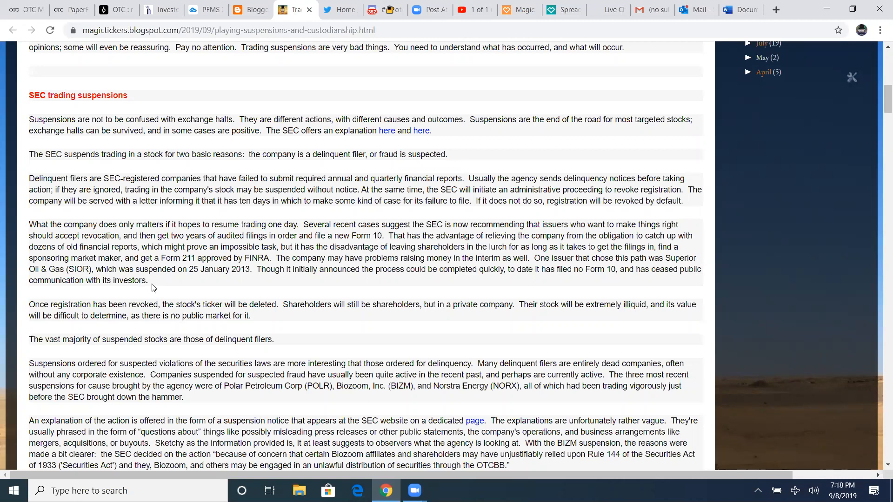
{"action": "mouse_move", "coordinate": [153, 290]}
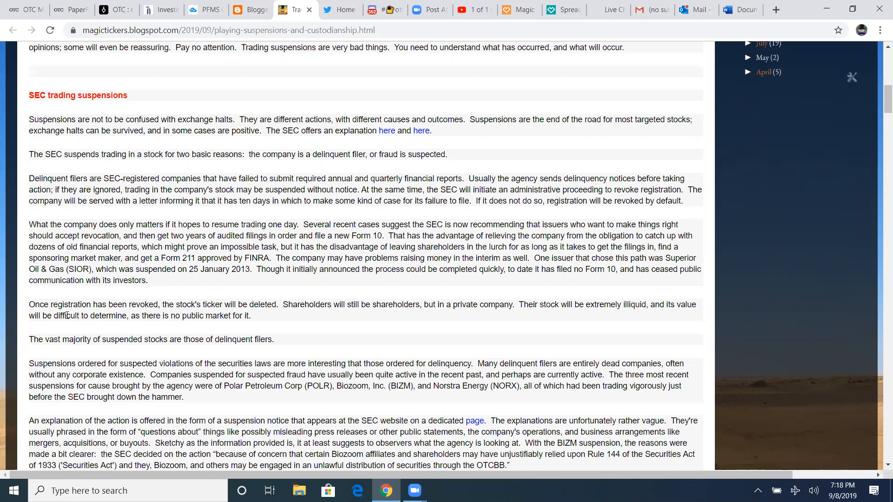
{"action": "scroll", "scroll_direction": "down", "scroll_amount": 3}
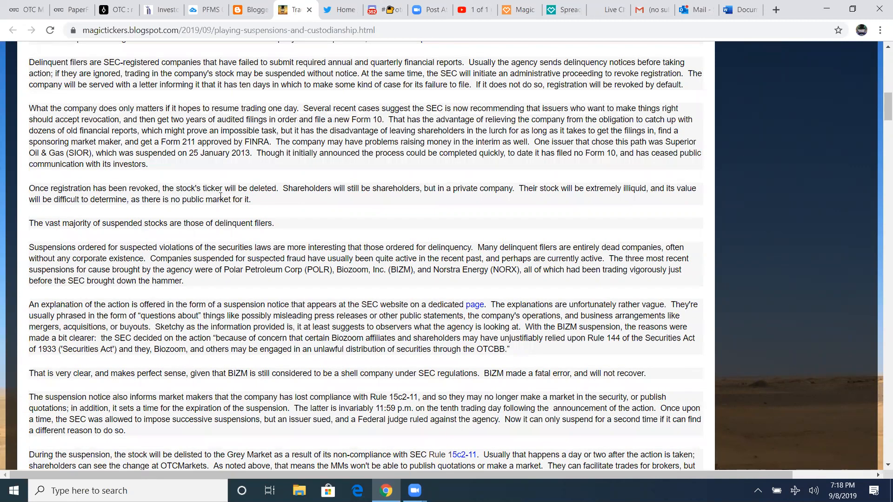
{"action": "mouse_move", "coordinate": [368, 198]}
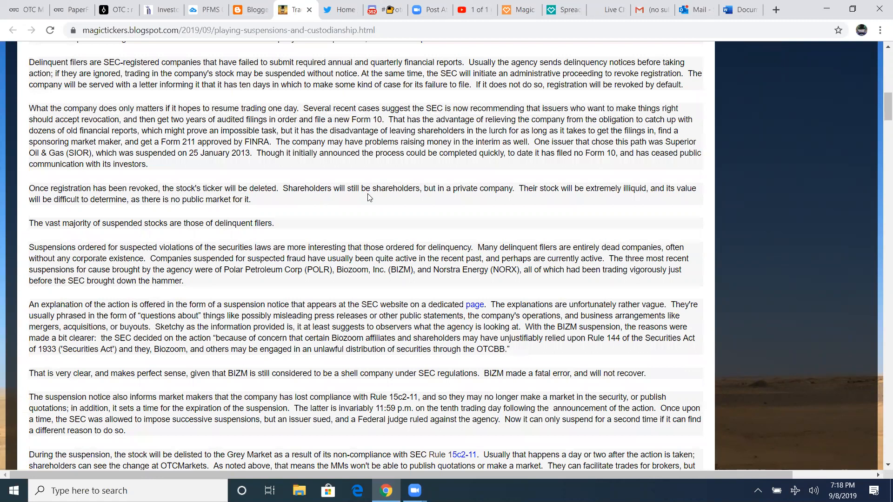
{"action": "mouse_move", "coordinate": [553, 192]}
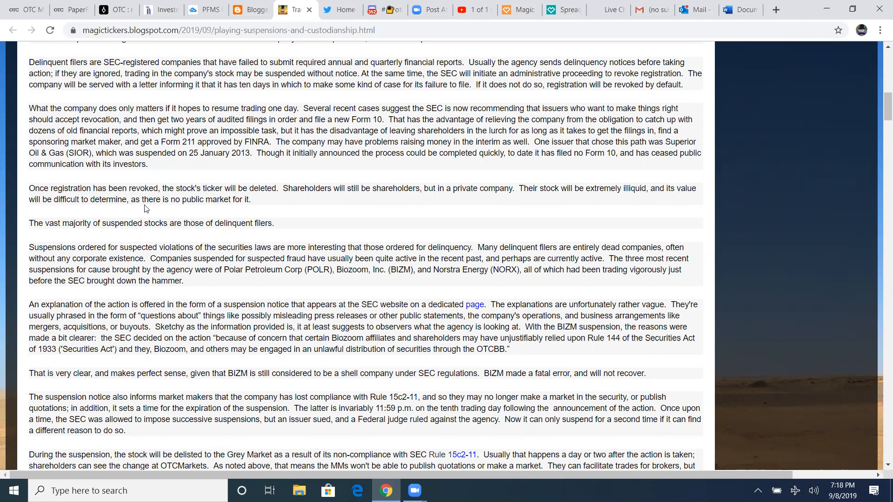
{"action": "mouse_move", "coordinate": [251, 200]}
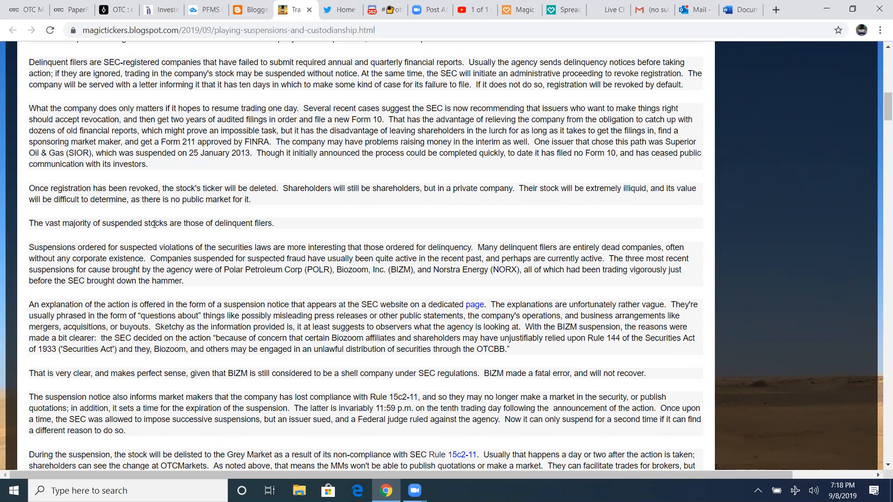
{"action": "mouse_move", "coordinate": [199, 236]}
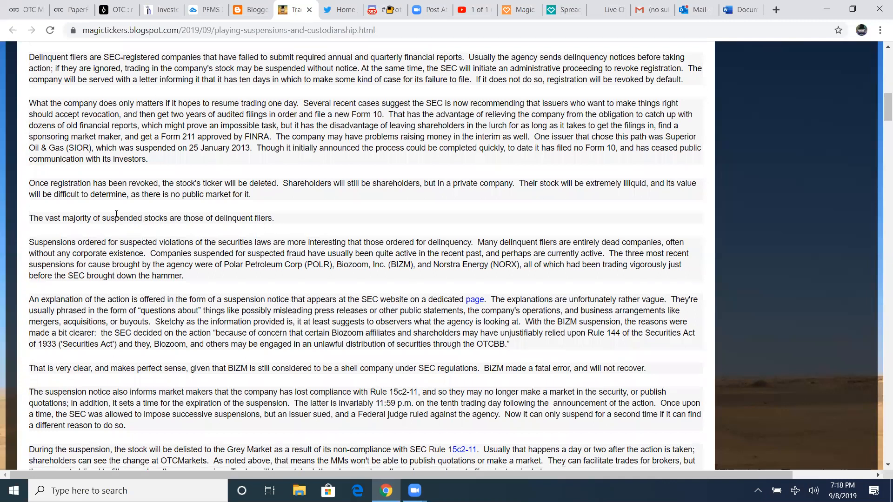
{"action": "scroll", "scroll_direction": "down", "scroll_amount": 3}
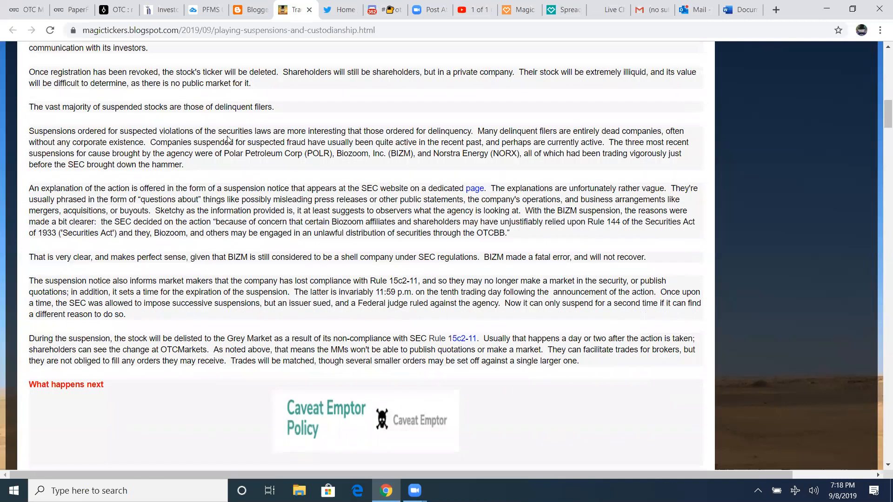
{"action": "mouse_move", "coordinate": [336, 142]}
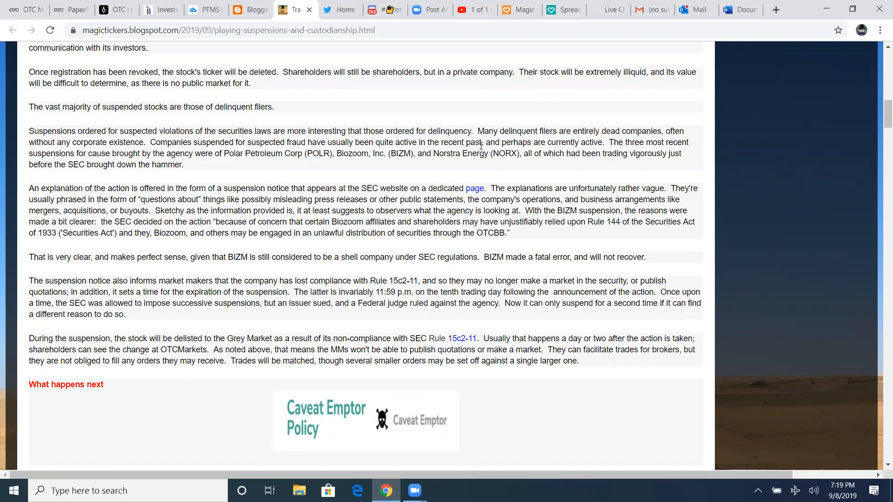
{"action": "mouse_move", "coordinate": [533, 146]}
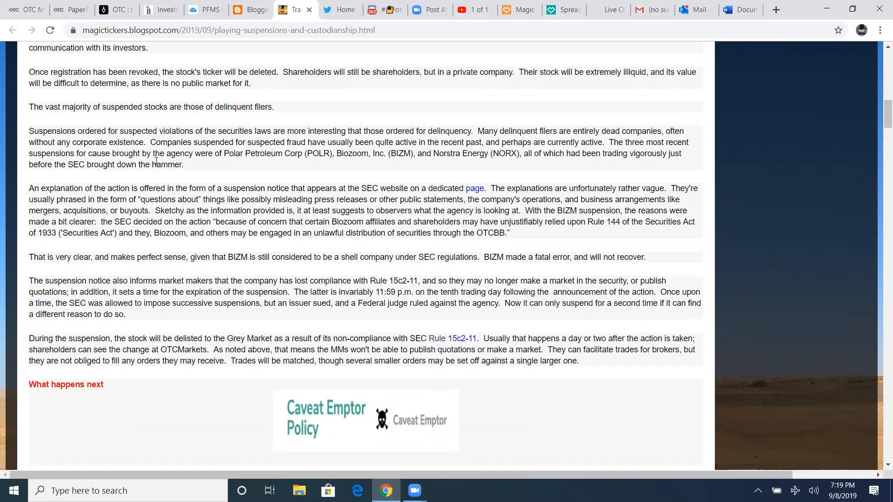
{"action": "mouse_move", "coordinate": [249, 158]}
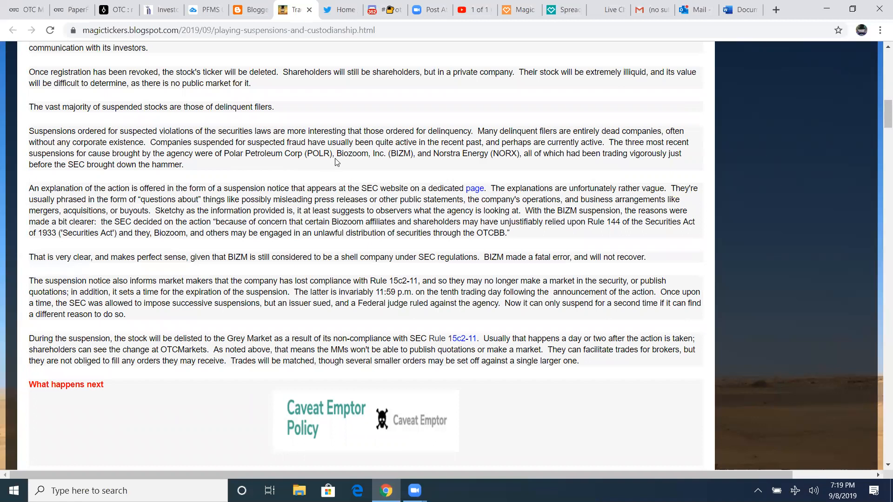
{"action": "mouse_move", "coordinate": [365, 166]}
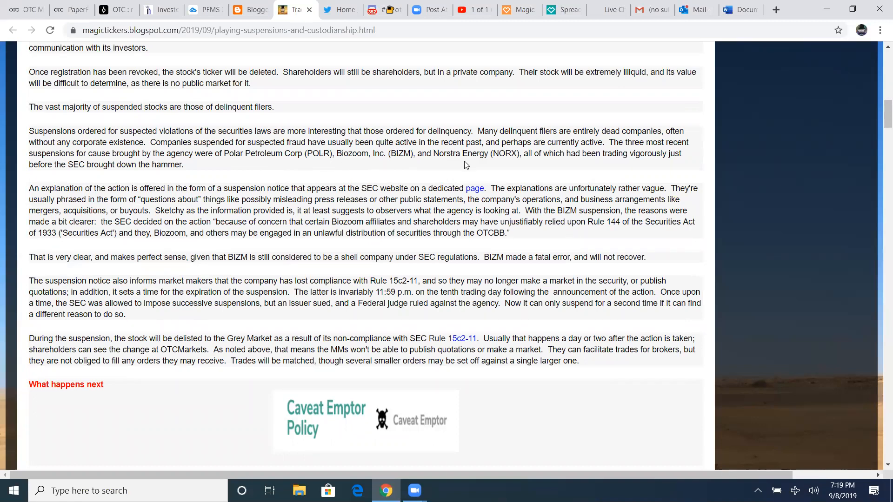
{"action": "mouse_move", "coordinate": [548, 158]}
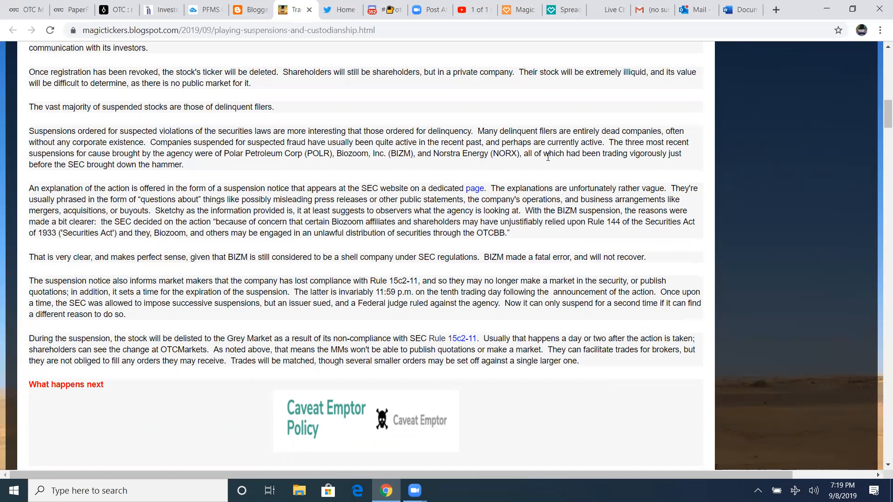
{"action": "mouse_move", "coordinate": [250, 168]}
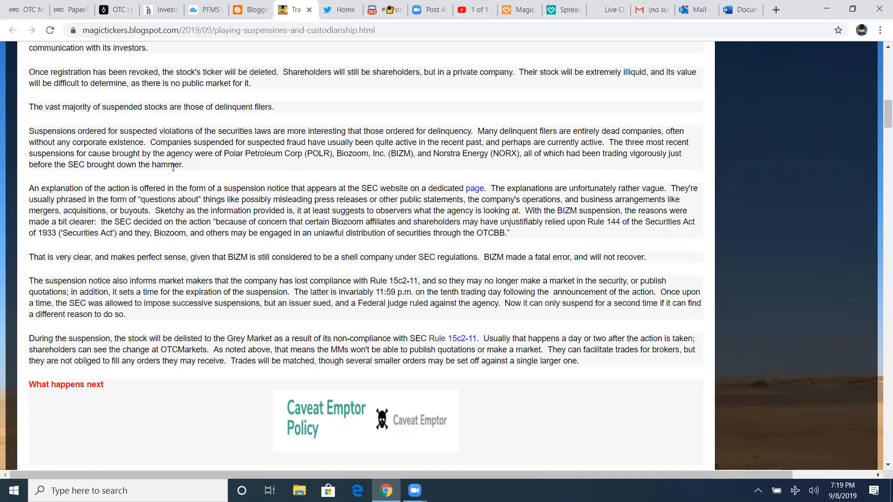
Scroll past the Caveat Emptor graphic to paragraphs on resumed trading hopes and press releases
{"action": "scroll", "scroll_direction": "down", "scroll_amount": 3}
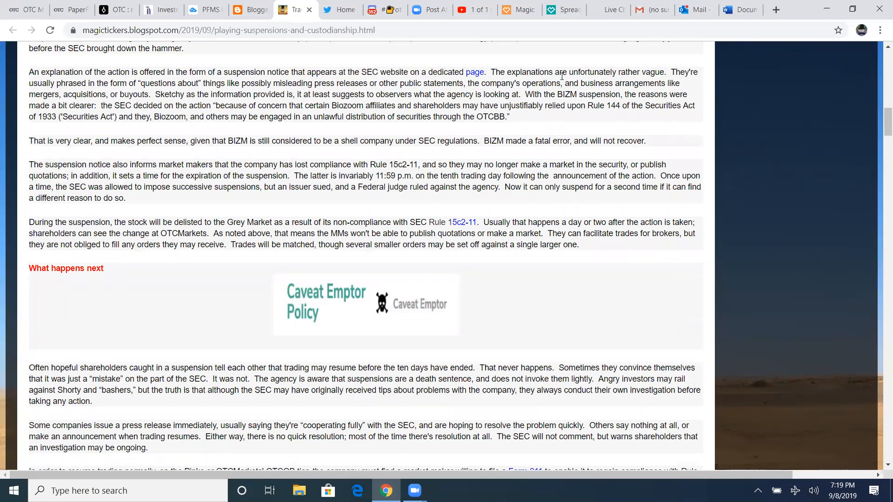
{"action": "mouse_move", "coordinate": [140, 82]}
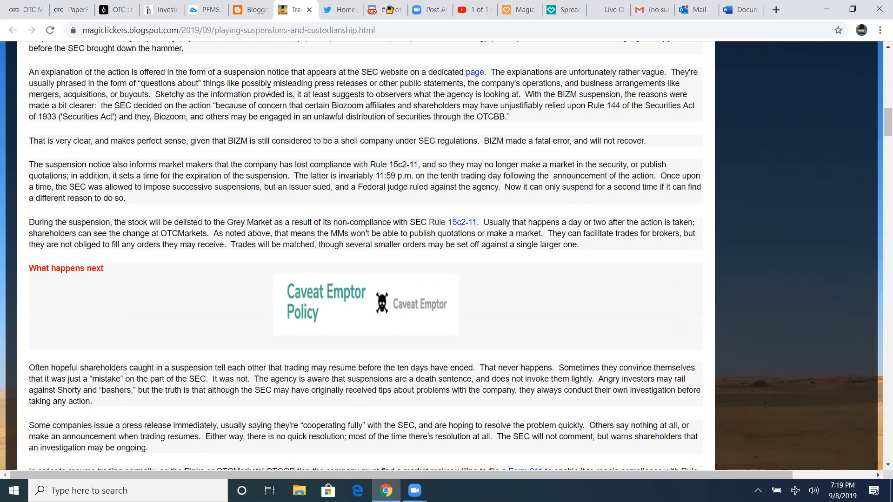
{"action": "mouse_move", "coordinate": [395, 92]}
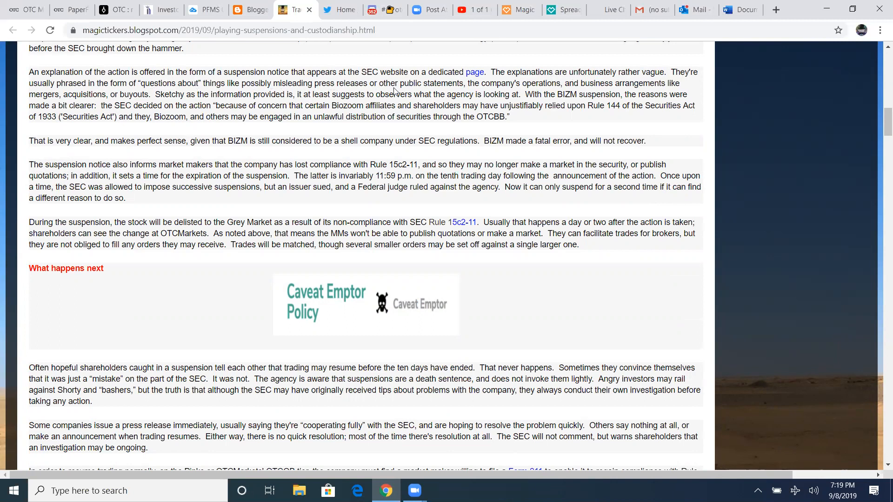
{"action": "mouse_move", "coordinate": [524, 85]}
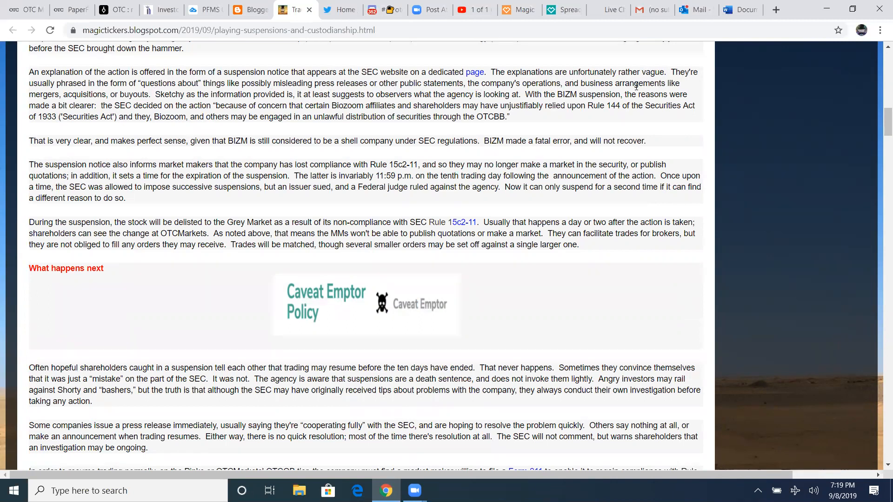
{"action": "mouse_move", "coordinate": [149, 105]}
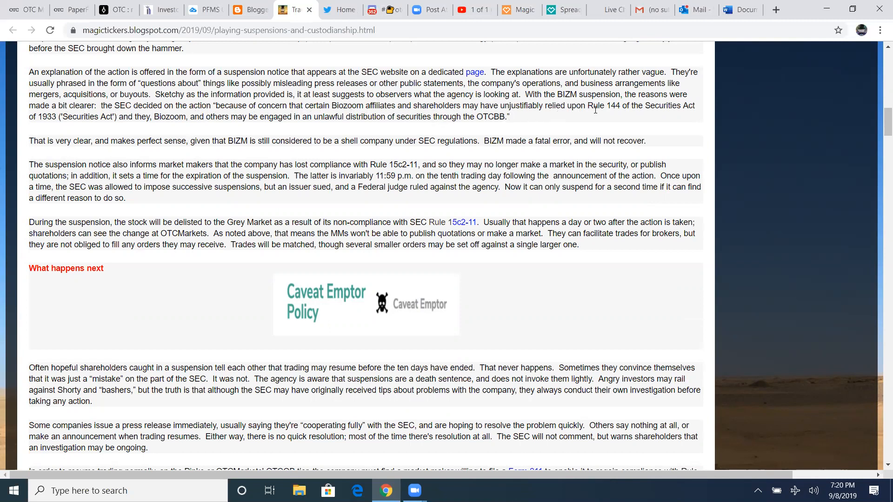
{"action": "mouse_move", "coordinate": [668, 114]}
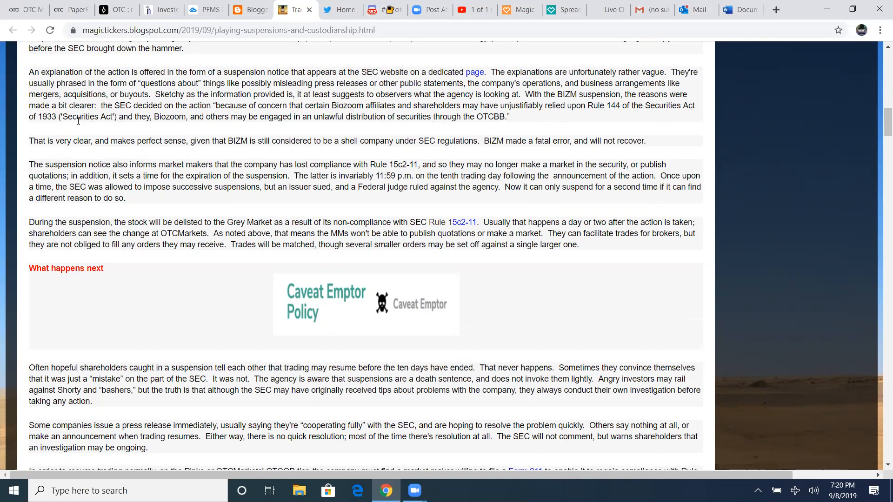
{"action": "mouse_move", "coordinate": [180, 130]}
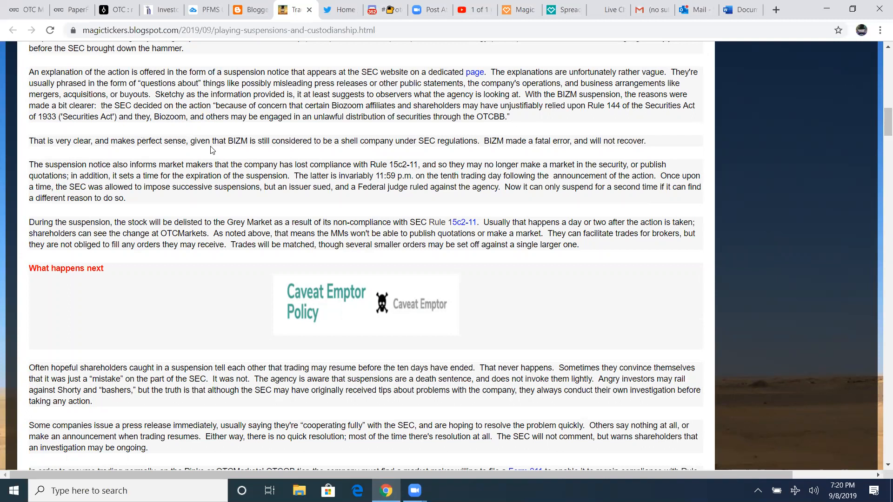
{"action": "mouse_move", "coordinate": [333, 154]}
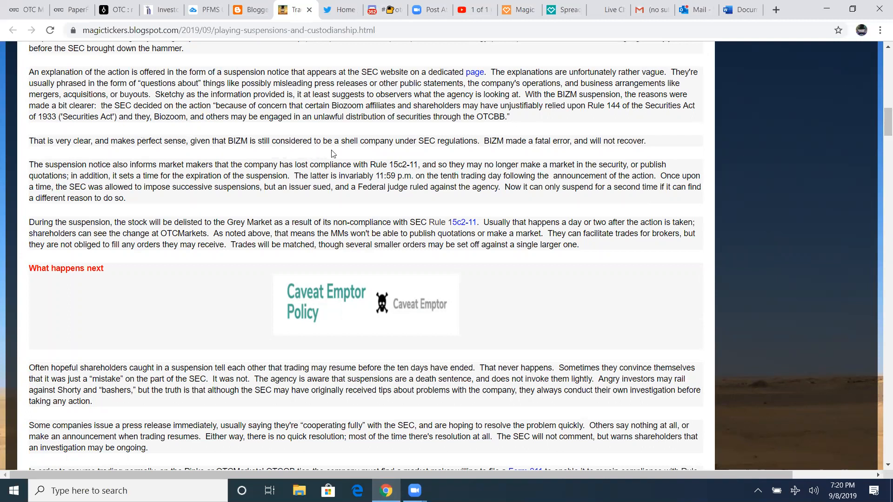
{"action": "mouse_move", "coordinate": [424, 140]}
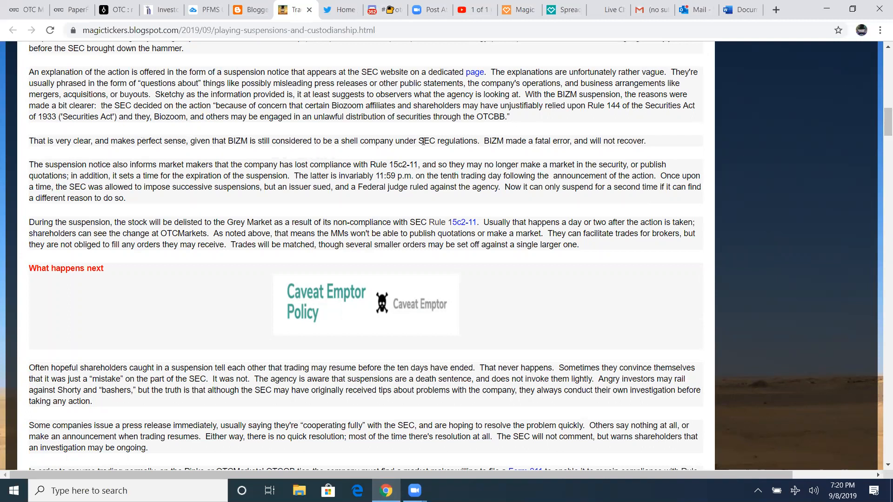
{"action": "mouse_move", "coordinate": [545, 151]}
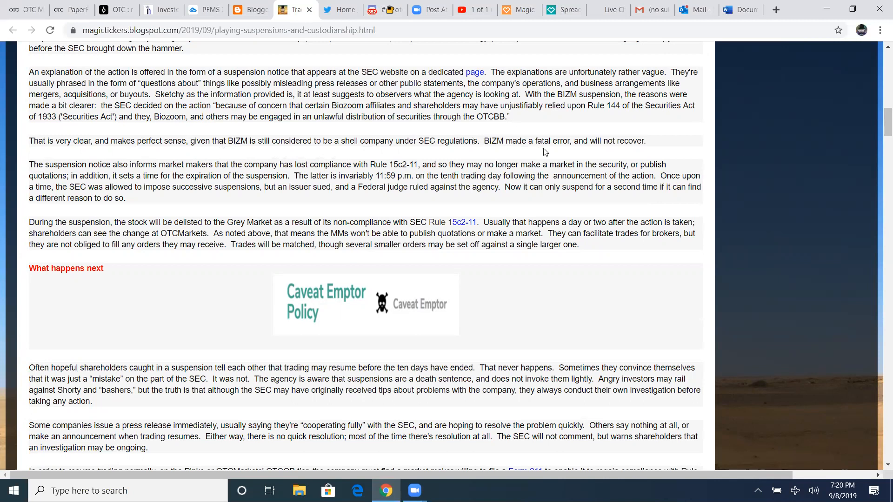
{"action": "mouse_move", "coordinate": [595, 154]}
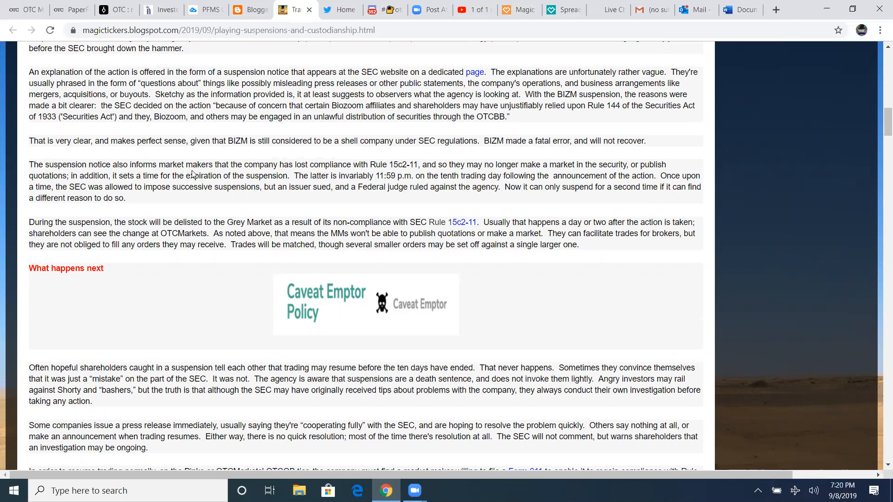
{"action": "mouse_move", "coordinate": [396, 165]}
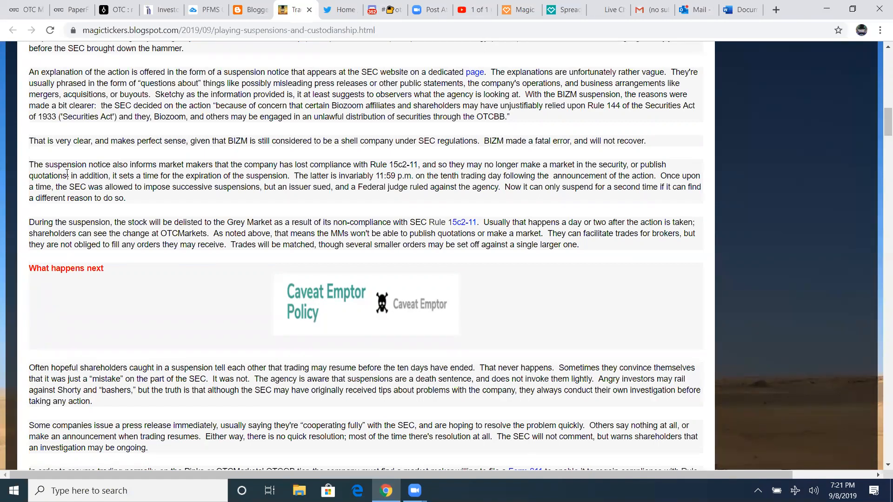
{"action": "mouse_move", "coordinate": [147, 184]}
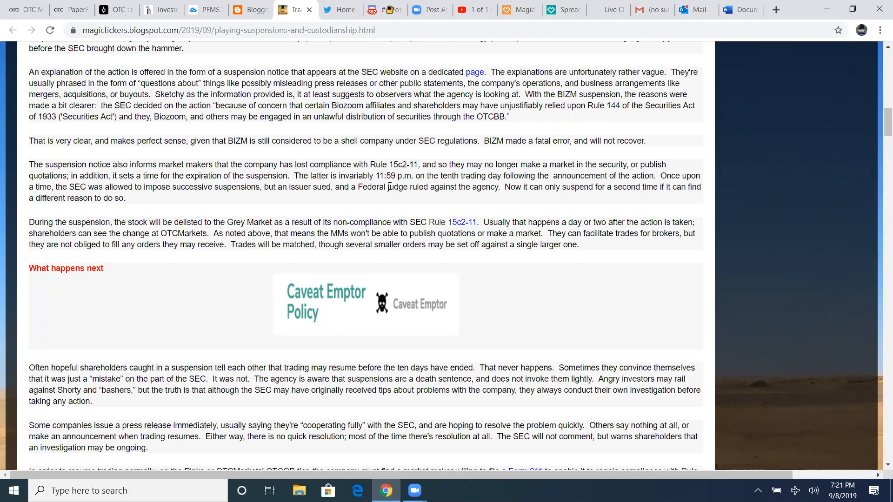
{"action": "mouse_move", "coordinate": [543, 185]}
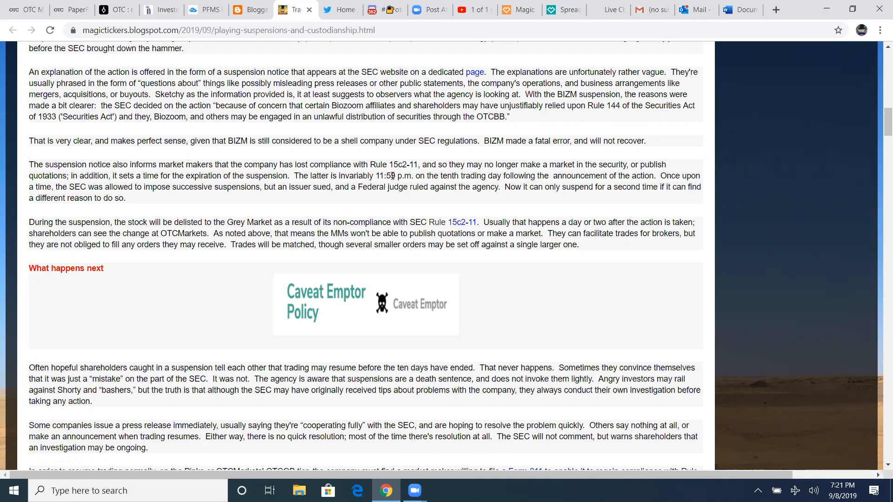
{"action": "left_click_drag", "start_coordinate": [382, 175], "coordinate": [406, 175]}
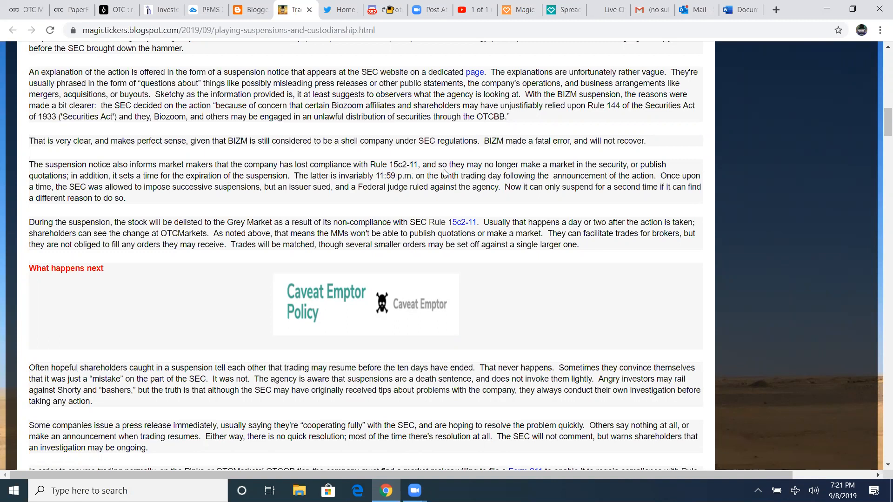
{"action": "mouse_move", "coordinate": [367, 186]}
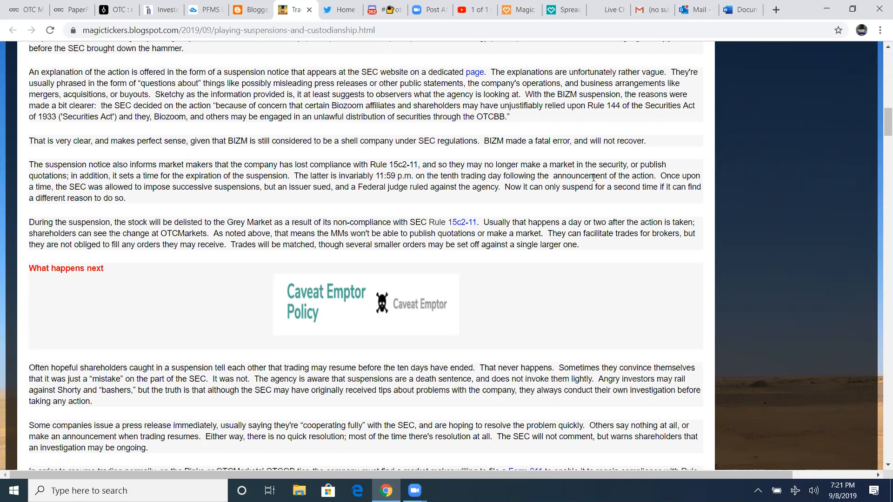
{"action": "mouse_move", "coordinate": [600, 179]}
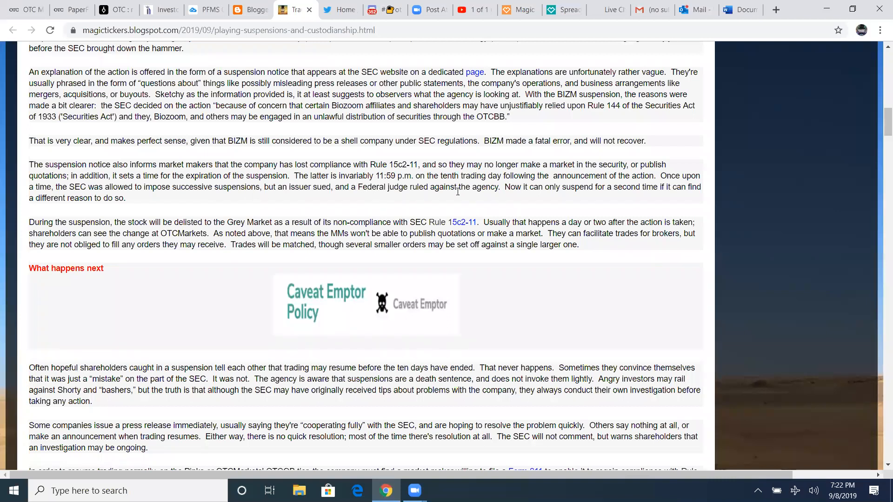
{"action": "mouse_move", "coordinate": [556, 203]}
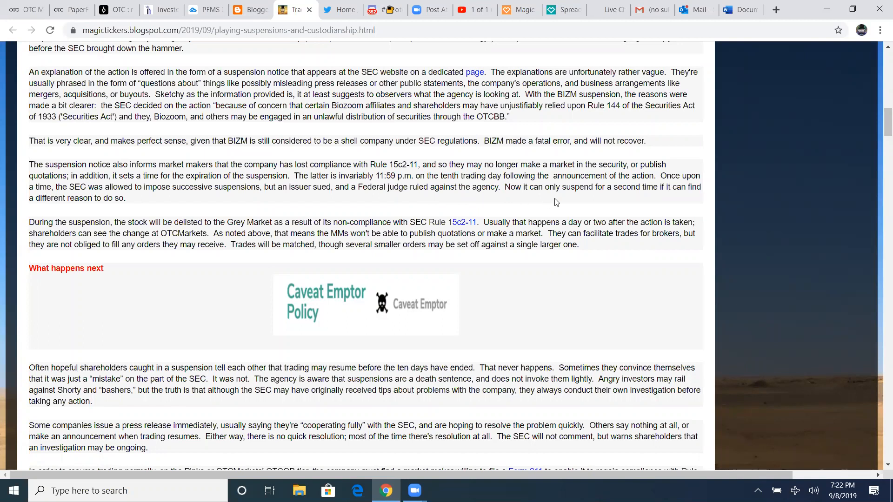
{"action": "mouse_move", "coordinate": [693, 199]}
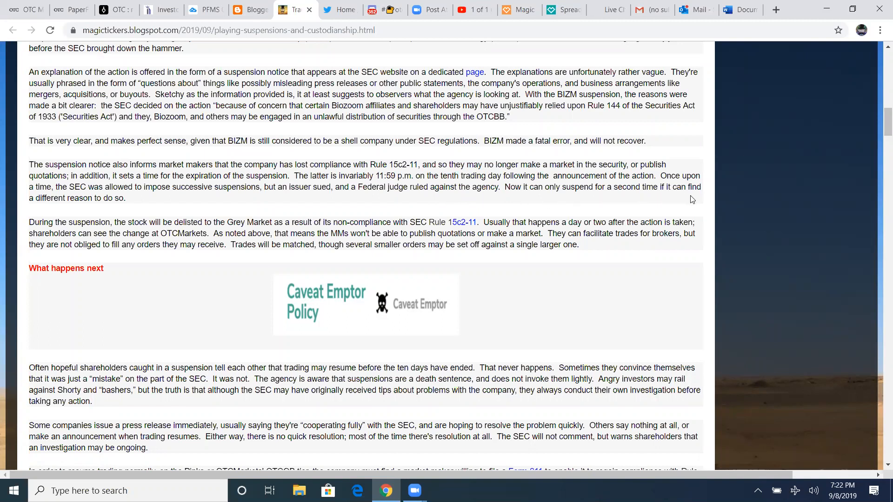
{"action": "mouse_move", "coordinate": [139, 219]}
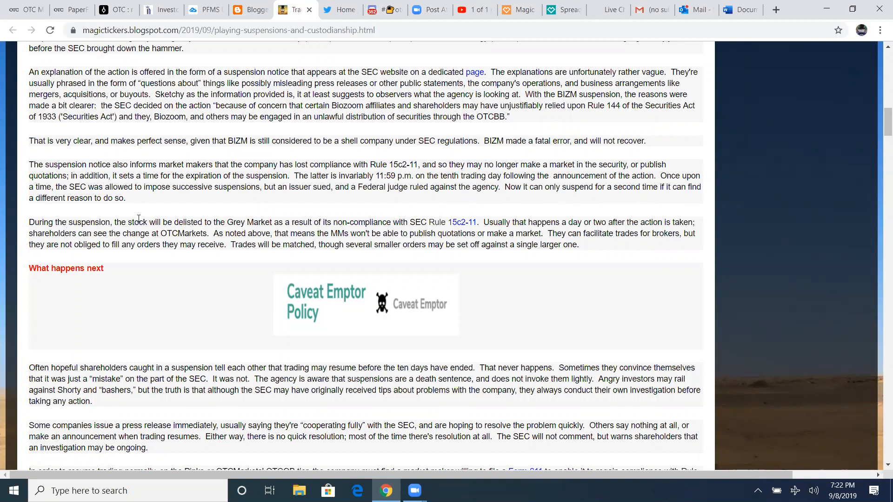
{"action": "mouse_move", "coordinate": [130, 234]}
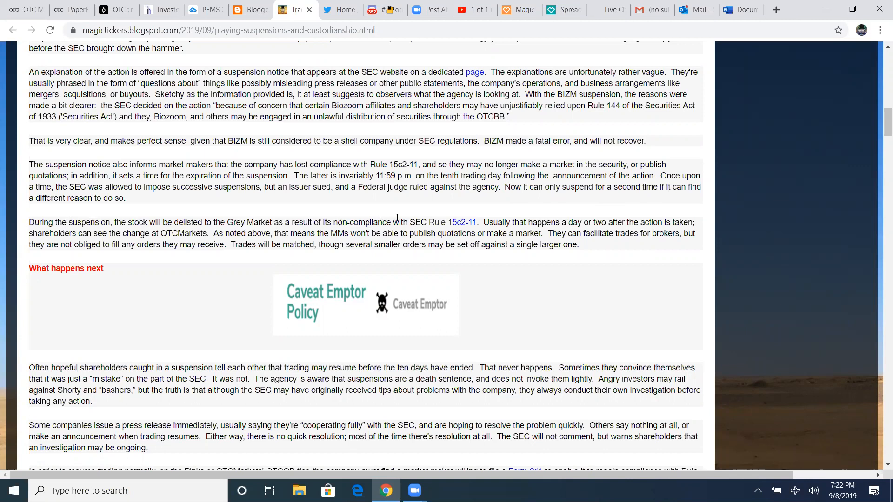
{"action": "mouse_move", "coordinate": [464, 222]}
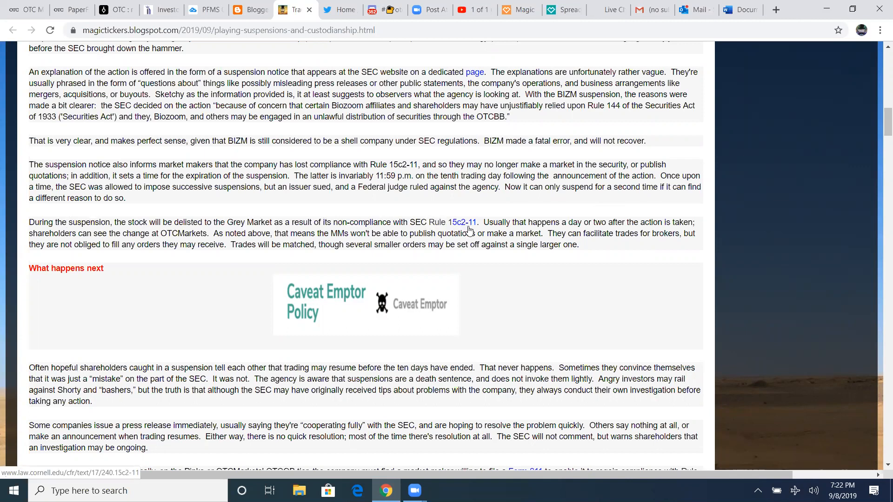
{"action": "mouse_move", "coordinate": [602, 226]}
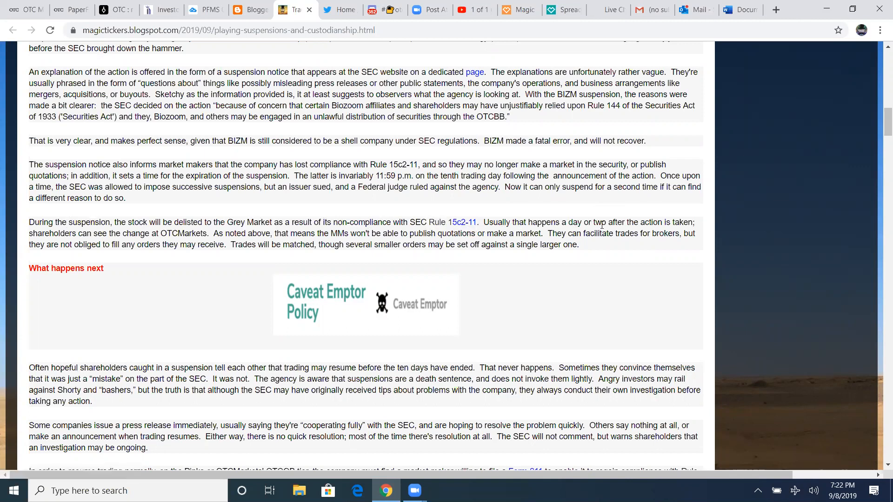
{"action": "mouse_move", "coordinate": [87, 259]}
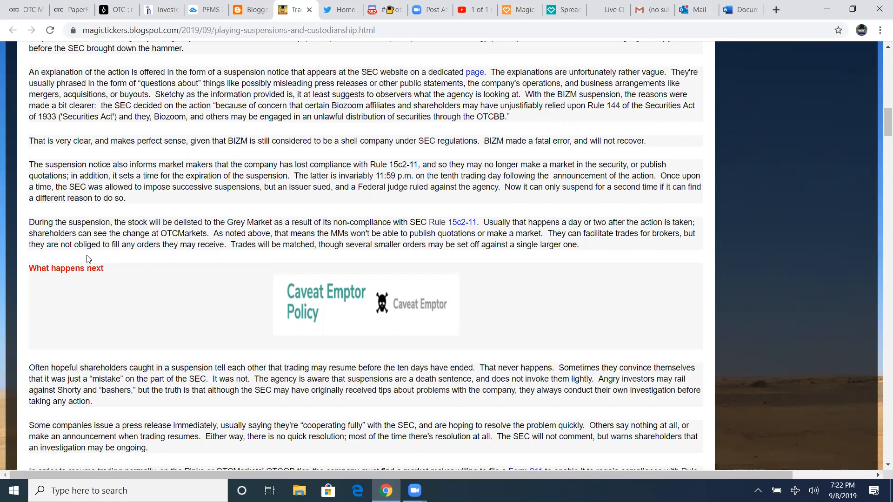
{"action": "mouse_move", "coordinate": [212, 242]}
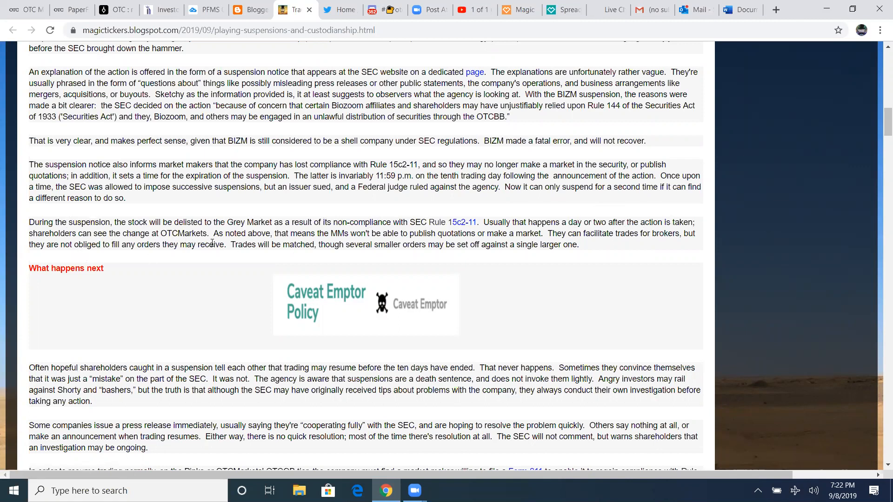
{"action": "mouse_move", "coordinate": [290, 242]}
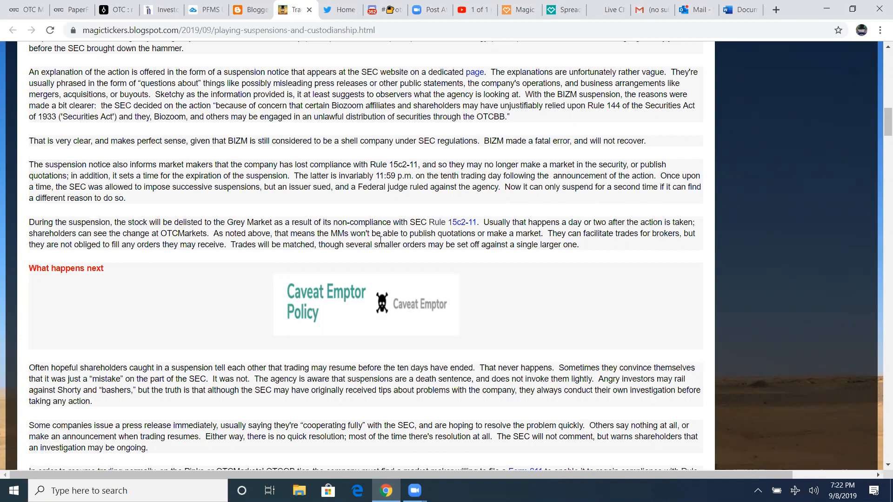
{"action": "mouse_move", "coordinate": [531, 243]}
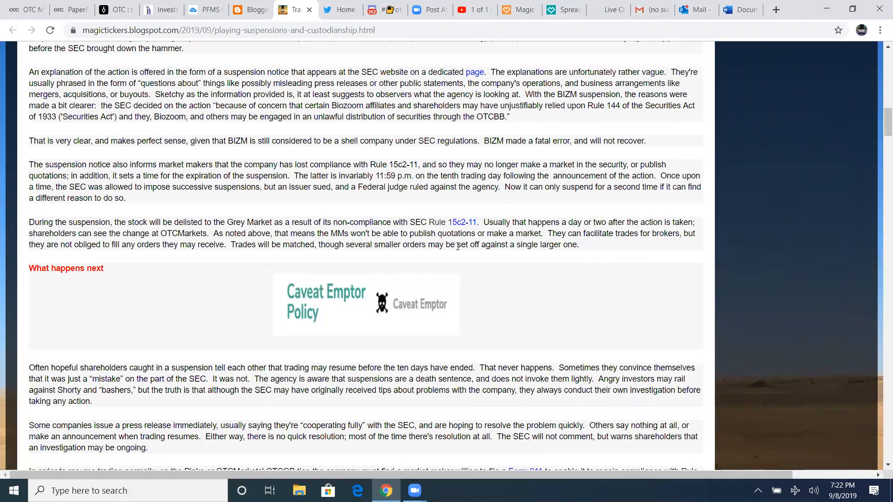
{"action": "mouse_move", "coordinate": [106, 256]}
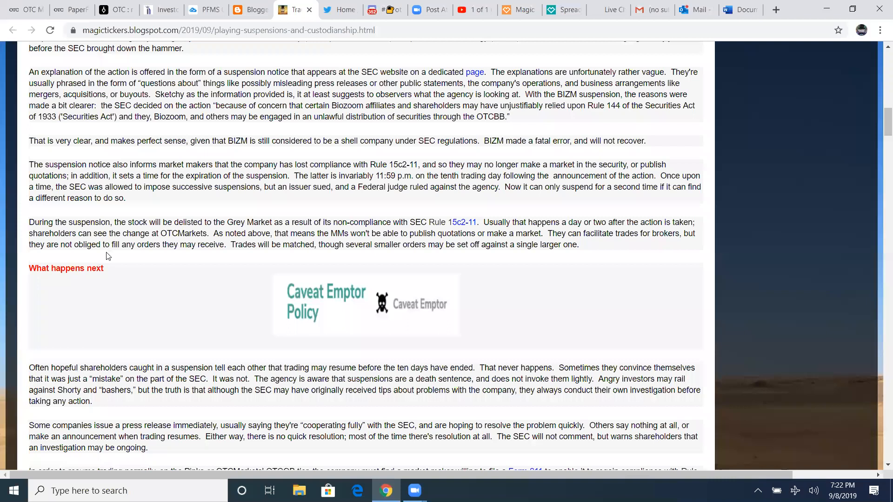
{"action": "mouse_move", "coordinate": [223, 253]}
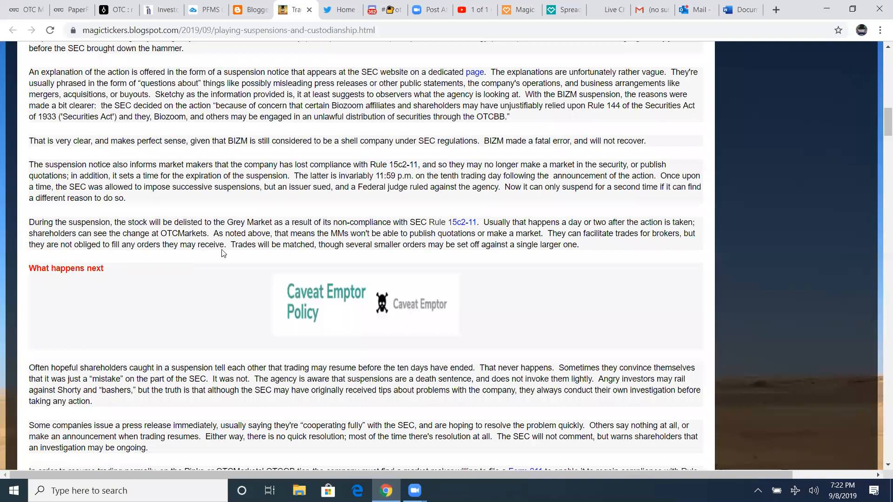
{"action": "mouse_move", "coordinate": [333, 253]}
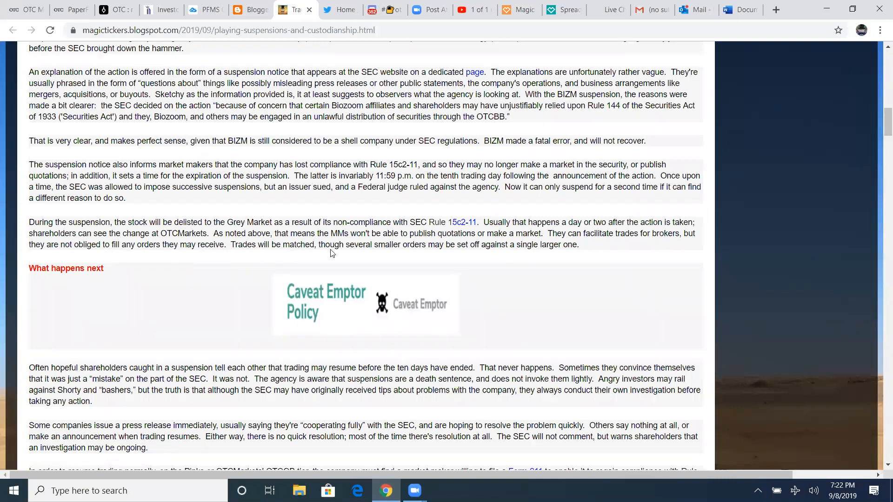
{"action": "mouse_move", "coordinate": [491, 254]}
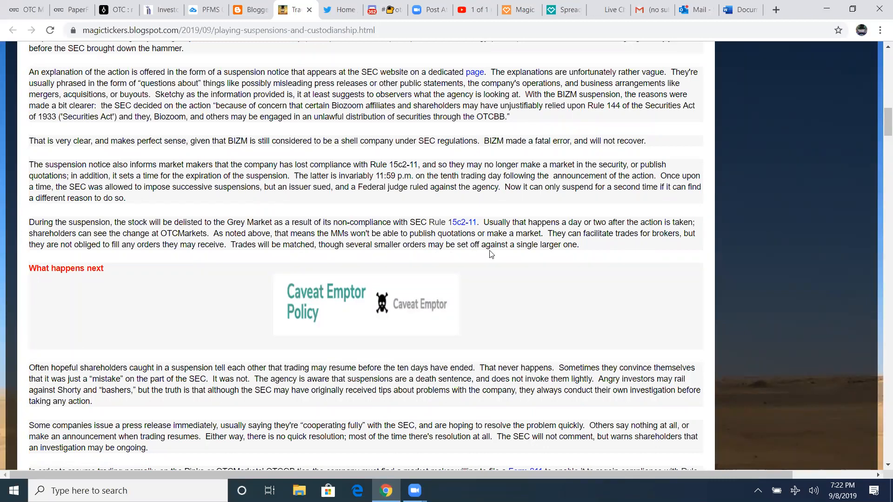
Scroll down to the Form 211 requirement paragraph and the Emergent Health (EMGE) case
{"action": "scroll", "scroll_direction": "down", "scroll_amount": 3}
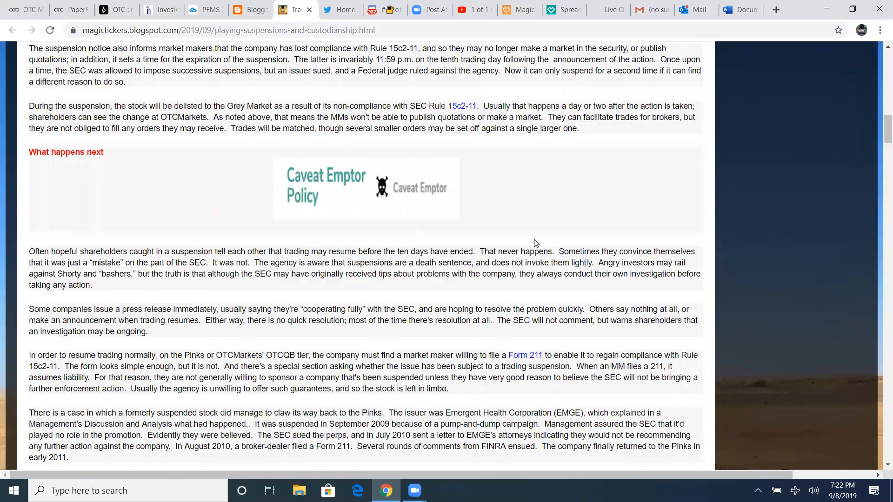
{"action": "mouse_move", "coordinate": [337, 210]}
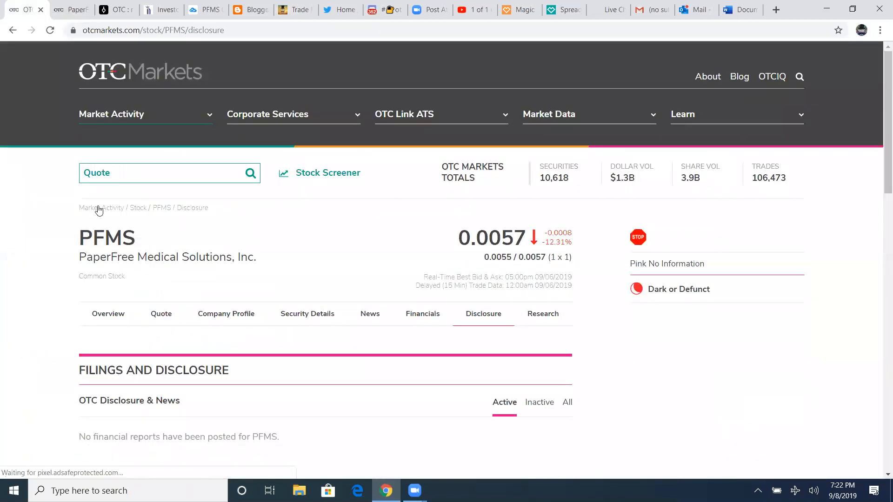
Look up LAHO to view its Caveat Emptor and Suspended overview, then begin another quote search
{"action": "type", "text": "la"}
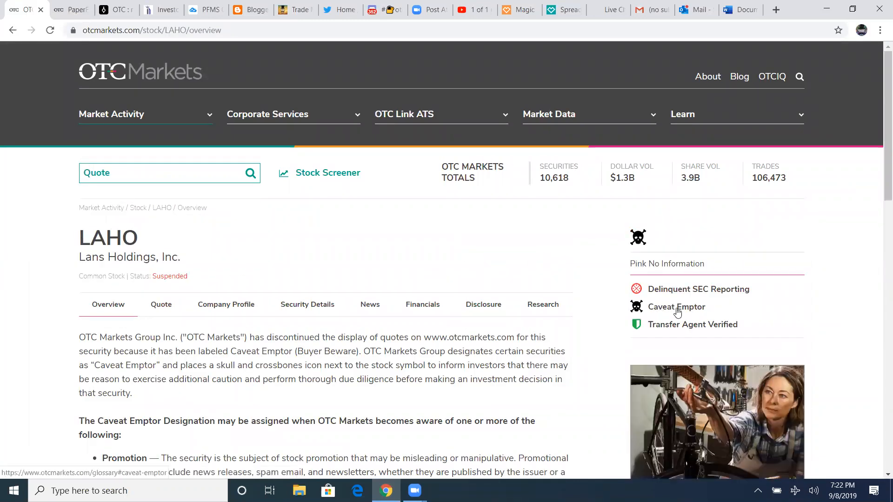
{"action": "mouse_move", "coordinate": [676, 307]}
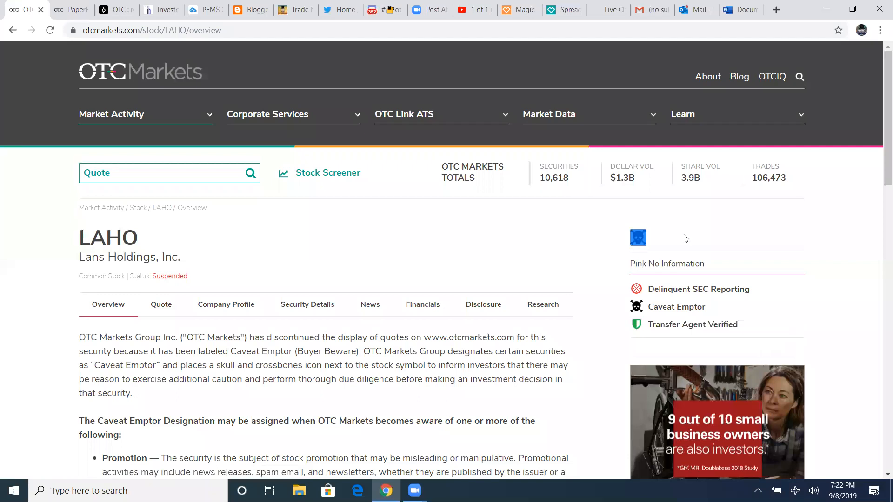
{"action": "scroll", "scroll_direction": "down", "scroll_amount": 3}
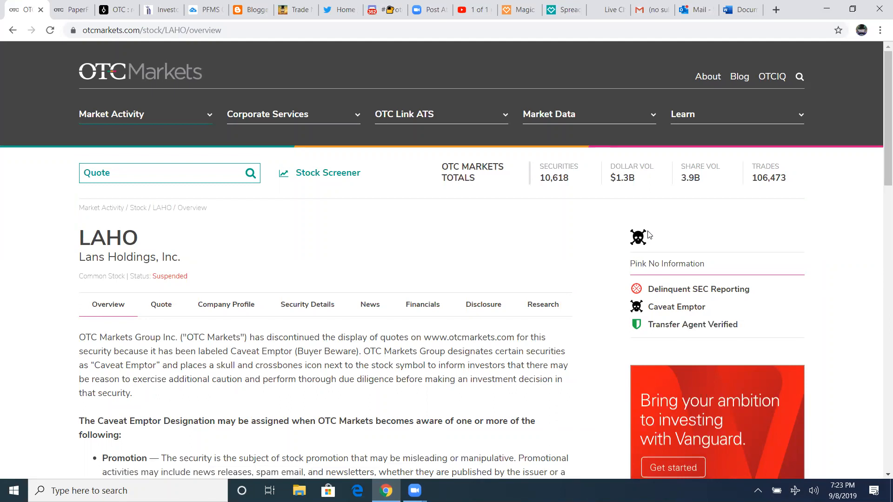
{"action": "left_click", "coordinate": [169, 173]}
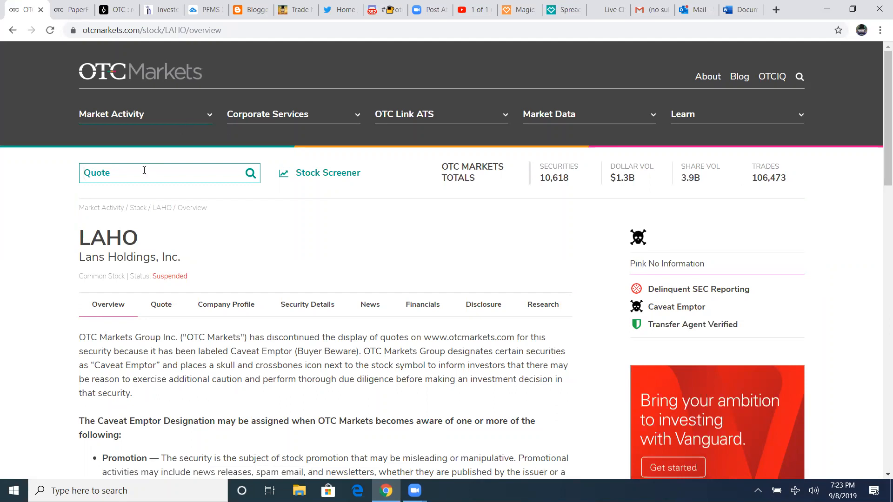
{"action": "type", "text": "st"}
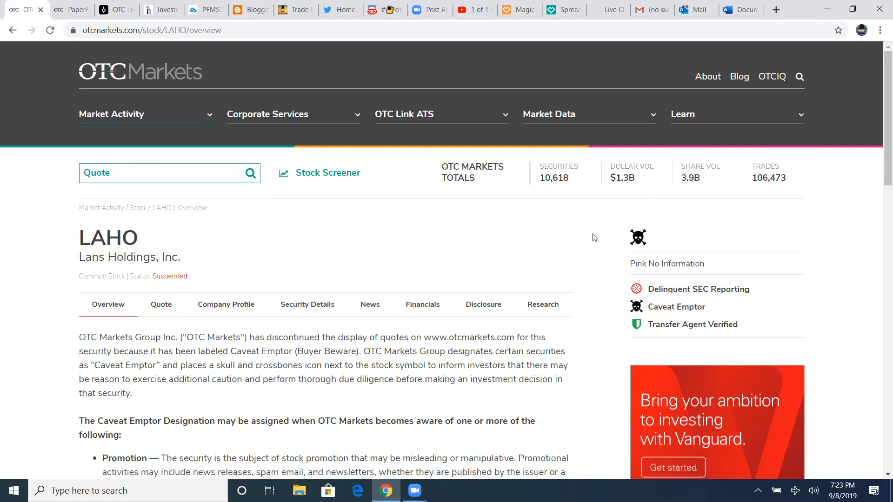
{"action": "mouse_move", "coordinate": [196, 58]}
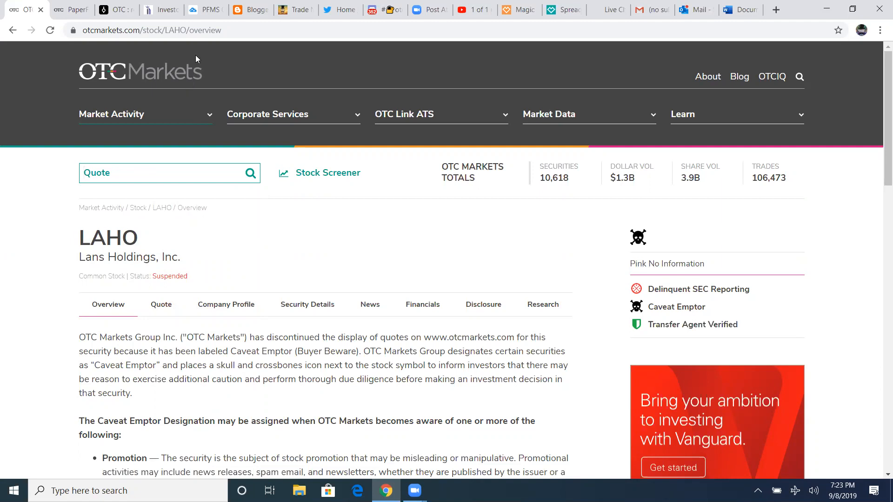
{"action": "mouse_move", "coordinate": [644, 249]}
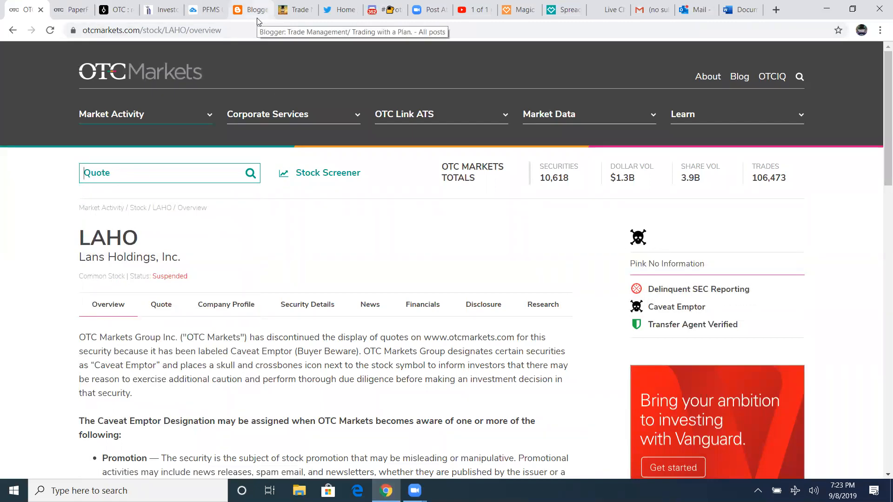
Return to the article and scroll past the EMGE $0.06 note to When trading resumes
{"action": "left_click", "coordinate": [294, 9]}
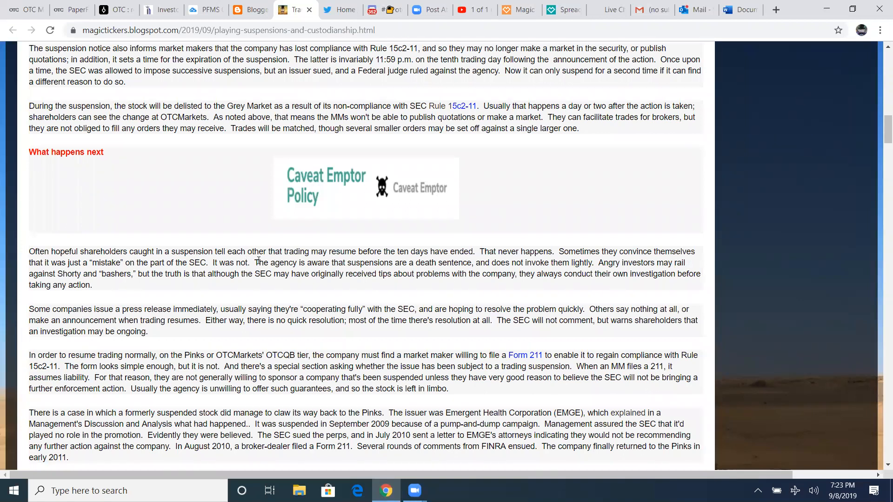
{"action": "mouse_move", "coordinate": [455, 264]}
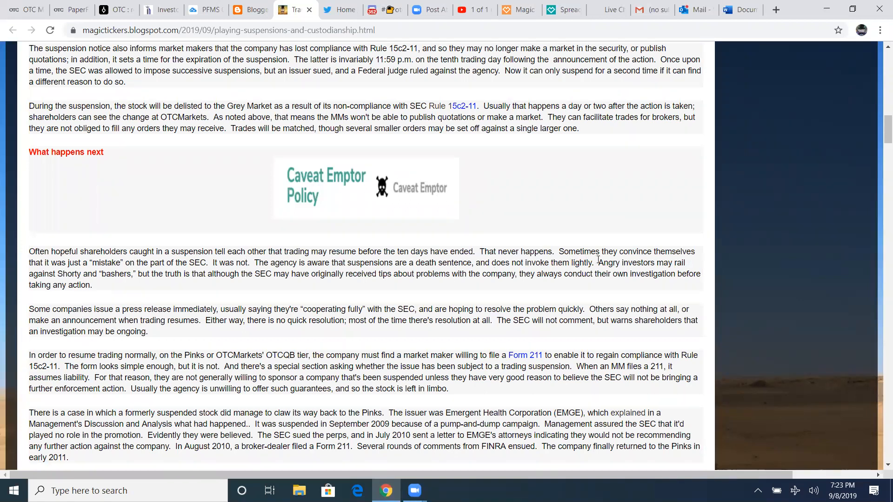
{"action": "mouse_move", "coordinate": [45, 274]}
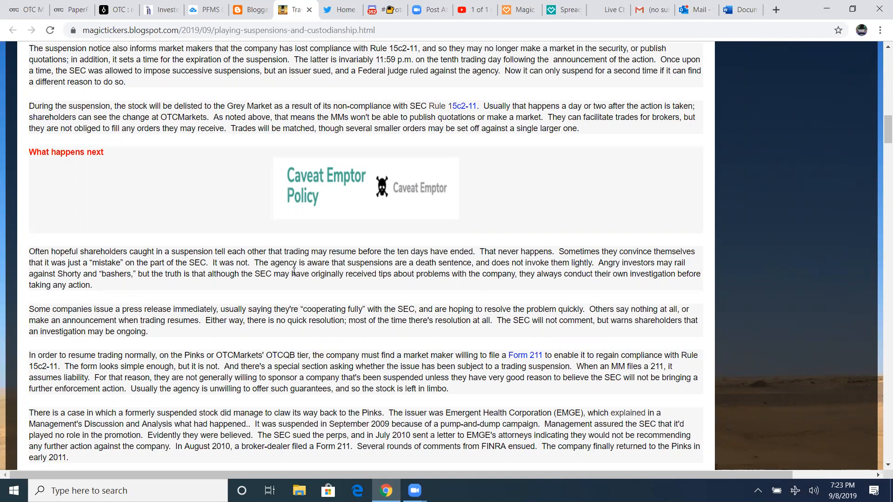
{"action": "mouse_move", "coordinate": [490, 271]}
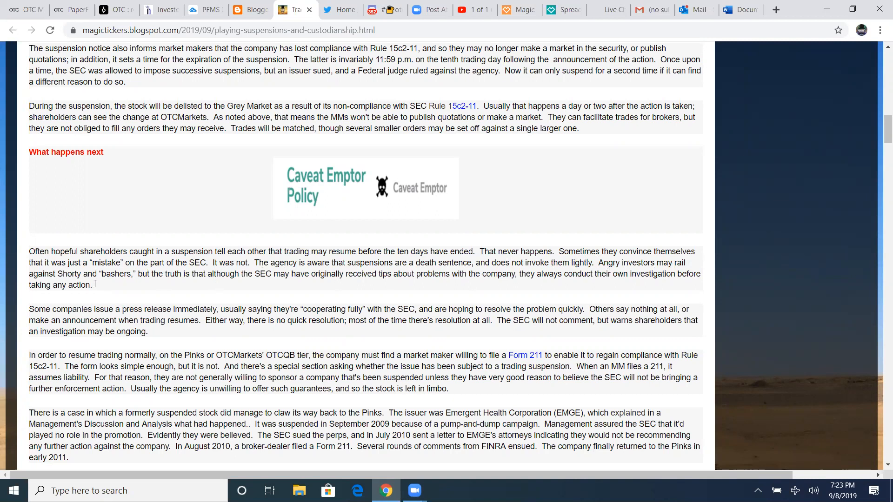
{"action": "mouse_move", "coordinate": [234, 284]}
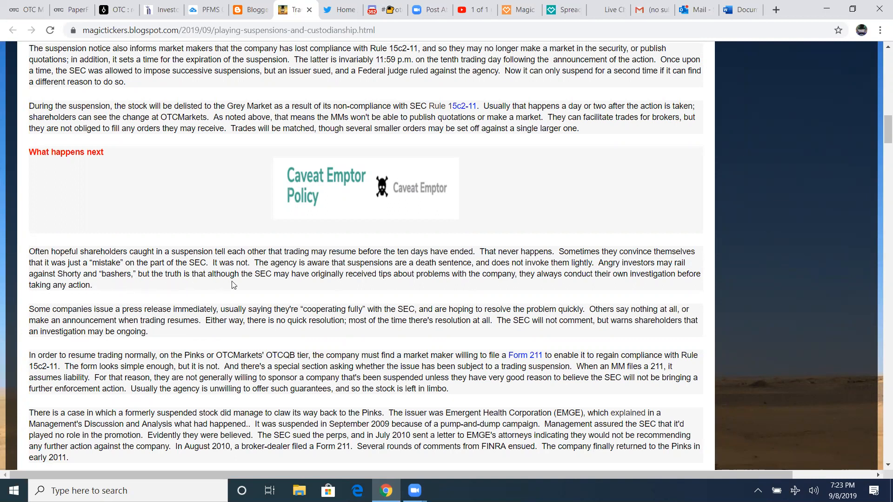
{"action": "mouse_move", "coordinate": [401, 284]}
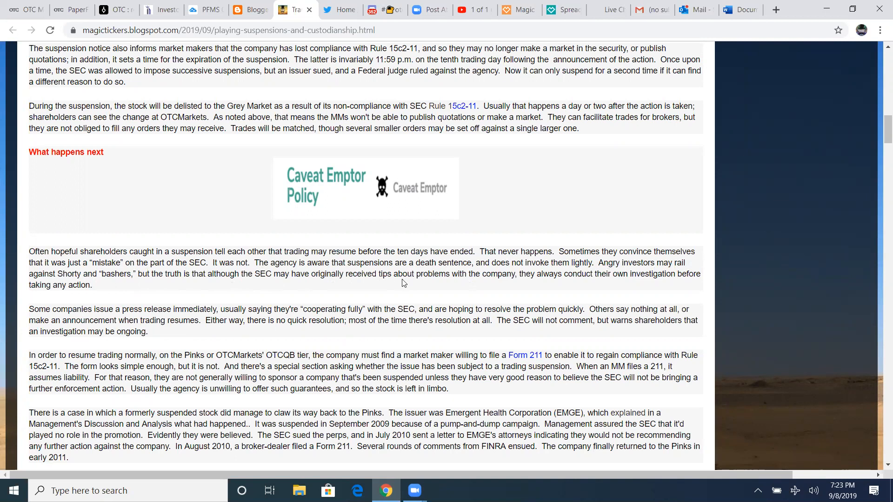
{"action": "mouse_move", "coordinate": [556, 290]}
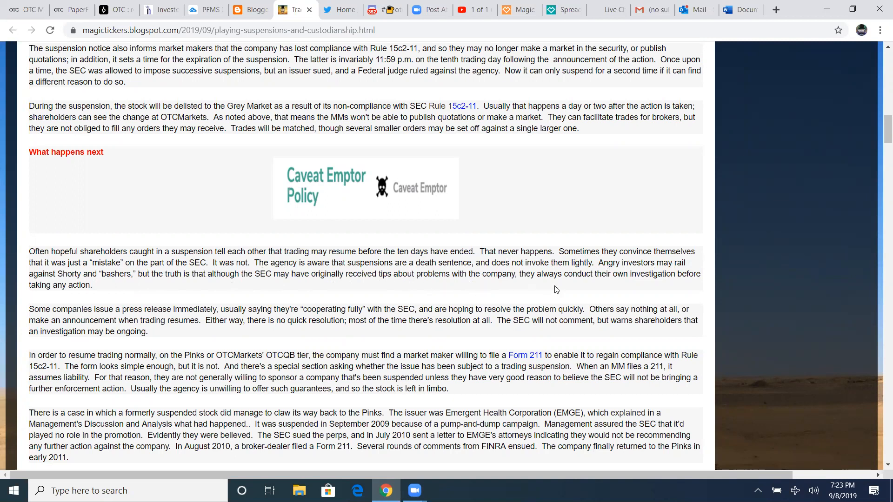
{"action": "mouse_move", "coordinate": [664, 287]}
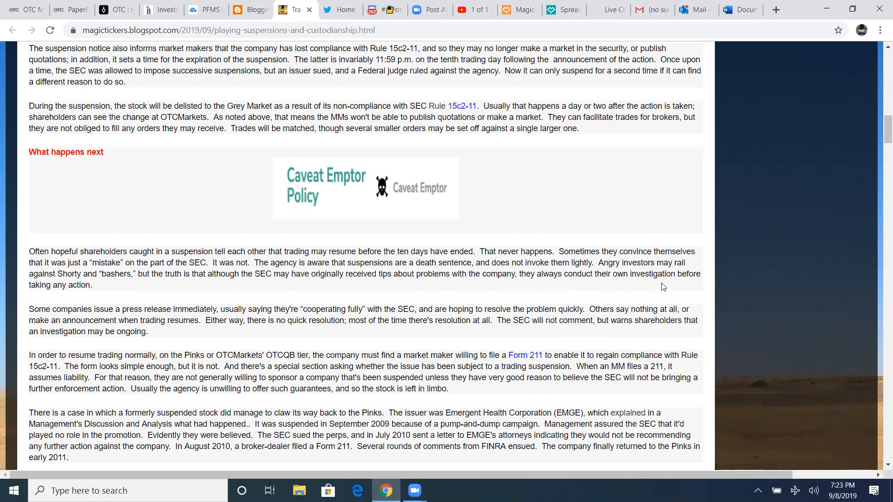
{"action": "mouse_move", "coordinate": [73, 294]}
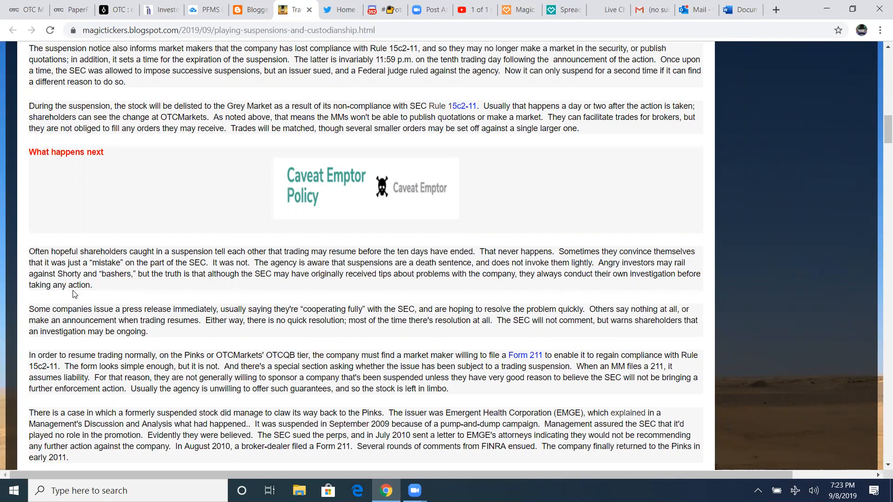
{"action": "scroll", "scroll_direction": "down", "scroll_amount": 3}
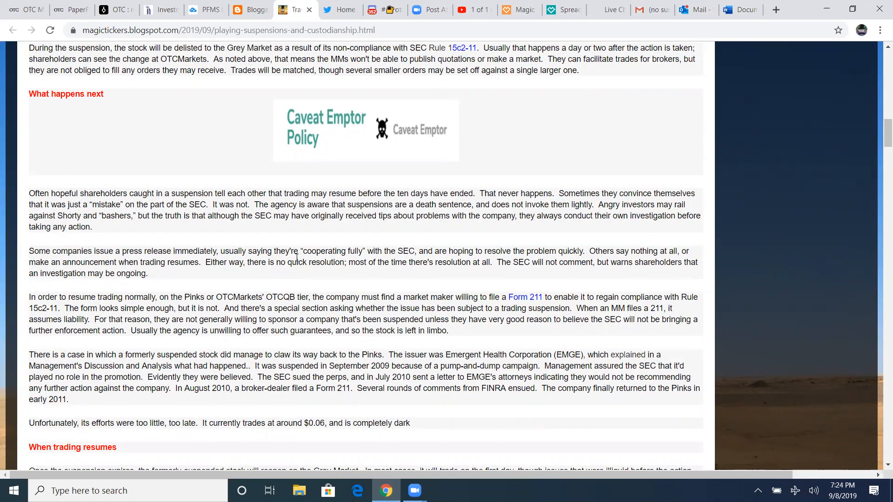
{"action": "mouse_move", "coordinate": [391, 260]}
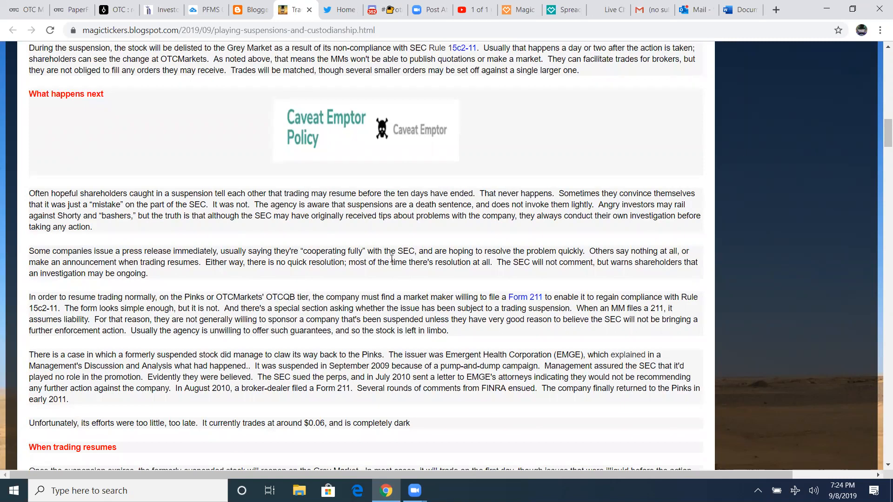
{"action": "mouse_move", "coordinate": [405, 261]}
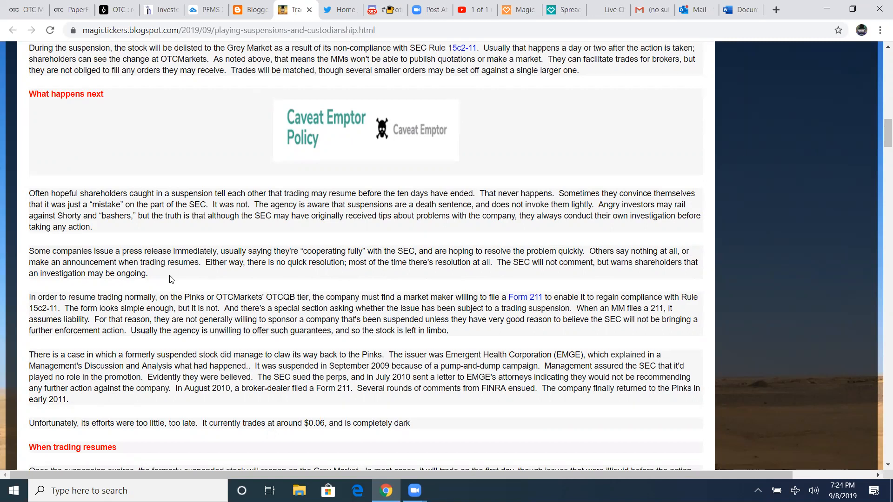
{"action": "mouse_move", "coordinate": [226, 277]}
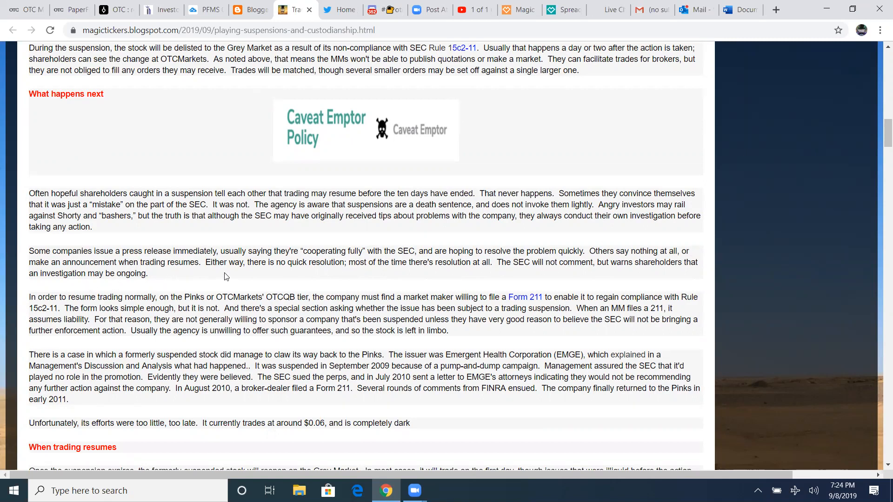
{"action": "mouse_move", "coordinate": [364, 274]}
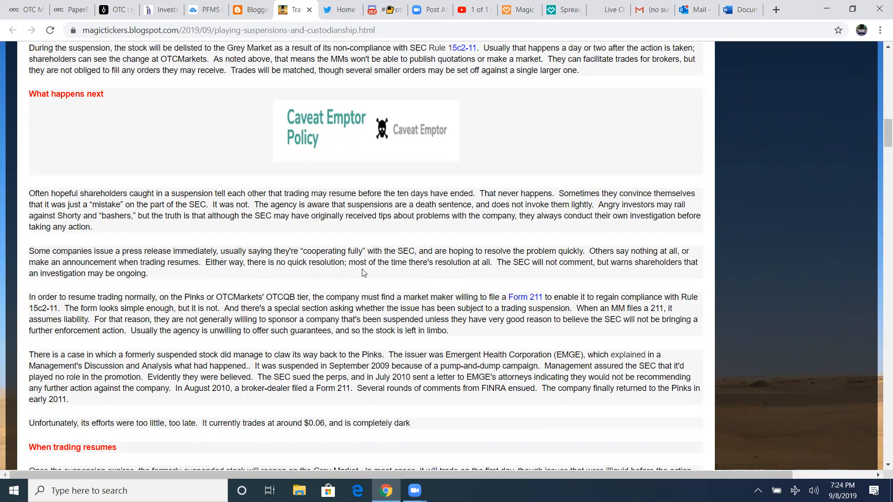
{"action": "mouse_move", "coordinate": [487, 274]}
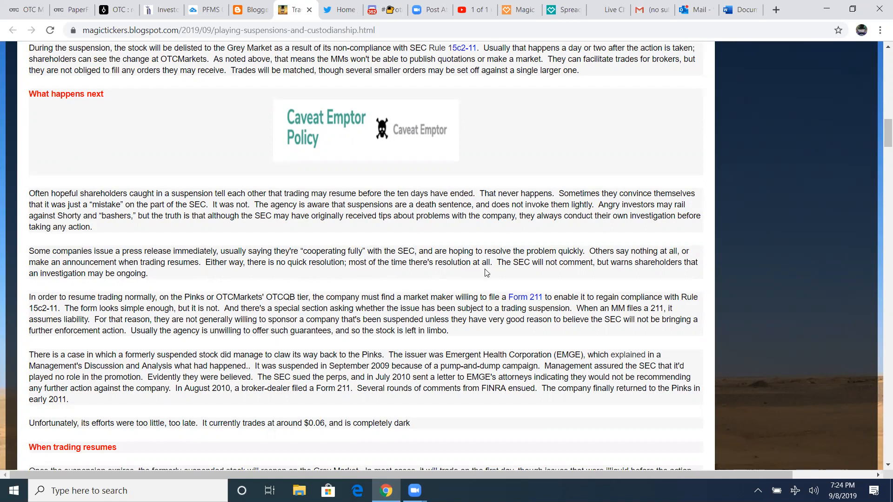
{"action": "mouse_move", "coordinate": [588, 277]}
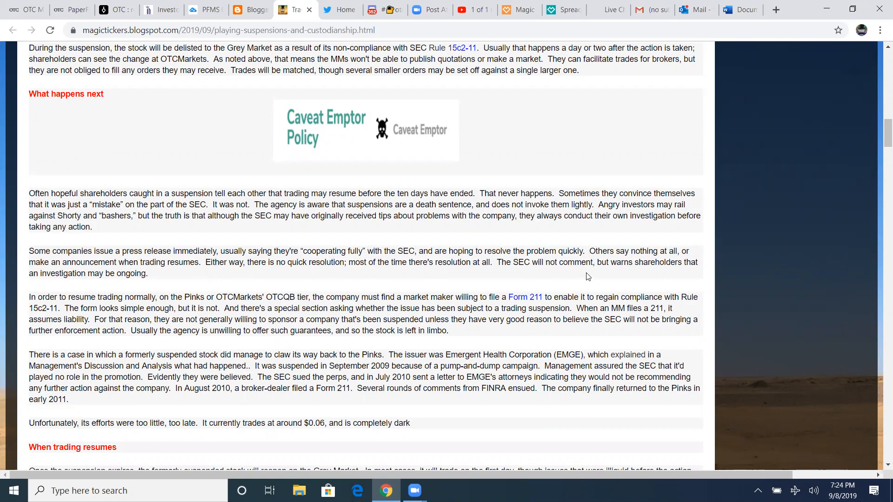
{"action": "mouse_move", "coordinate": [140, 283]}
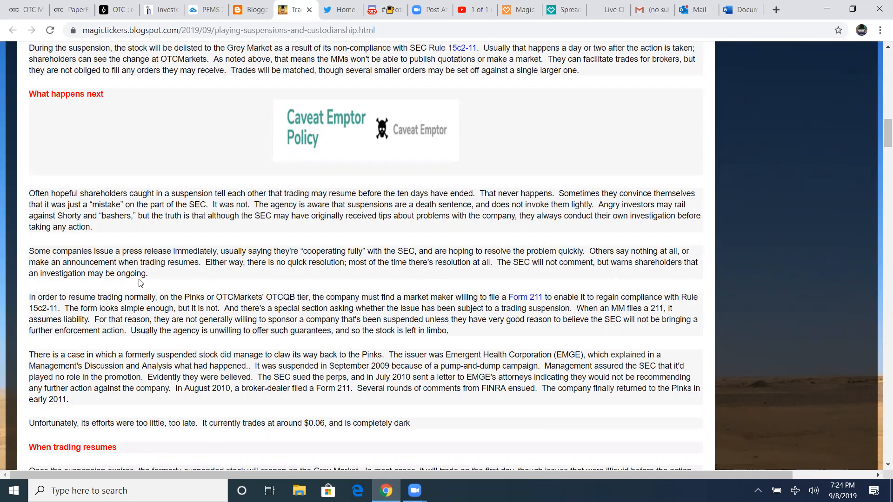
{"action": "mouse_move", "coordinate": [144, 288]}
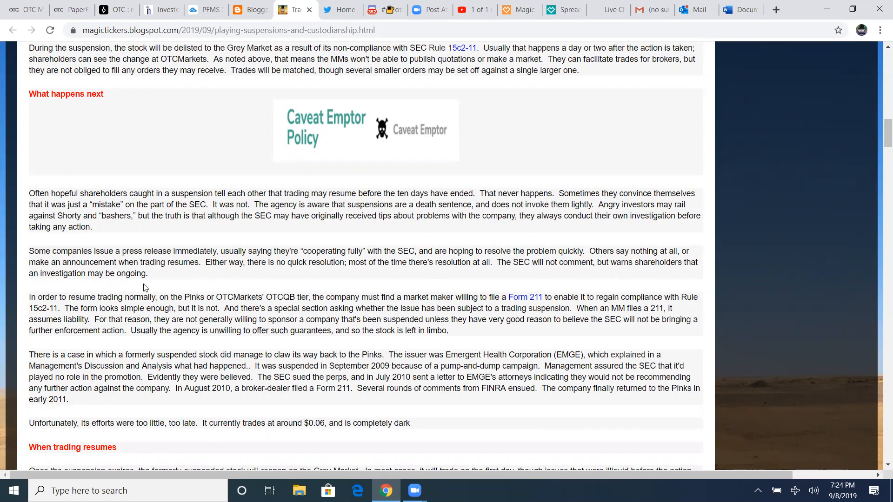
{"action": "scroll", "scroll_direction": "down", "scroll_amount": 3}
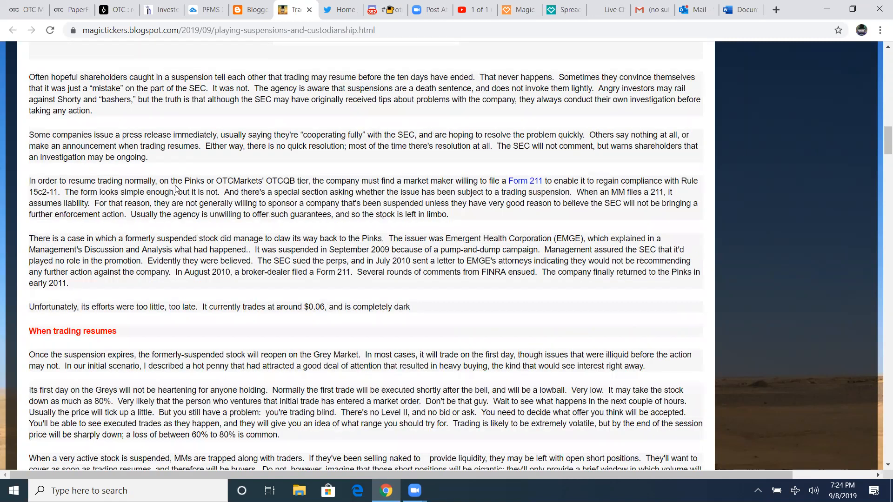
{"action": "mouse_move", "coordinate": [296, 190]}
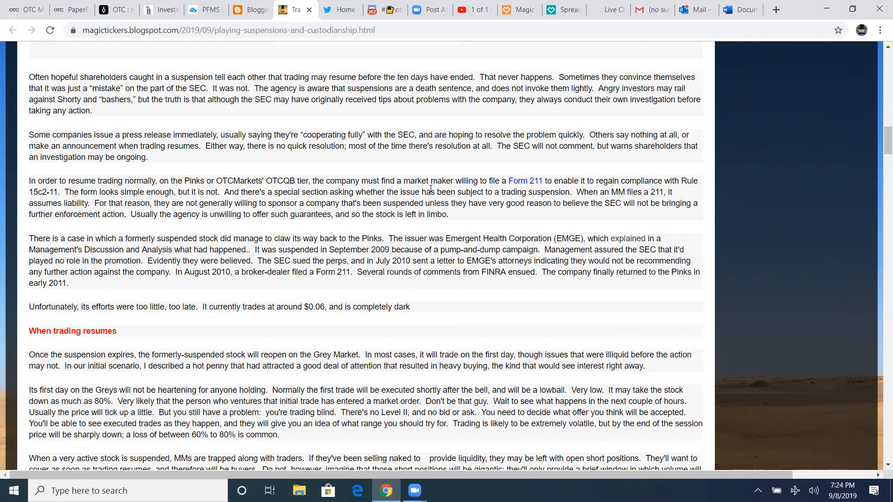
{"action": "mouse_move", "coordinate": [523, 186]}
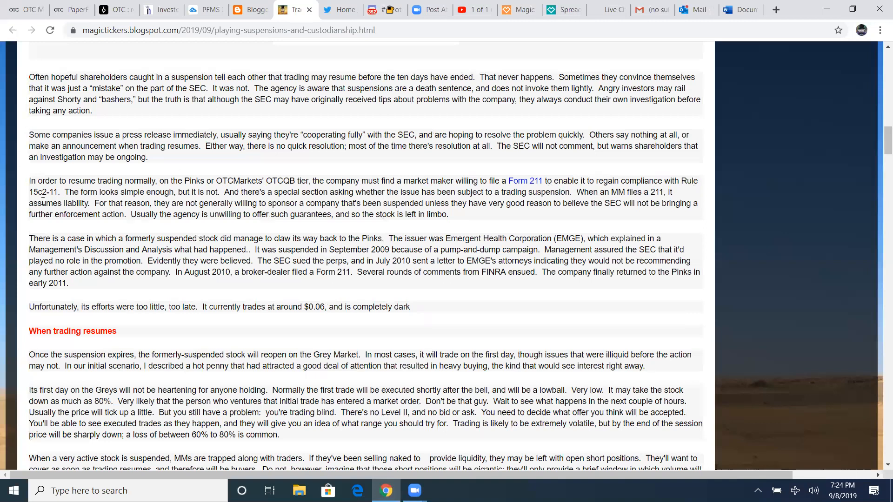
{"action": "mouse_move", "coordinate": [180, 200]}
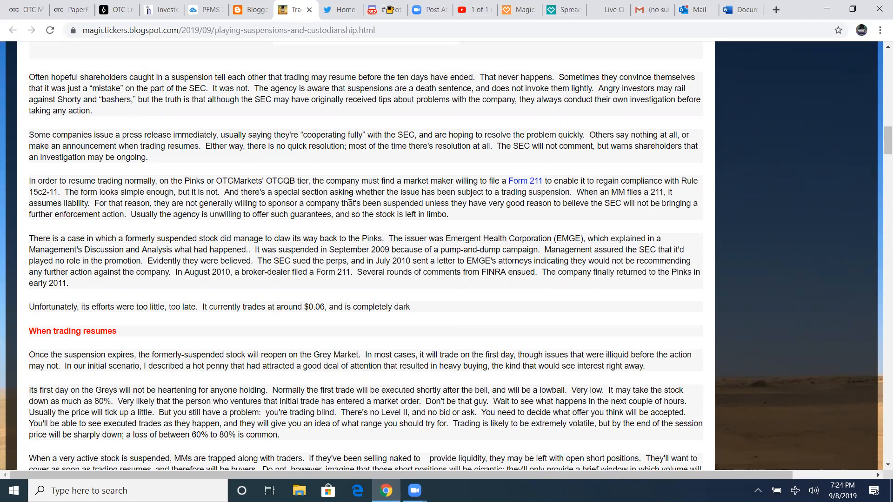
{"action": "mouse_move", "coordinate": [675, 203]}
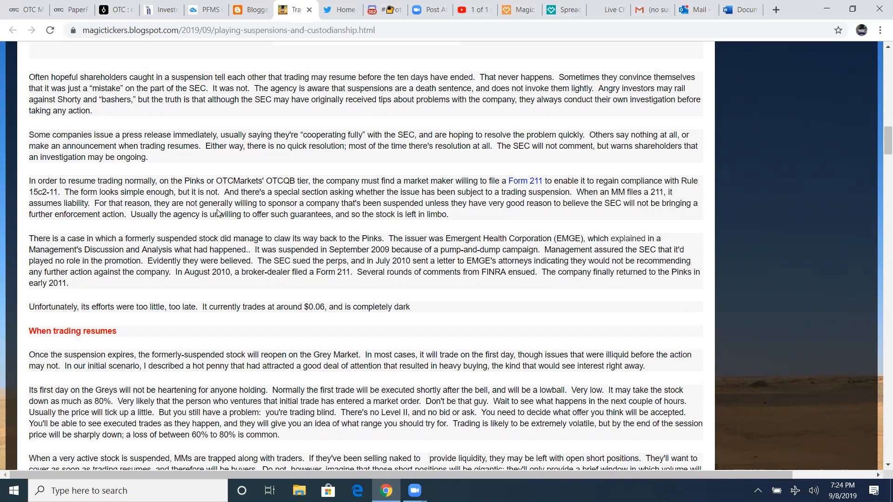
{"action": "mouse_move", "coordinate": [617, 214]}
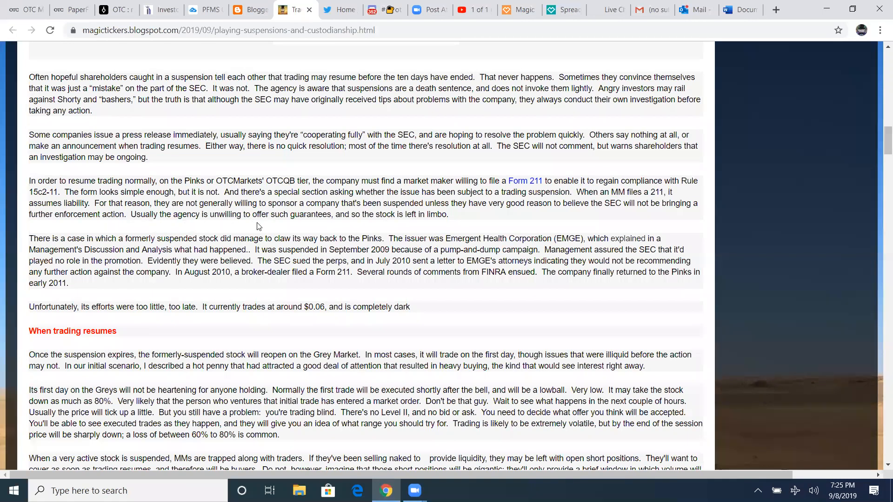
{"action": "mouse_move", "coordinate": [402, 215]}
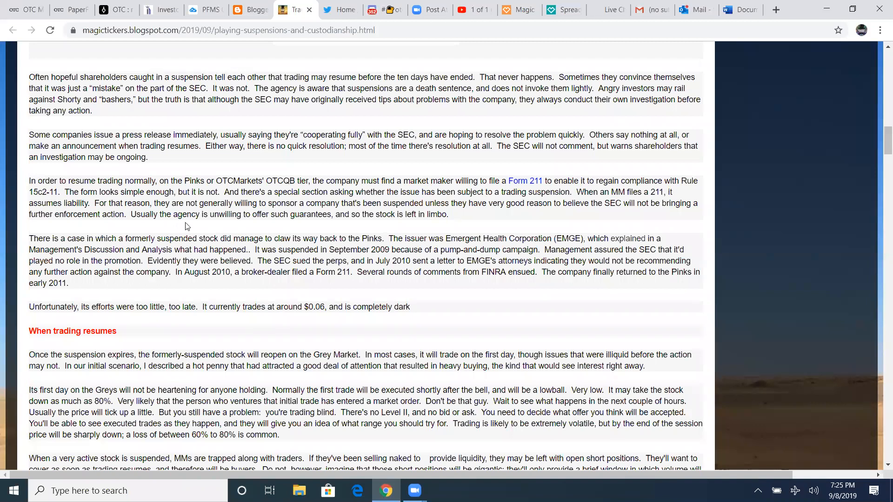
{"action": "scroll", "scroll_direction": "down", "scroll_amount": 3}
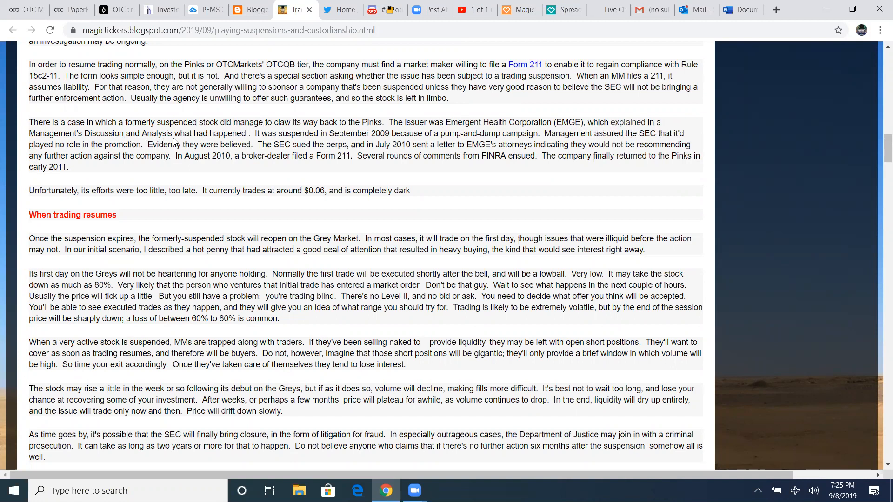
{"action": "mouse_move", "coordinate": [324, 137]}
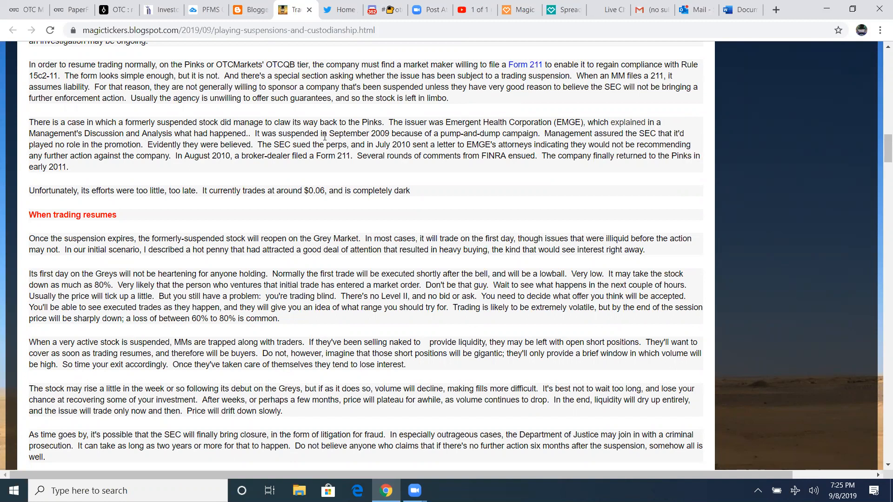
{"action": "mouse_move", "coordinate": [403, 134]}
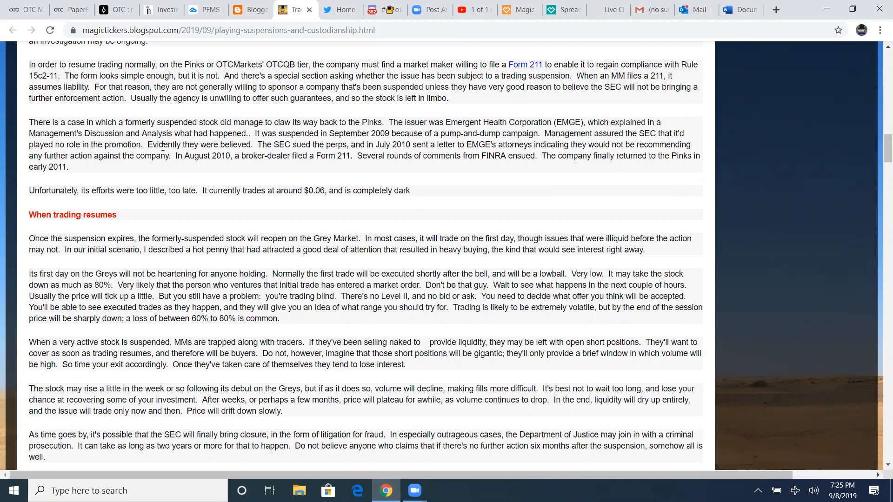
{"action": "mouse_move", "coordinate": [305, 149]}
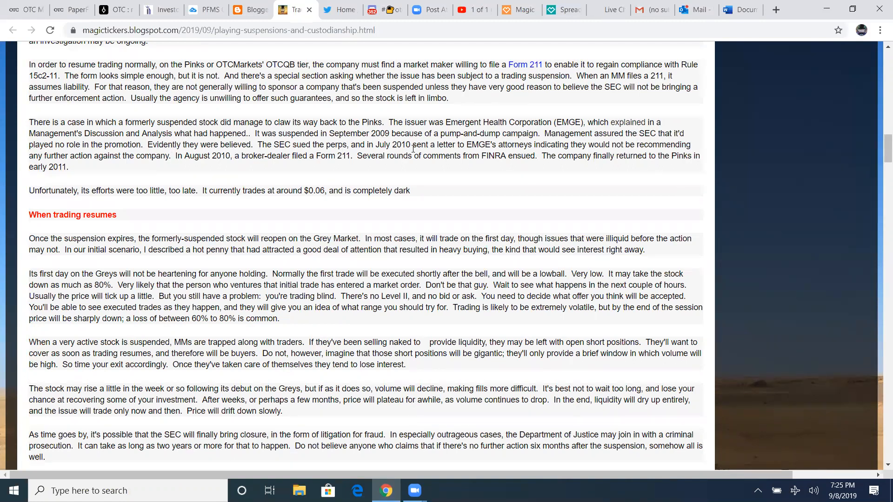
{"action": "mouse_move", "coordinate": [491, 155]}
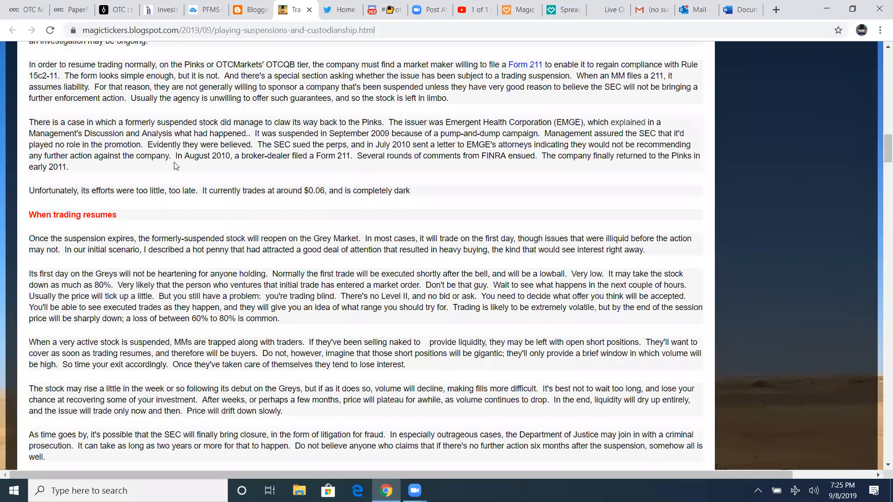
{"action": "mouse_move", "coordinate": [272, 164]}
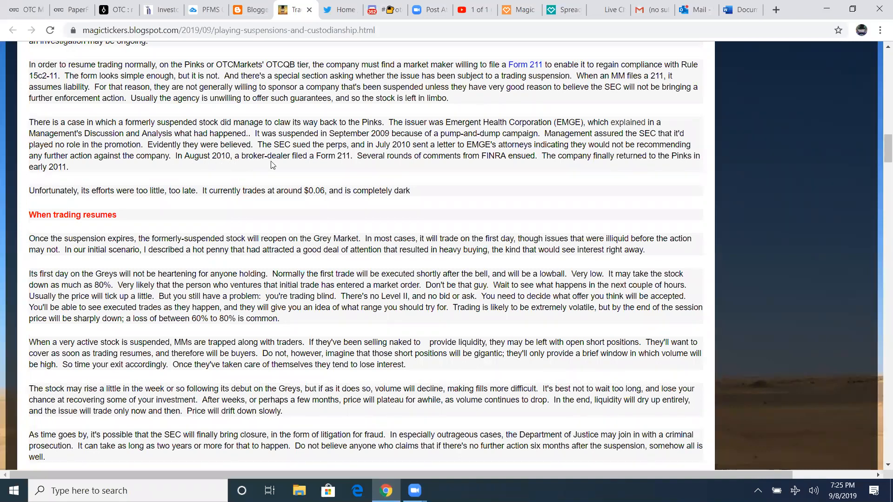
{"action": "double_click", "coordinate": [325, 155]}
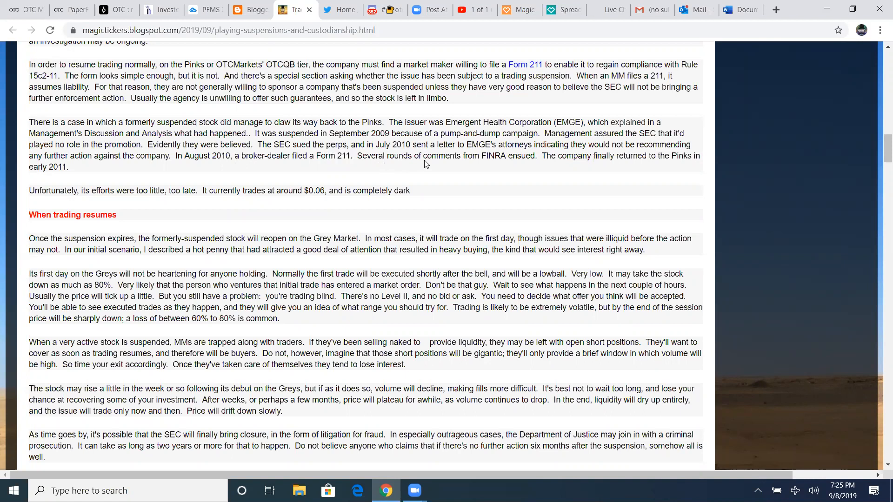
{"action": "mouse_move", "coordinate": [605, 164]}
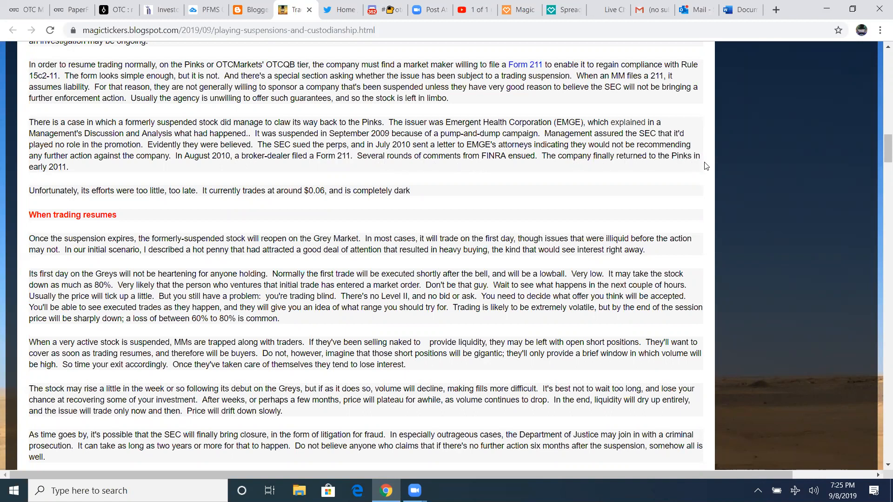
{"action": "mouse_move", "coordinate": [87, 167]}
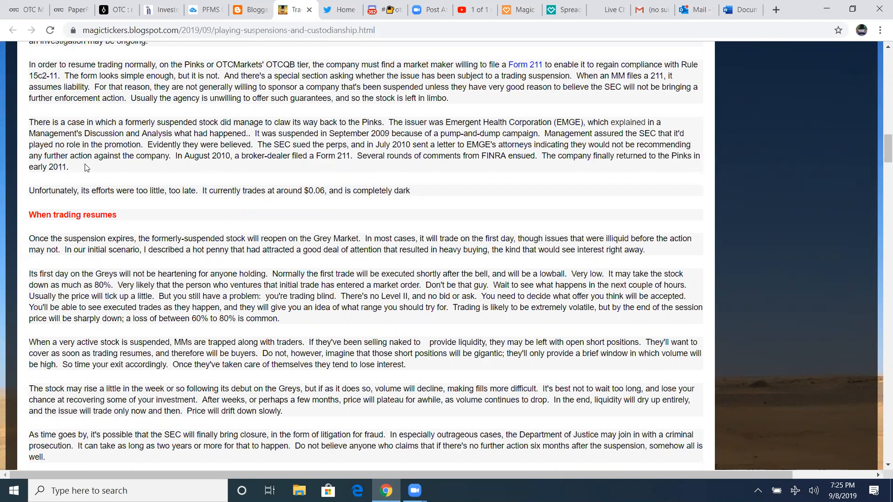
{"action": "mouse_move", "coordinate": [327, 135]}
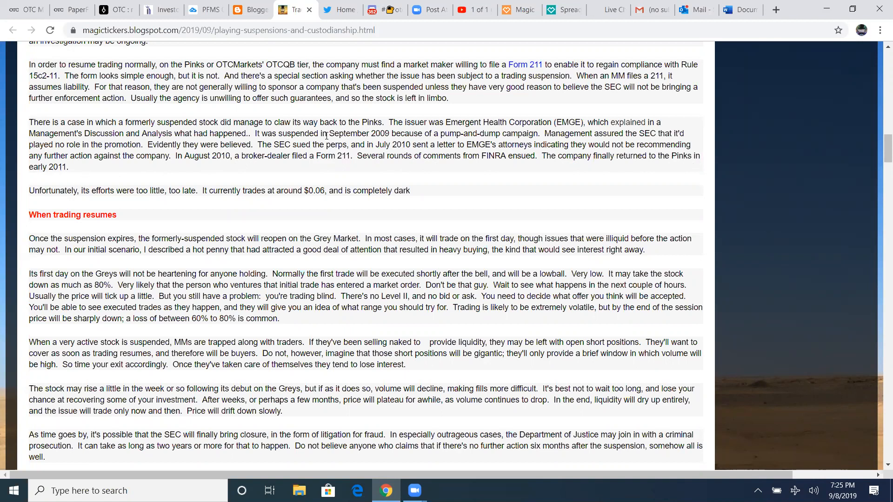
{"action": "double_click", "coordinate": [379, 134]}
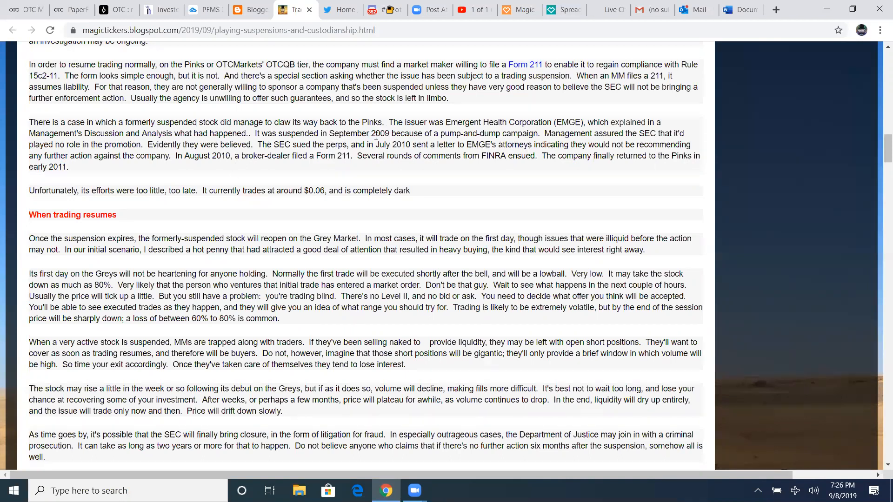
{"action": "mouse_move", "coordinate": [255, 133]}
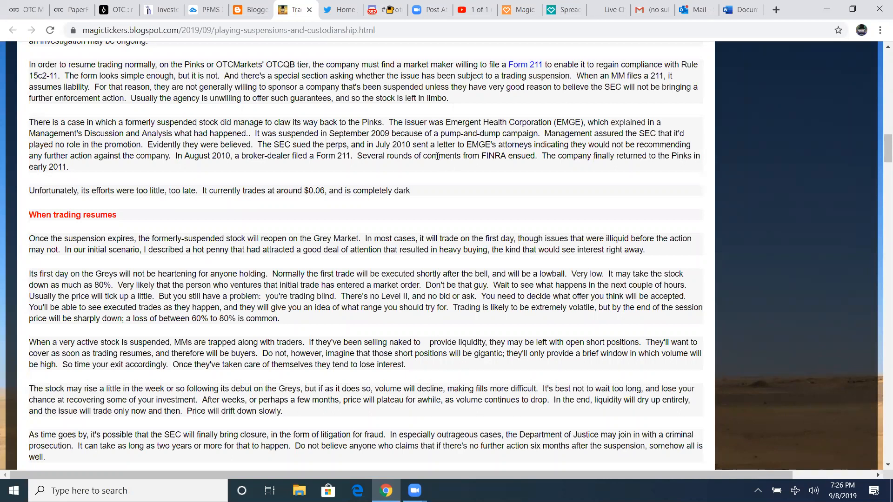
{"action": "mouse_move", "coordinate": [211, 145]}
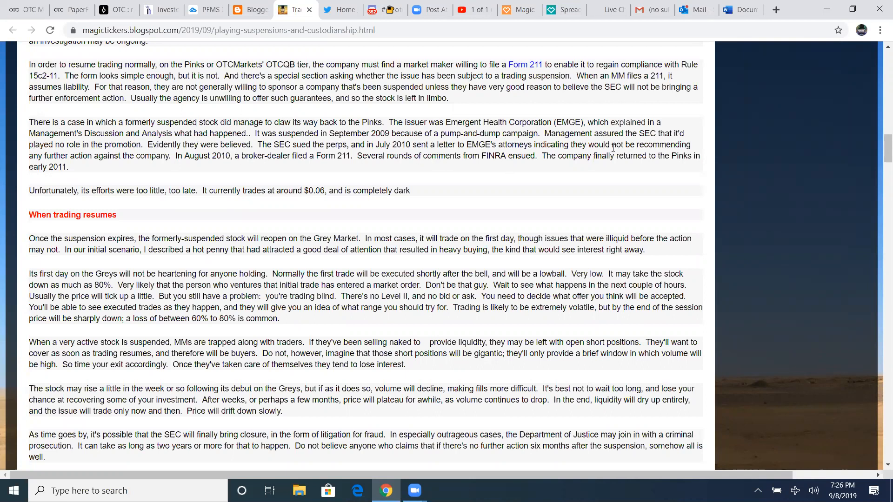
{"action": "mouse_move", "coordinate": [97, 182]}
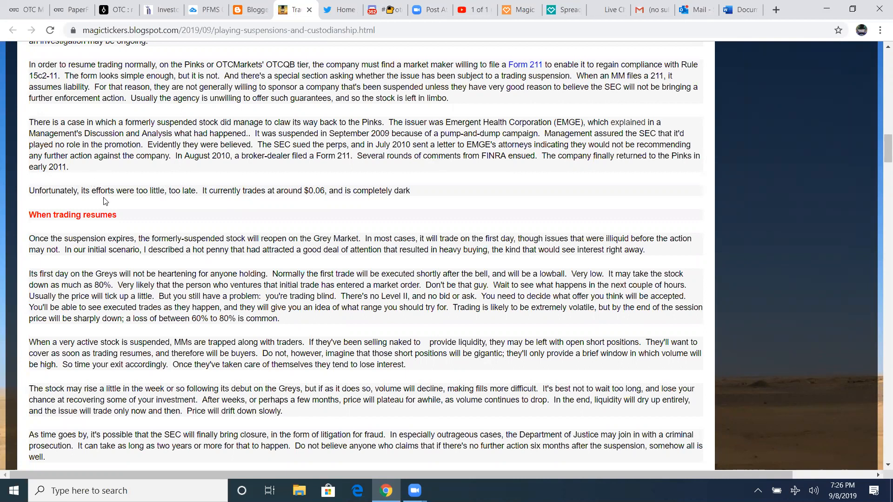
{"action": "mouse_move", "coordinate": [196, 201]}
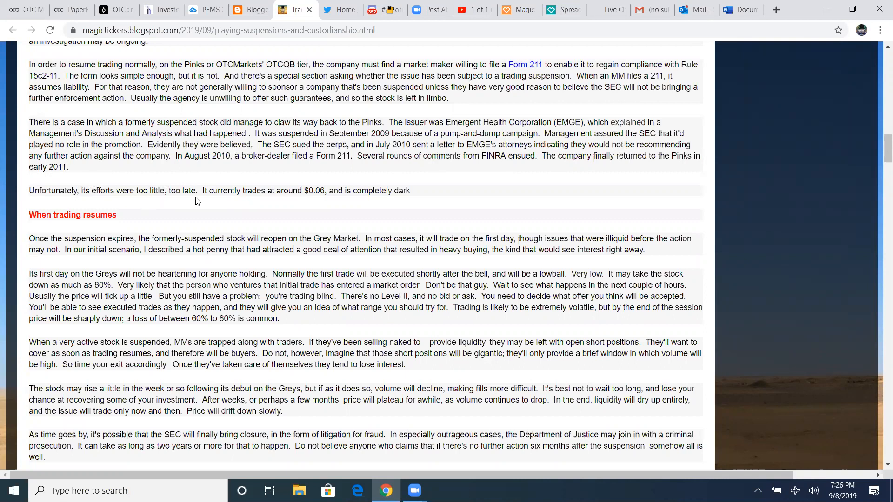
{"action": "mouse_move", "coordinate": [343, 201]}
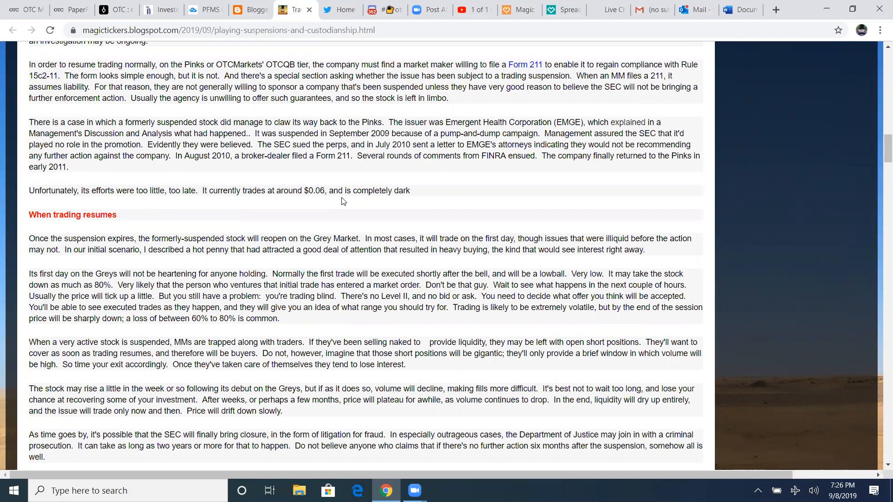
{"action": "mouse_move", "coordinate": [423, 198]}
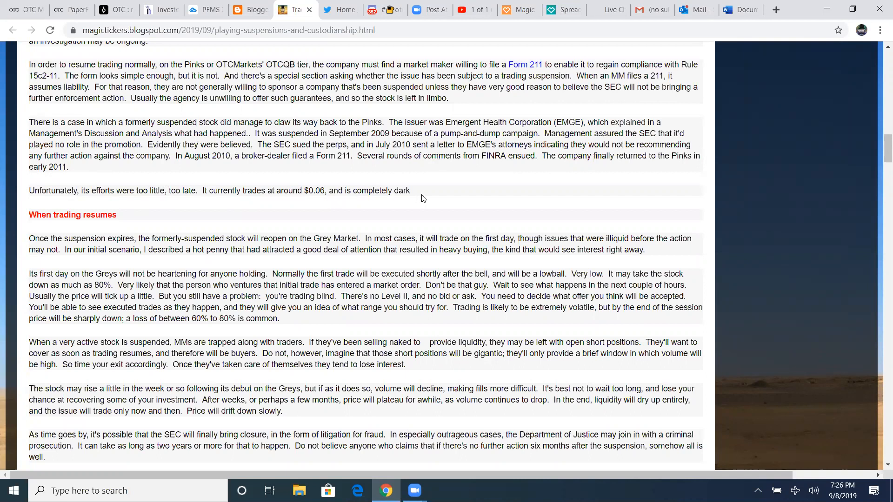
{"action": "mouse_move", "coordinate": [56, 190]}
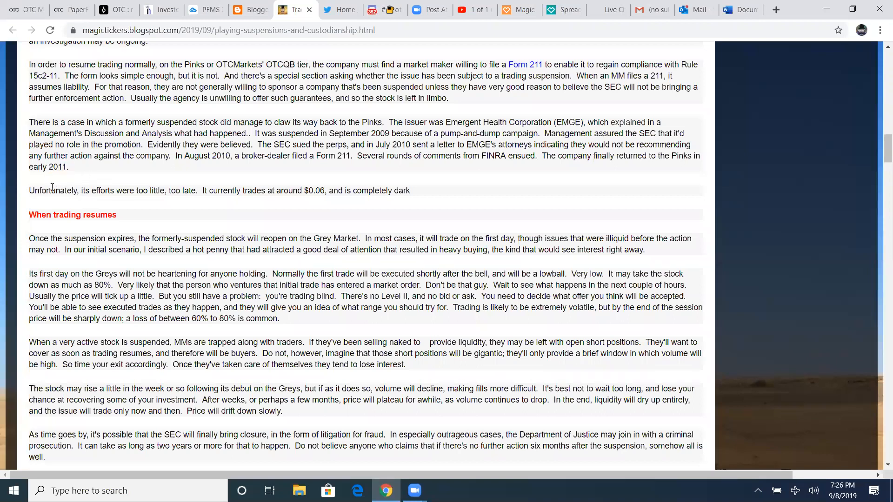
{"action": "mouse_move", "coordinate": [321, 193]}
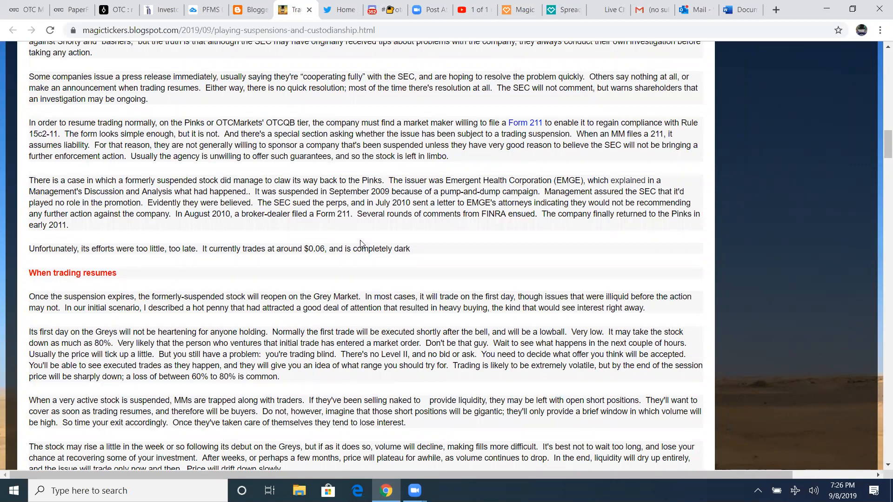
{"action": "scroll", "scroll_direction": "down", "scroll_amount": 3}
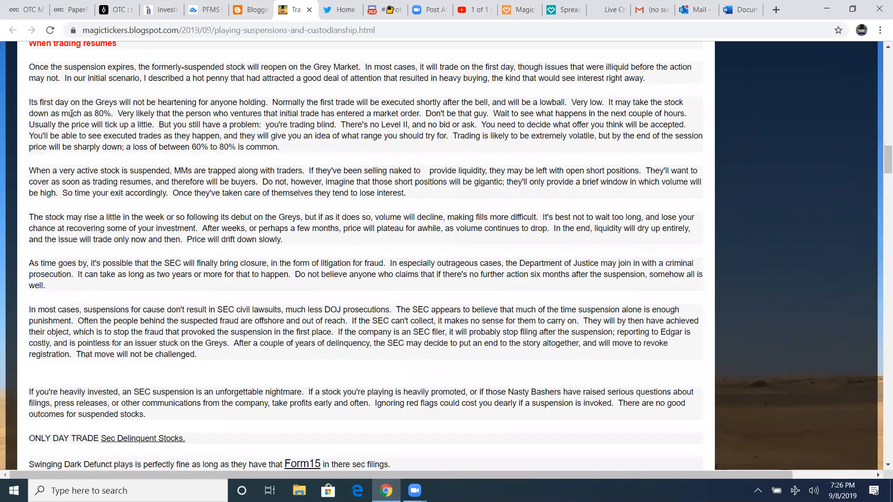
{"action": "scroll", "scroll_direction": "up", "scroll_amount": 3}
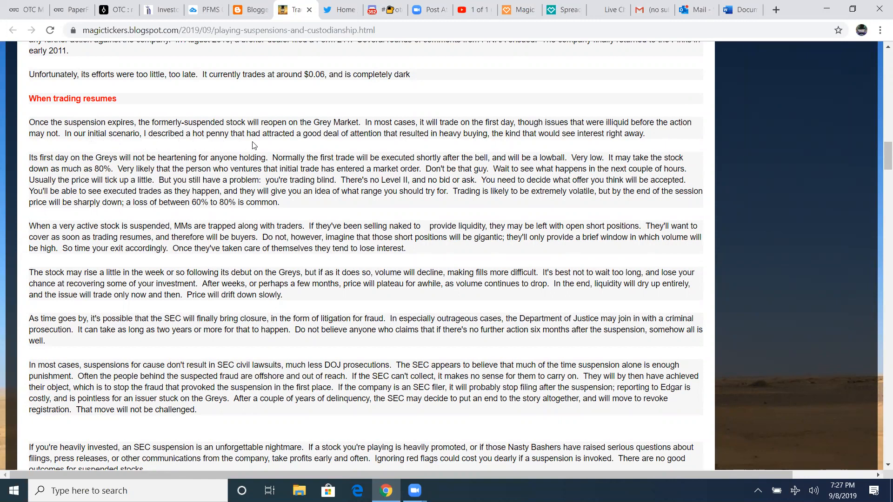
{"action": "mouse_move", "coordinate": [366, 137]}
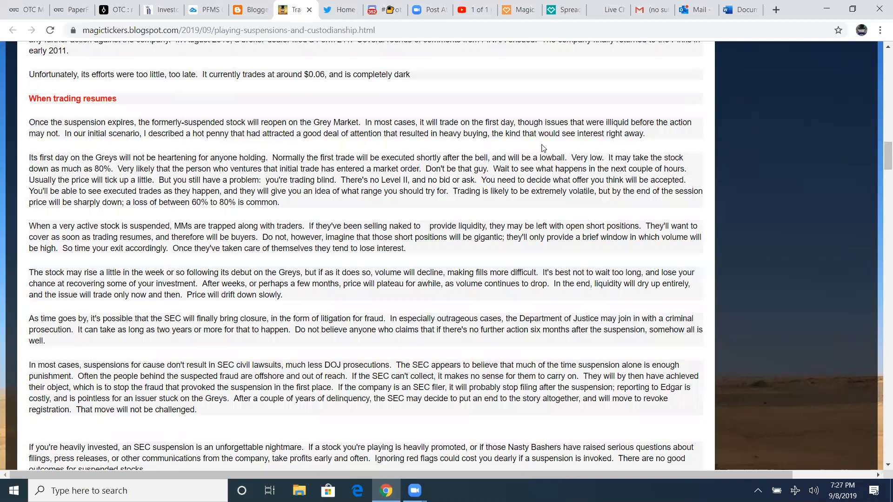
{"action": "mouse_move", "coordinate": [465, 146]}
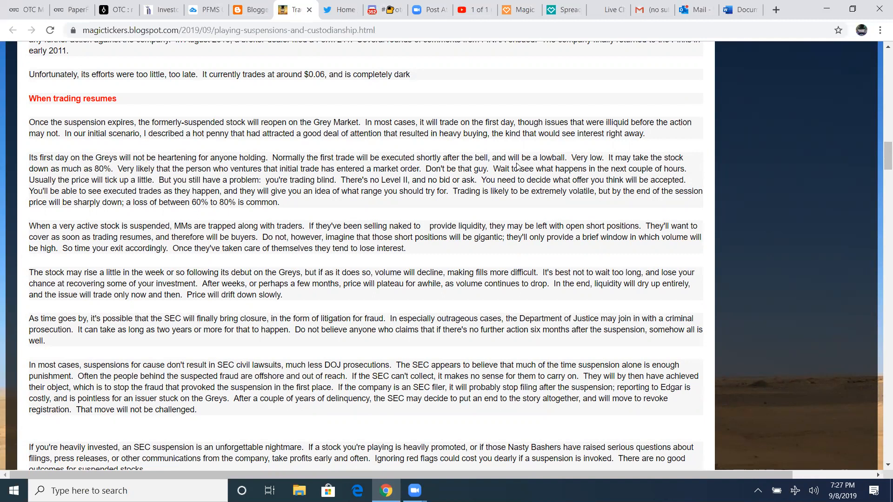
{"action": "mouse_move", "coordinate": [105, 177]}
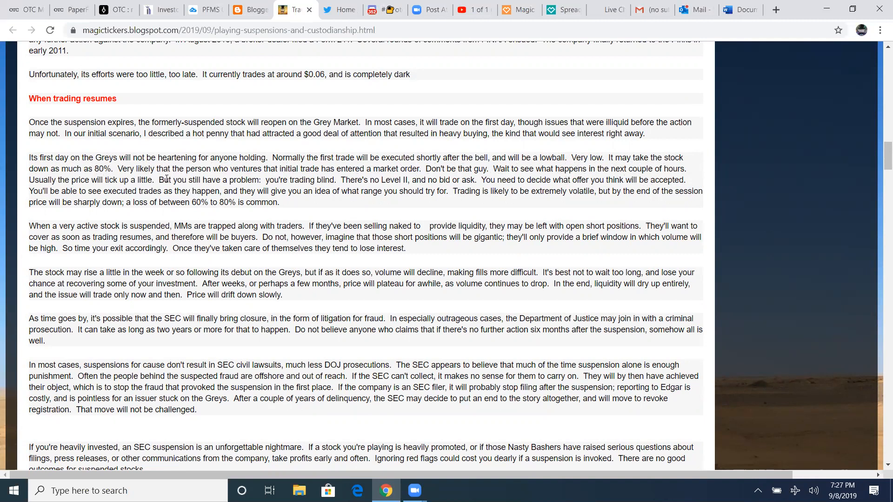
{"action": "mouse_move", "coordinate": [337, 185]}
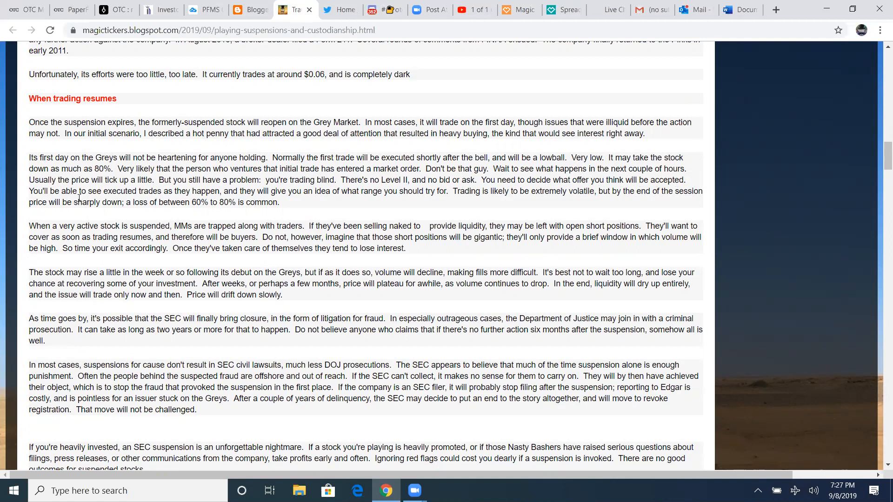
{"action": "mouse_move", "coordinate": [350, 200]}
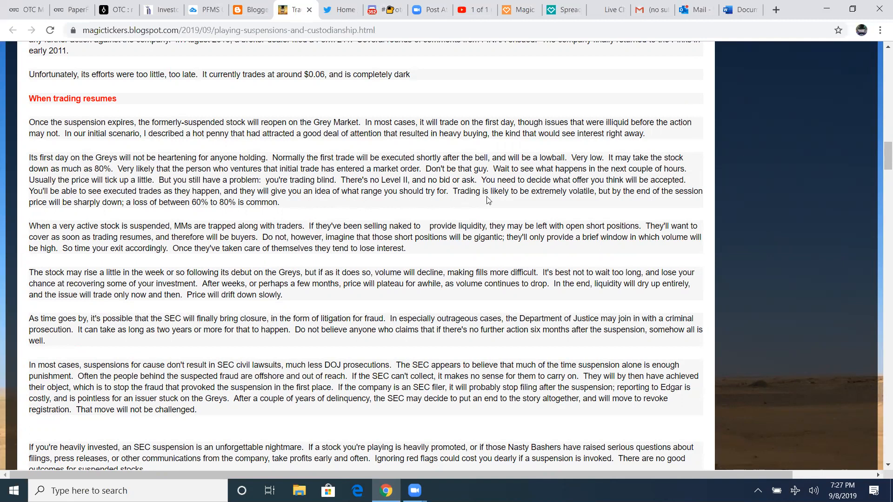
{"action": "mouse_move", "coordinate": [616, 210]}
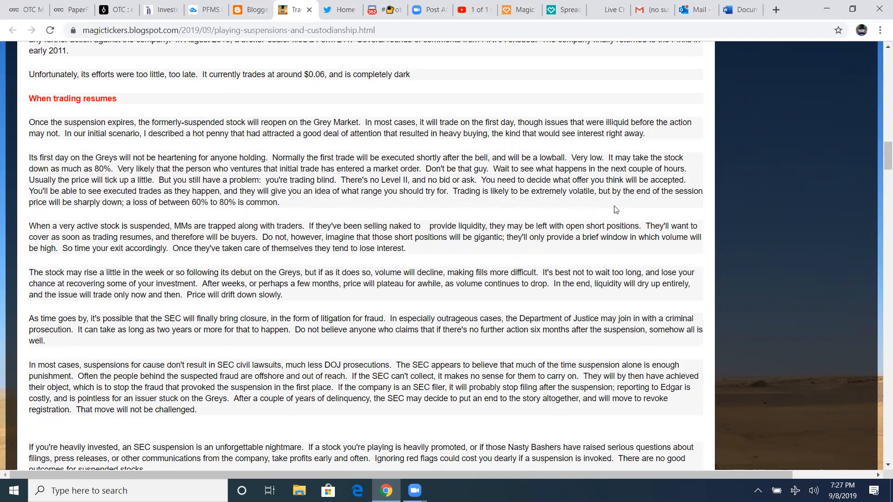
{"action": "mouse_move", "coordinate": [84, 213]}
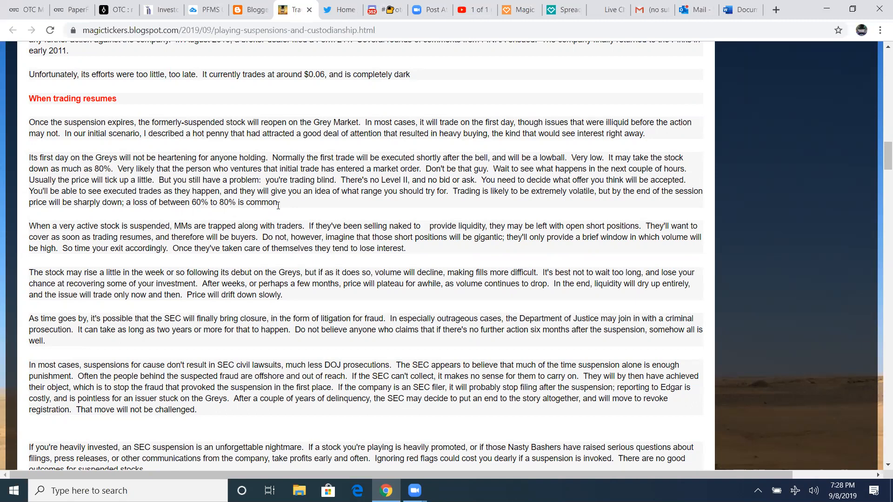
{"action": "double_click", "coordinate": [381, 168]}
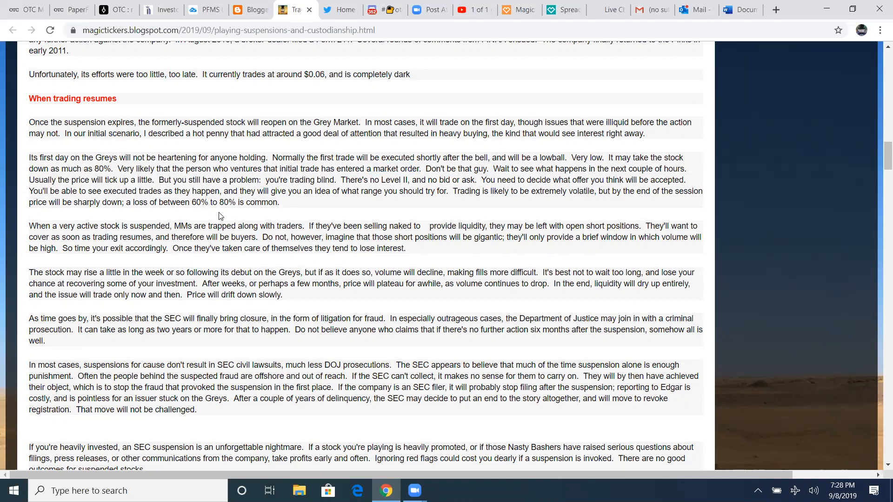
{"action": "mouse_move", "coordinate": [319, 200]}
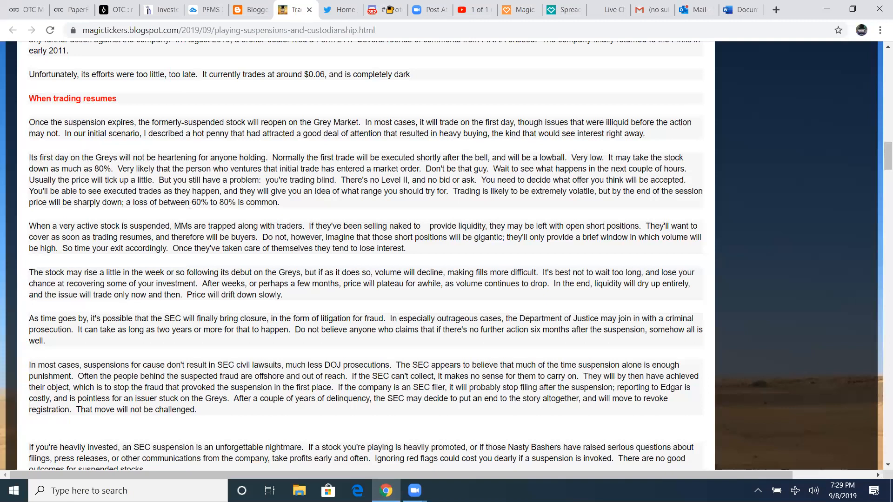
{"action": "mouse_move", "coordinate": [192, 211]}
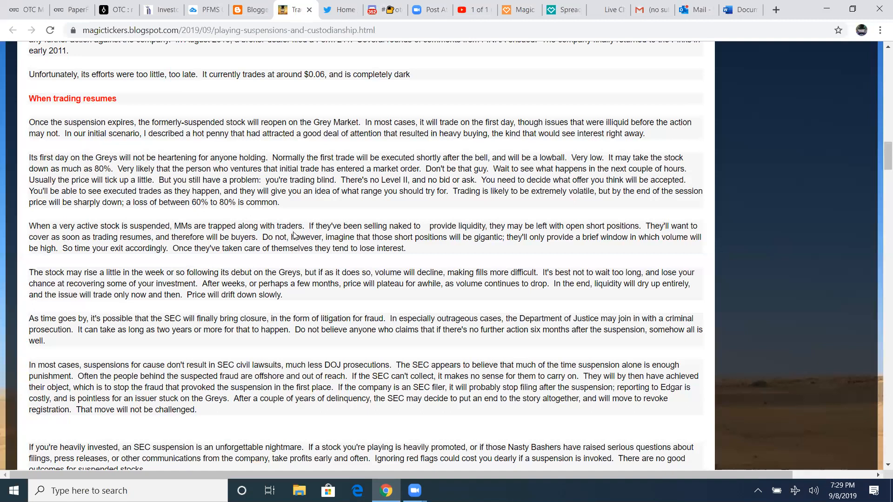
{"action": "double_click", "coordinate": [182, 226]}
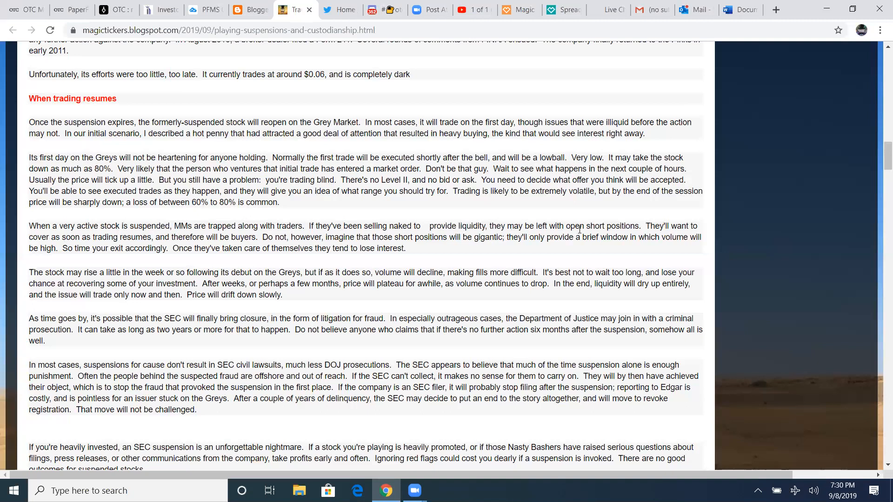
{"action": "mouse_move", "coordinate": [60, 248]}
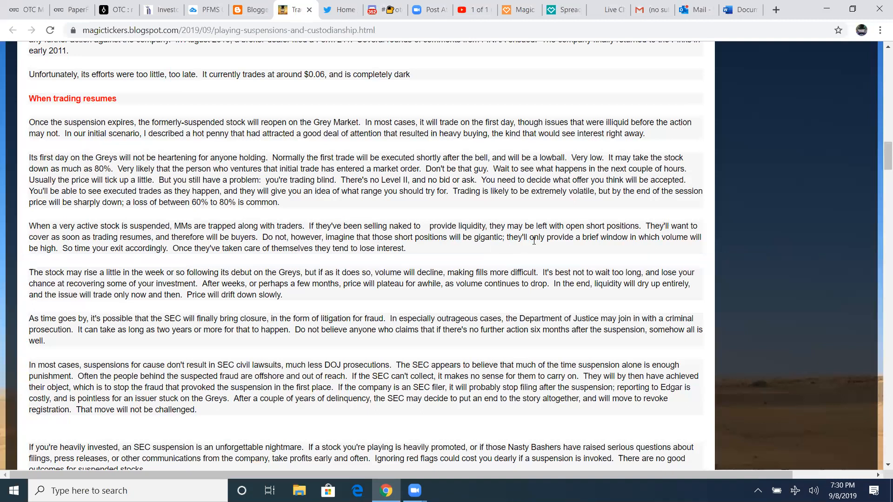
{"action": "mouse_move", "coordinate": [688, 247]}
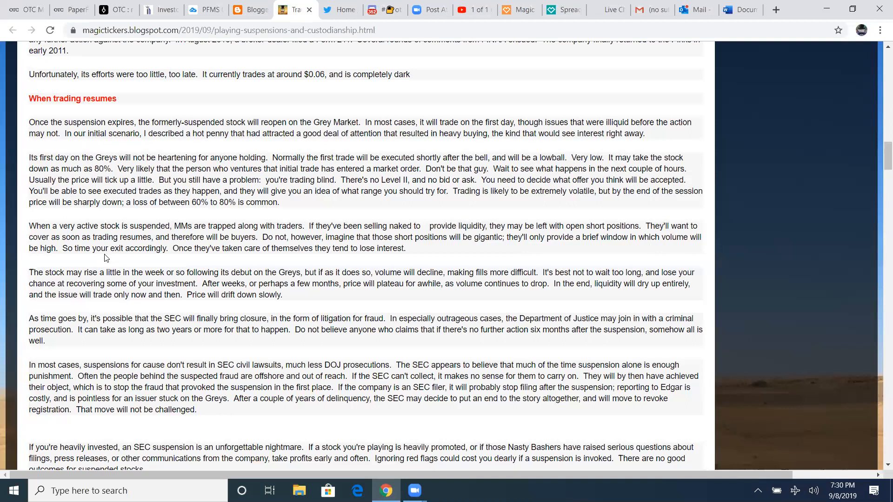
{"action": "mouse_move", "coordinate": [165, 257]}
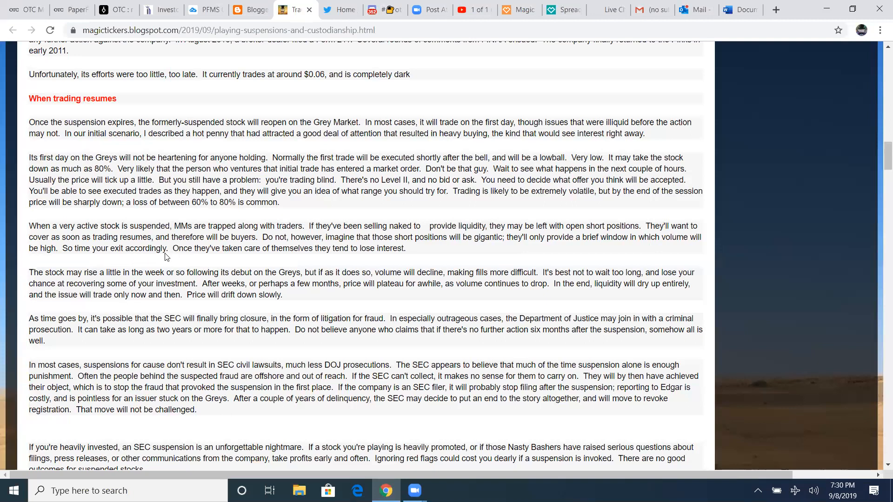
{"action": "double_click", "coordinate": [199, 202]}
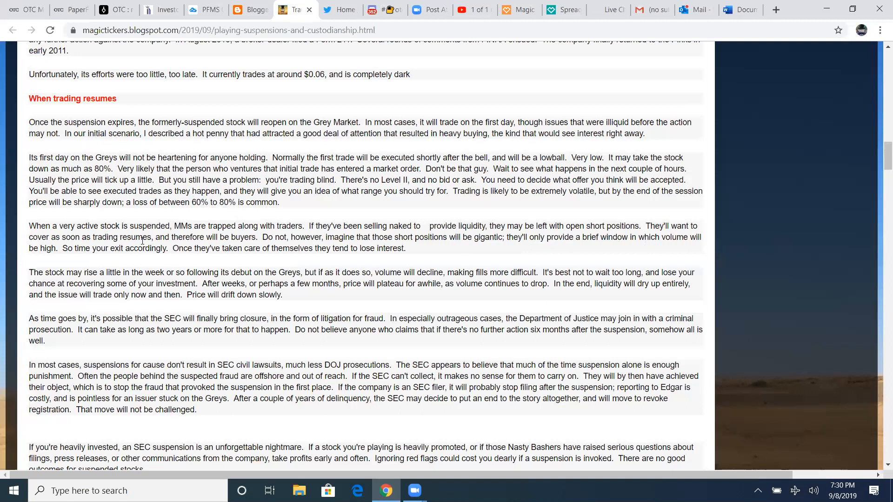
{"action": "mouse_move", "coordinate": [300, 250]}
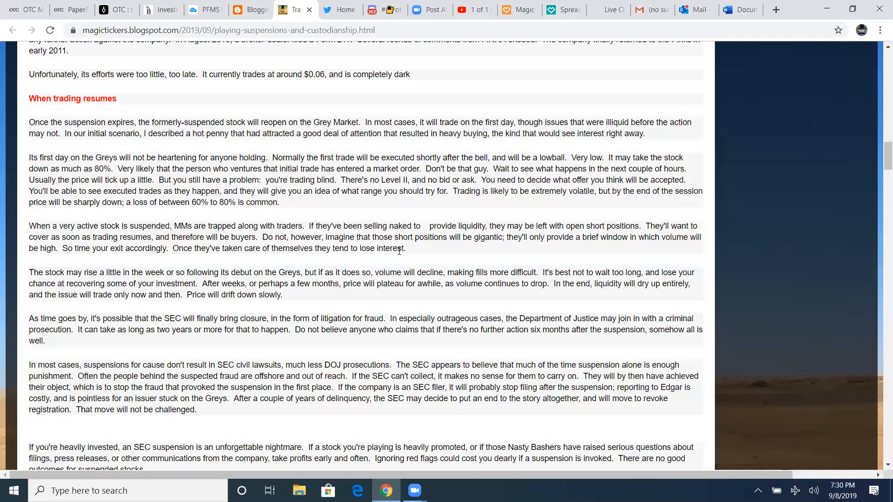
{"action": "mouse_move", "coordinate": [381, 264]}
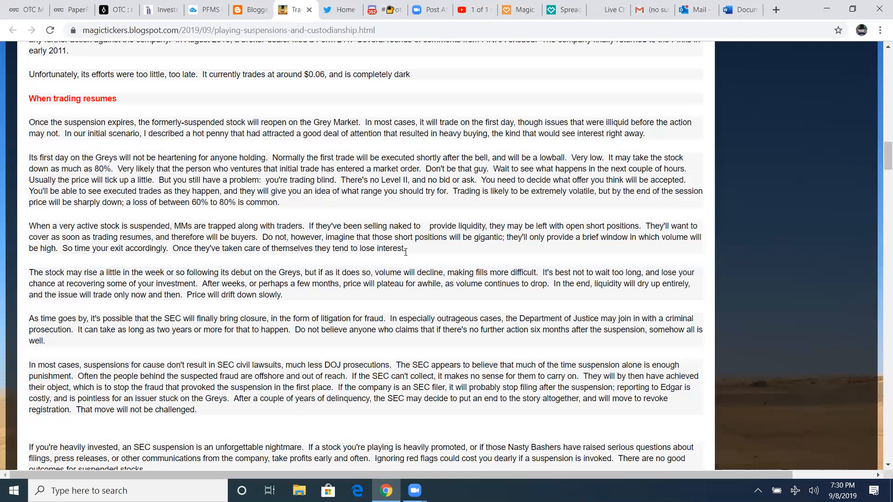
Scroll to the closing lines on day-trading SEC delinquent stocks and Form 15 filings
{"action": "scroll", "scroll_direction": "down", "scroll_amount": 3}
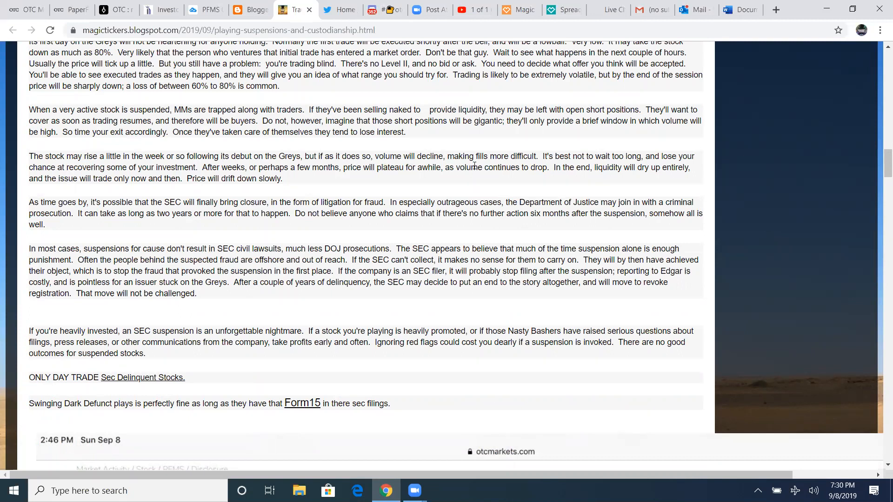
{"action": "mouse_move", "coordinate": [569, 165]}
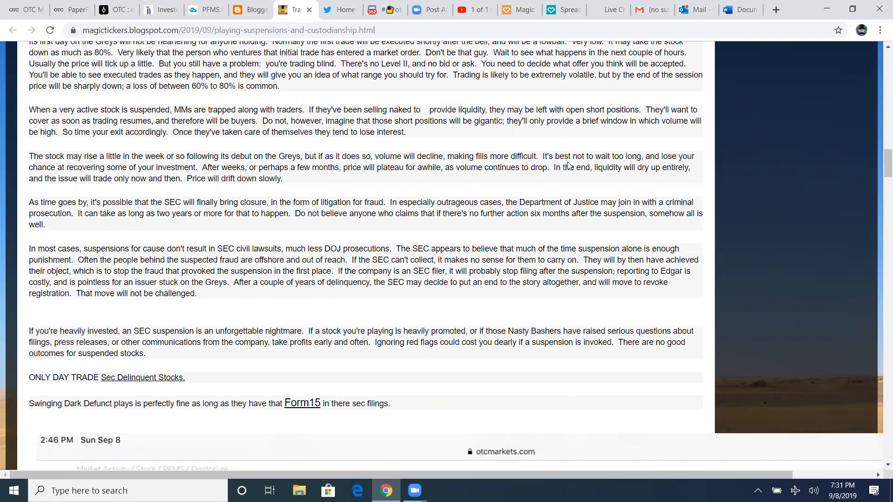
{"action": "mouse_move", "coordinate": [100, 180]}
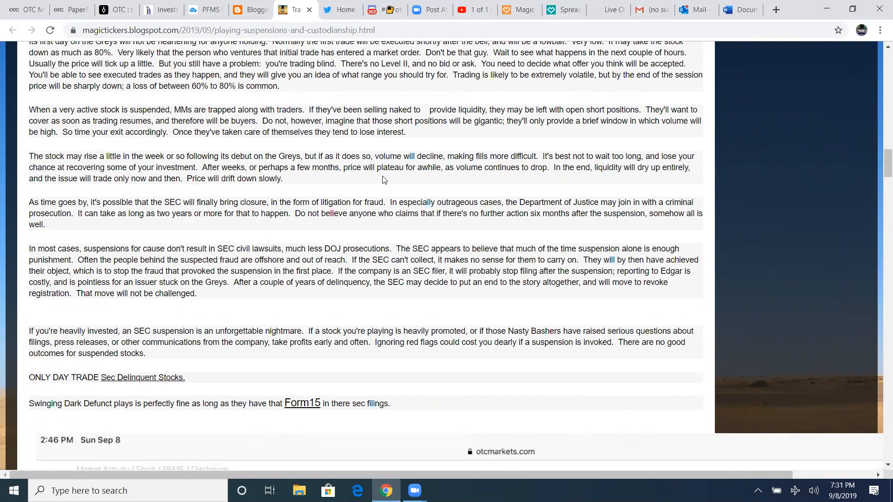
{"action": "mouse_move", "coordinate": [438, 182]}
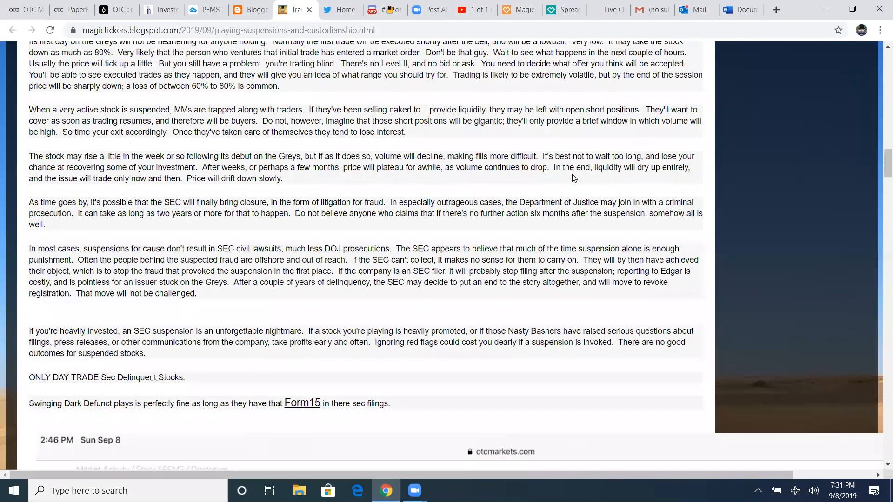
{"action": "mouse_move", "coordinate": [380, 200]}
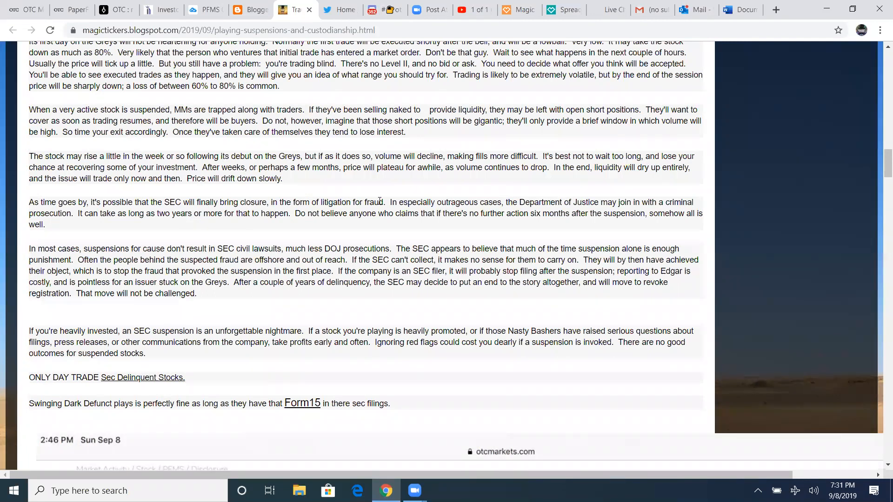
{"action": "mouse_move", "coordinate": [178, 189]}
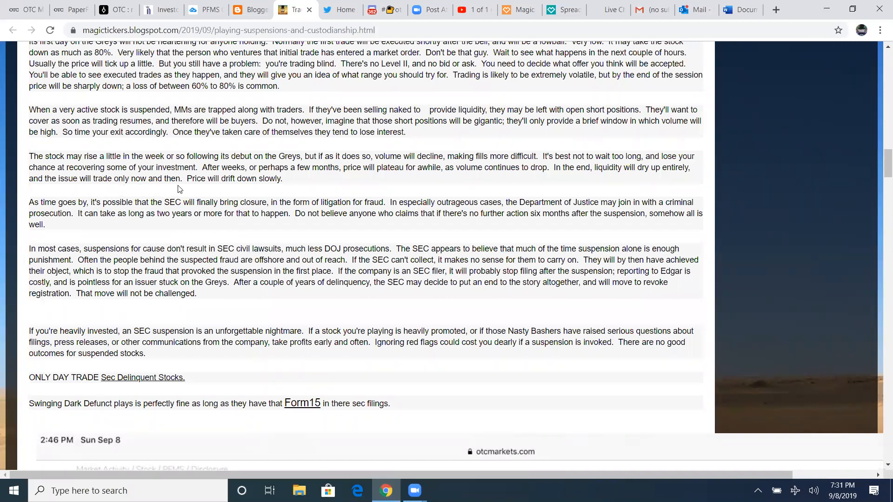
{"action": "mouse_move", "coordinate": [282, 183]}
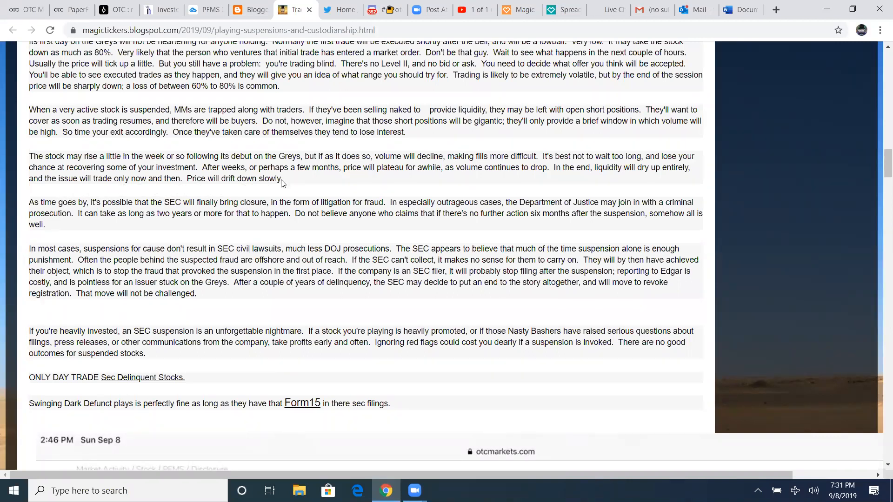
{"action": "mouse_move", "coordinate": [143, 210]}
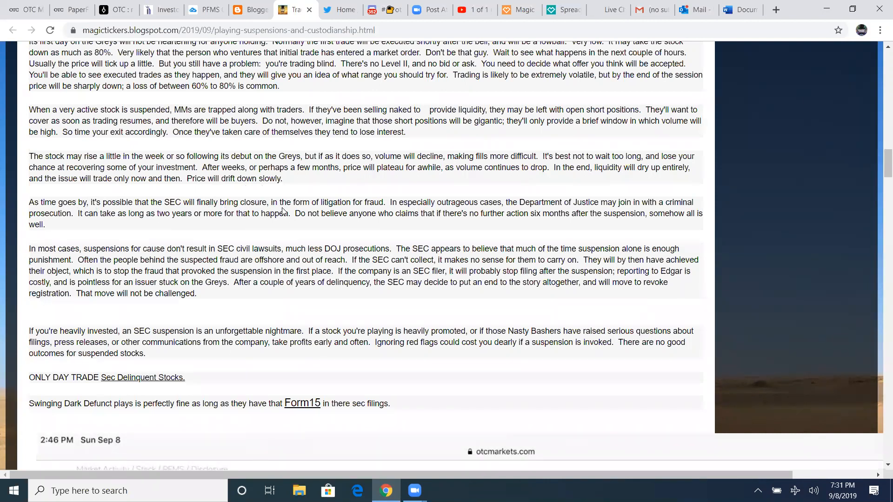
{"action": "mouse_move", "coordinate": [408, 211]}
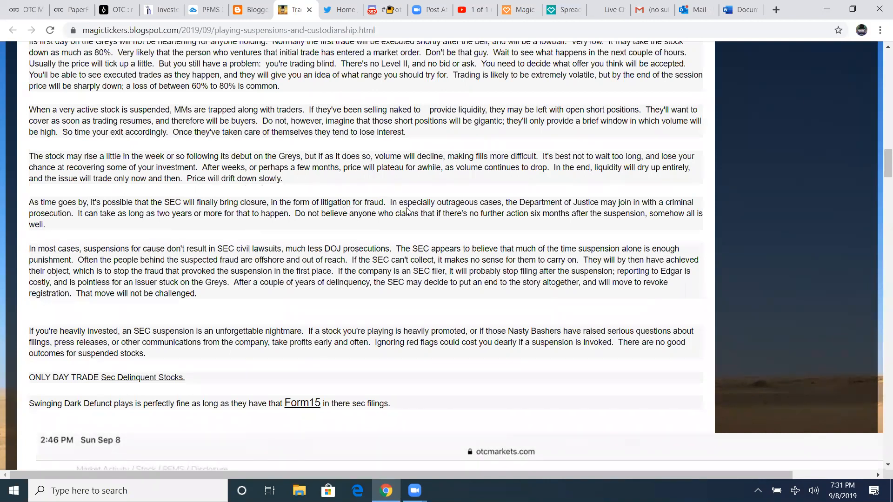
{"action": "mouse_move", "coordinate": [543, 209]}
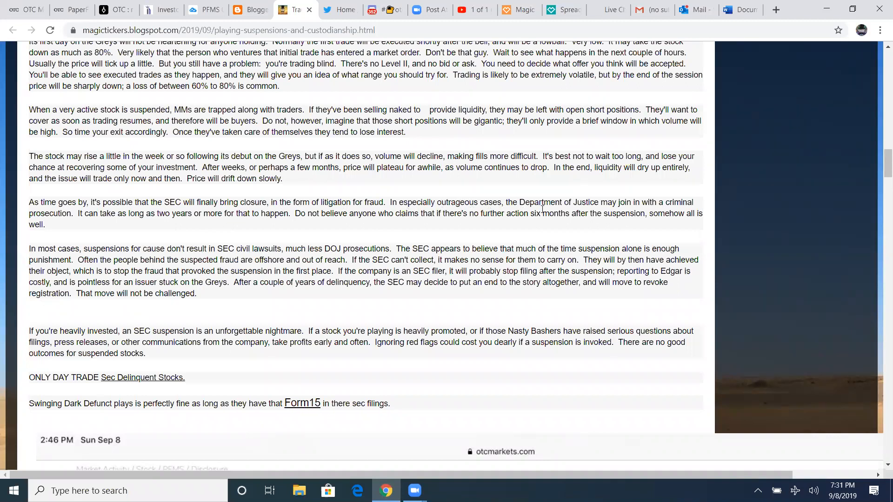
{"action": "mouse_move", "coordinate": [109, 228]}
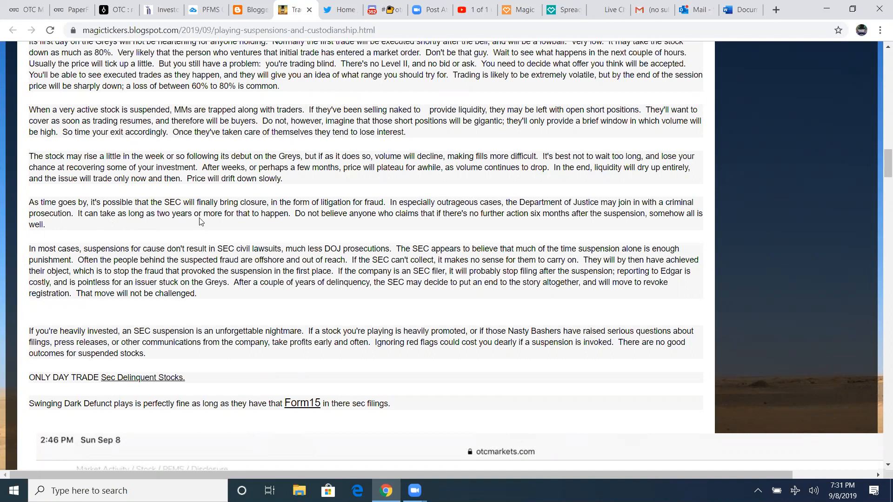
{"action": "mouse_move", "coordinate": [342, 222]}
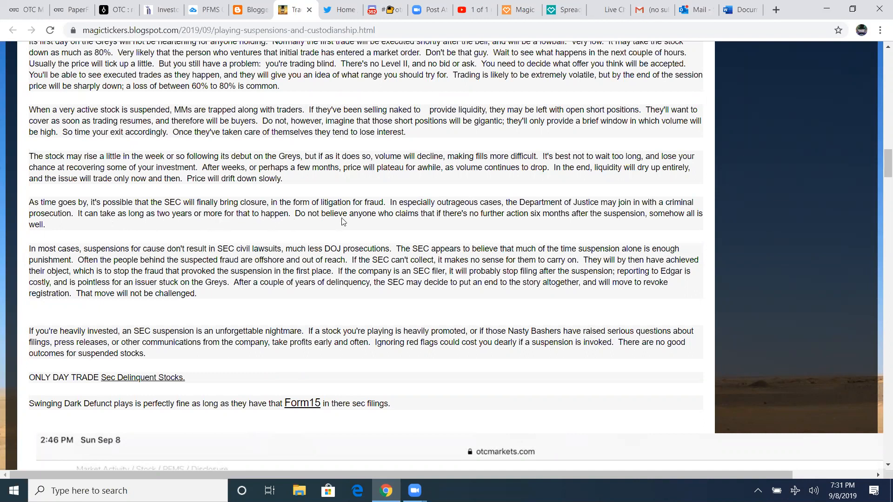
{"action": "mouse_move", "coordinate": [477, 217]}
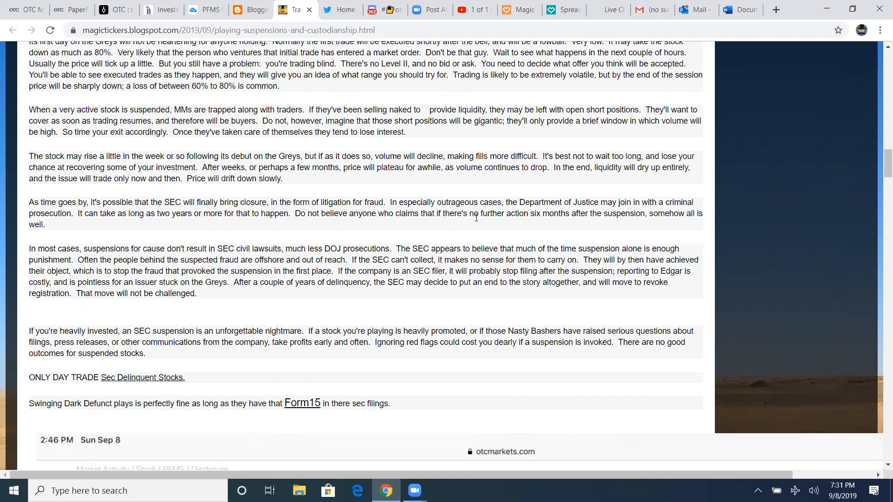
{"action": "mouse_move", "coordinate": [558, 222]}
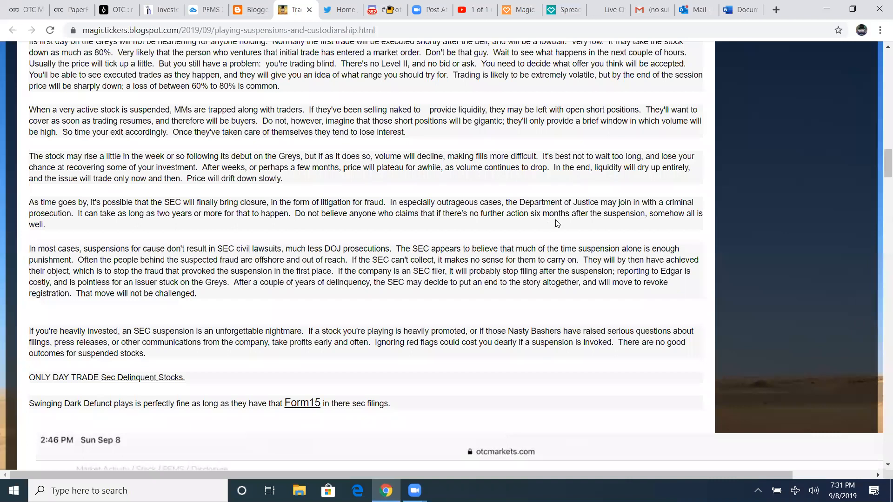
{"action": "mouse_move", "coordinate": [81, 240]}
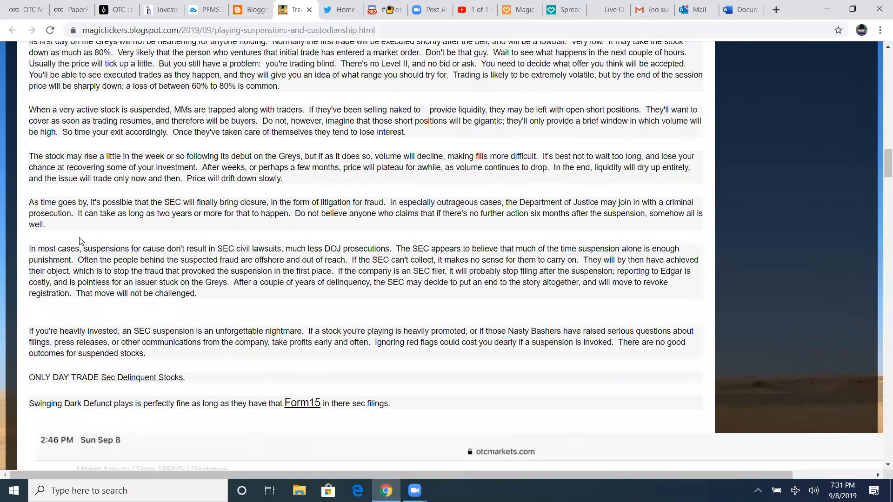
{"action": "scroll", "scroll_direction": "down", "scroll_amount": 3}
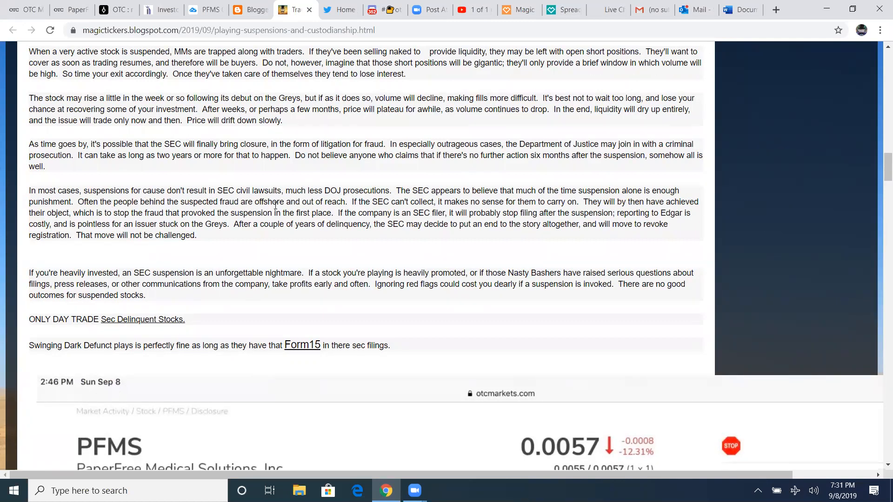
{"action": "mouse_move", "coordinate": [413, 211]}
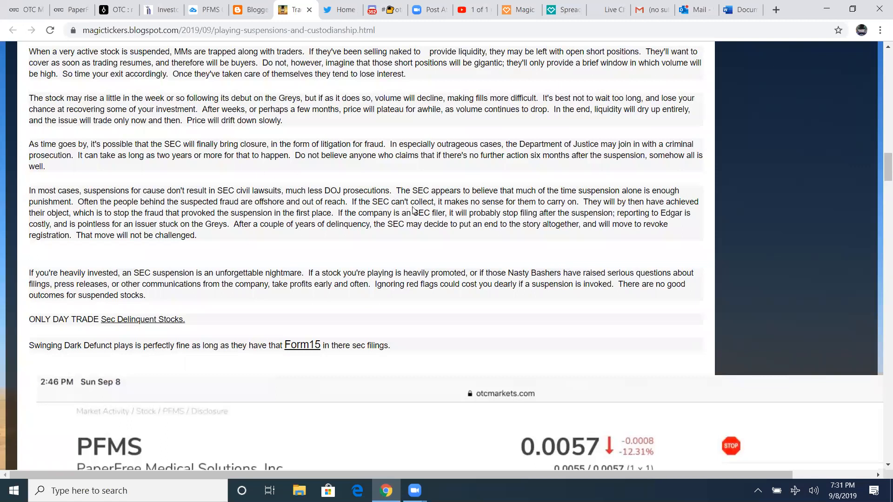
{"action": "mouse_move", "coordinate": [541, 210]}
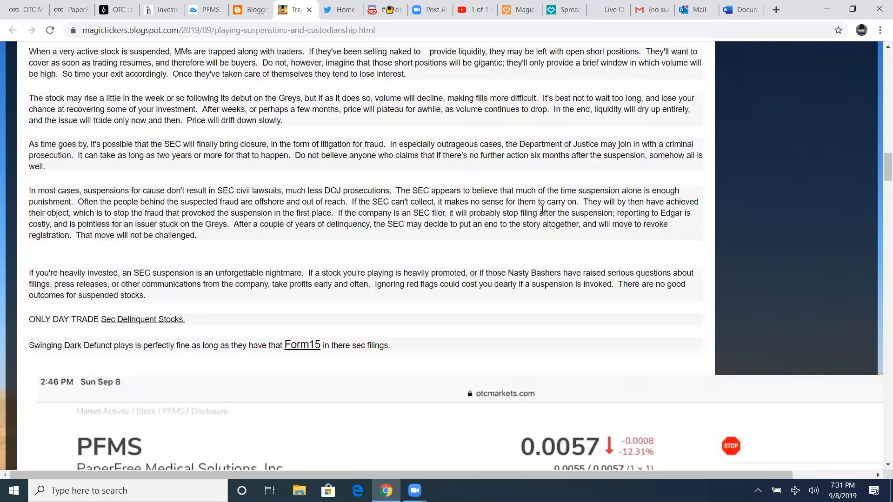
{"action": "mouse_move", "coordinate": [663, 212]}
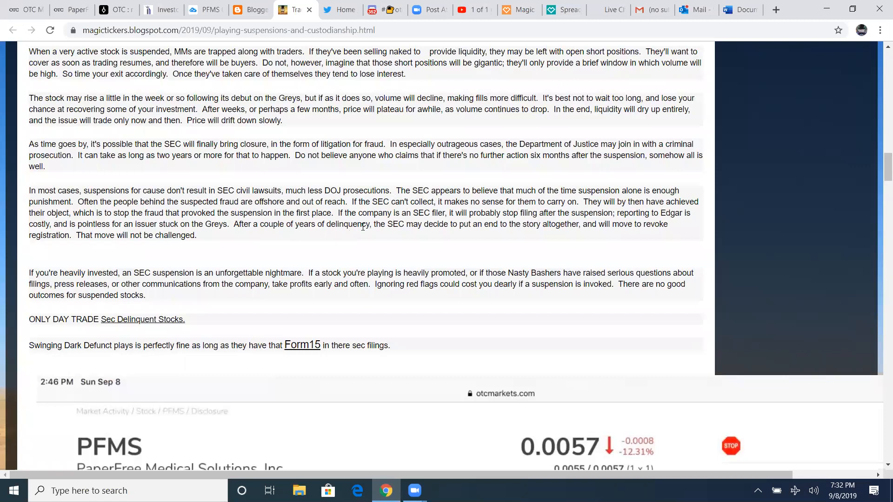
{"action": "mouse_move", "coordinate": [497, 221]}
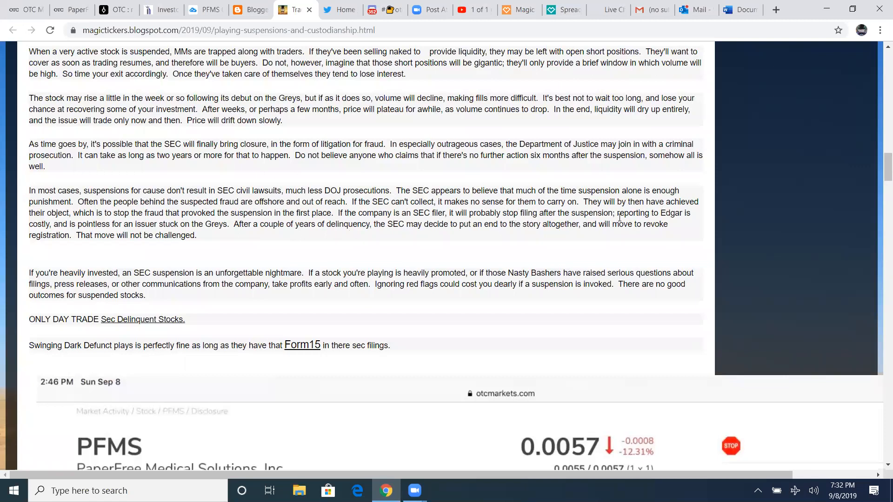
{"action": "mouse_move", "coordinate": [127, 235]}
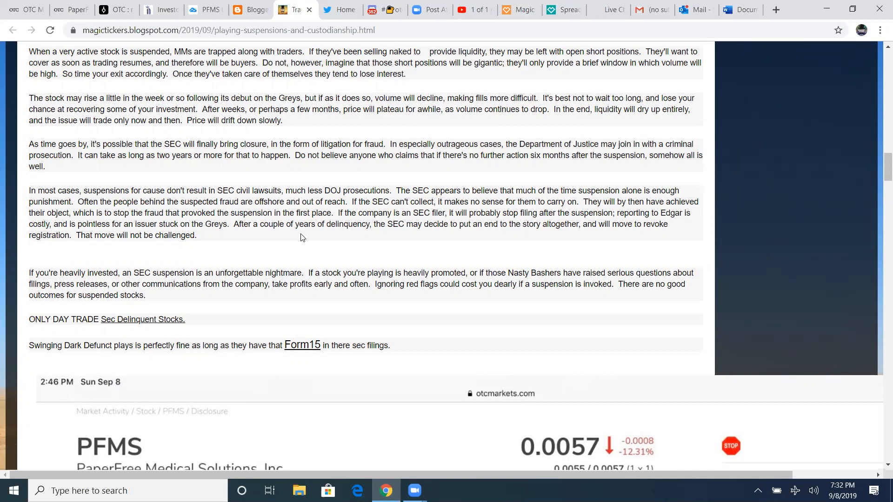
{"action": "mouse_move", "coordinate": [445, 237]}
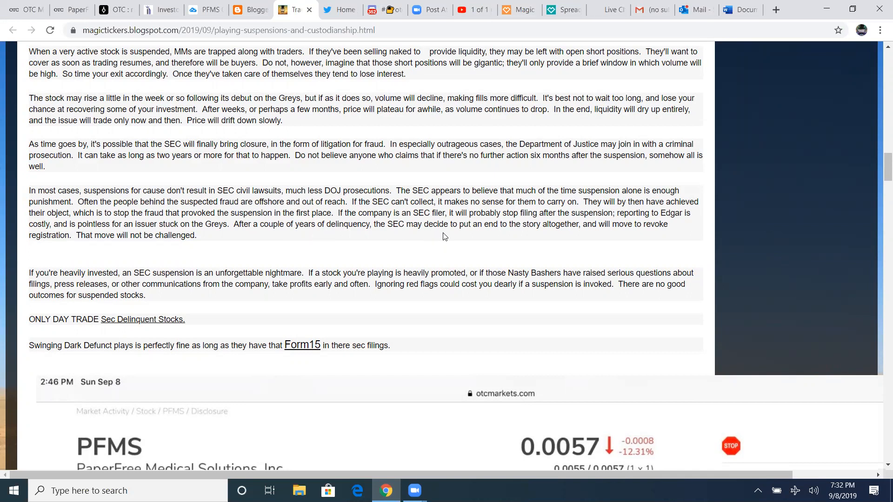
{"action": "mouse_move", "coordinate": [564, 234]}
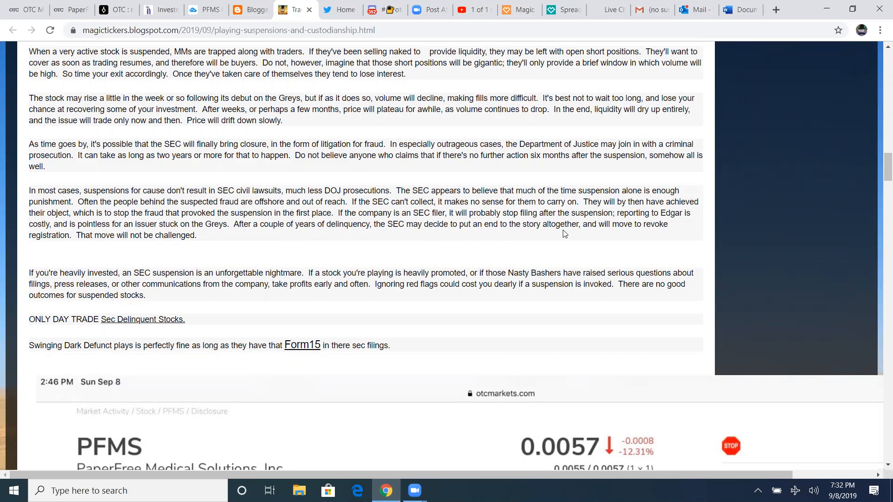
{"action": "mouse_move", "coordinate": [355, 249]}
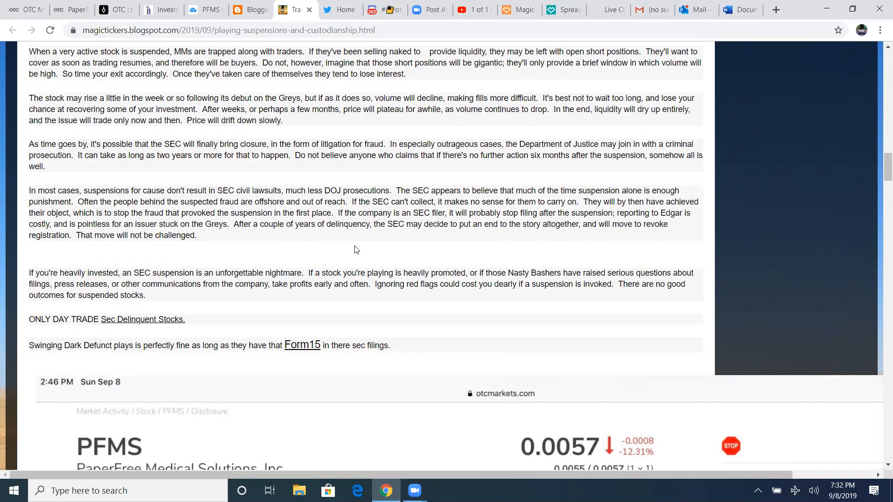
{"action": "mouse_move", "coordinate": [152, 245]}
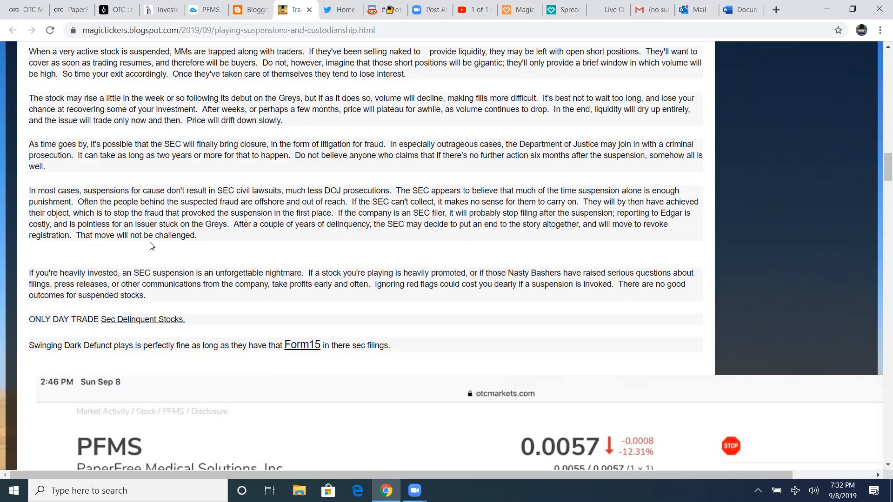
{"action": "mouse_move", "coordinate": [14, 287]}
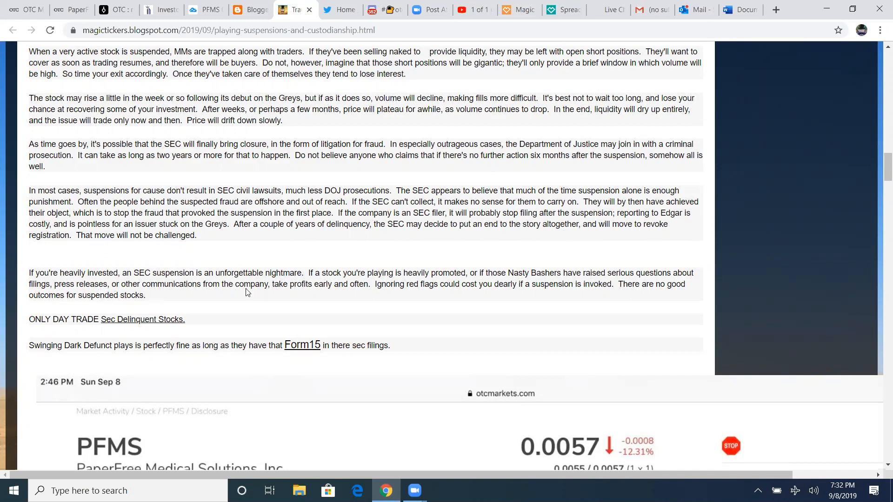
{"action": "mouse_move", "coordinate": [367, 297]}
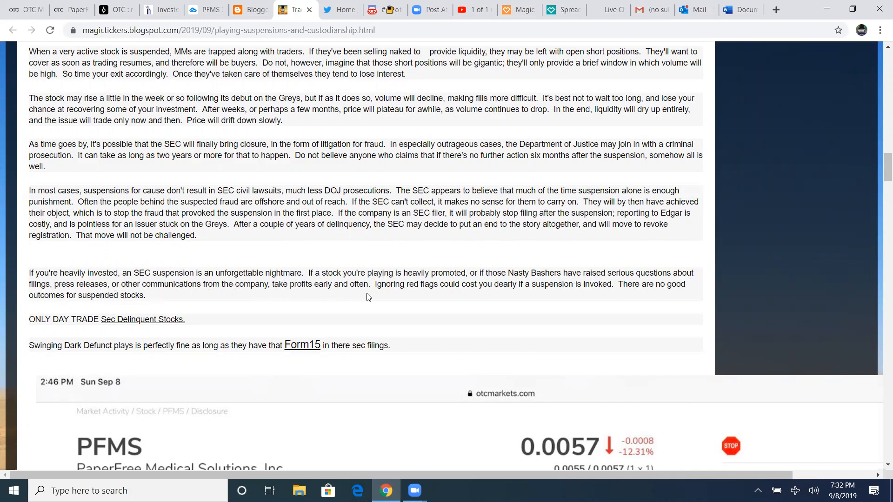
{"action": "mouse_move", "coordinate": [480, 293]}
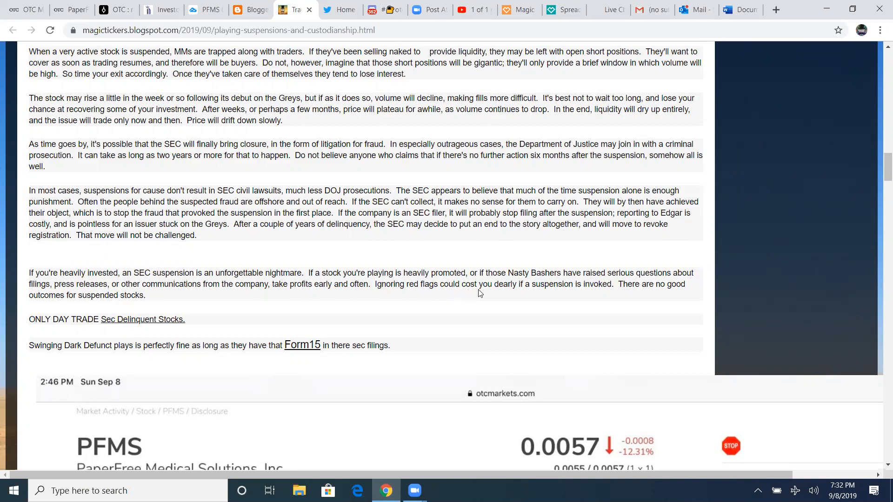
{"action": "mouse_move", "coordinate": [594, 301]}
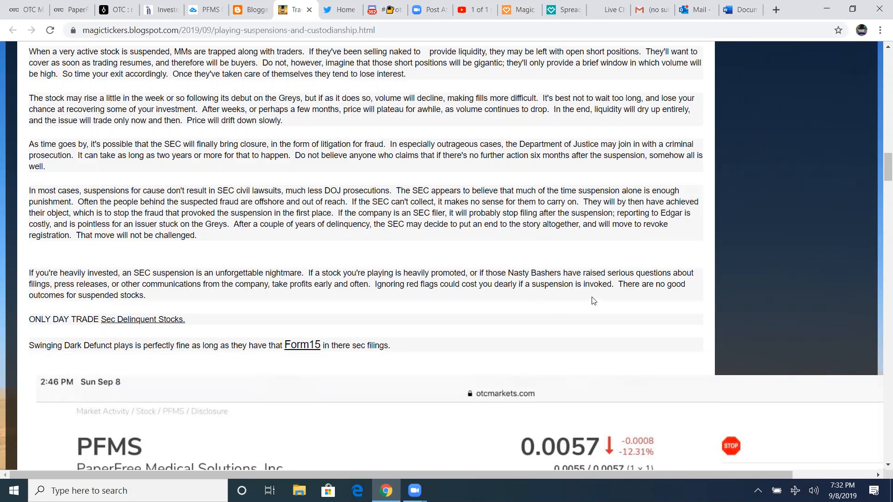
{"action": "mouse_move", "coordinate": [646, 293]}
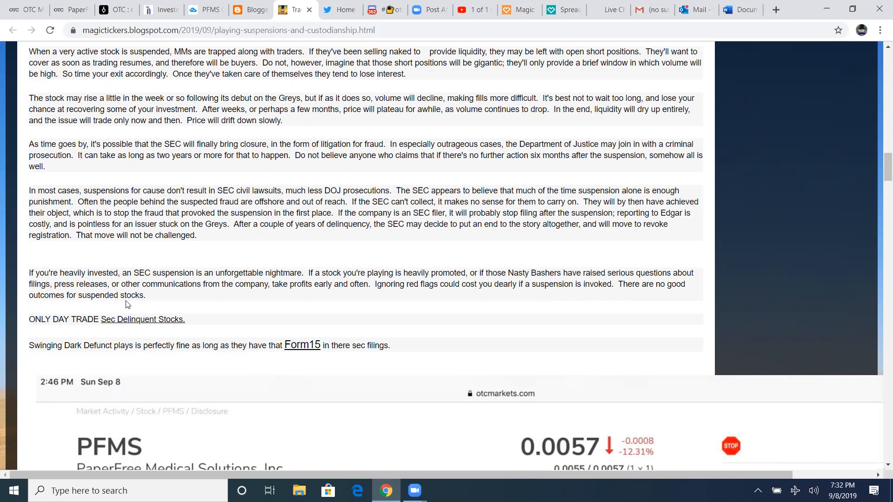
Scroll down to the PFMS OTC Markets screenshot with Dark or Defunct underlined
{"action": "scroll", "scroll_direction": "down", "scroll_amount": 3}
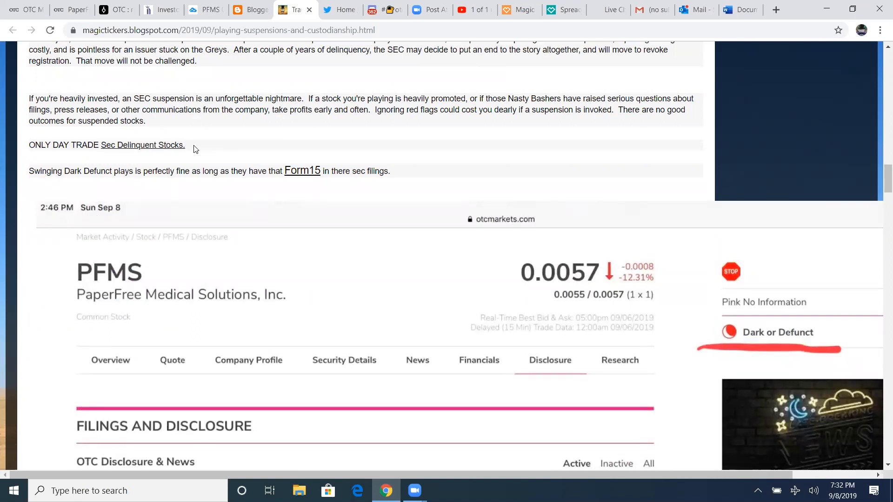
{"action": "left_click_drag", "start_coordinate": [33, 144], "coordinate": [64, 144]}
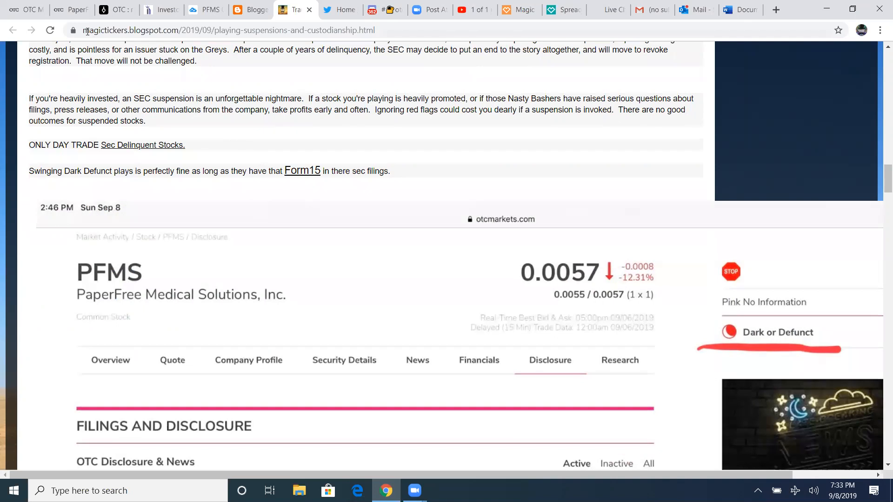
{"action": "mouse_move", "coordinate": [279, 162]}
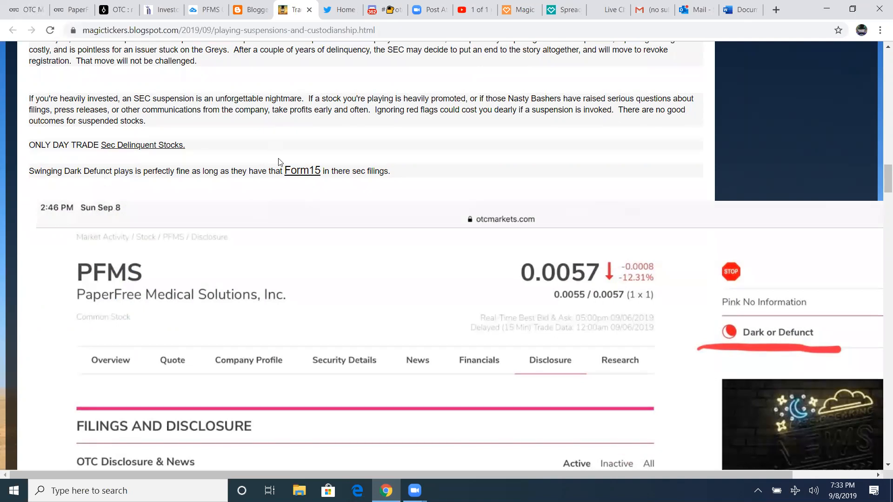
{"action": "mouse_move", "coordinate": [134, 180]}
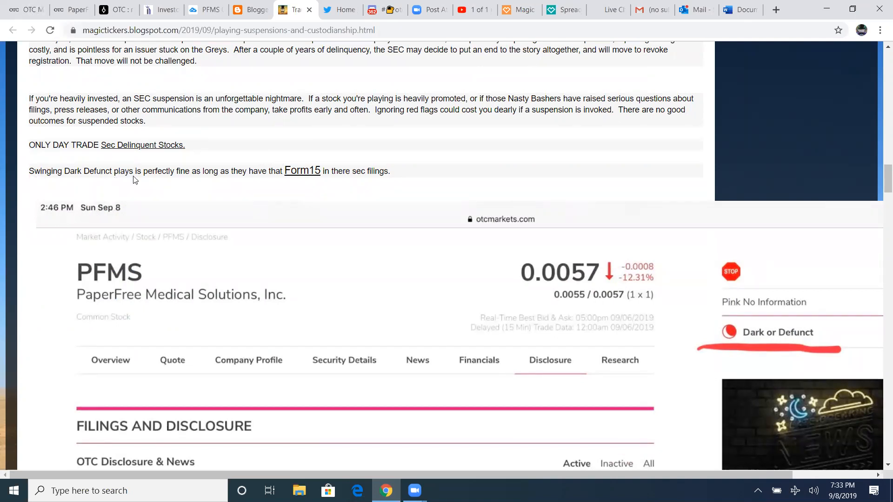
{"action": "mouse_move", "coordinate": [214, 183]}
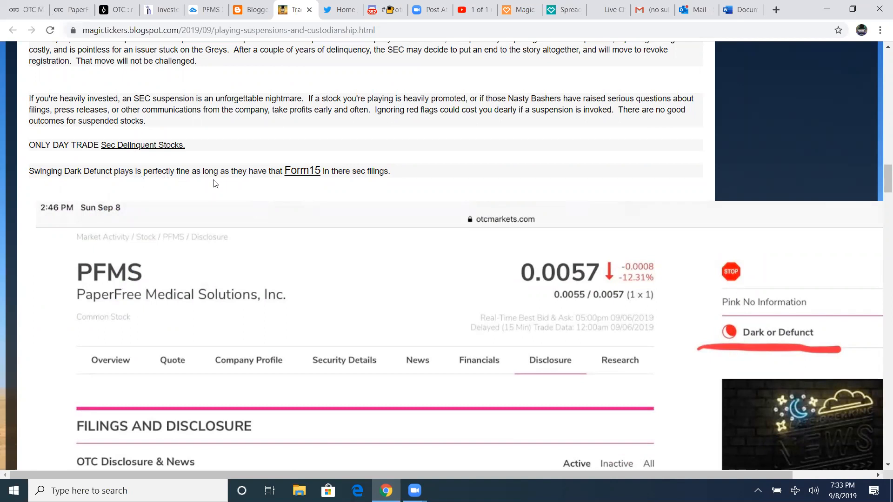
{"action": "mouse_move", "coordinate": [377, 160]}
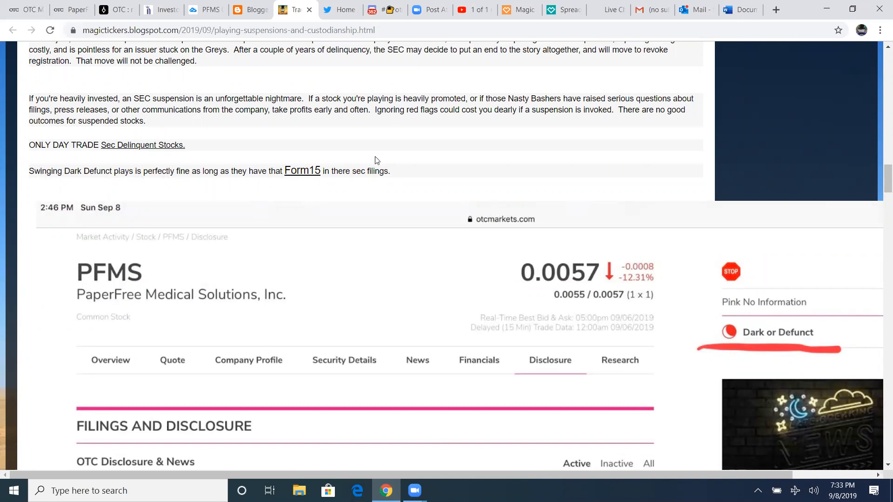
Check the PaperFree Medical Solutions (PFMS) disclosure page on OTC Markets, then return to the blog
{"action": "left_click", "coordinate": [25, 10]}
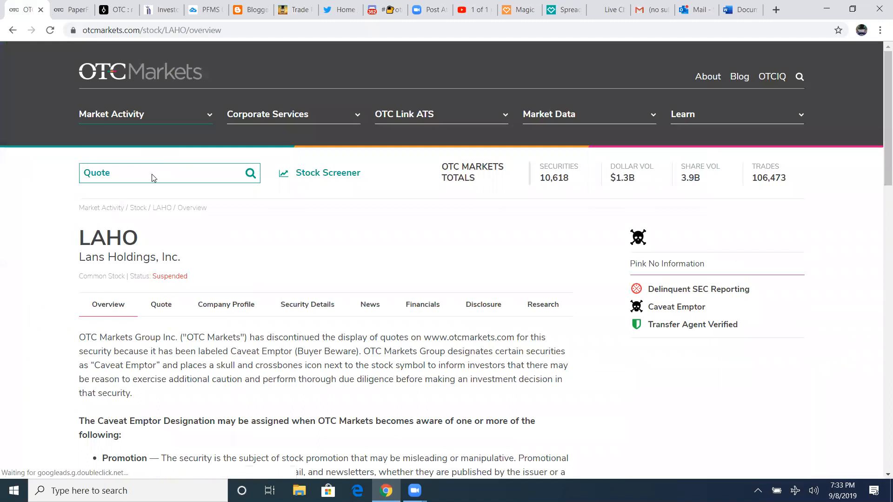
{"action": "type", "text": "pfms"}
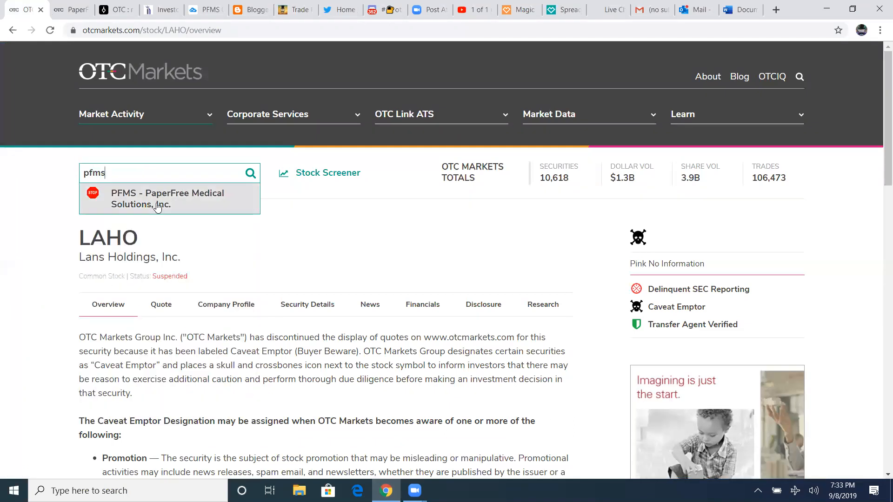
{"action": "left_click", "coordinate": [168, 199]}
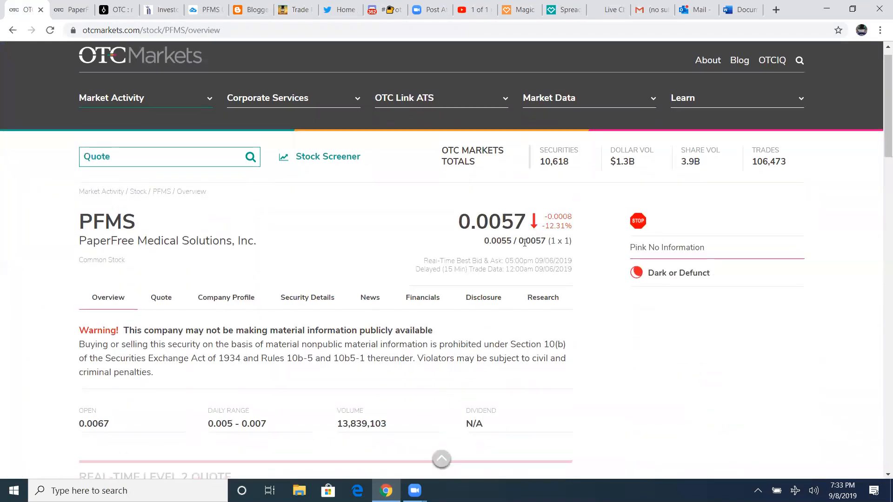
{"action": "left_click", "coordinate": [483, 298]}
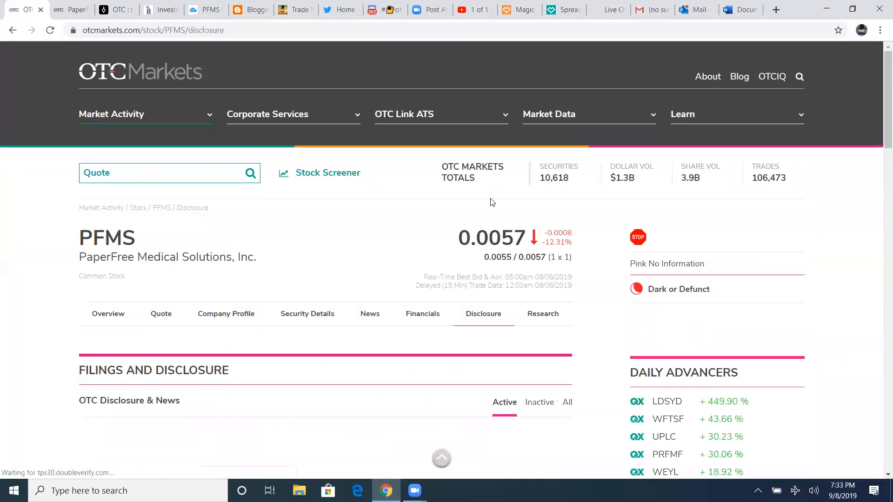
{"action": "scroll", "scroll_direction": "down", "scroll_amount": 3}
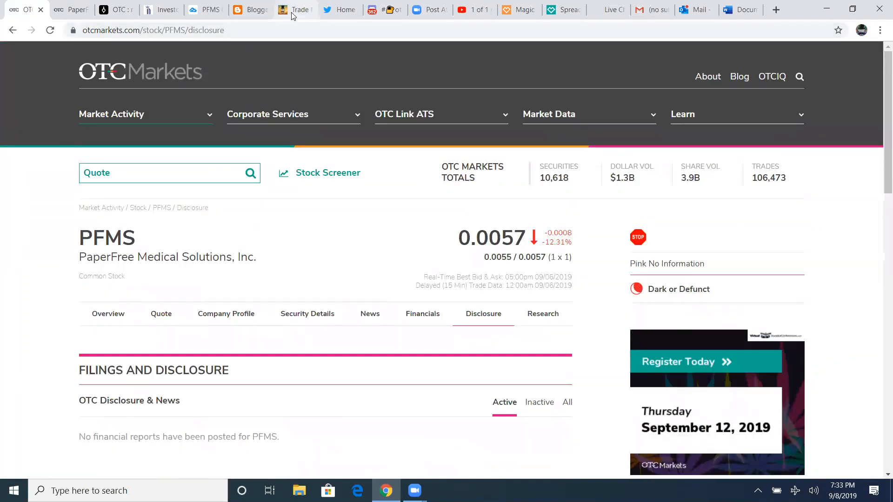
{"action": "left_click", "coordinate": [294, 10]}
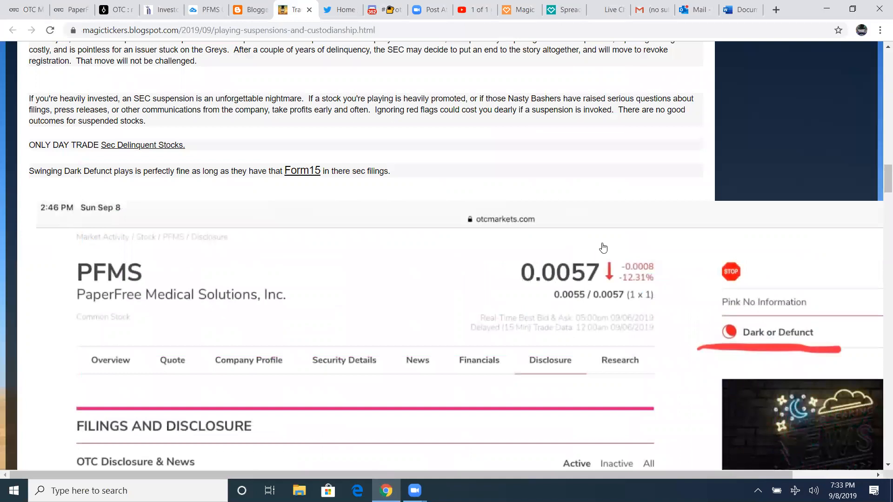
{"action": "scroll", "scroll_direction": "down", "scroll_amount": 3}
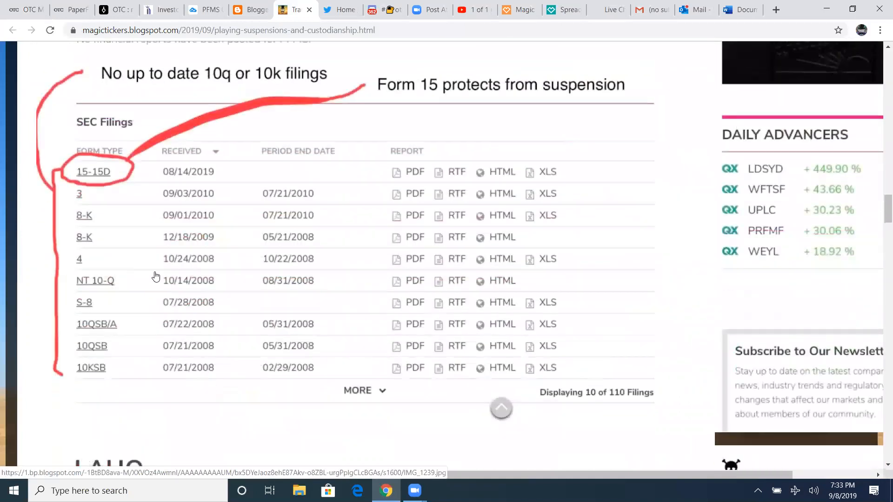
{"action": "mouse_move", "coordinate": [269, 90]}
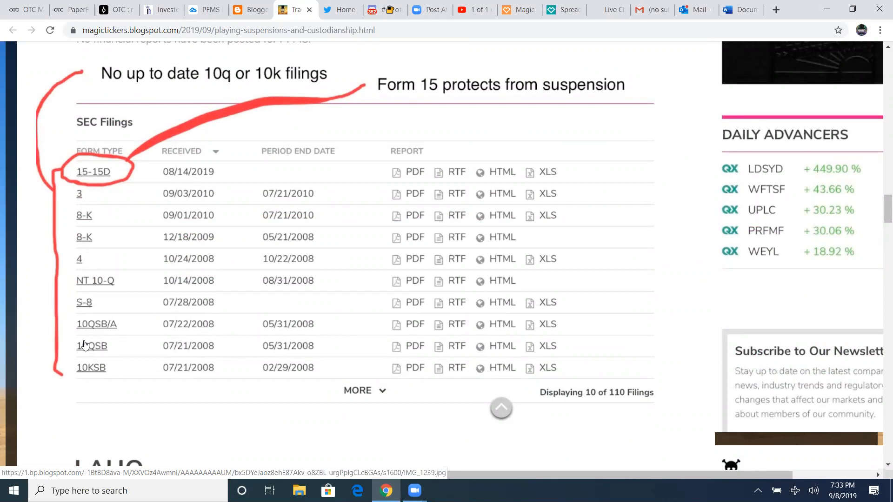
{"action": "mouse_move", "coordinate": [211, 84]}
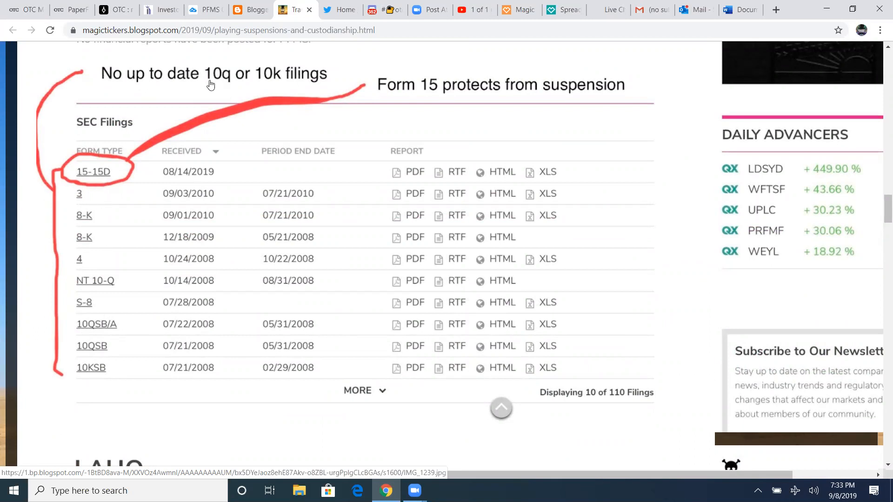
{"action": "mouse_move", "coordinate": [418, 95]}
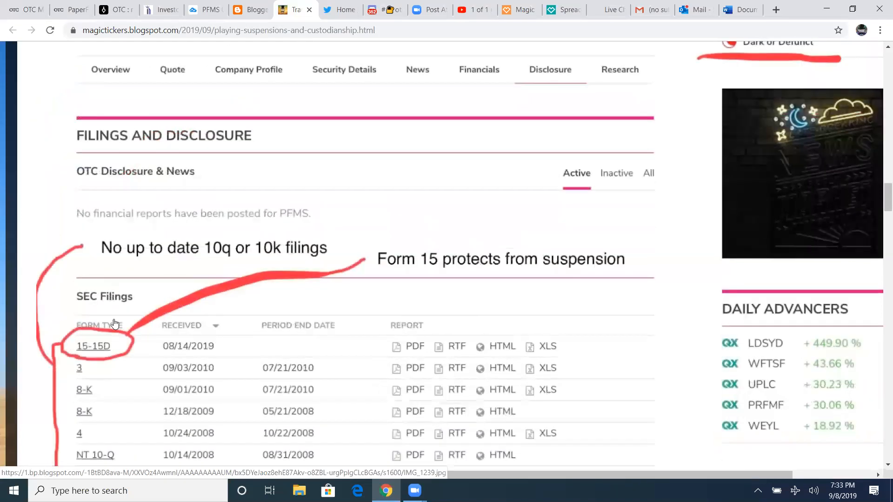
{"action": "scroll", "scroll_direction": "down", "scroll_amount": 3}
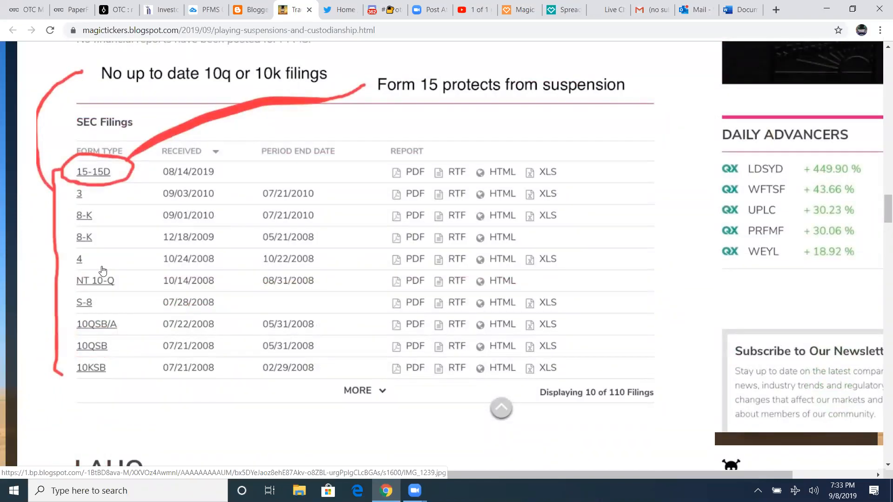
{"action": "mouse_move", "coordinate": [476, 120]}
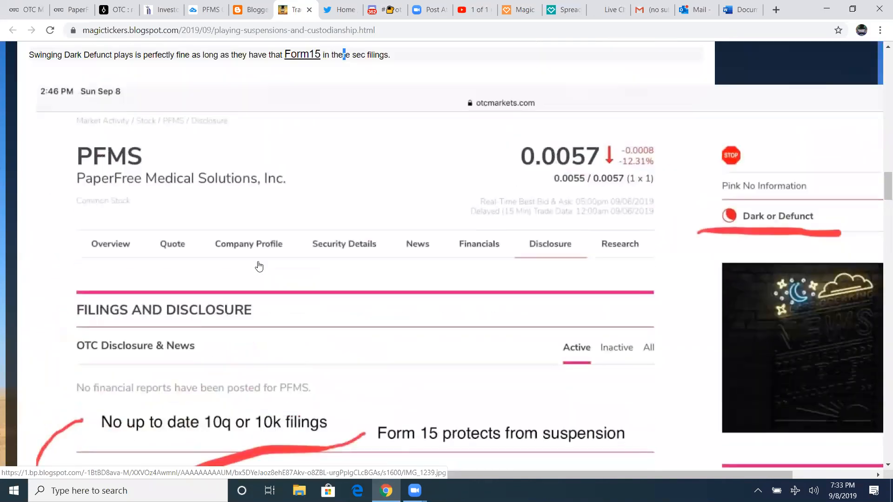
{"action": "scroll", "scroll_direction": "down", "scroll_amount": 3}
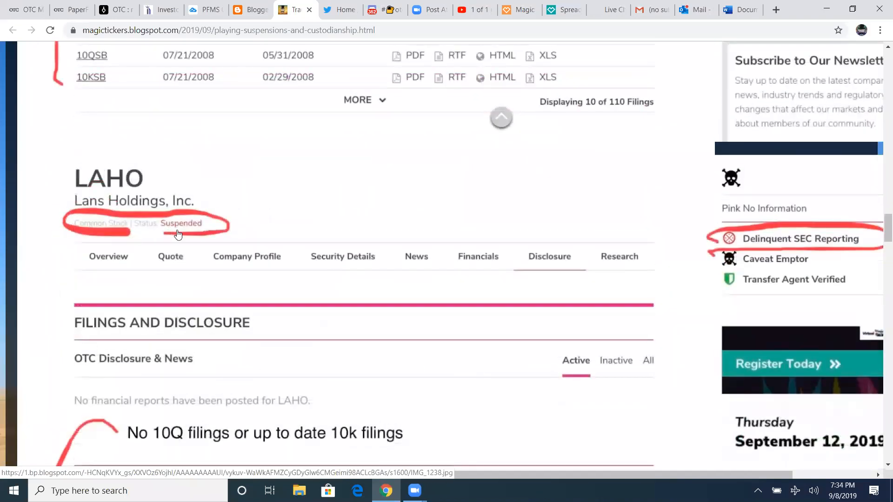
{"action": "mouse_move", "coordinate": [359, 225]}
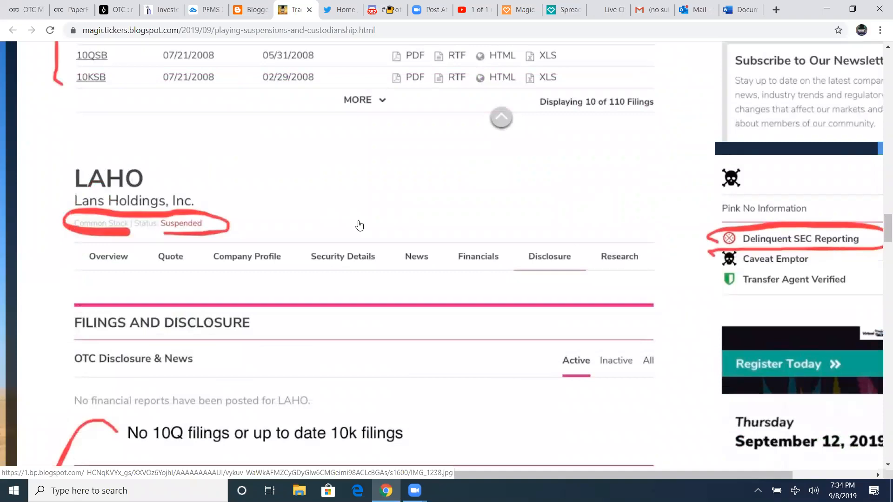
{"action": "scroll", "scroll_direction": "down", "scroll_amount": 3}
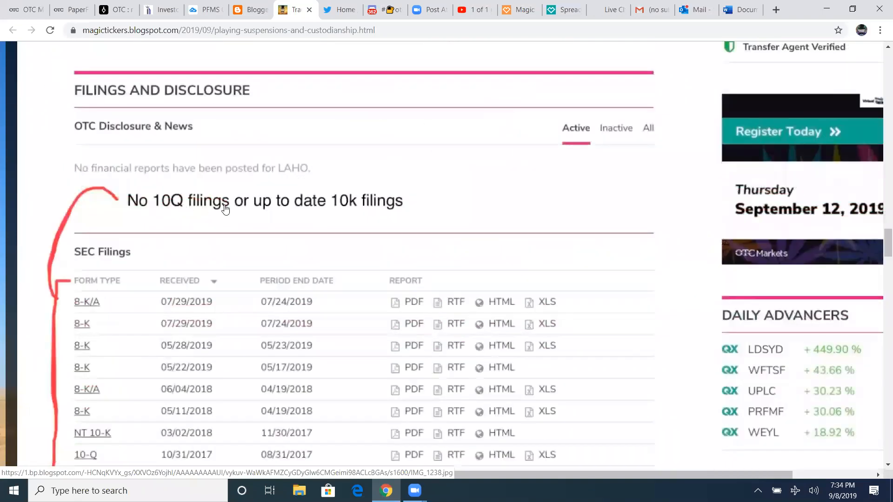
{"action": "scroll", "scroll_direction": "down", "scroll_amount": 3}
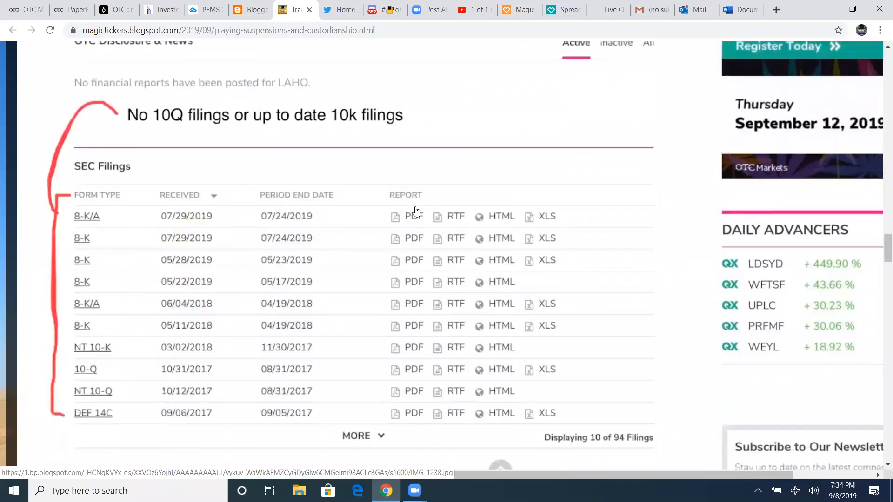
{"action": "scroll", "scroll_direction": "down", "scroll_amount": 3}
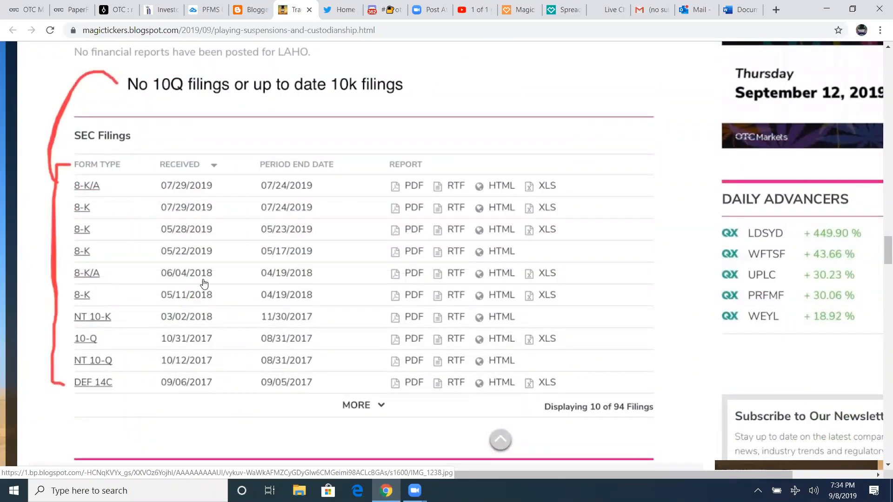
{"action": "mouse_move", "coordinate": [176, 258]}
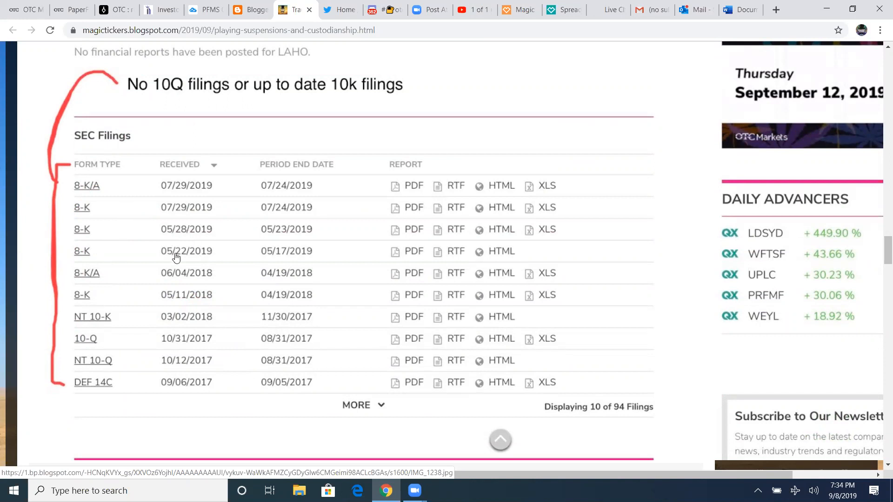
{"action": "mouse_move", "coordinate": [100, 180]}
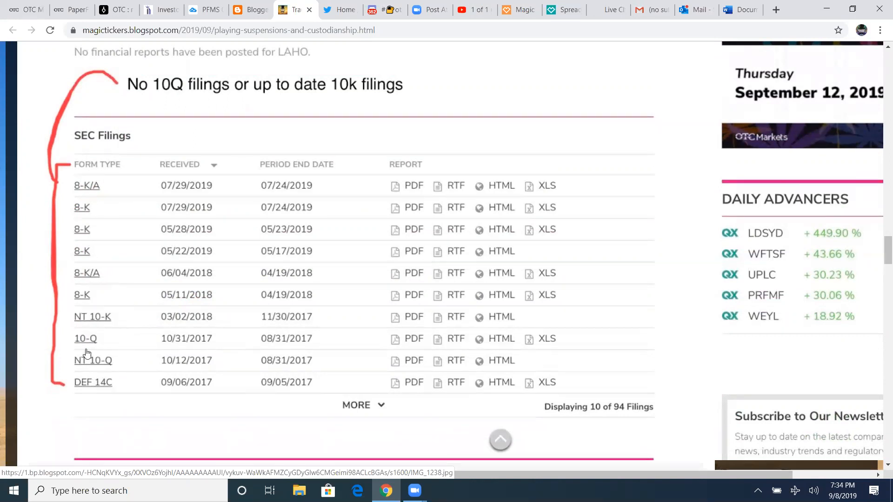
{"action": "mouse_move", "coordinate": [180, 347]}
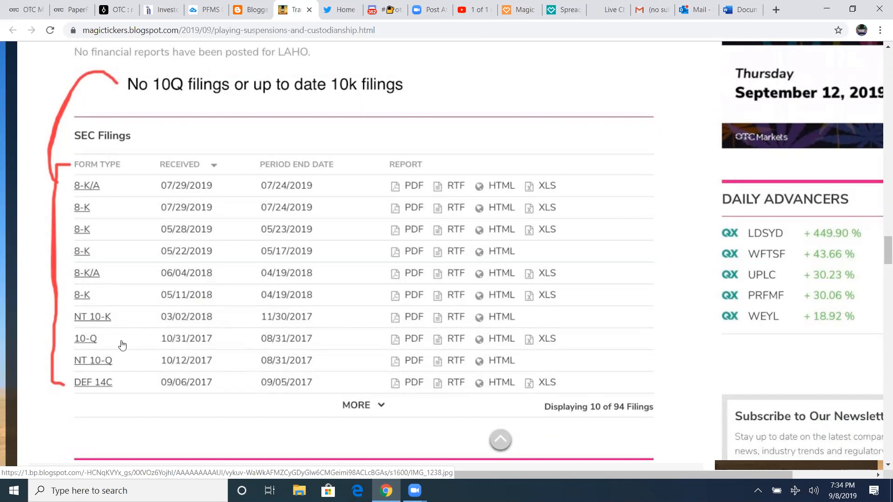
{"action": "mouse_move", "coordinate": [210, 346]}
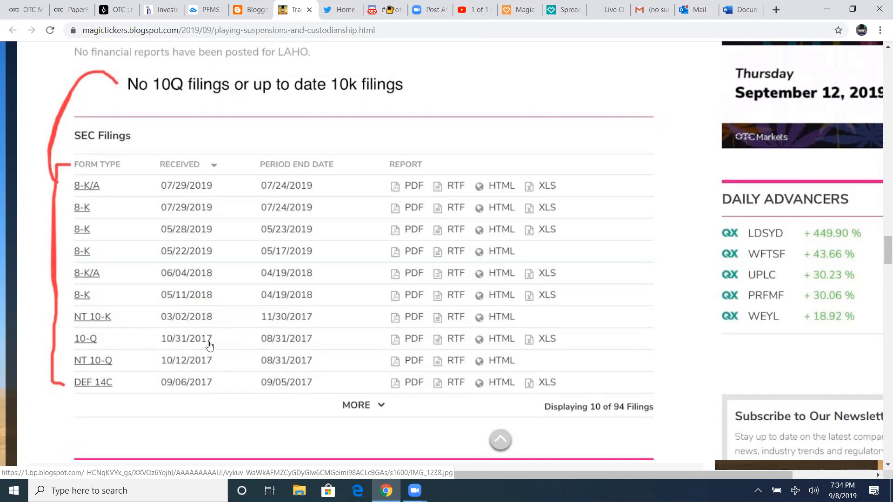
{"action": "mouse_move", "coordinate": [209, 345]}
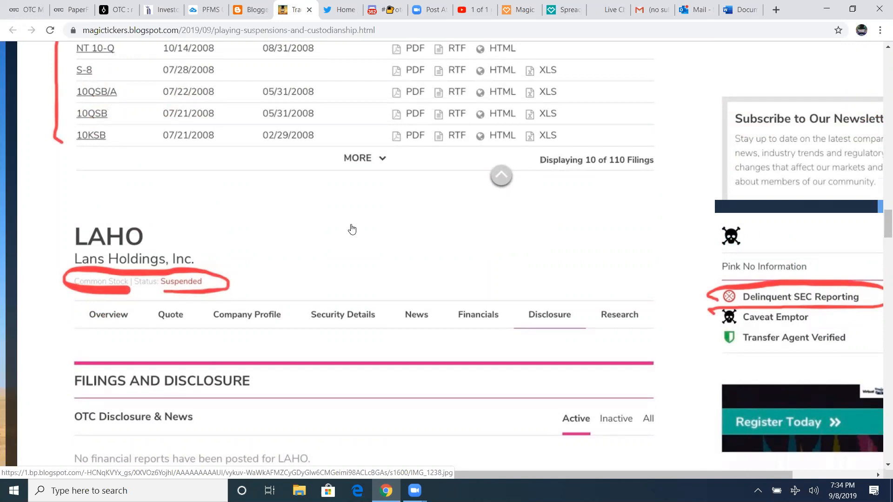
{"action": "scroll", "scroll_direction": "down", "scroll_amount": 3}
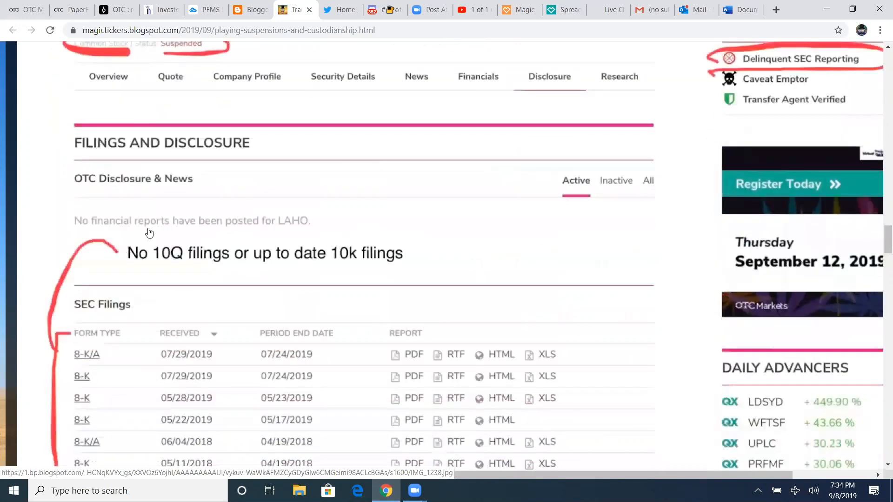
{"action": "scroll", "scroll_direction": "down", "scroll_amount": 3}
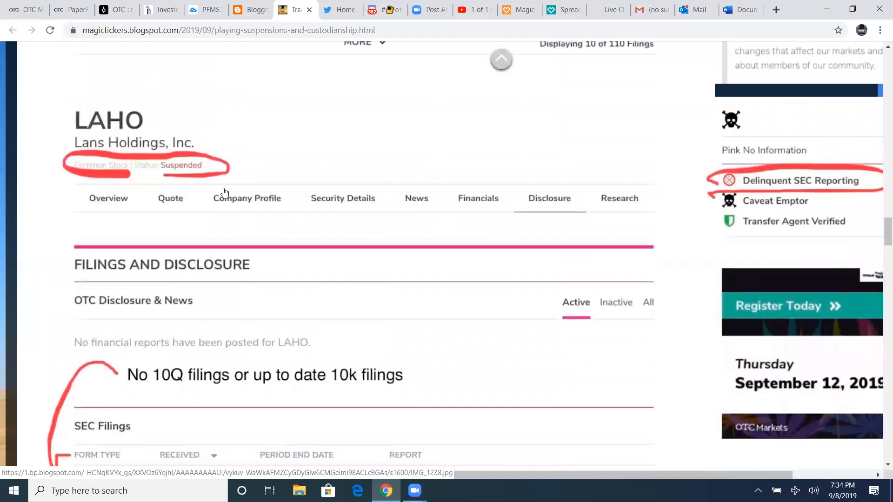
{"action": "scroll", "scroll_direction": "down", "scroll_amount": 3}
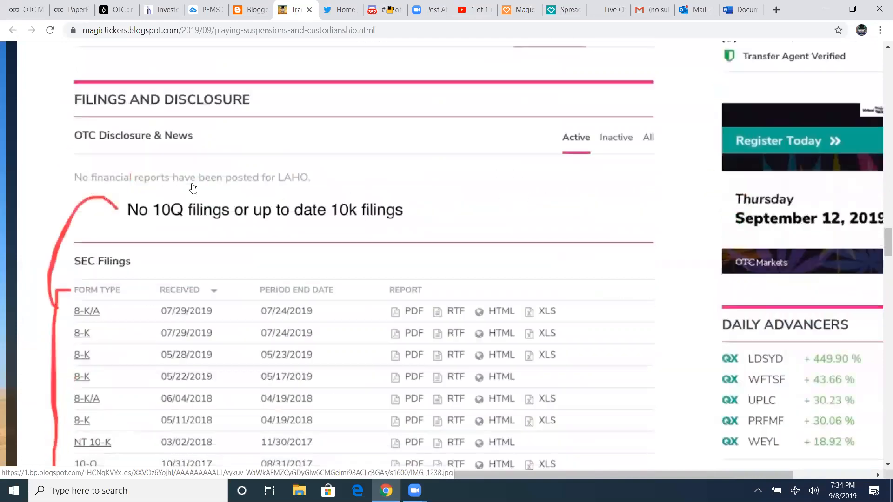
{"action": "scroll", "scroll_direction": "down", "scroll_amount": 3}
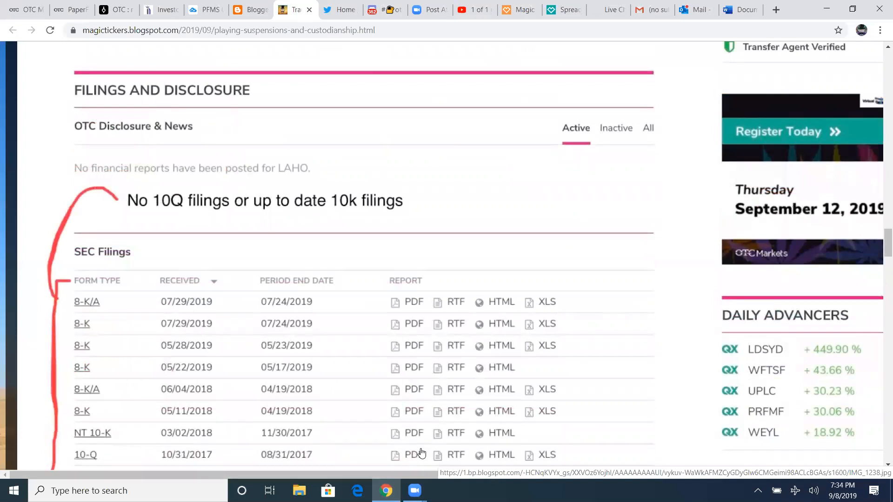
{"action": "scroll", "scroll_direction": "down", "scroll_amount": 3}
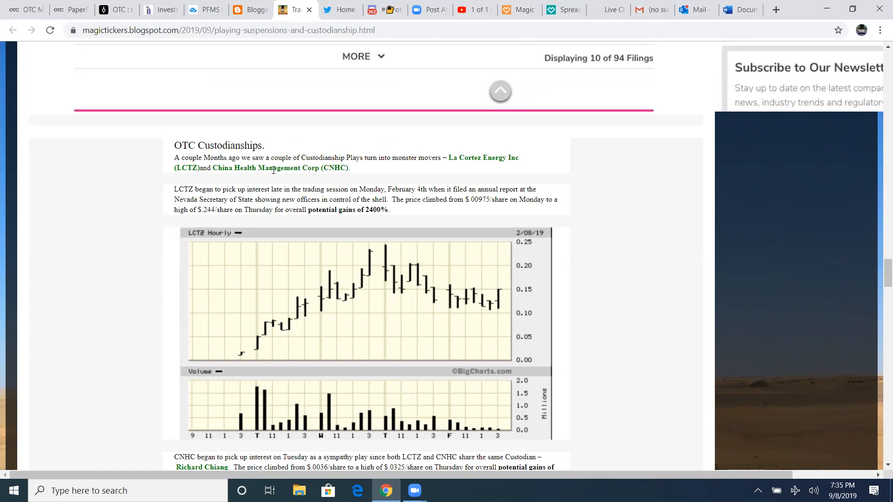
{"action": "mouse_move", "coordinate": [412, 167]}
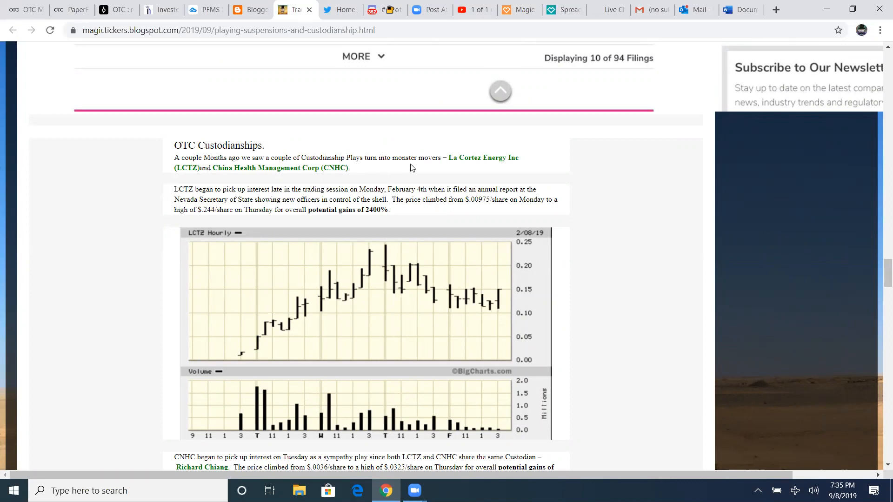
{"action": "mouse_move", "coordinate": [186, 177]}
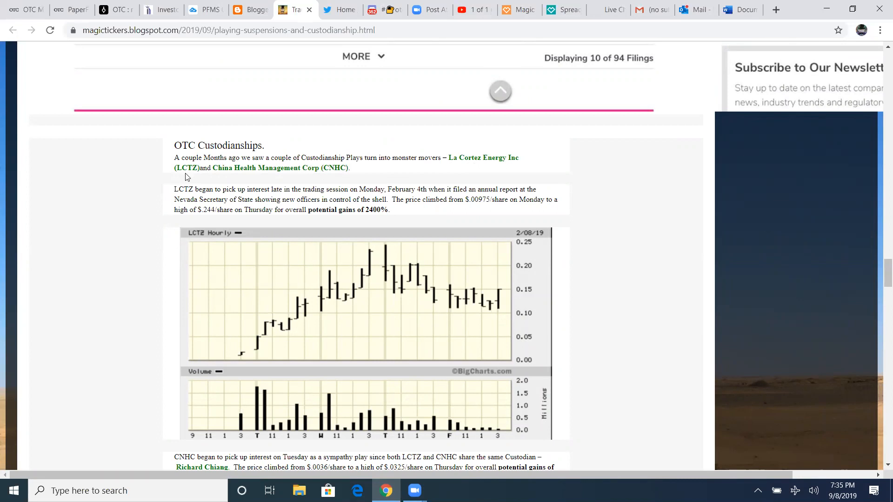
{"action": "mouse_move", "coordinate": [344, 178]}
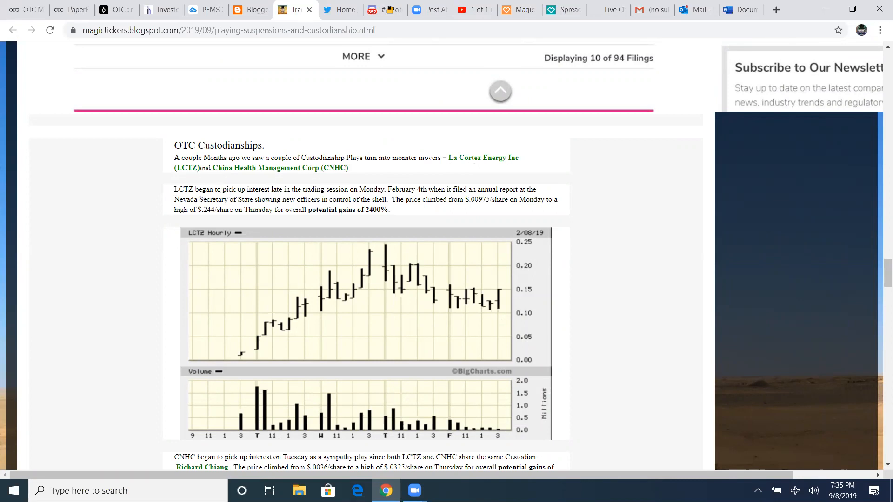
Read the OTC Custodianships section's LCTZ and CNHC paragraphs and their hourly charts
{"action": "scroll", "scroll_direction": "down", "scroll_amount": 3}
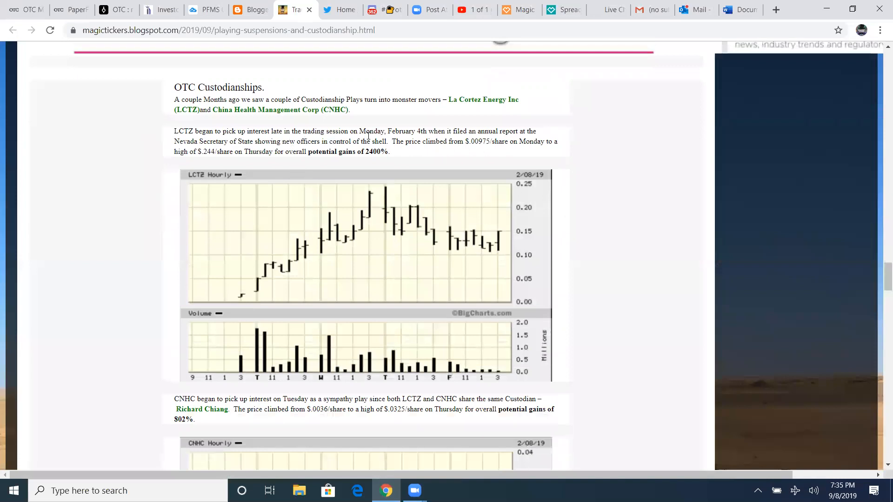
{"action": "mouse_move", "coordinate": [471, 142]}
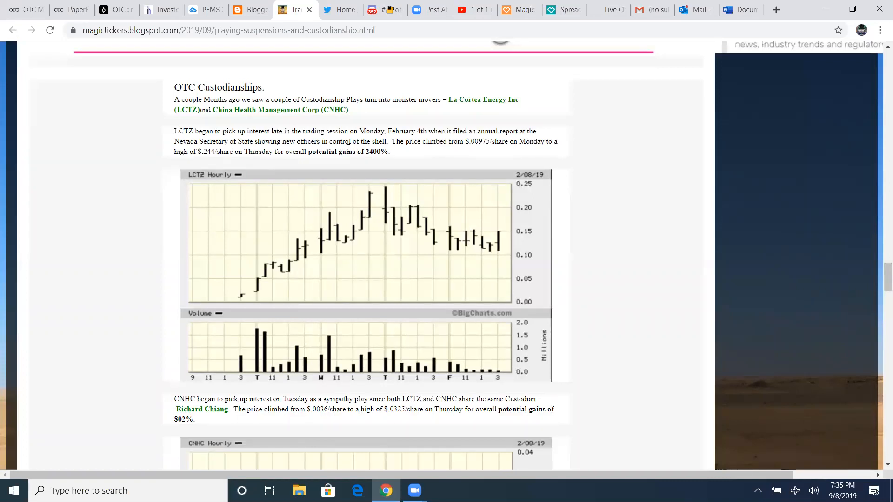
{"action": "mouse_move", "coordinate": [449, 150]}
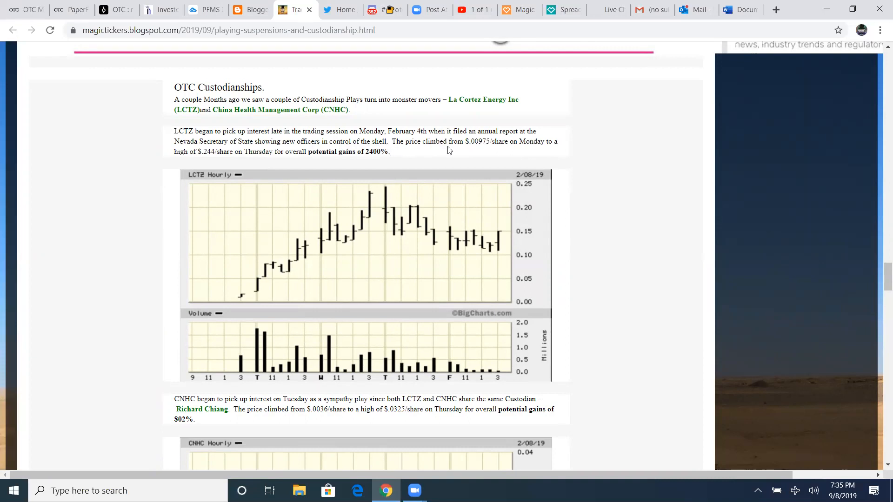
{"action": "mouse_move", "coordinate": [469, 157]}
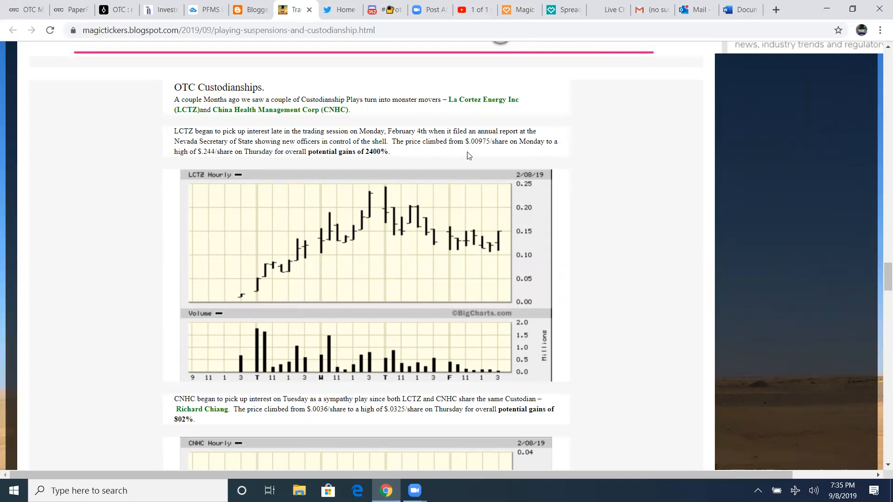
{"action": "mouse_move", "coordinate": [520, 145]}
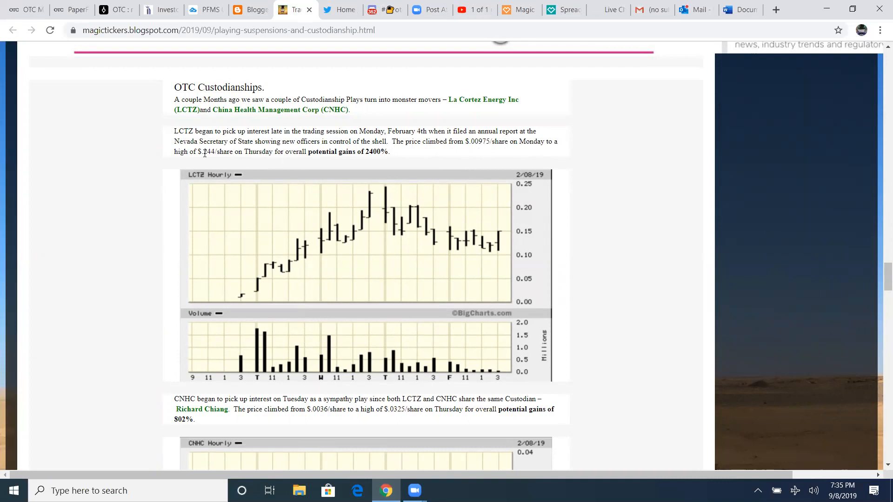
{"action": "mouse_move", "coordinate": [246, 153]}
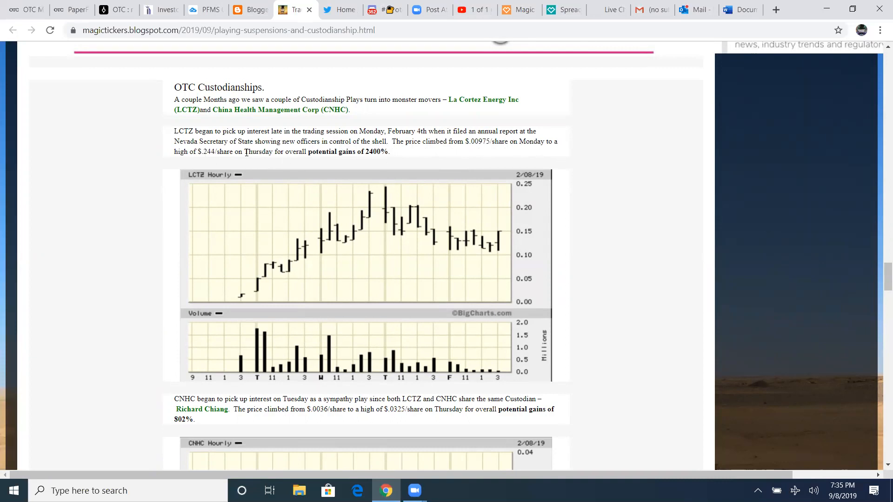
{"action": "mouse_move", "coordinate": [363, 164]}
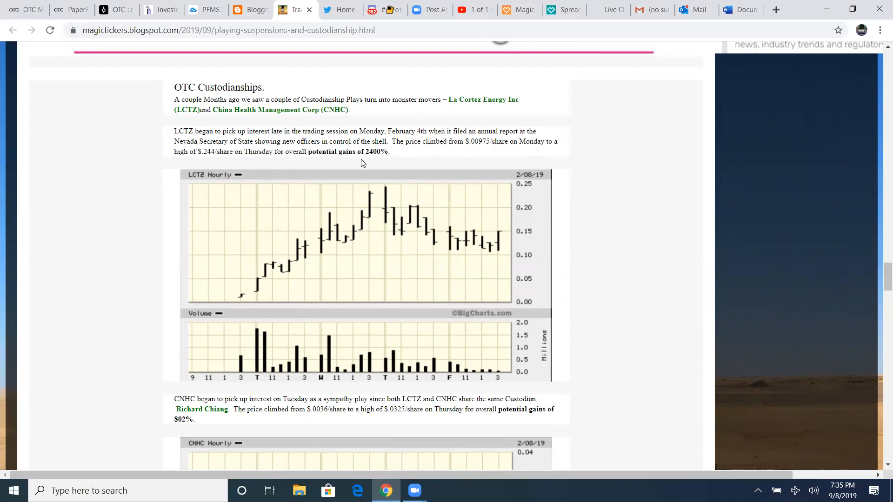
{"action": "mouse_move", "coordinate": [376, 161]}
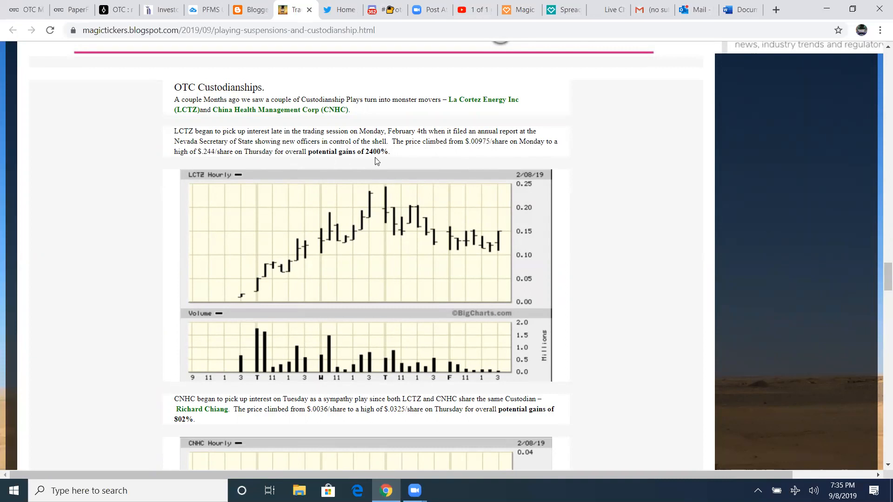
{"action": "mouse_move", "coordinate": [465, 156]}
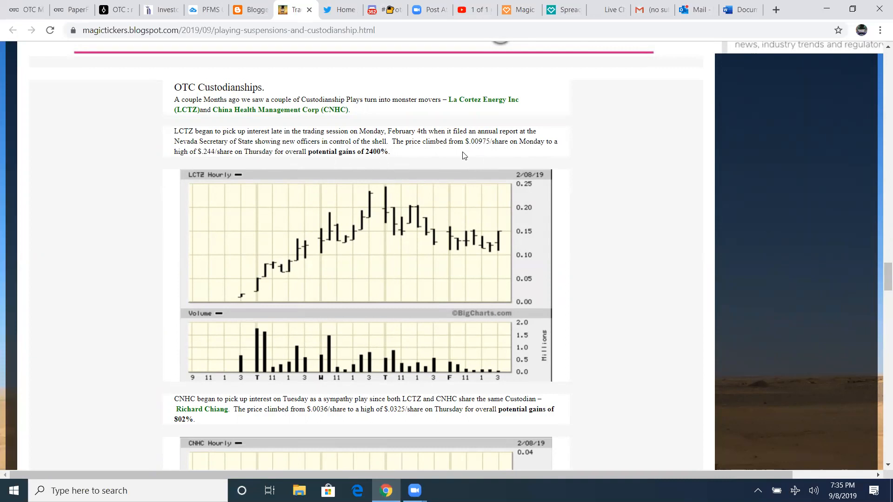
{"action": "mouse_move", "coordinate": [373, 142]}
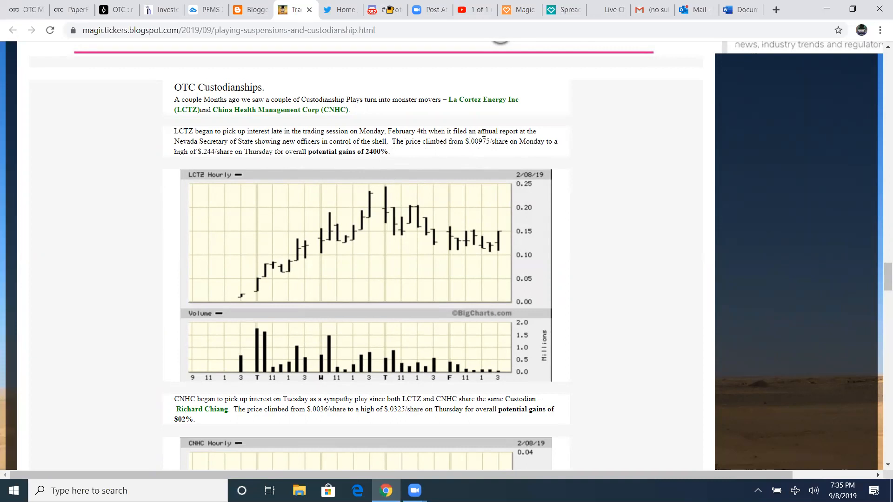
{"action": "mouse_move", "coordinate": [295, 145]}
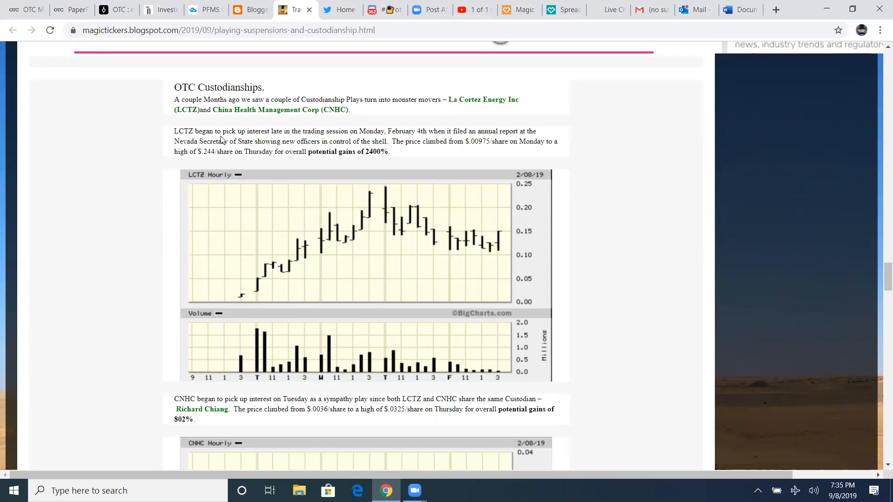
{"action": "mouse_move", "coordinate": [315, 141]}
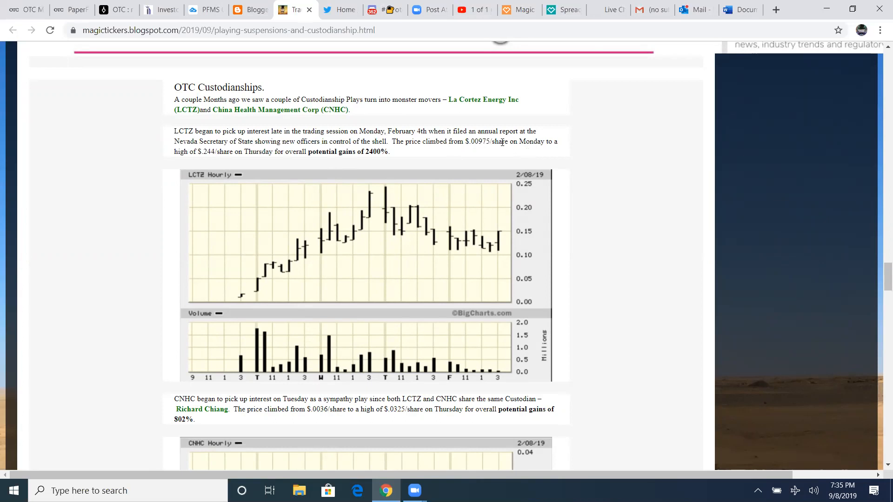
{"action": "mouse_move", "coordinate": [224, 160]}
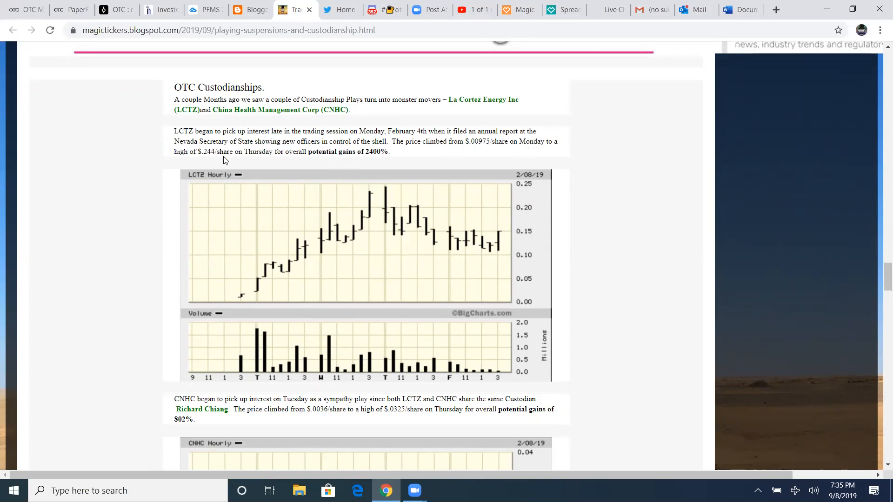
{"action": "double_click", "coordinate": [205, 151]}
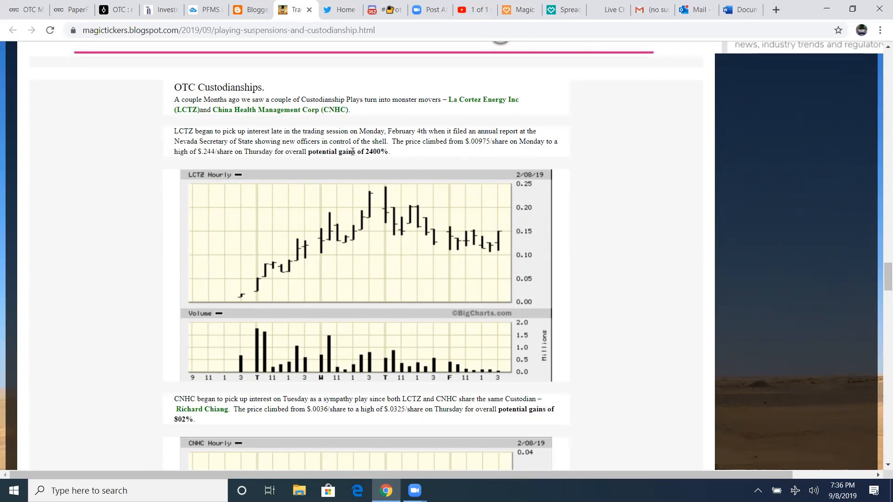
{"action": "mouse_move", "coordinate": [538, 141]}
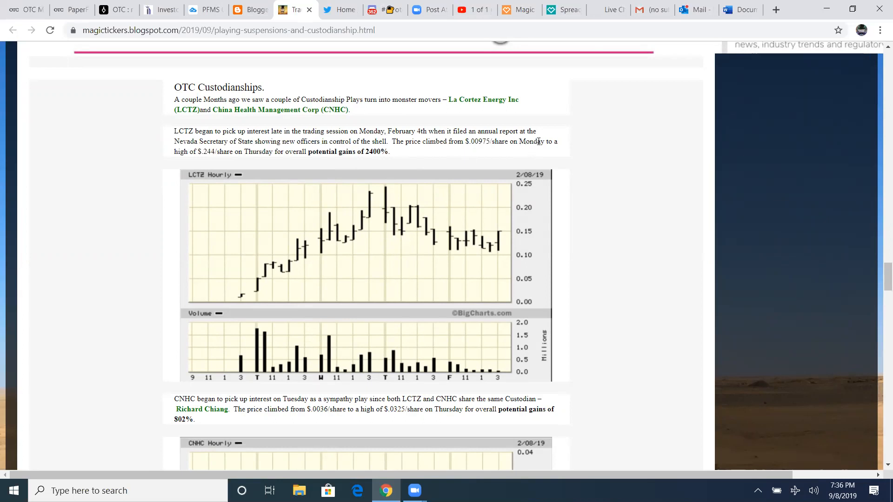
{"action": "double_click", "coordinate": [257, 152]}
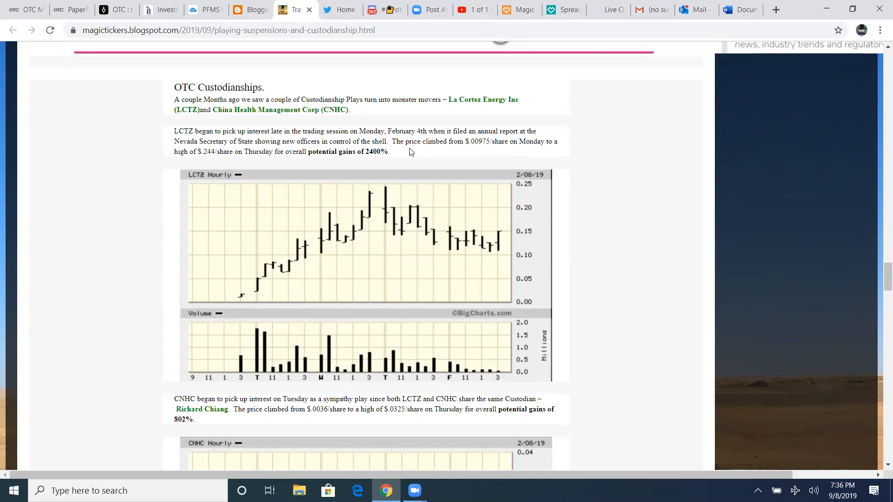
{"action": "mouse_move", "coordinate": [456, 149]}
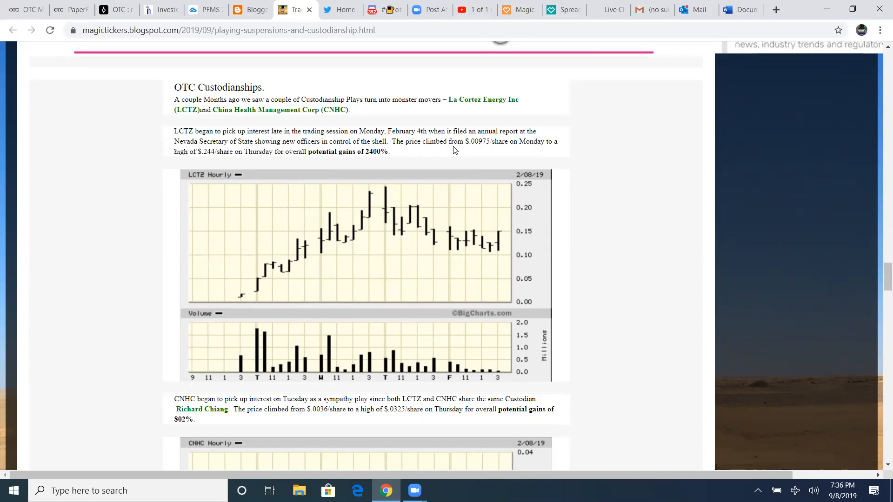
{"action": "mouse_move", "coordinate": [441, 165]}
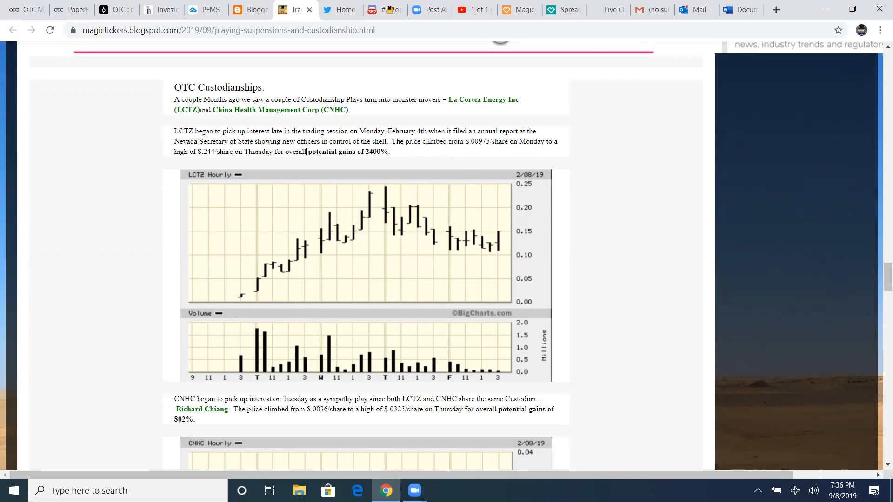
{"action": "mouse_move", "coordinate": [365, 138]}
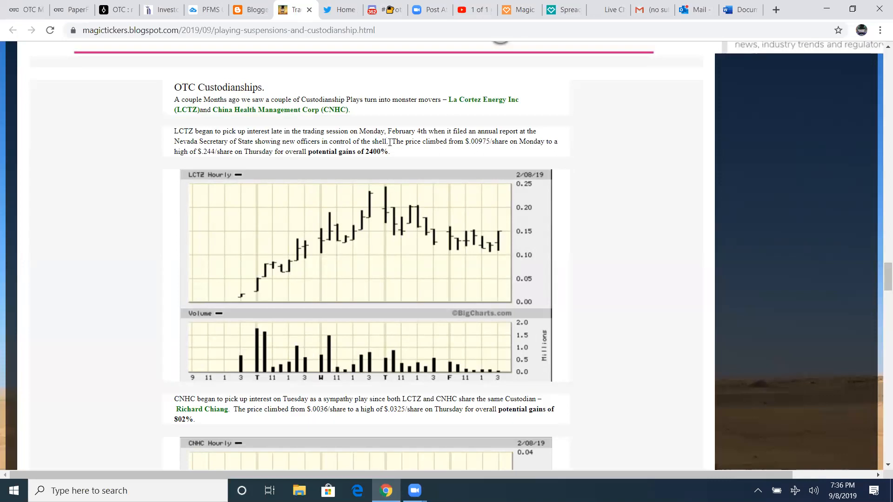
{"action": "scroll", "scroll_direction": "down", "scroll_amount": 3}
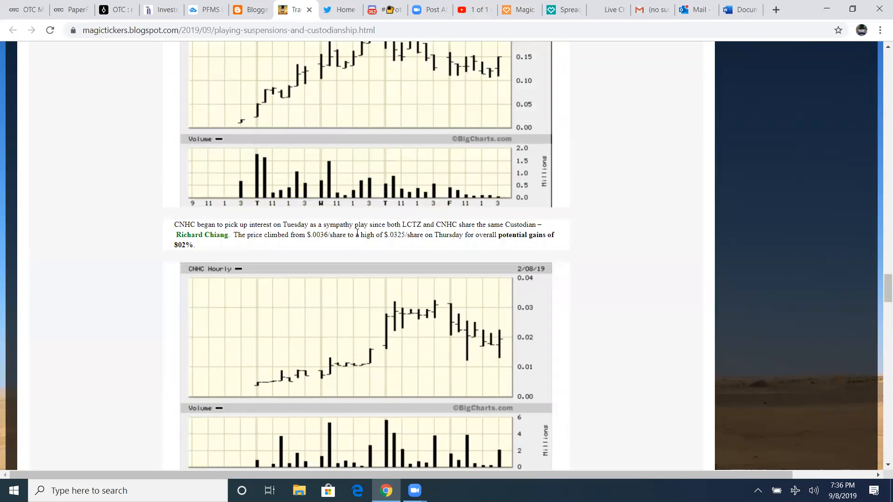
{"action": "mouse_move", "coordinate": [423, 234]}
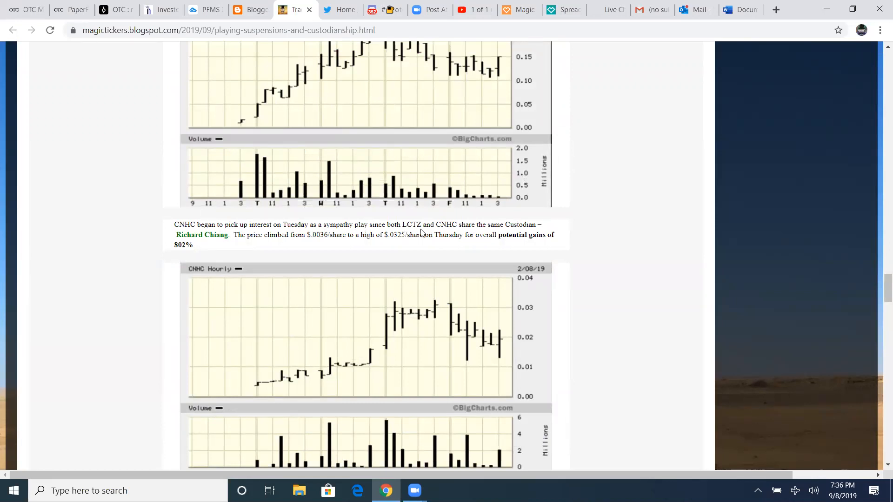
{"action": "mouse_move", "coordinate": [496, 233]}
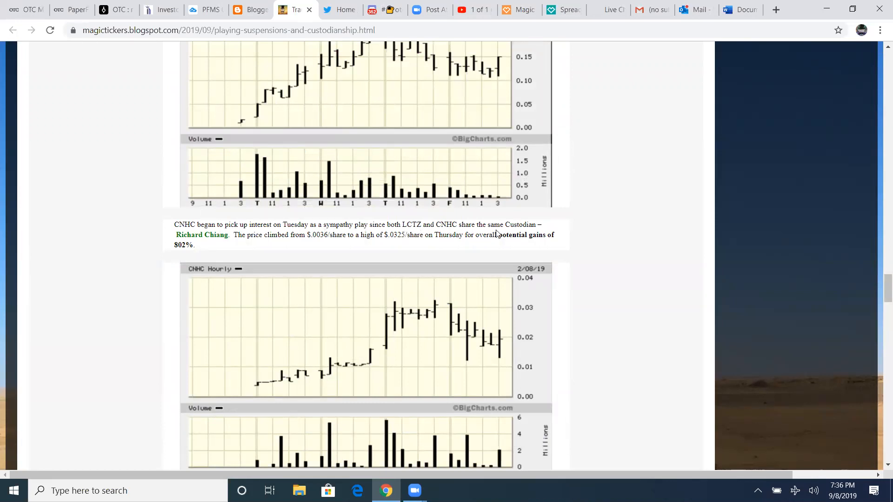
Scroll past the CNHC hourly chart to the INBI paragraph and its quote card
{"action": "double_click", "coordinate": [181, 235]}
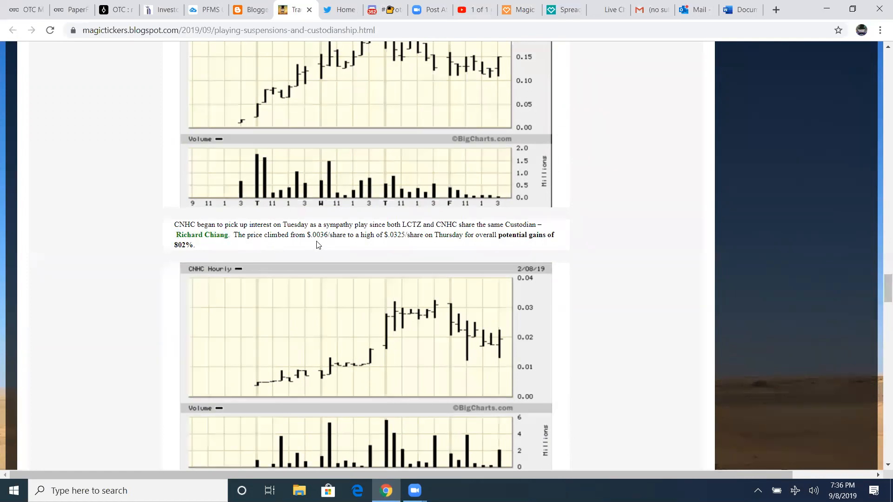
{"action": "mouse_move", "coordinate": [353, 245]}
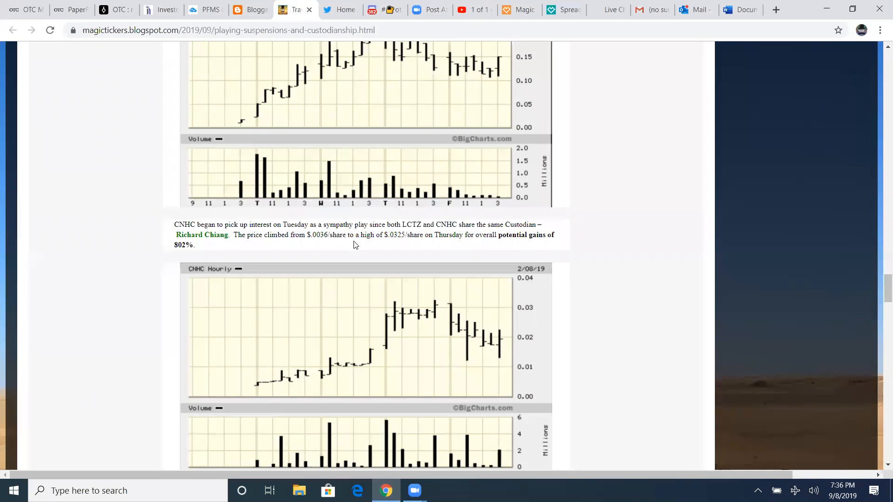
{"action": "mouse_move", "coordinate": [344, 249]}
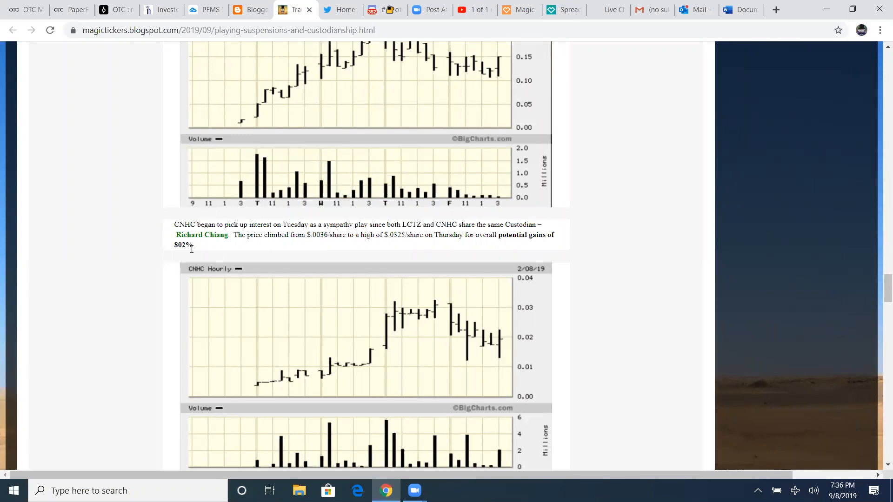
{"action": "mouse_move", "coordinate": [259, 252]}
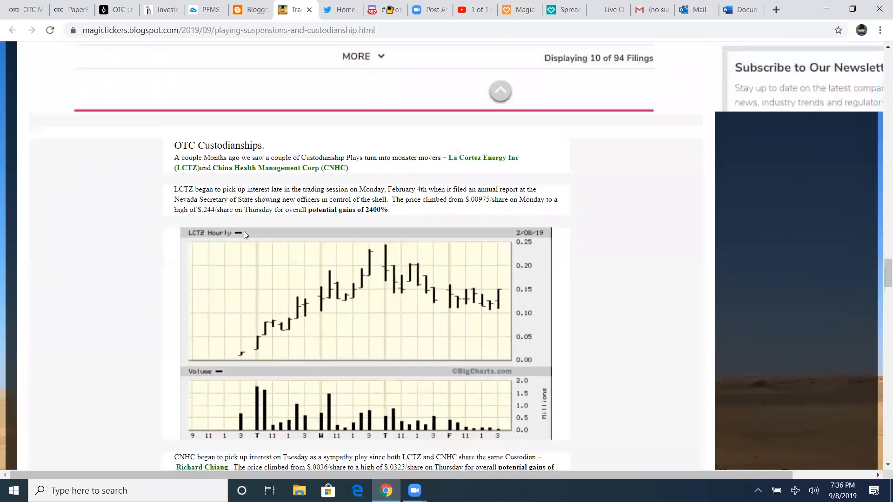
{"action": "mouse_move", "coordinate": [351, 198]}
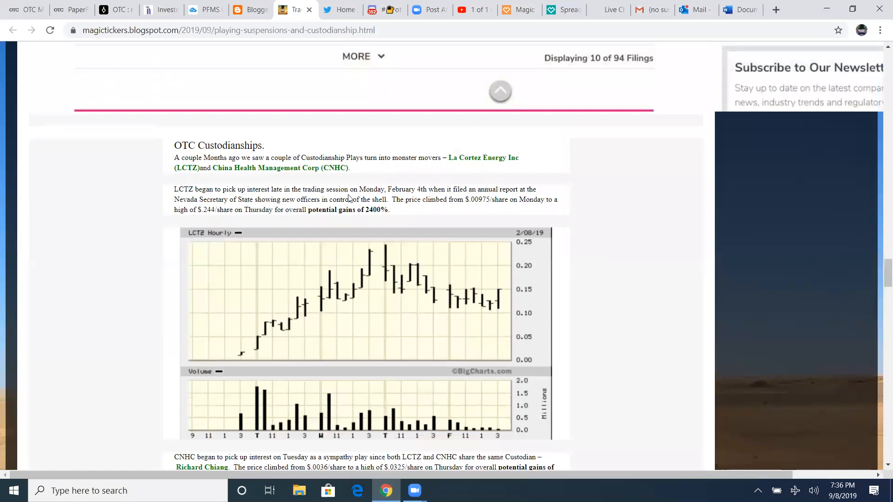
{"action": "scroll", "scroll_direction": "down", "scroll_amount": 3}
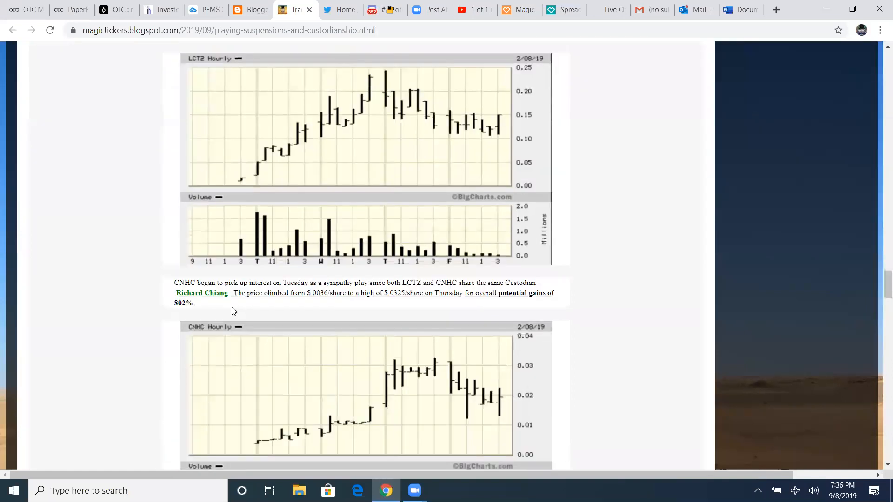
{"action": "scroll", "scroll_direction": "down", "scroll_amount": 3}
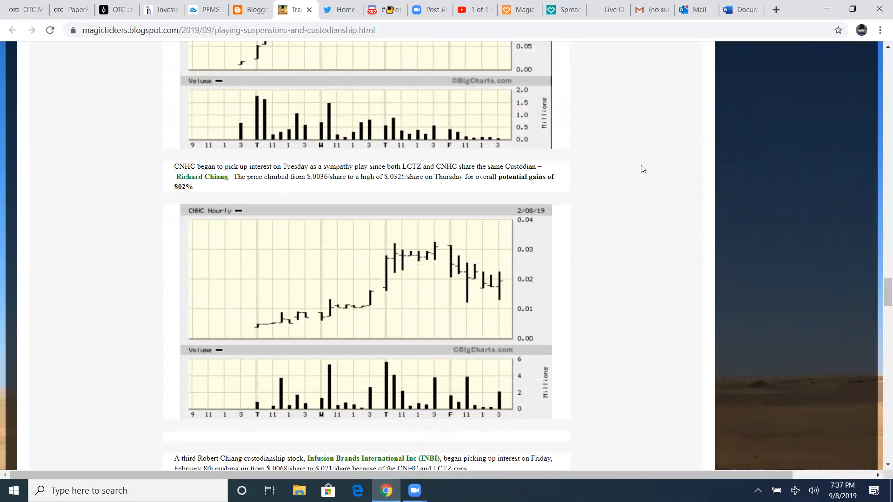
{"action": "scroll", "scroll_direction": "down", "scroll_amount": 3}
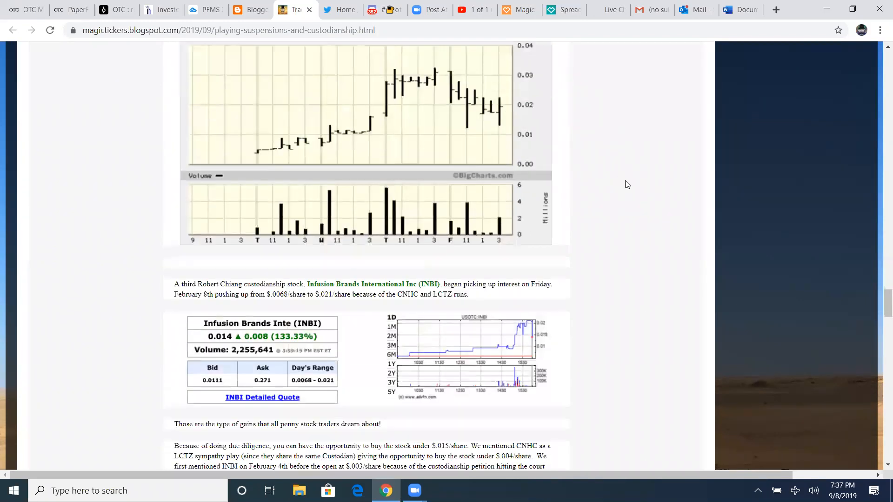
Read through 'What is a Custodianship?' down to the Legal vs Fraudulent Hijackings heading
{"action": "scroll", "scroll_direction": "down", "scroll_amount": 3}
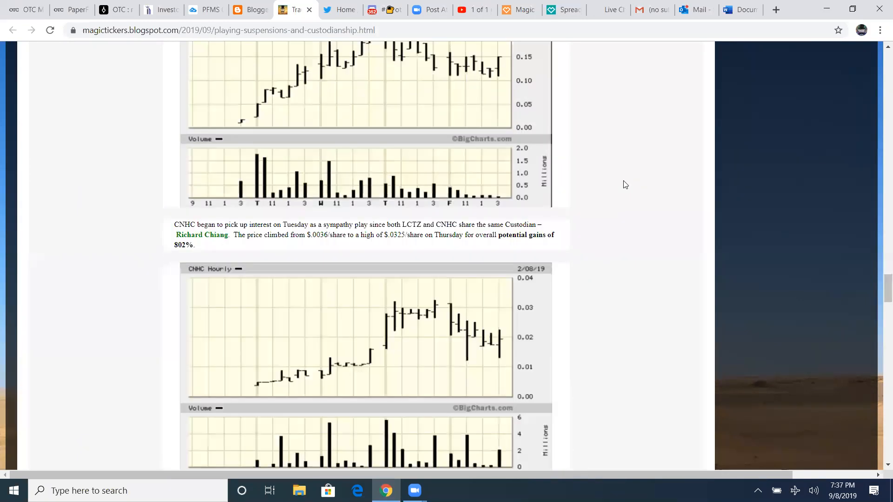
{"action": "scroll", "scroll_direction": "up", "scroll_amount": 3}
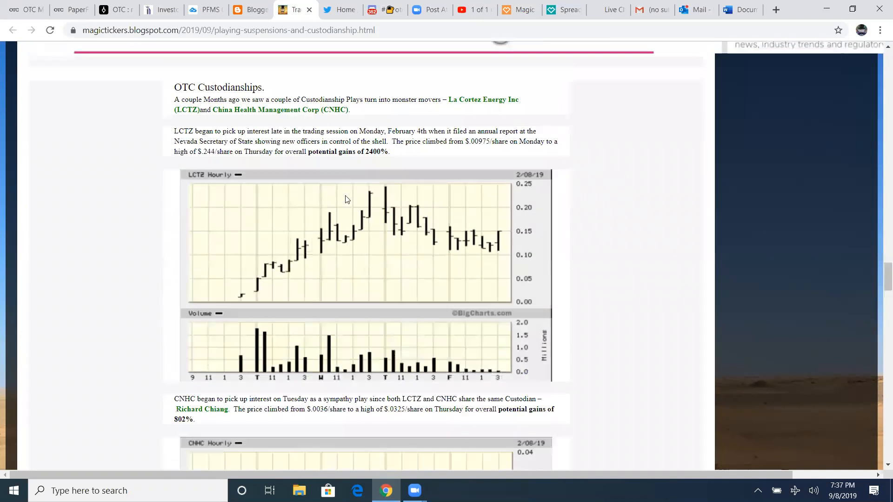
{"action": "mouse_move", "coordinate": [563, 157]}
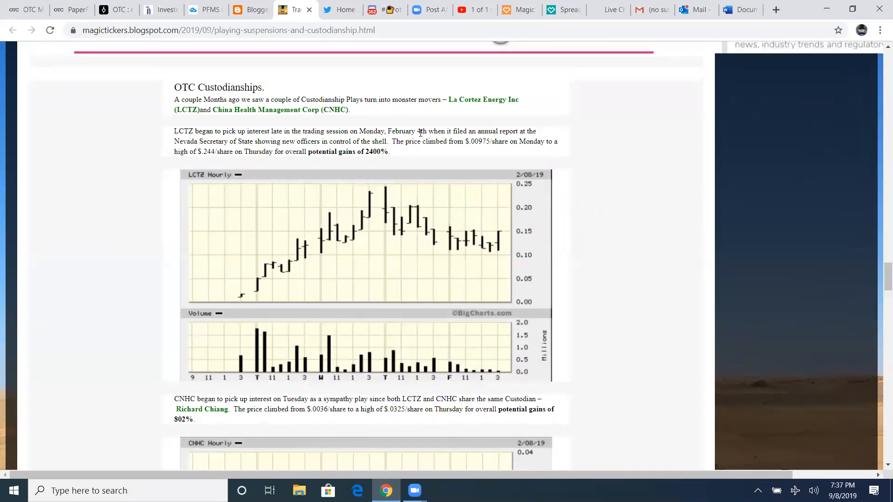
{"action": "scroll", "scroll_direction": "down", "scroll_amount": 3}
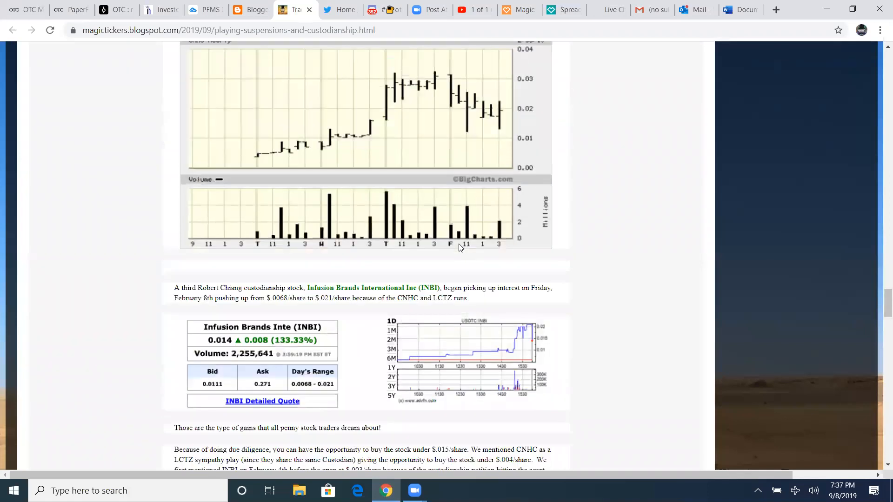
{"action": "scroll", "scroll_direction": "down", "scroll_amount": 3}
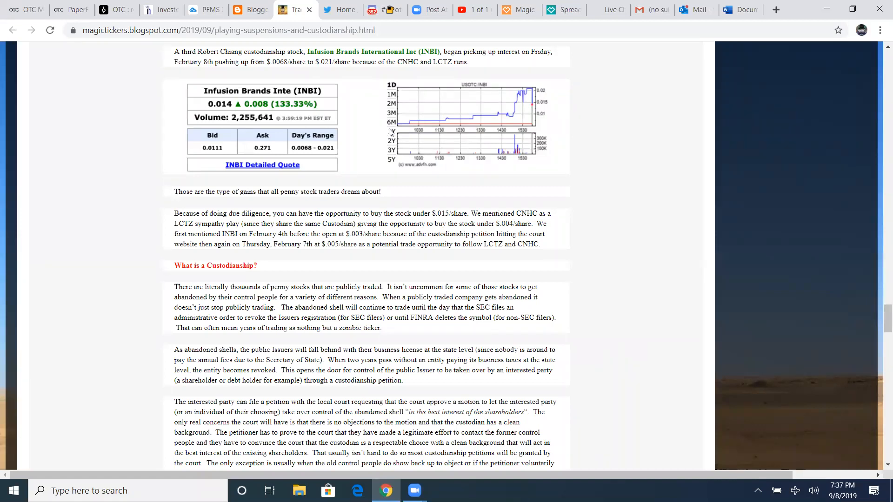
{"action": "scroll", "scroll_direction": "up", "scroll_amount": 3}
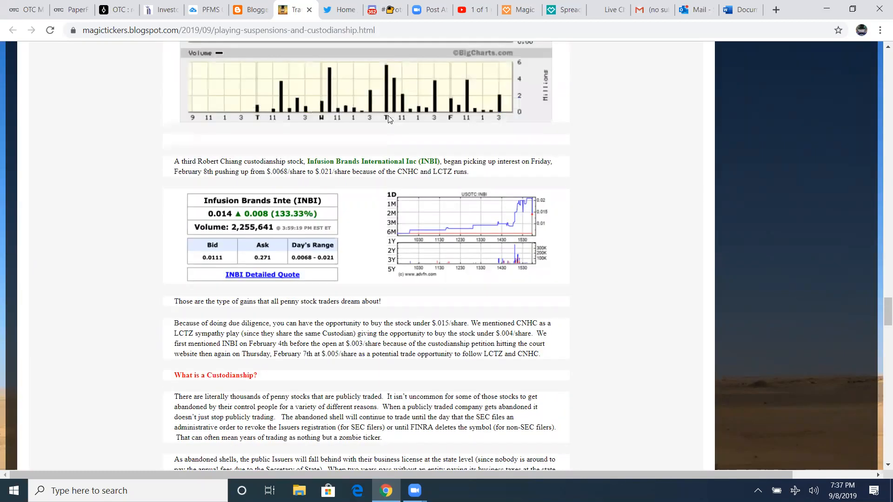
{"action": "scroll", "scroll_direction": "down", "scroll_amount": 3}
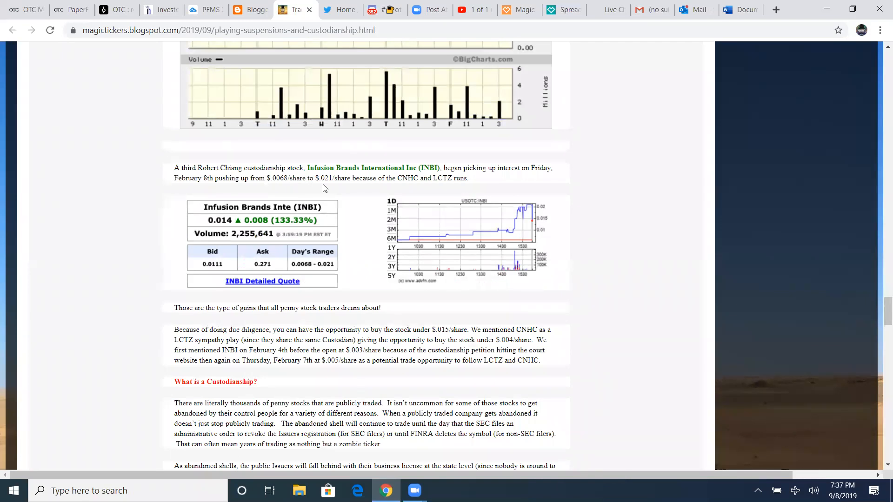
{"action": "mouse_move", "coordinate": [353, 189]}
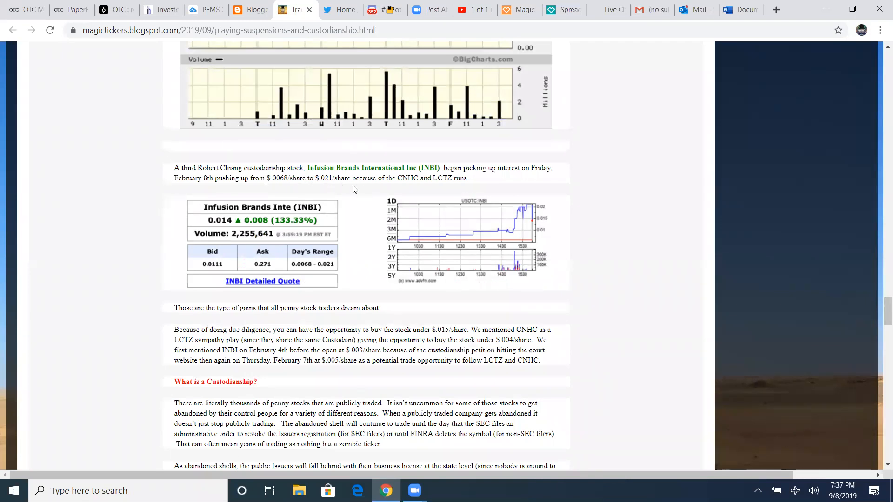
{"action": "scroll", "scroll_direction": "down", "scroll_amount": 3}
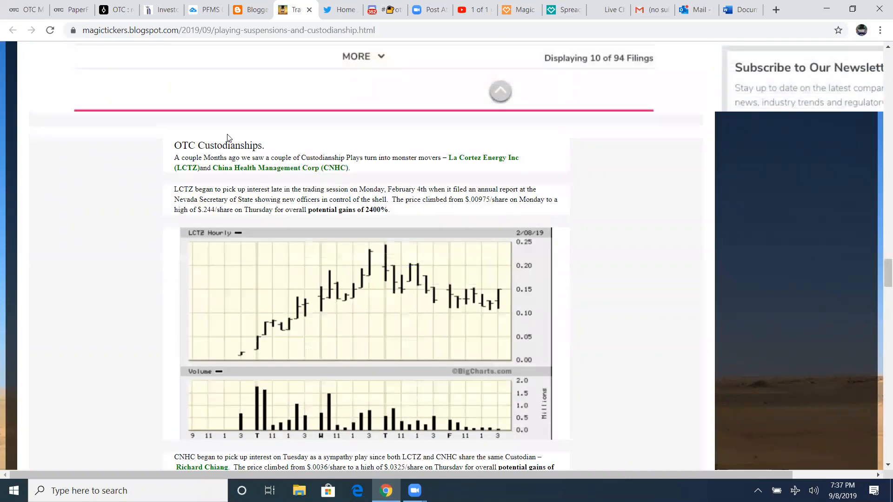
{"action": "scroll", "scroll_direction": "down", "scroll_amount": 3}
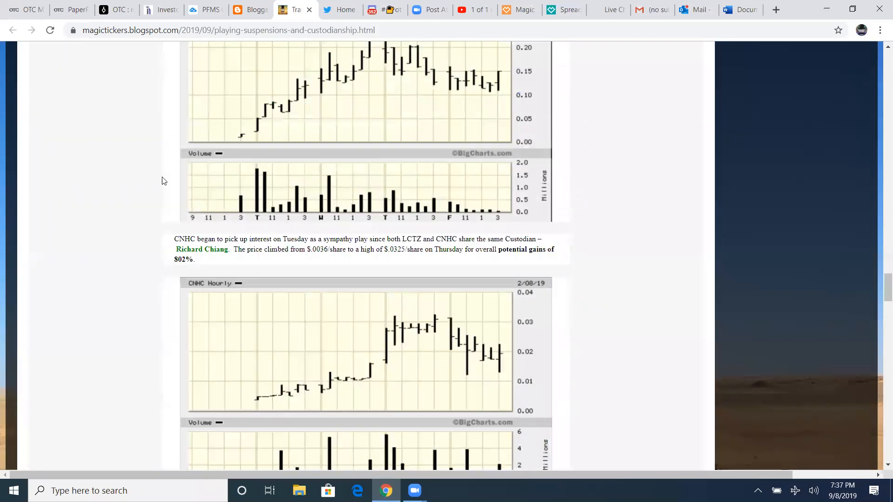
{"action": "scroll", "scroll_direction": "down", "scroll_amount": 3}
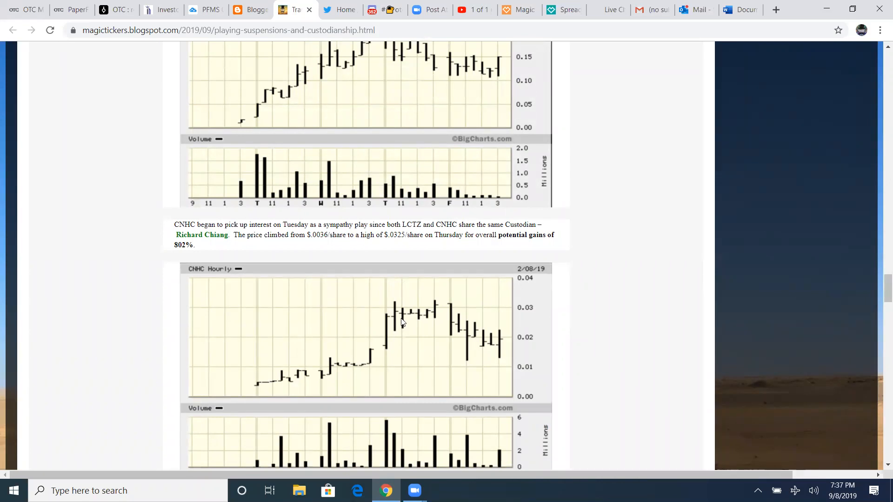
{"action": "scroll", "scroll_direction": "down", "scroll_amount": 3}
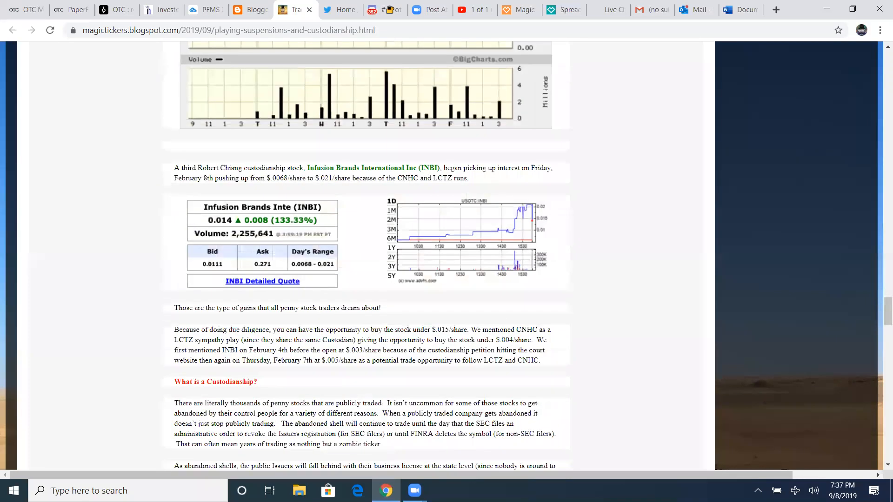
{"action": "mouse_move", "coordinate": [400, 455]}
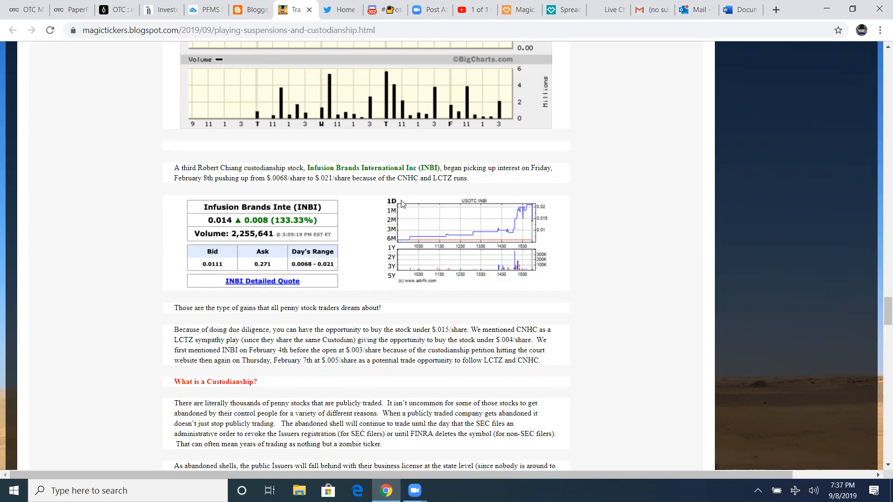
{"action": "mouse_move", "coordinate": [429, 210]}
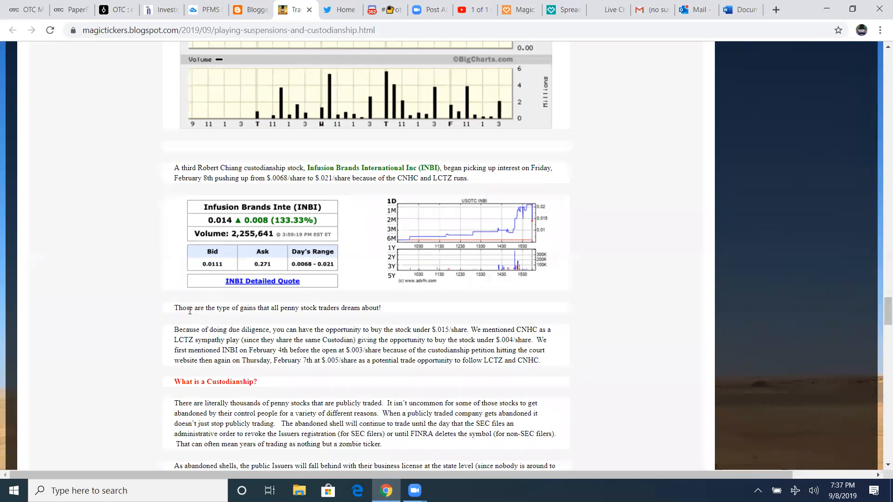
{"action": "mouse_move", "coordinate": [280, 320]}
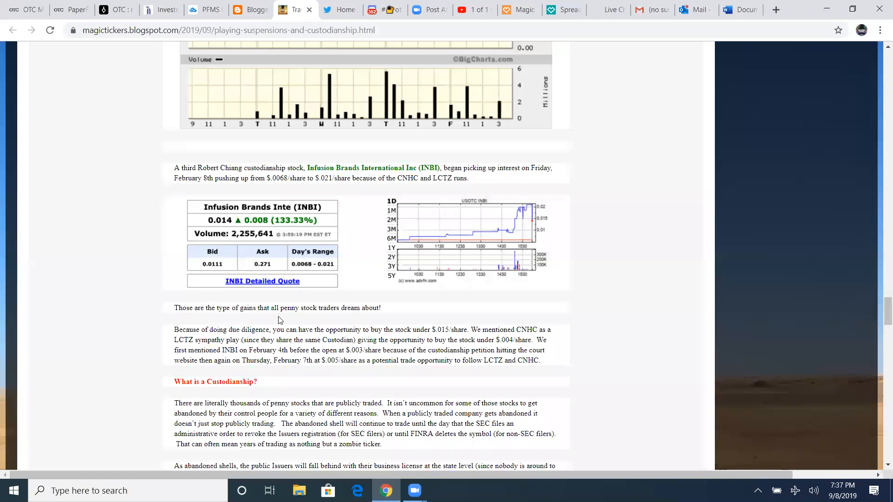
{"action": "scroll", "scroll_direction": "down", "scroll_amount": 3}
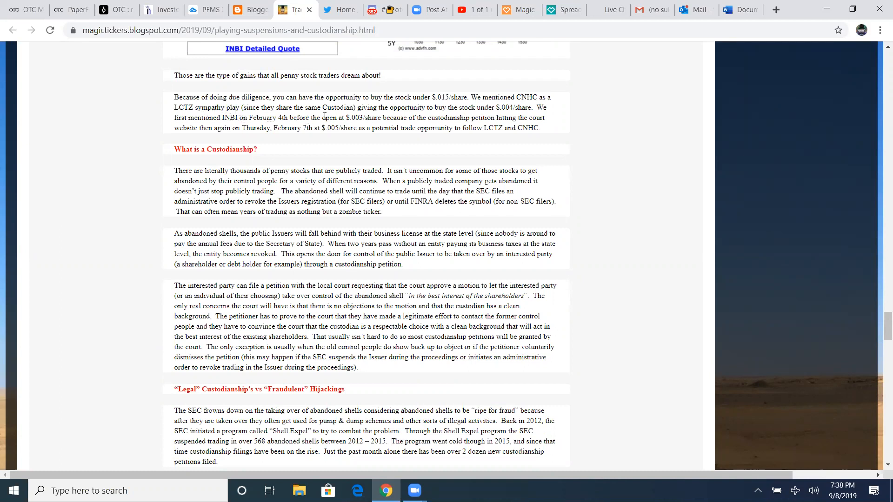
{"action": "mouse_move", "coordinate": [438, 116]}
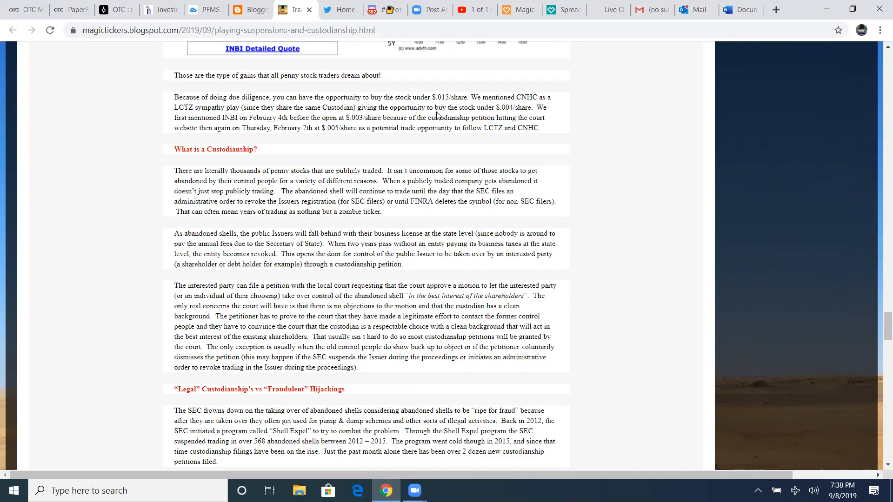
{"action": "mouse_move", "coordinate": [533, 112]}
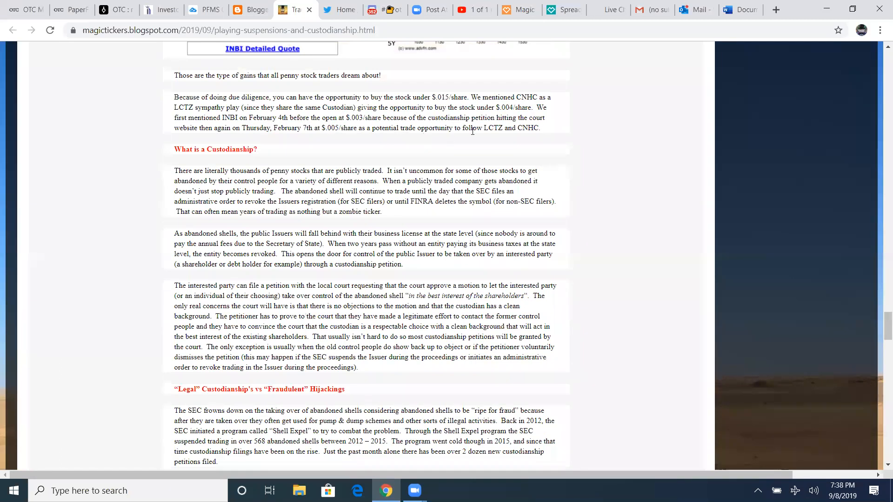
{"action": "mouse_move", "coordinate": [211, 141]}
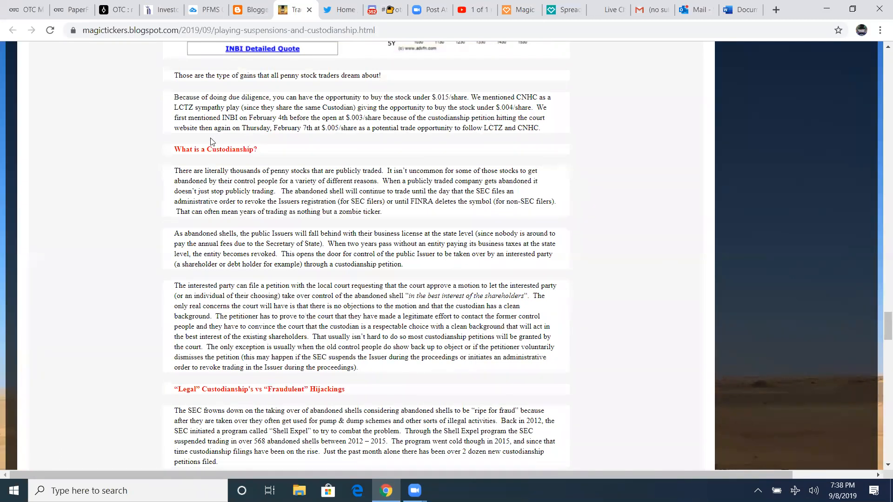
{"action": "mouse_move", "coordinate": [326, 136]}
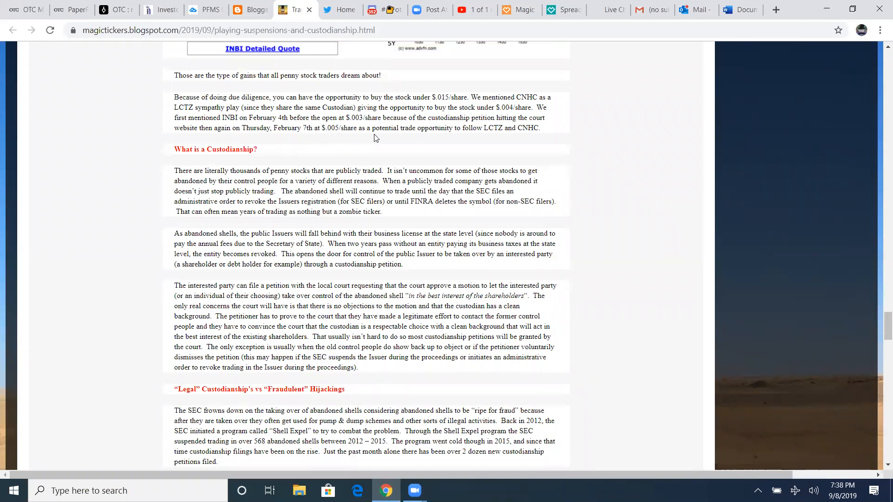
{"action": "mouse_move", "coordinate": [485, 137]}
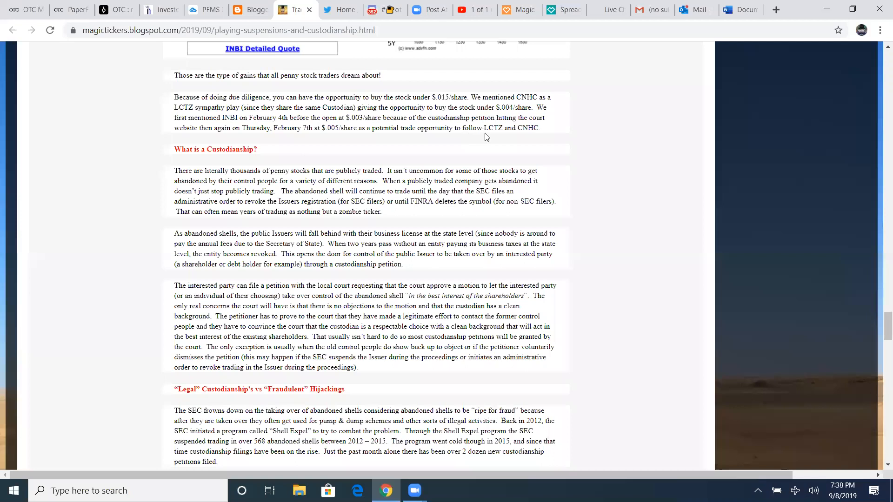
{"action": "mouse_move", "coordinate": [530, 139]}
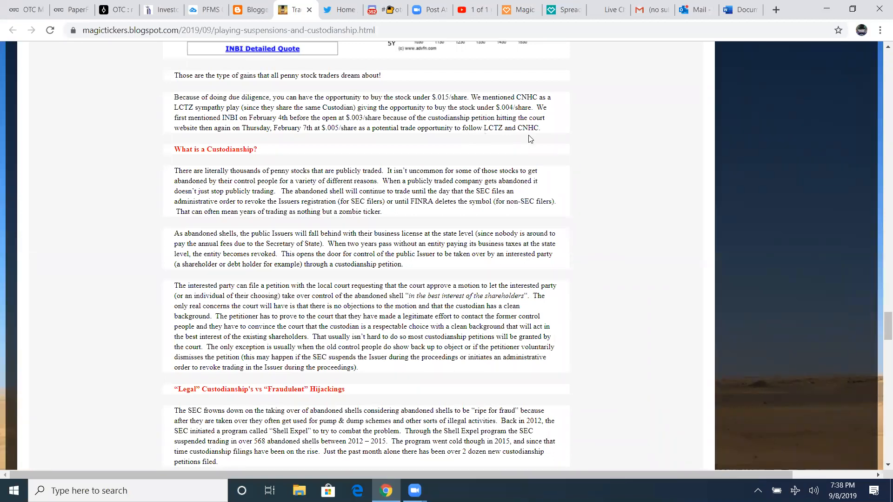
{"action": "mouse_move", "coordinate": [538, 154]}
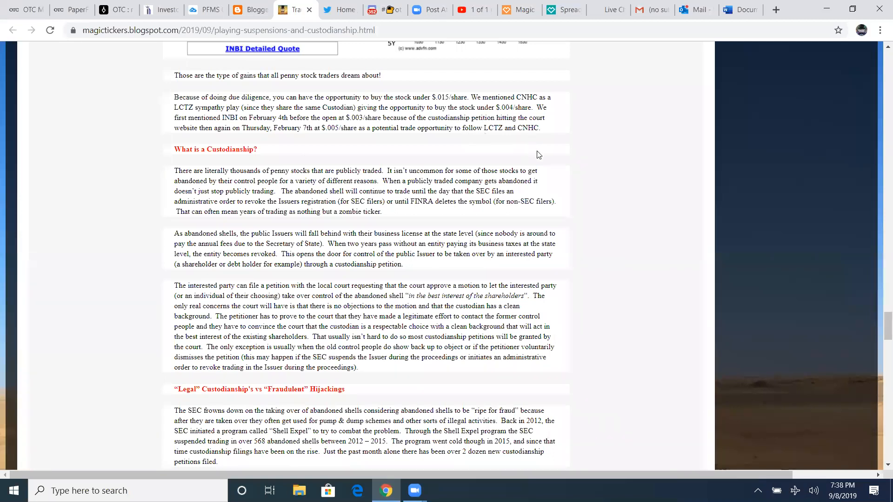
{"action": "mouse_move", "coordinate": [471, 145]}
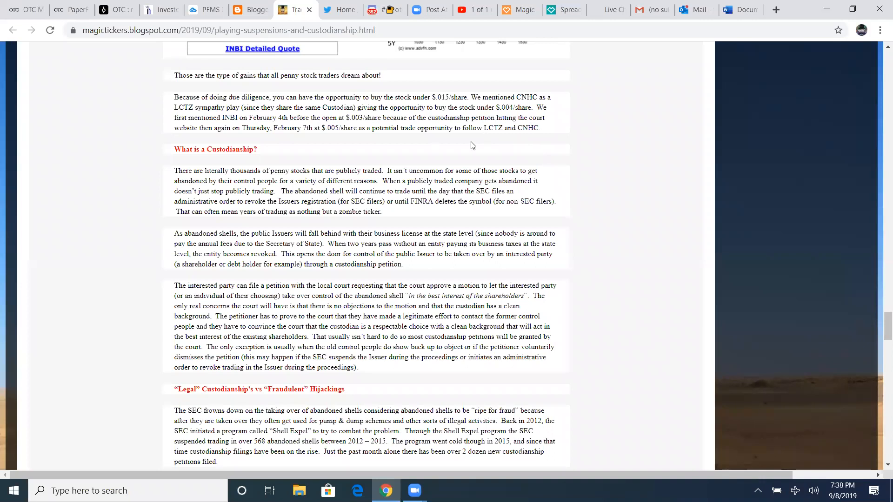
{"action": "mouse_move", "coordinate": [540, 139]}
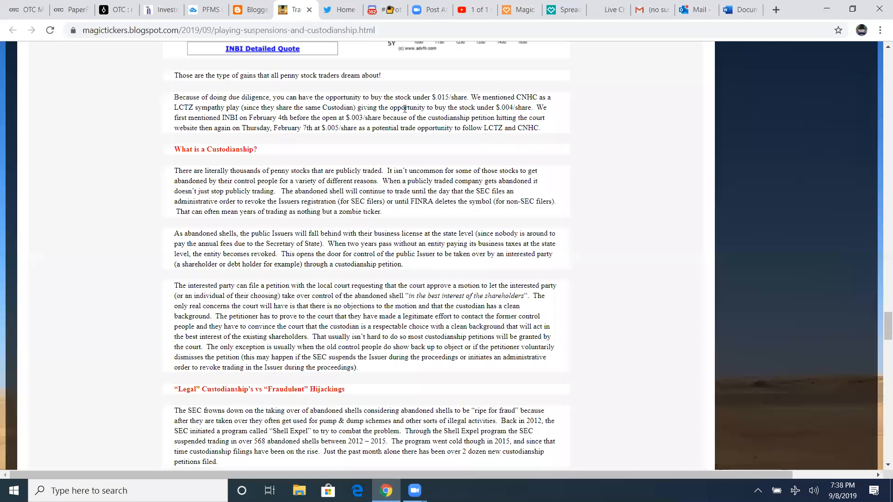
{"action": "mouse_move", "coordinate": [553, 145]}
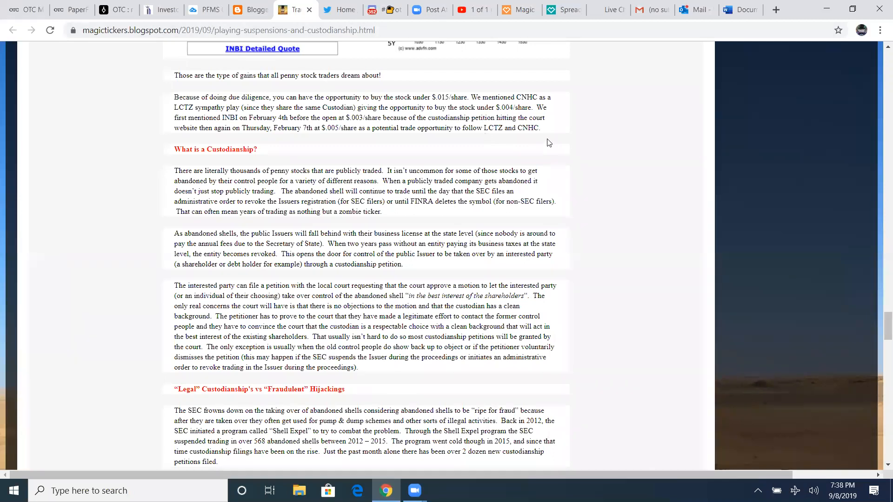
{"action": "mouse_move", "coordinate": [552, 143]}
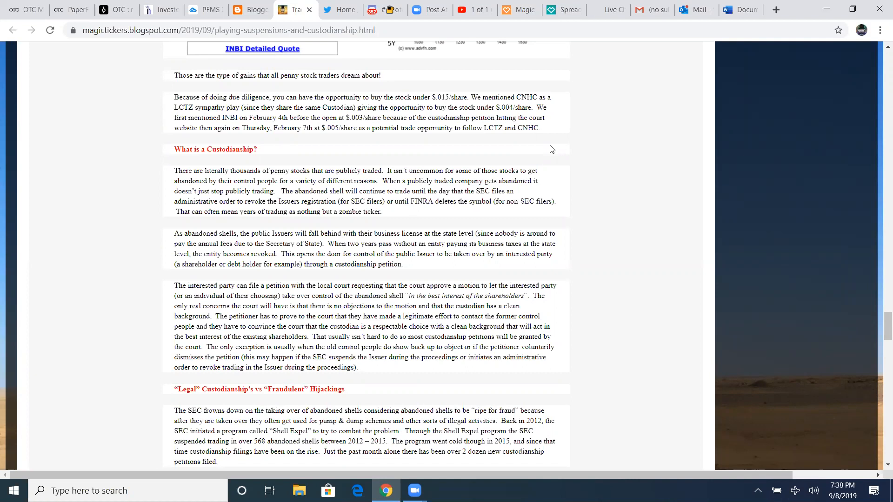
{"action": "mouse_move", "coordinate": [565, 148]}
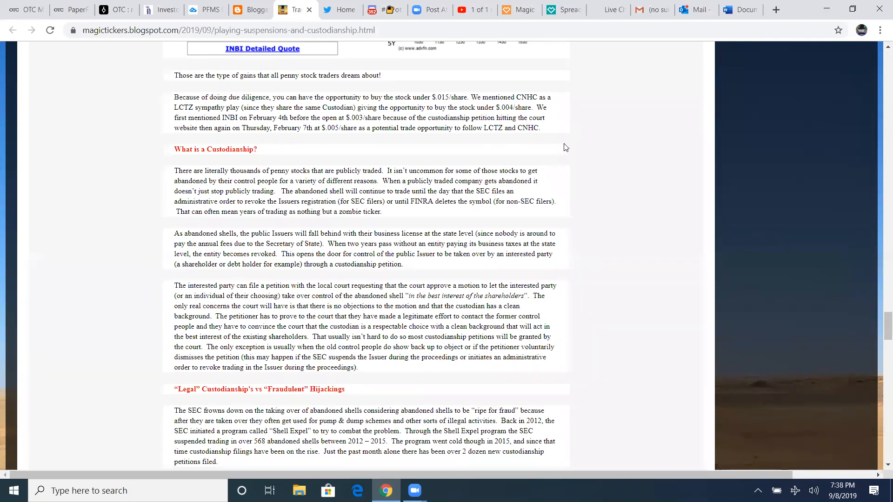
{"action": "mouse_move", "coordinate": [543, 152]}
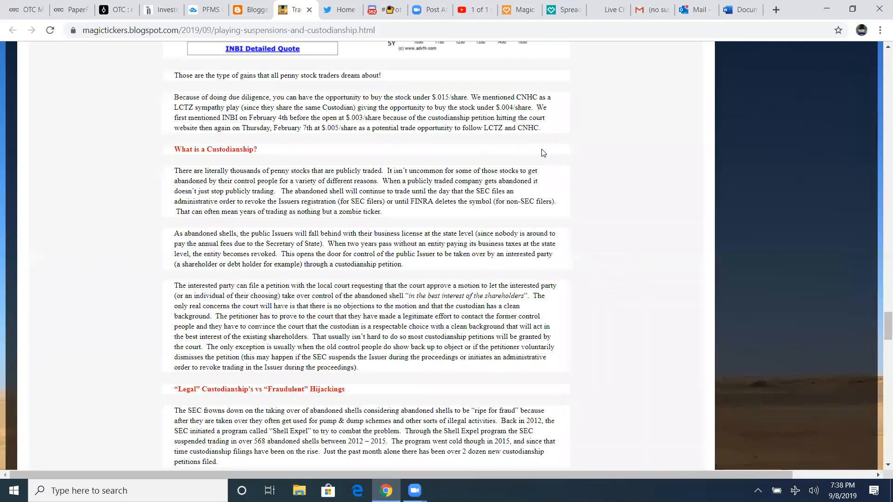
{"action": "scroll", "scroll_direction": "down", "scroll_amount": 3}
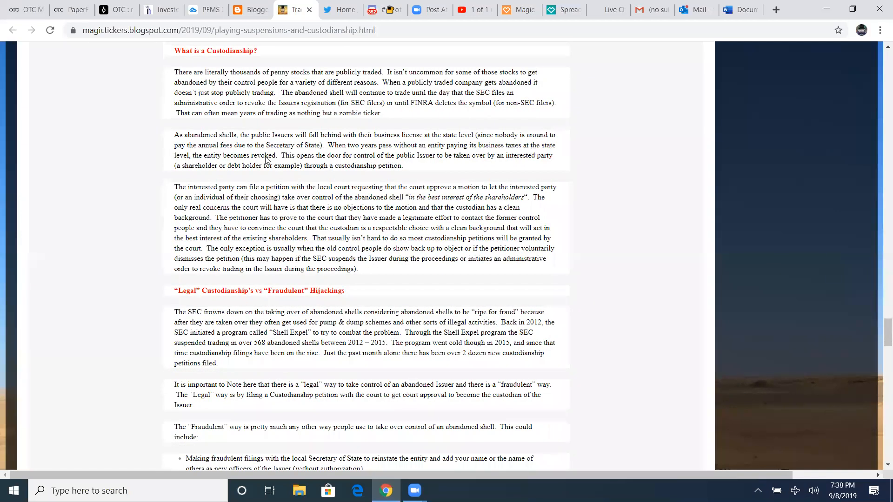
Nudge the zoomed article up to show 'What is a Custodianship?' through the takeover paragraph
{"action": "scroll", "scroll_direction": "up", "scroll_amount": 3}
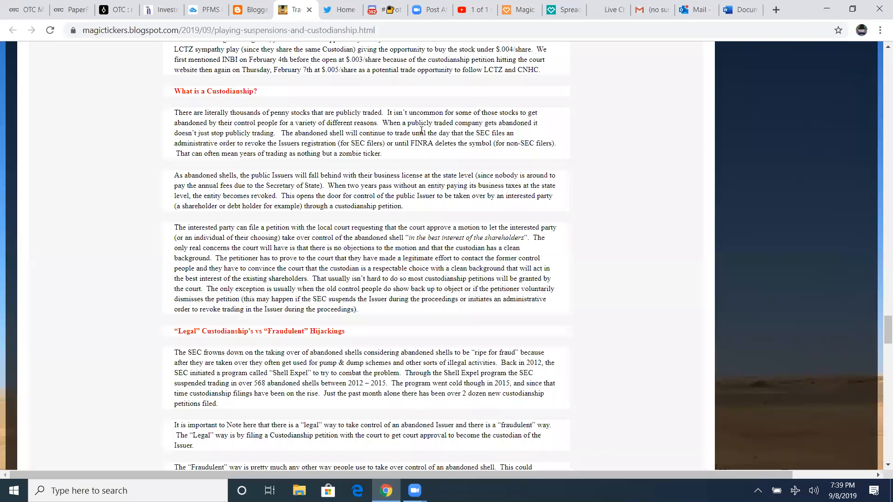
{"action": "mouse_move", "coordinate": [513, 130]}
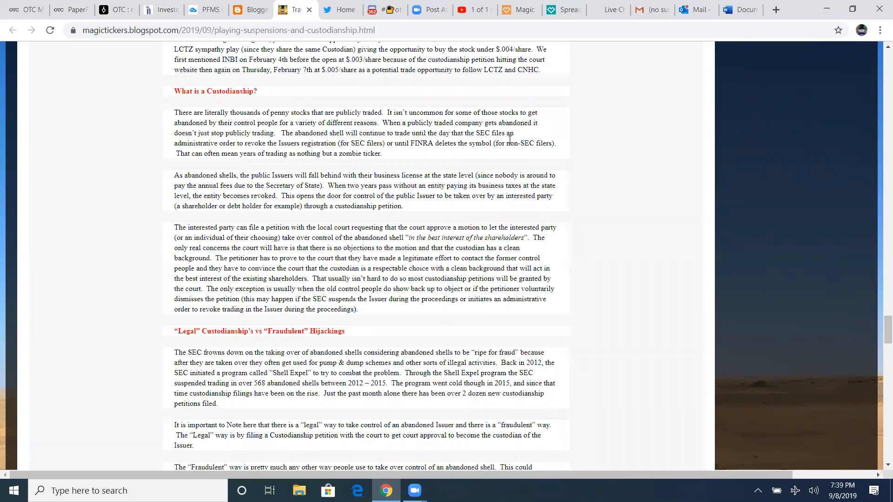
{"action": "mouse_move", "coordinate": [277, 148]}
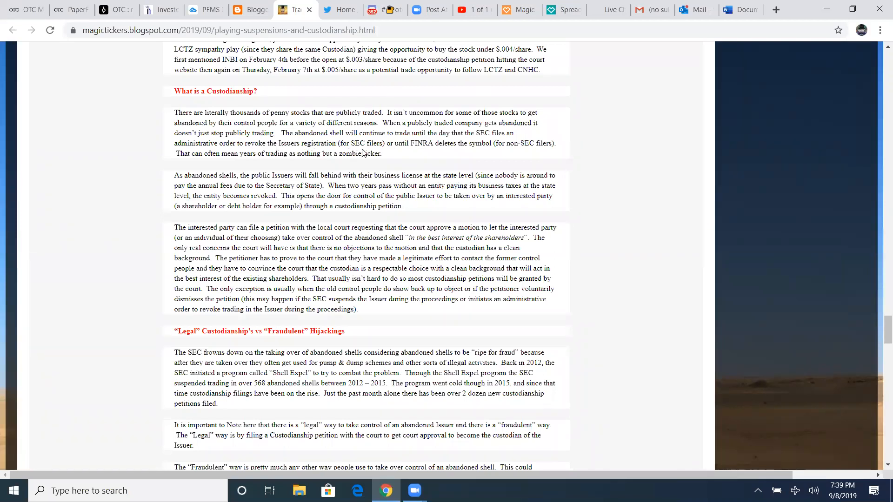
{"action": "mouse_move", "coordinate": [482, 154]}
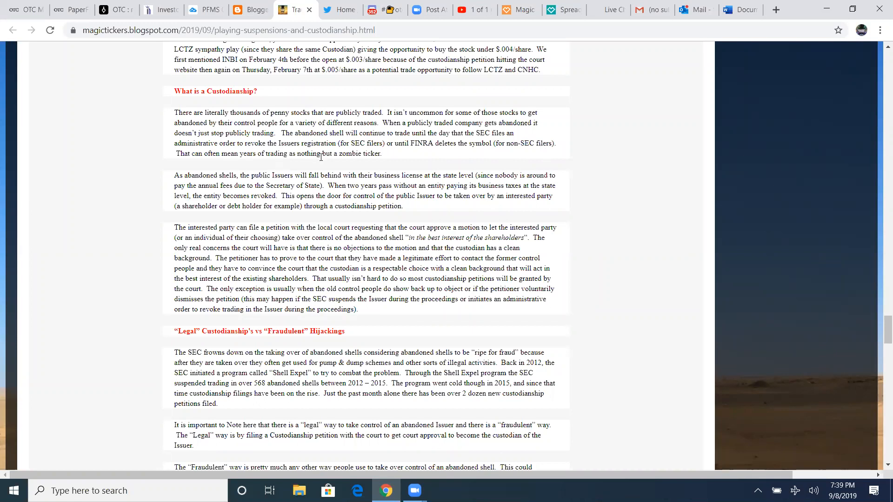
{"action": "mouse_move", "coordinate": [384, 161]}
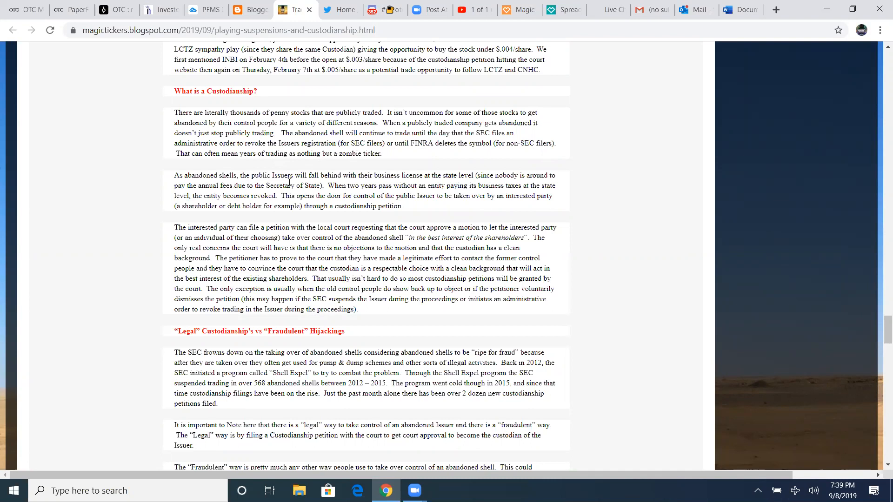
{"action": "mouse_move", "coordinate": [398, 183]}
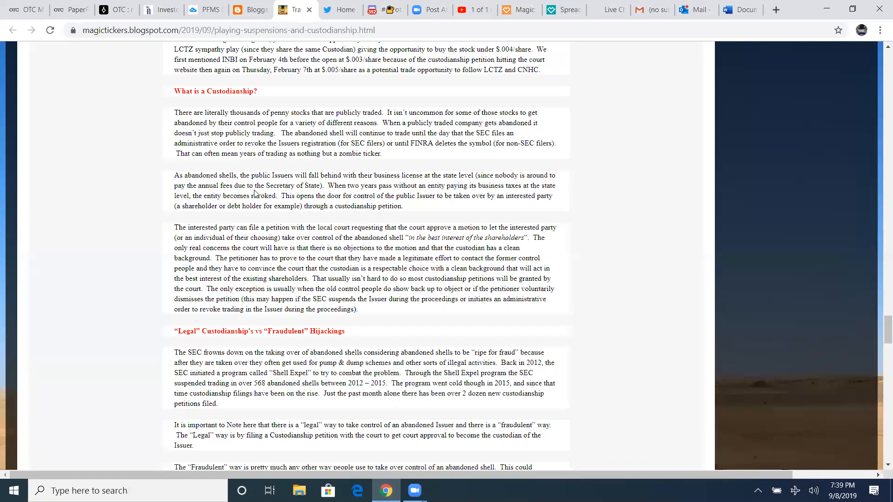
{"action": "mouse_move", "coordinate": [364, 193]}
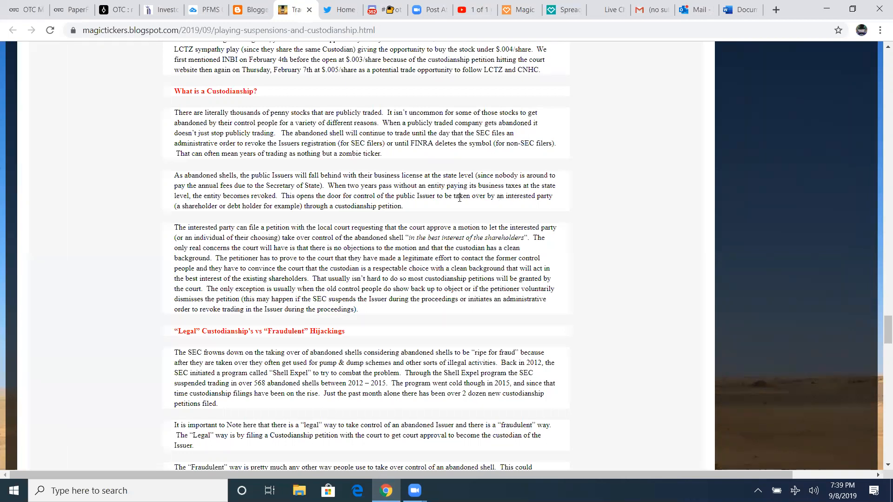
{"action": "mouse_move", "coordinate": [263, 204]}
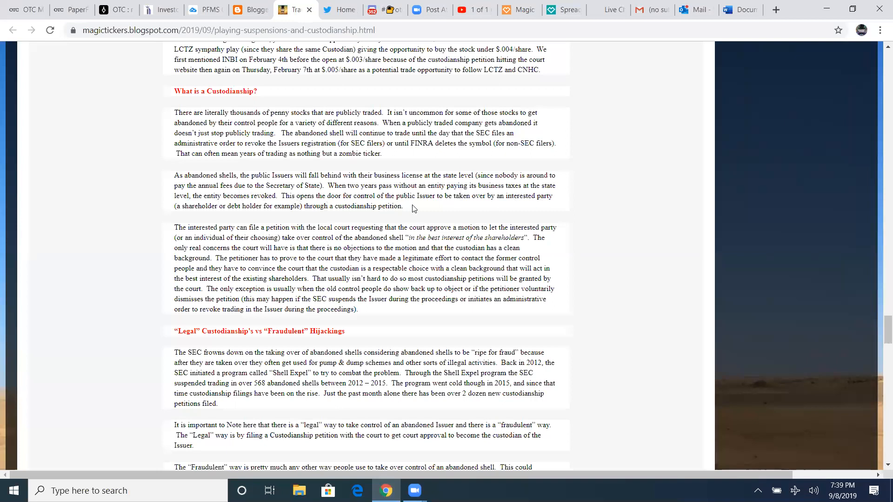
{"action": "mouse_move", "coordinate": [494, 210]}
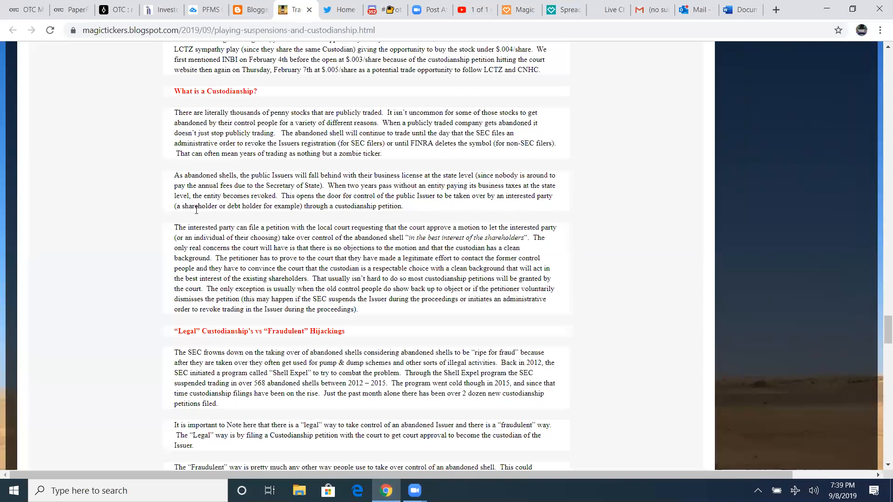
{"action": "mouse_move", "coordinate": [313, 218]}
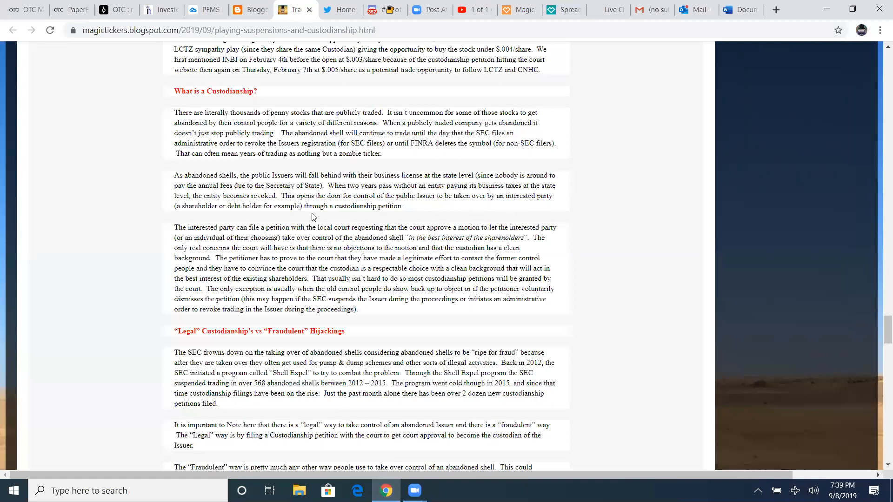
{"action": "mouse_move", "coordinate": [405, 212]}
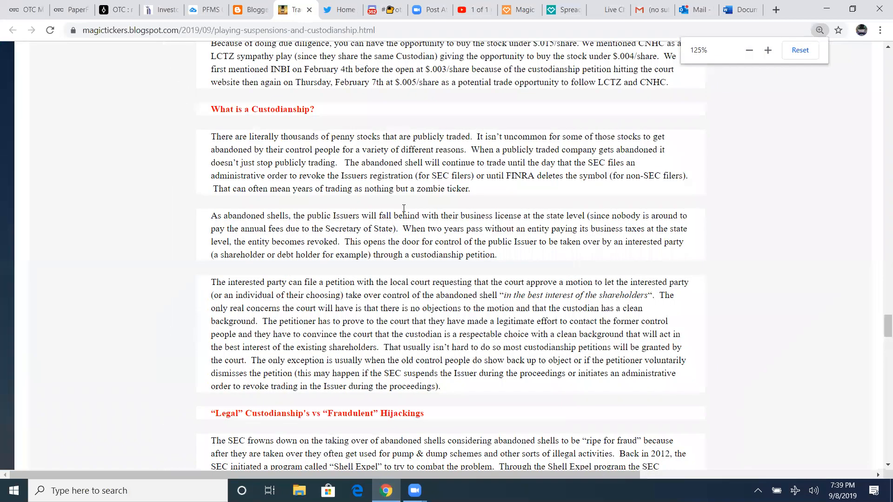
{"action": "left_click", "coordinate": [767, 50]}
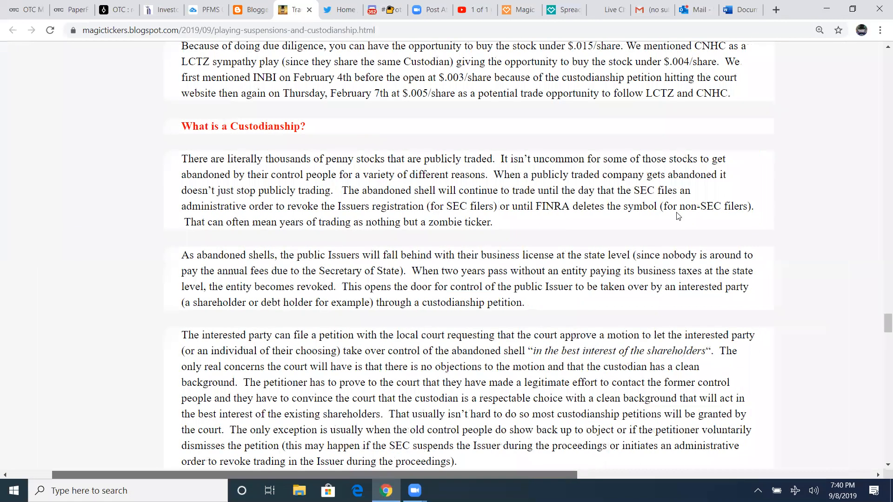
{"action": "mouse_move", "coordinate": [238, 185]}
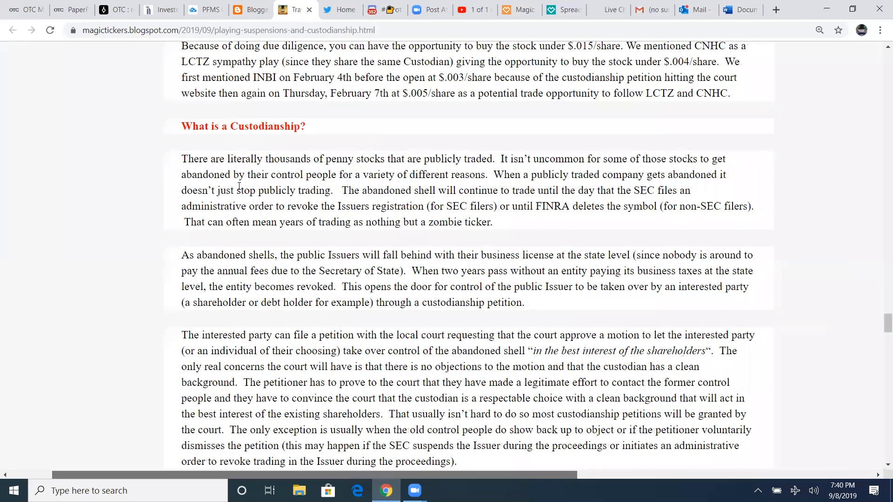
{"action": "scroll", "scroll_direction": "down", "scroll_amount": 3}
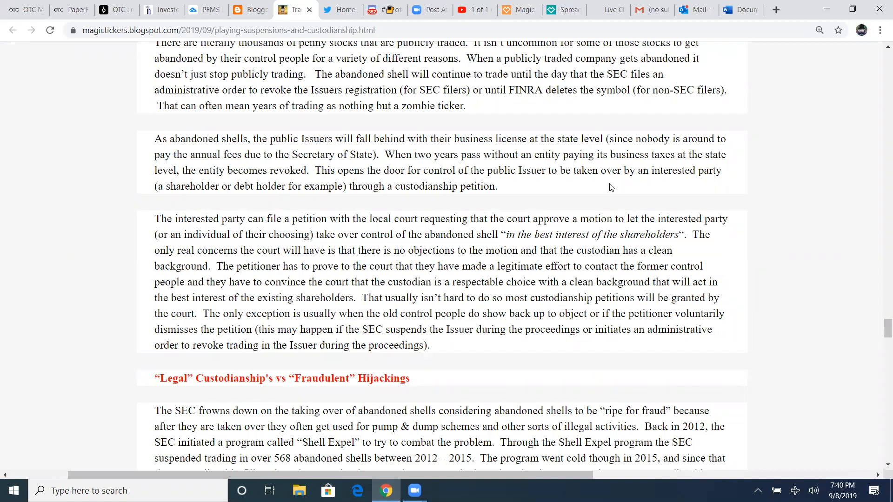
{"action": "mouse_move", "coordinate": [216, 166]}
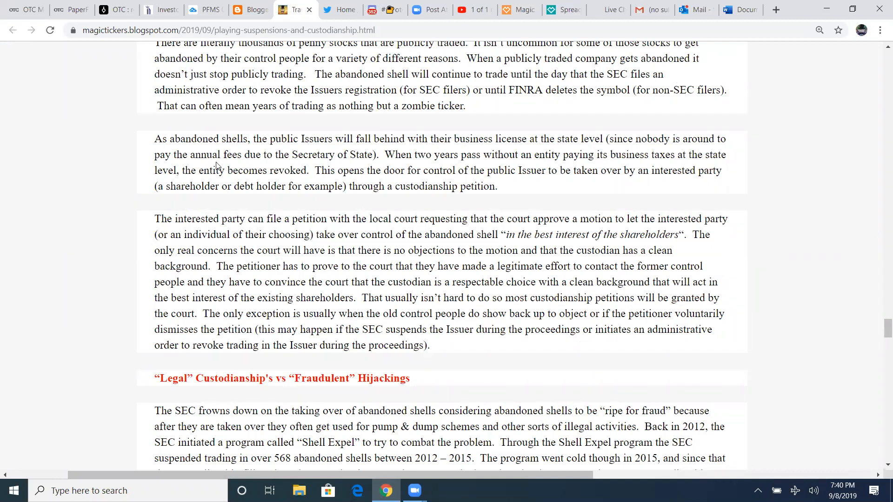
{"action": "mouse_move", "coordinate": [454, 168]}
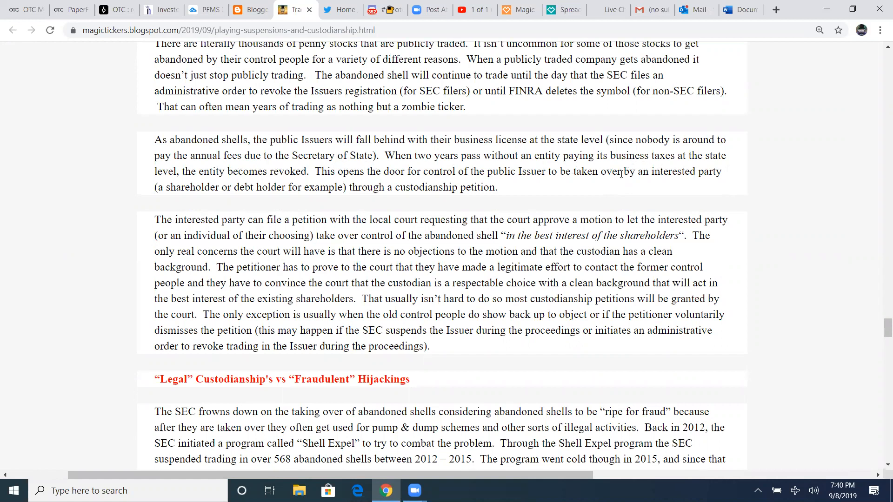
{"action": "scroll", "scroll_direction": "up", "scroll_amount": 3}
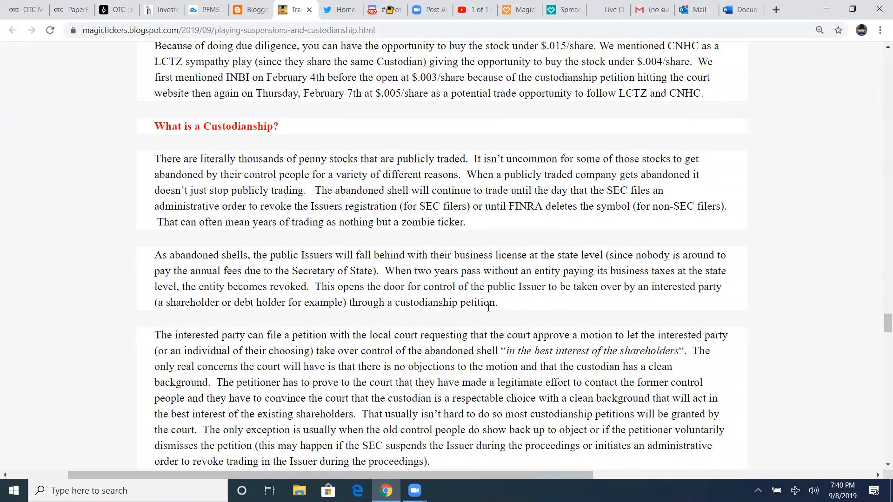
{"action": "scroll", "scroll_direction": "down", "scroll_amount": 3}
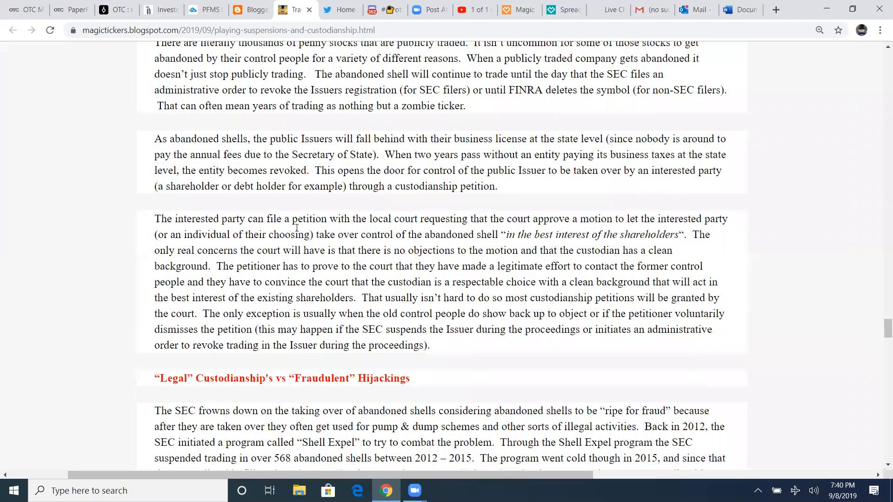
{"action": "mouse_move", "coordinate": [493, 224]}
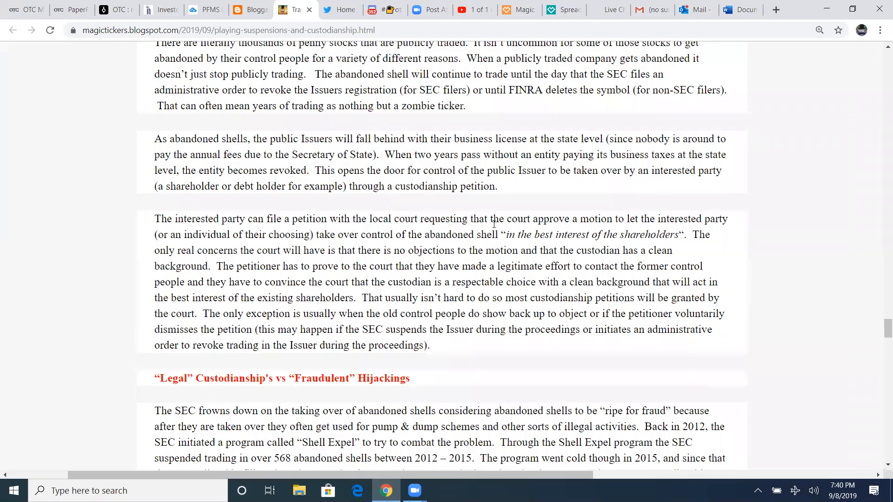
{"action": "mouse_move", "coordinate": [721, 234]}
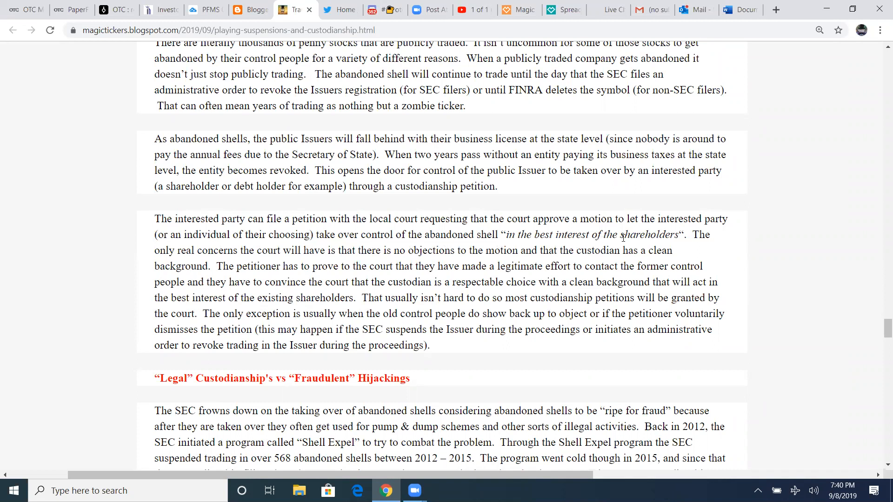
{"action": "left_click_drag", "start_coordinate": [559, 234], "coordinate": [680, 234]}
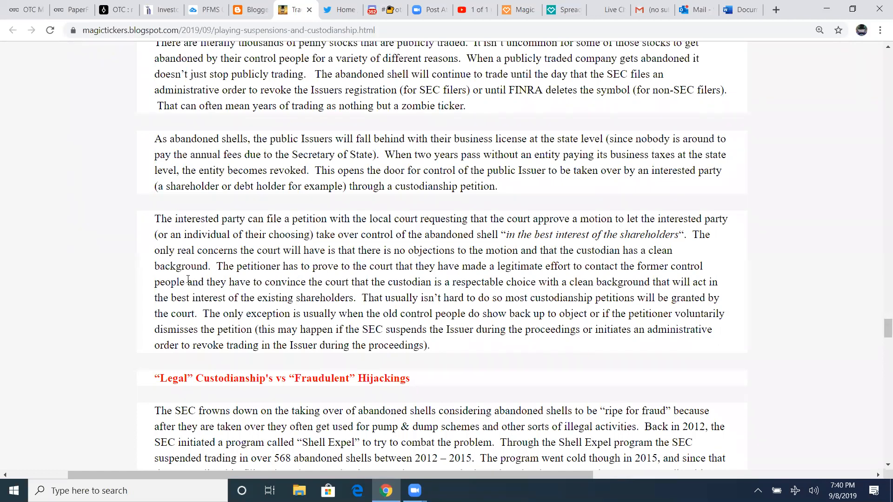
{"action": "mouse_move", "coordinate": [374, 277]}
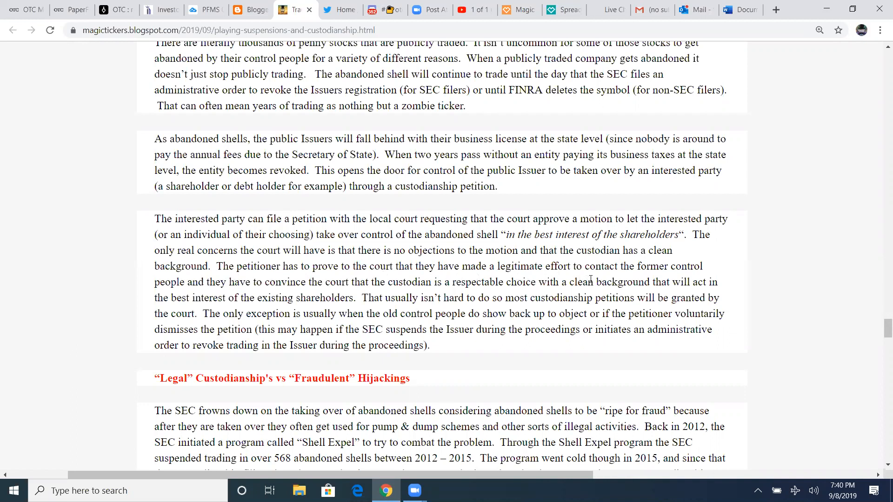
{"action": "mouse_move", "coordinate": [208, 292]}
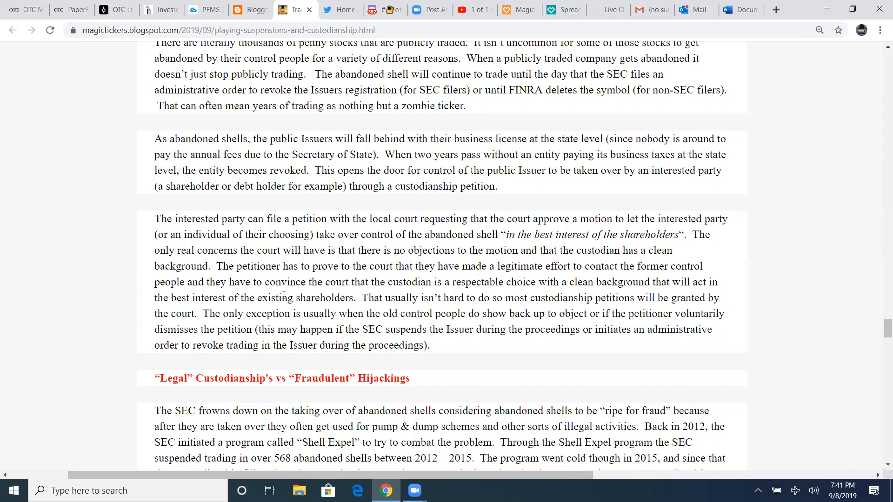
{"action": "mouse_move", "coordinate": [484, 294]}
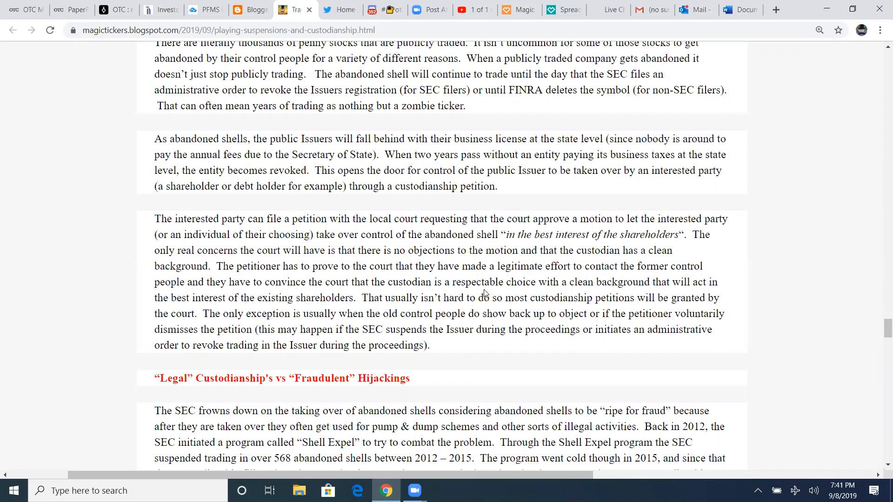
{"action": "mouse_move", "coordinate": [665, 284]}
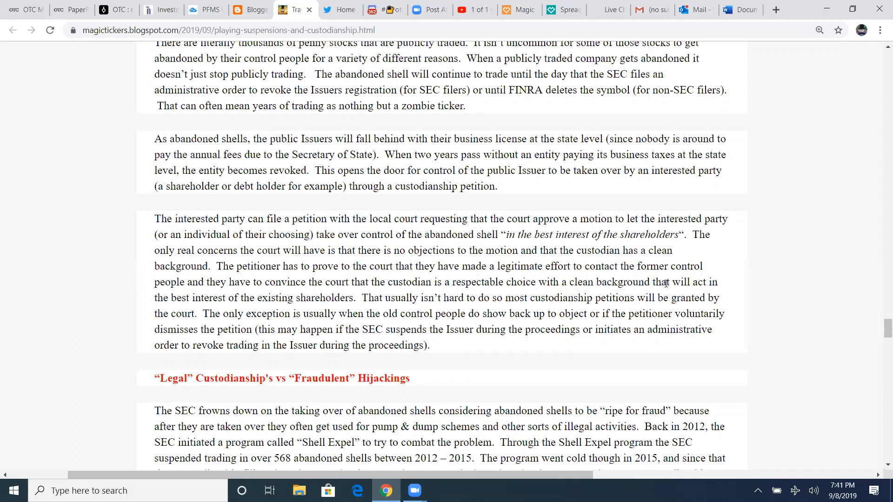
{"action": "mouse_move", "coordinate": [245, 309]}
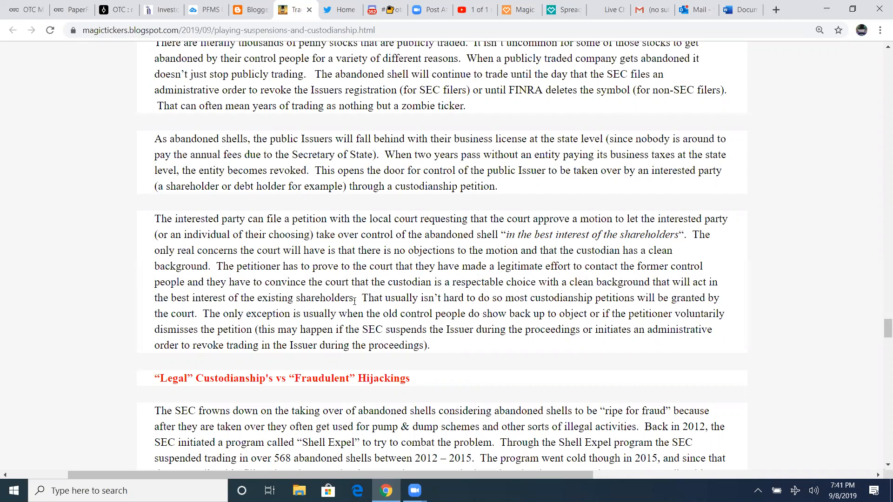
{"action": "mouse_move", "coordinate": [357, 302]}
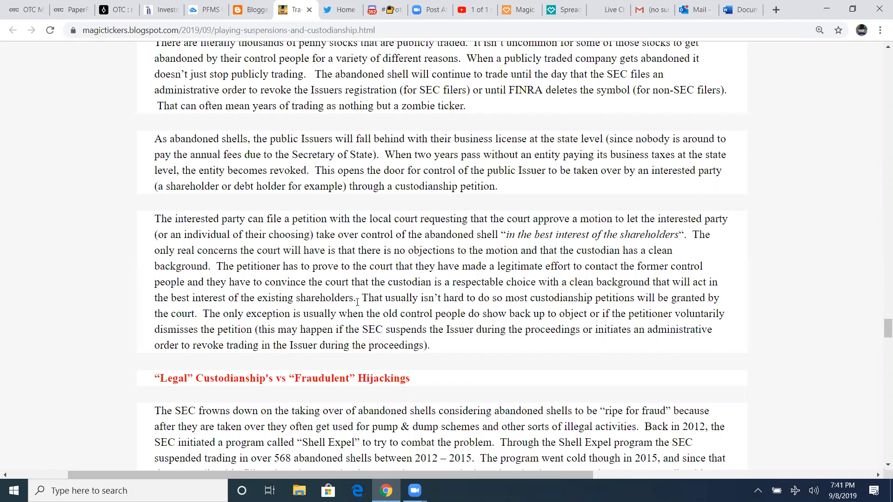
{"action": "mouse_move", "coordinate": [567, 311]}
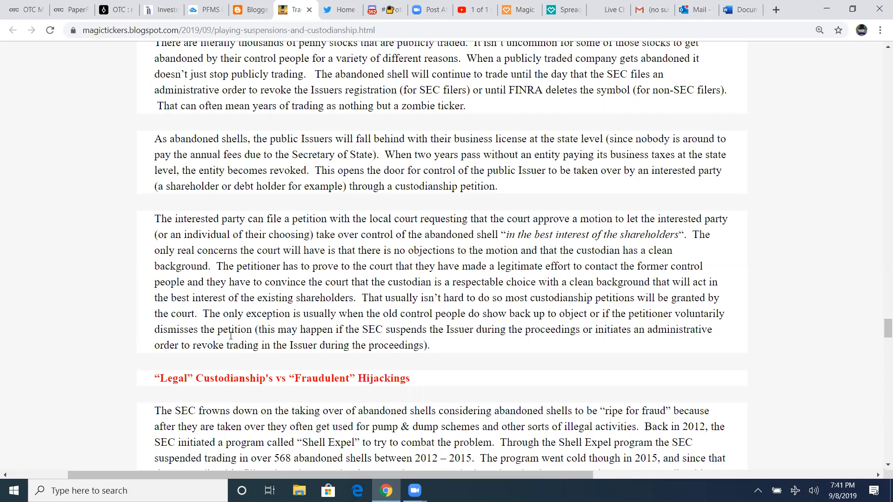
{"action": "mouse_move", "coordinate": [388, 341]}
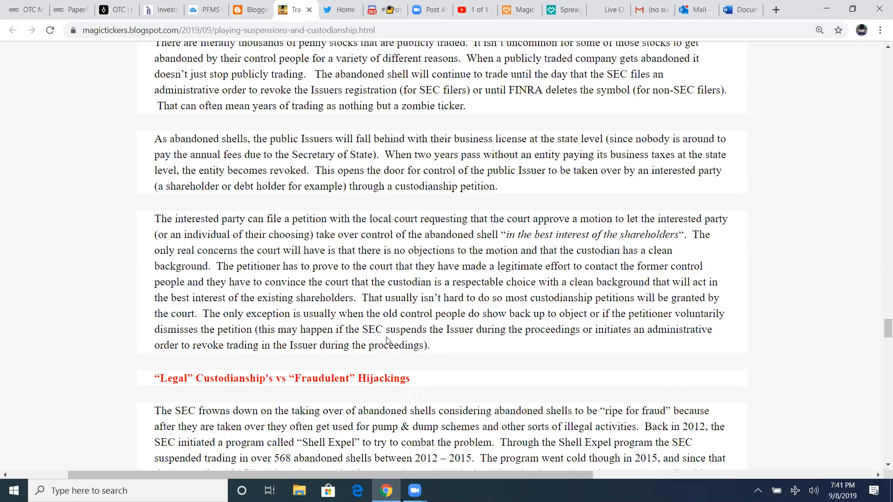
{"action": "mouse_move", "coordinate": [544, 340]}
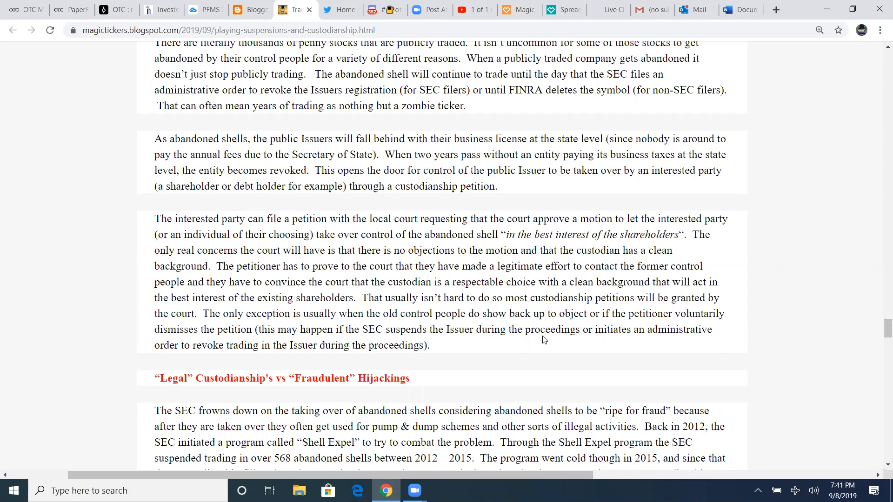
{"action": "mouse_move", "coordinate": [582, 335]}
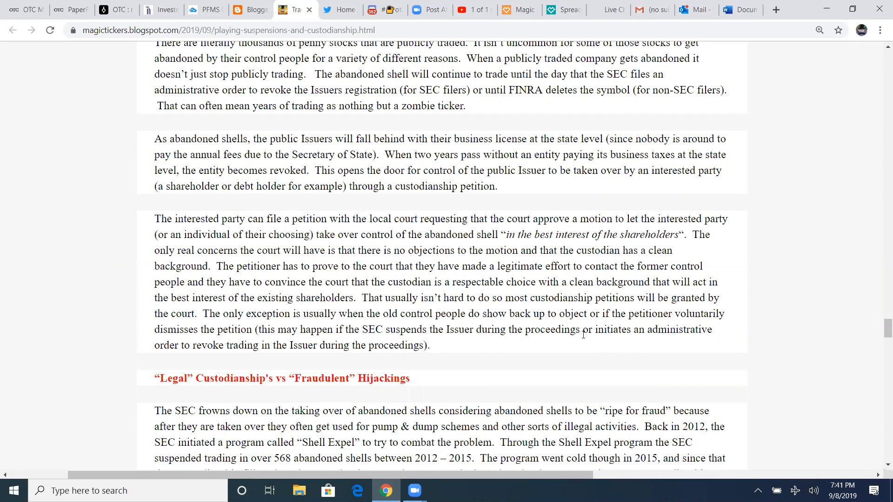
{"action": "mouse_move", "coordinate": [317, 358]}
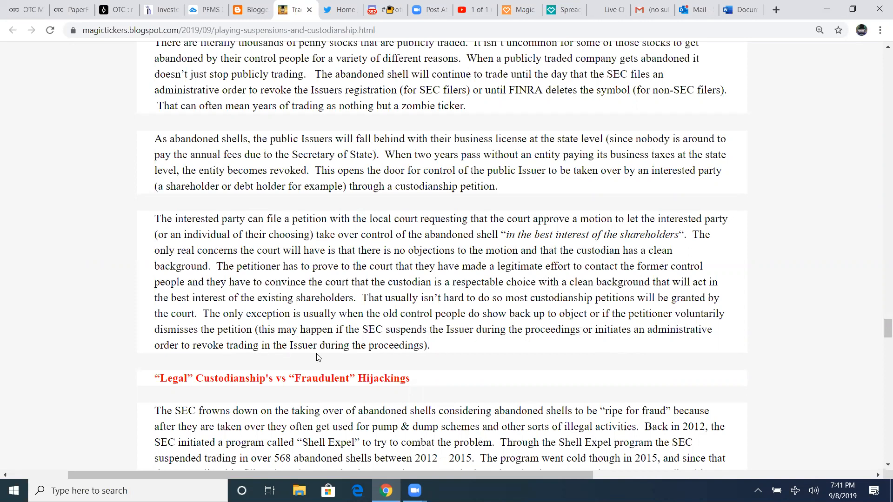
{"action": "scroll", "scroll_direction": "down", "scroll_amount": 3}
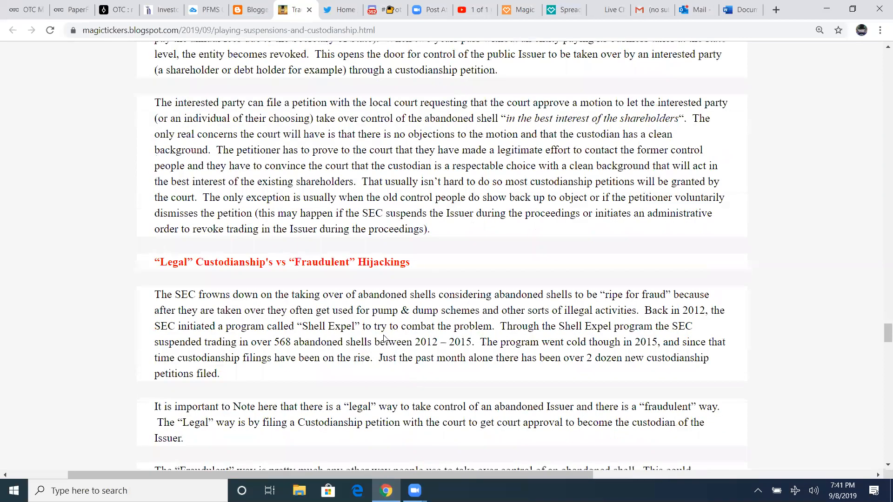
Highlight the figure of 568 suspended abandoned shells
{"action": "scroll", "scroll_direction": "down", "scroll_amount": 3}
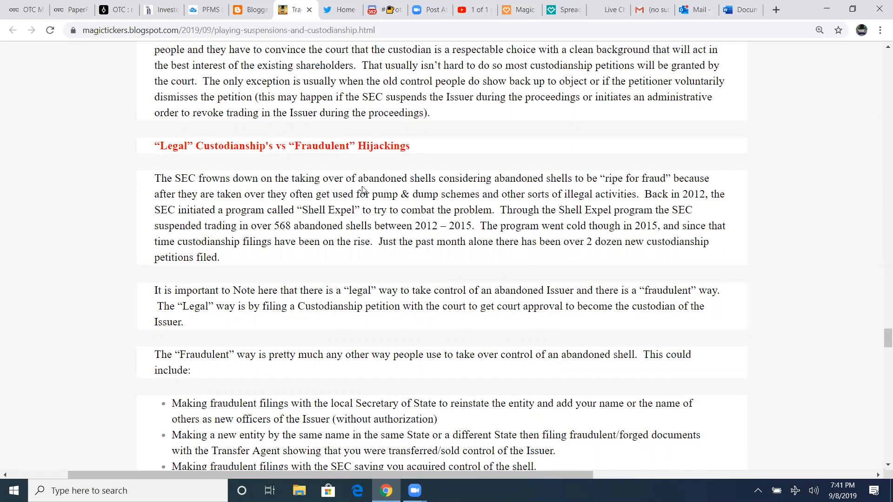
{"action": "mouse_move", "coordinate": [554, 187]}
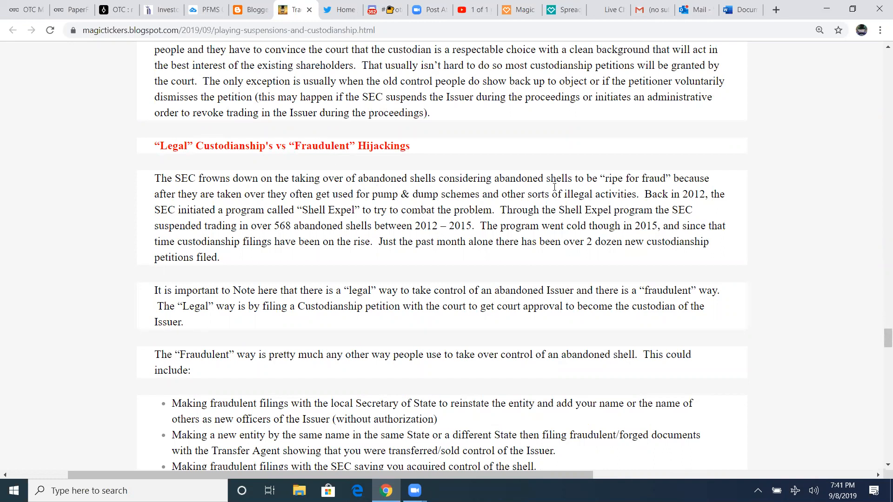
{"action": "mouse_move", "coordinate": [382, 190]}
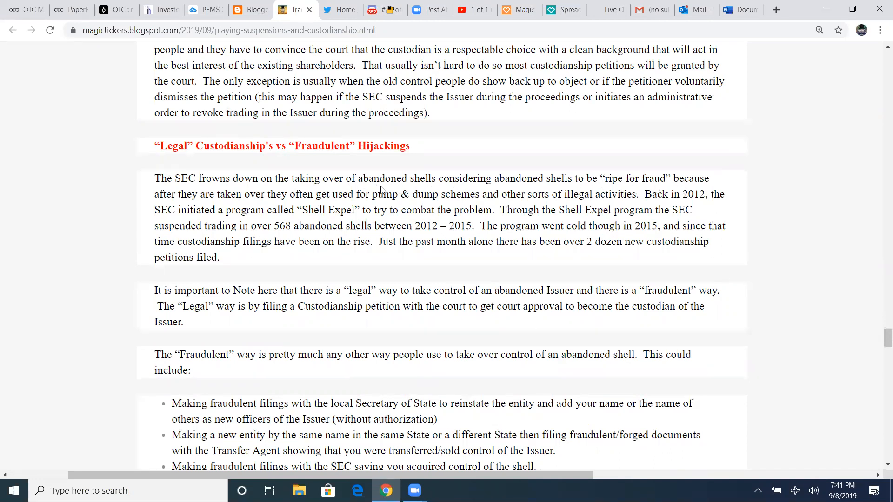
{"action": "mouse_move", "coordinate": [259, 205]}
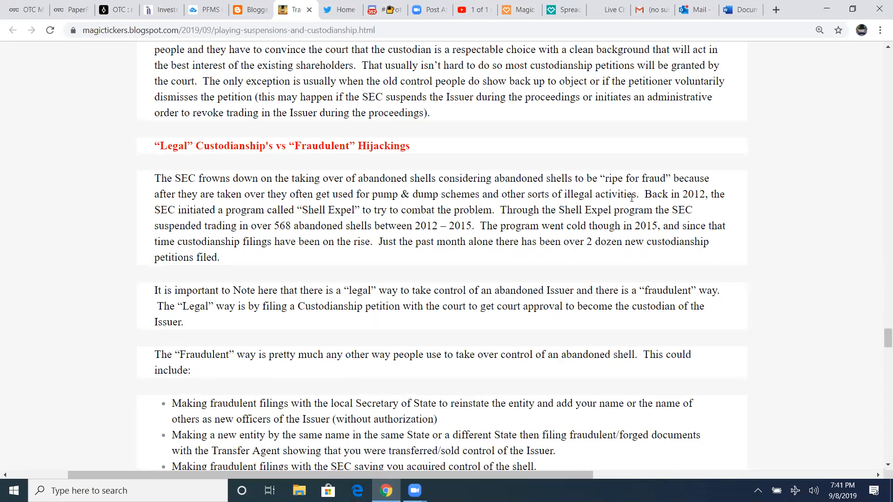
{"action": "mouse_move", "coordinate": [637, 196]}
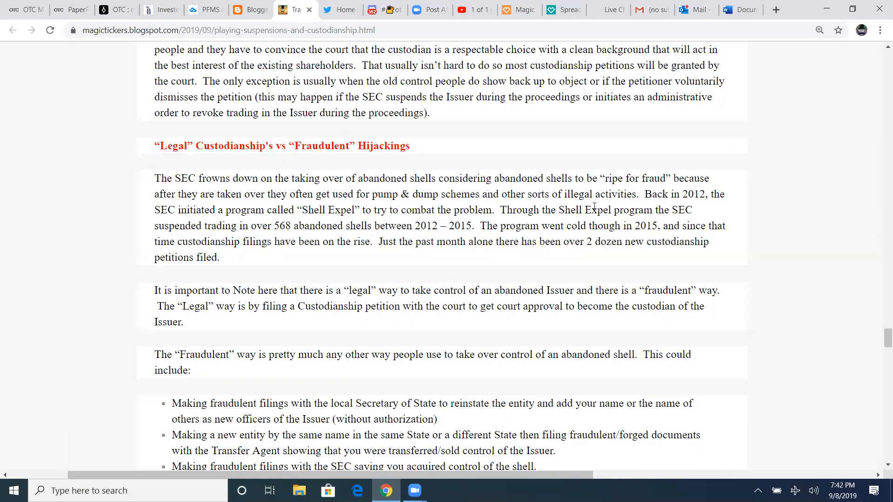
{"action": "mouse_move", "coordinate": [641, 205]}
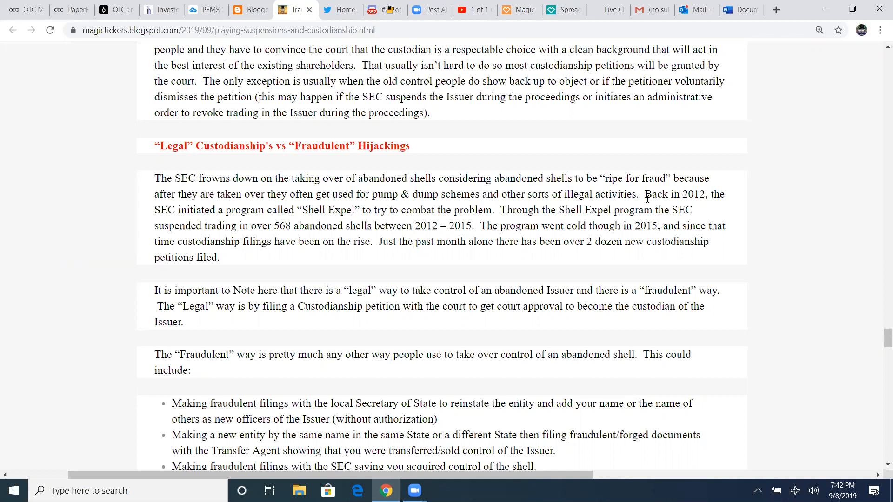
{"action": "mouse_move", "coordinate": [718, 201]}
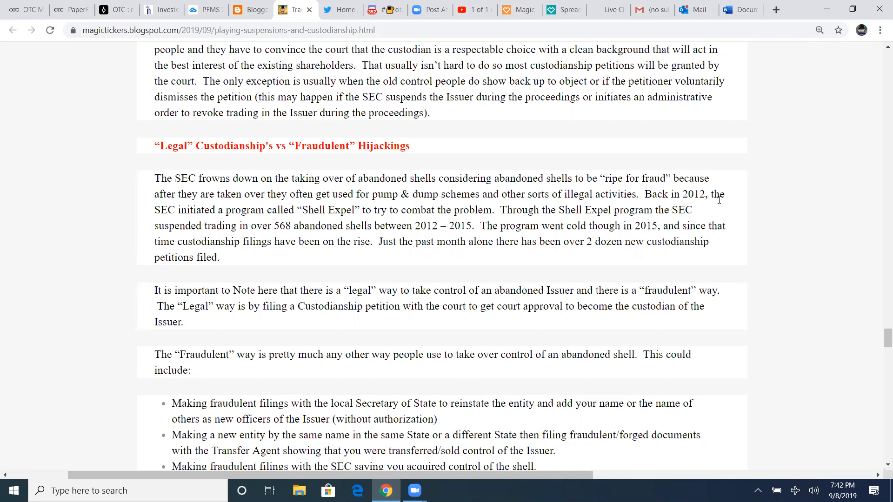
{"action": "mouse_move", "coordinate": [319, 222]}
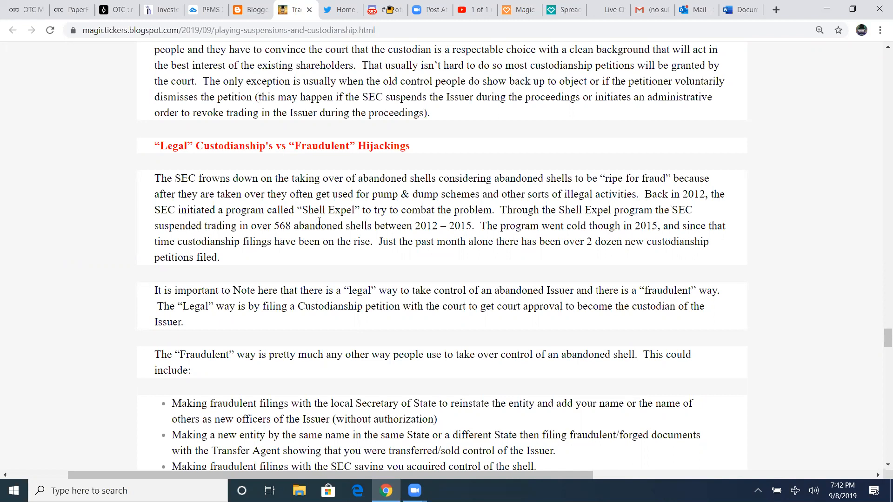
{"action": "mouse_move", "coordinate": [508, 220]}
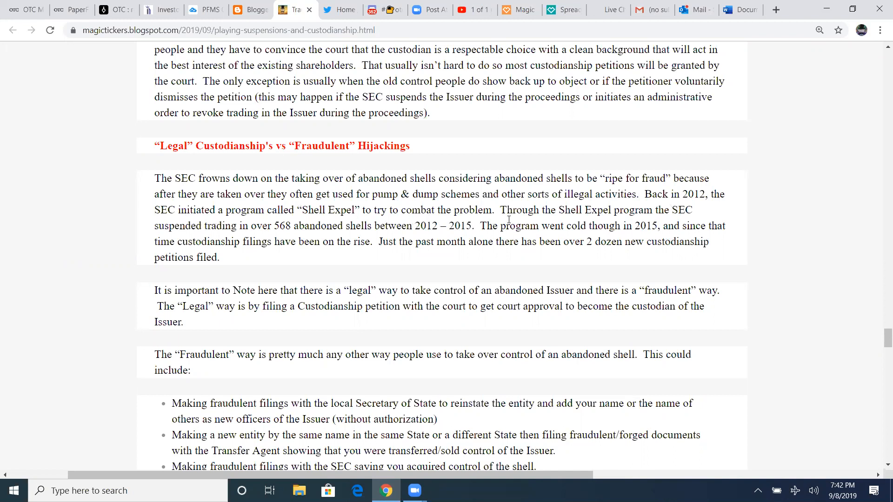
{"action": "mouse_move", "coordinate": [669, 222]}
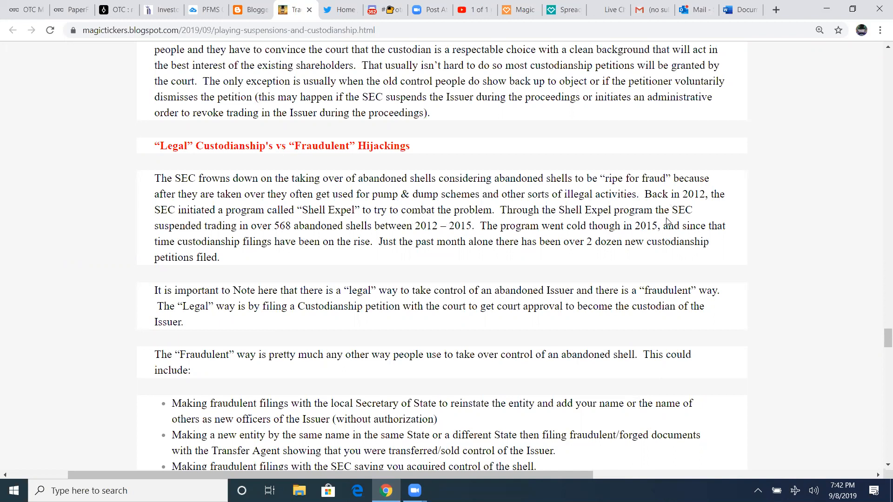
{"action": "mouse_move", "coordinate": [306, 226]}
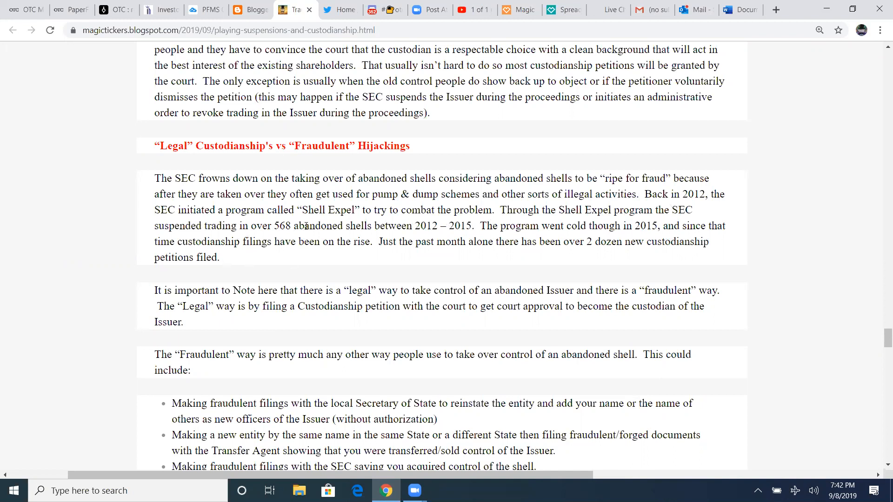
{"action": "left_click_drag", "start_coordinate": [273, 226], "coordinate": [387, 226]}
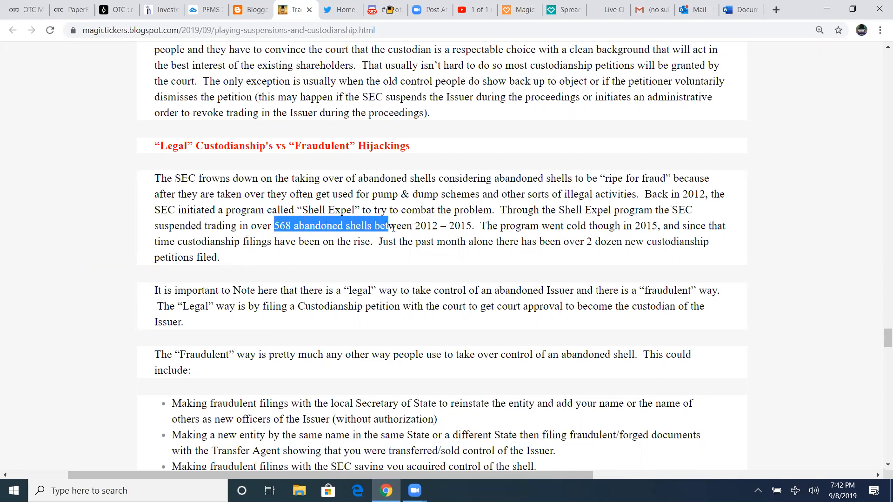
{"action": "left_click_drag", "start_coordinate": [387, 225], "coordinate": [467, 225]}
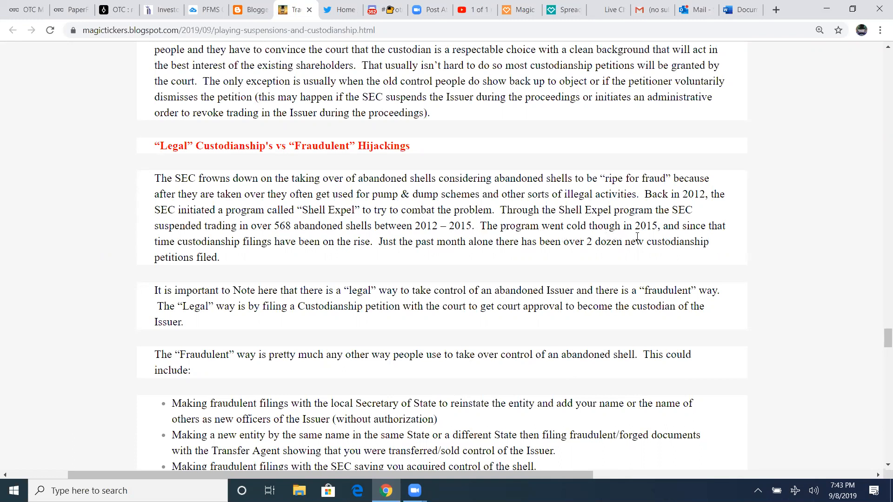
{"action": "mouse_move", "coordinate": [228, 254]}
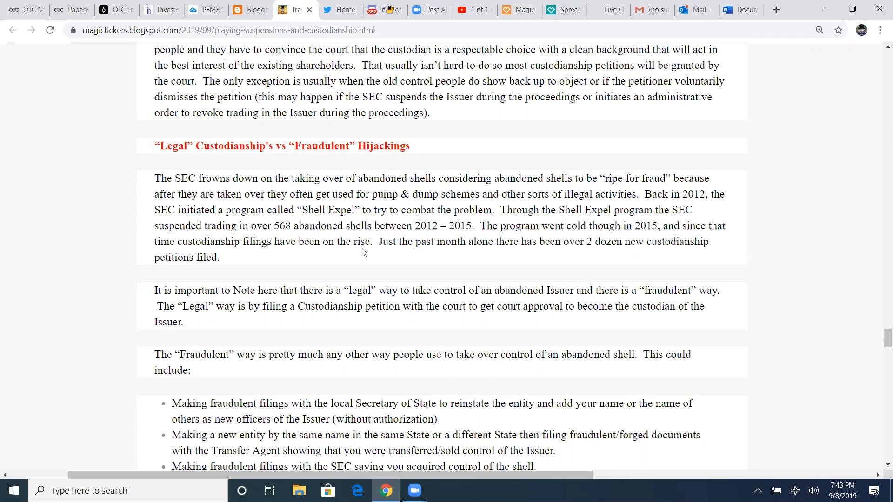
{"action": "mouse_move", "coordinate": [424, 263]}
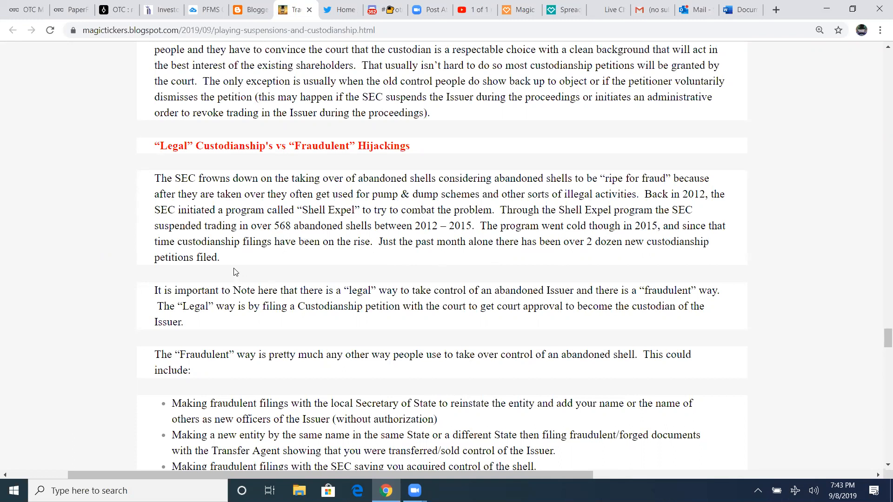
Scroll to the list of fraudulent takeover methods, highlight it, then clear the highlight
{"action": "scroll", "scroll_direction": "down", "scroll_amount": 3}
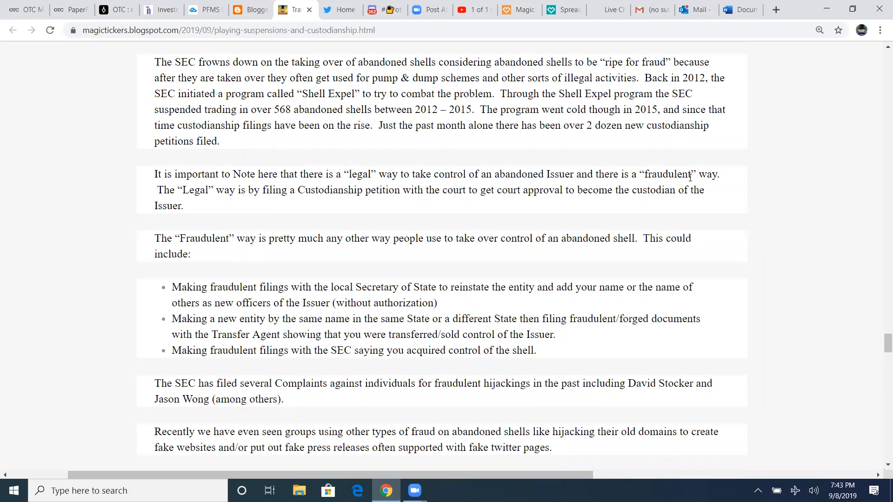
{"action": "mouse_move", "coordinate": [296, 207]}
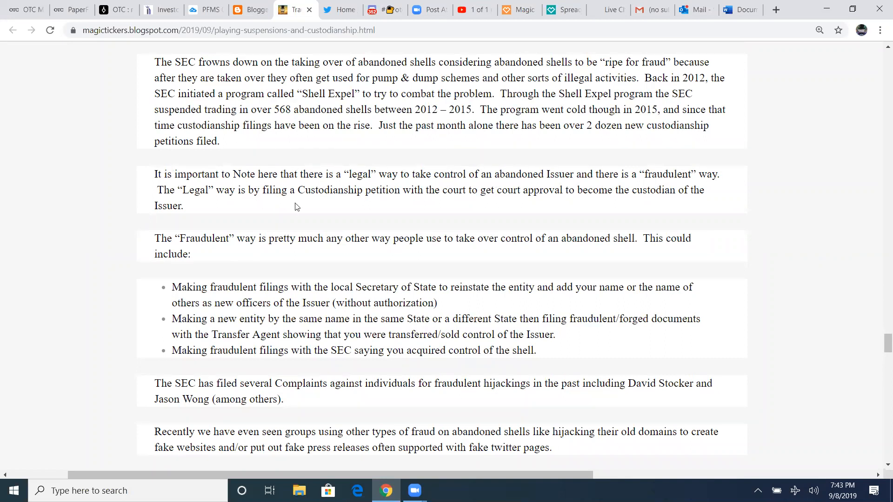
{"action": "mouse_move", "coordinate": [453, 195]}
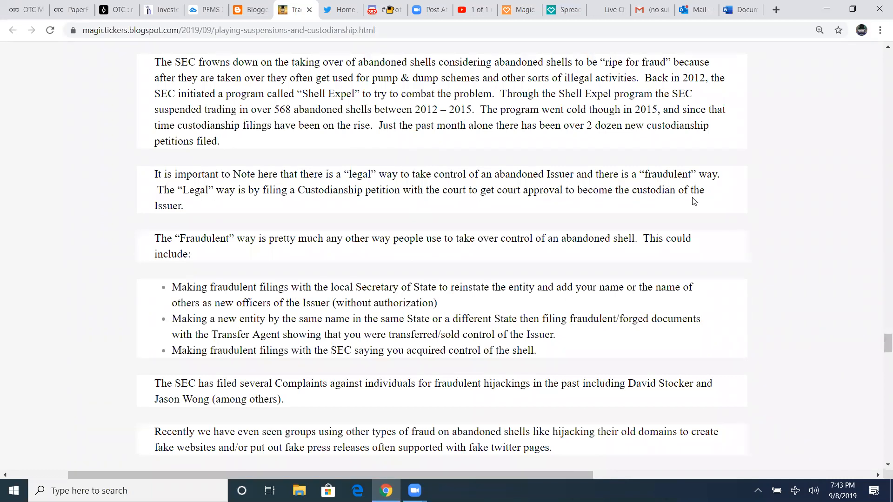
{"action": "mouse_move", "coordinate": [149, 223]}
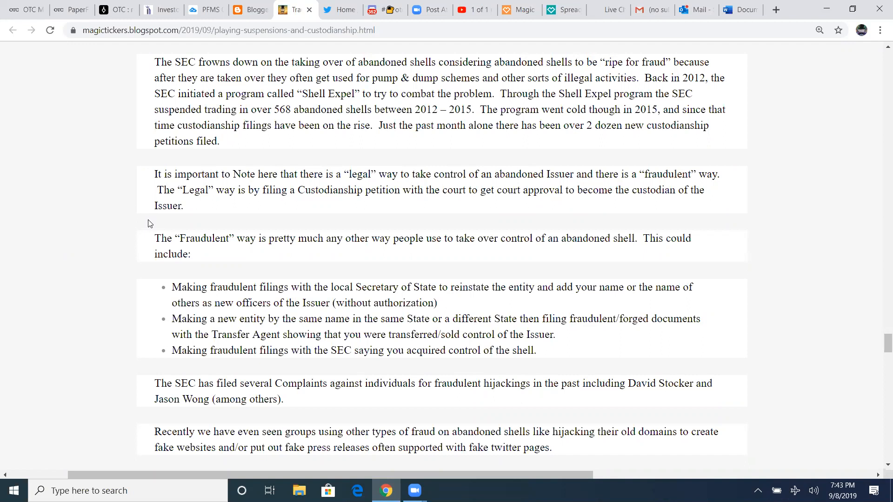
{"action": "mouse_move", "coordinate": [264, 252]}
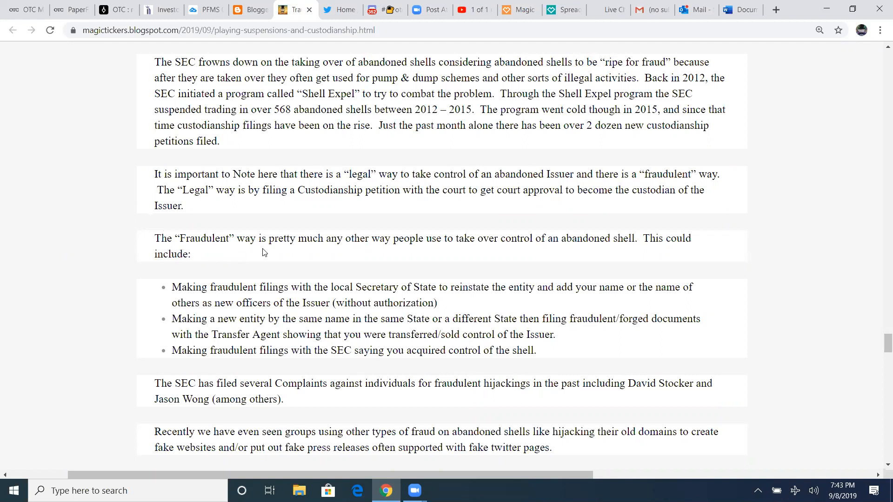
{"action": "mouse_move", "coordinate": [492, 250]}
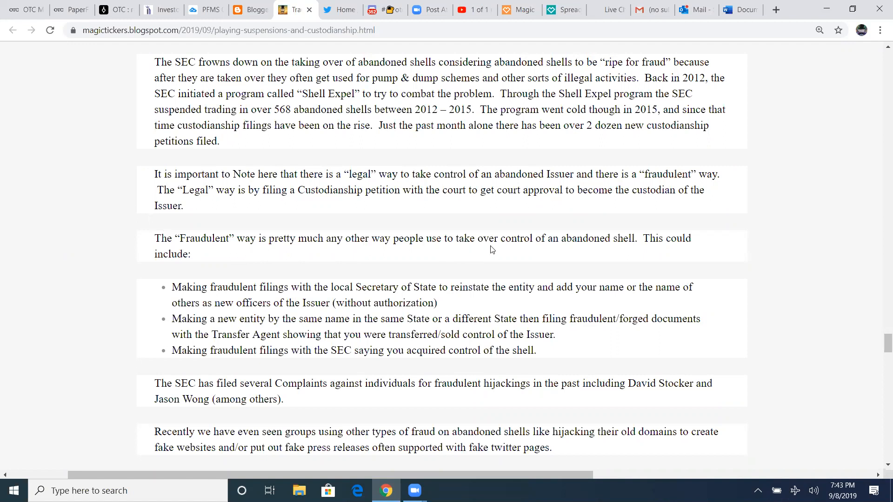
{"action": "mouse_move", "coordinate": [647, 244]}
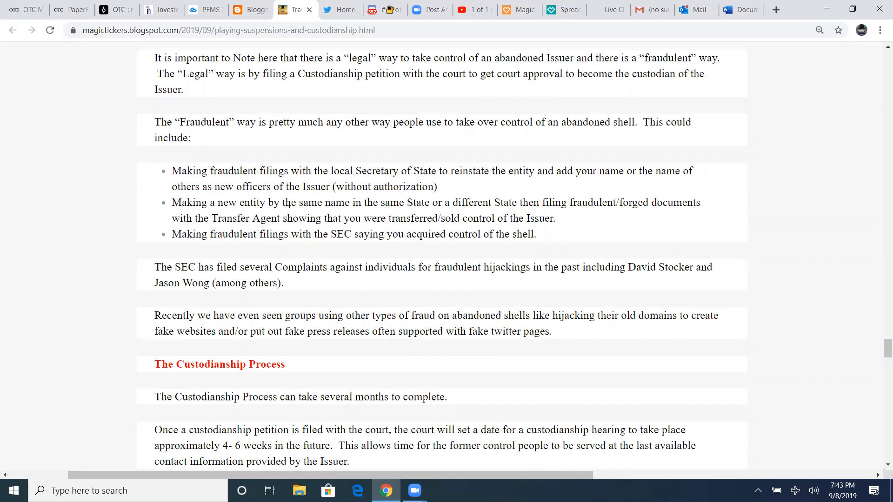
{"action": "mouse_move", "coordinate": [418, 200]}
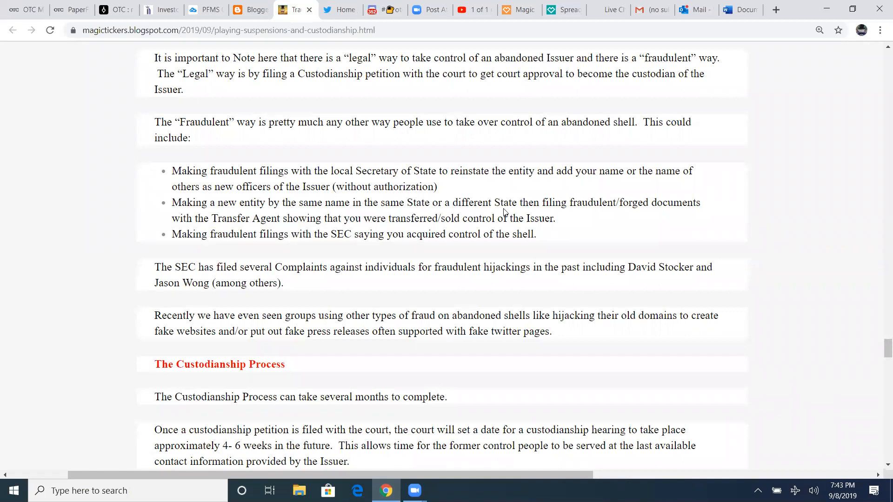
{"action": "mouse_move", "coordinate": [698, 213]}
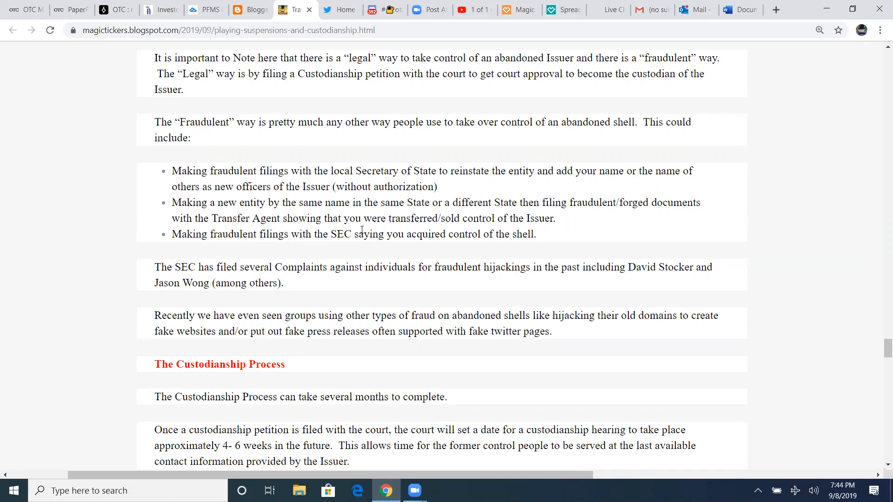
{"action": "mouse_move", "coordinate": [562, 228]}
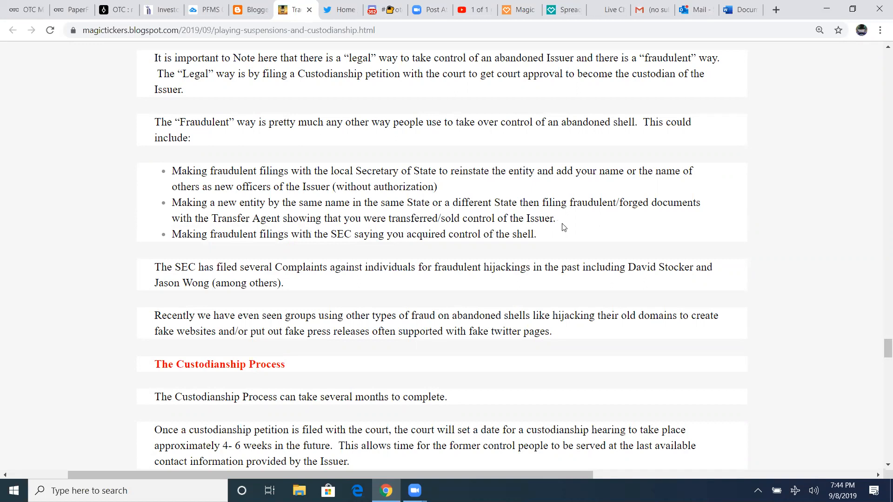
{"action": "mouse_move", "coordinate": [276, 238]}
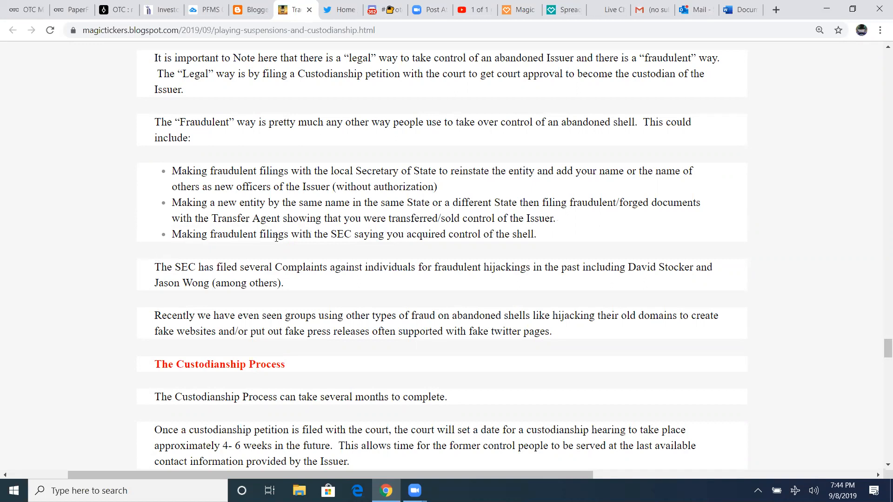
{"action": "mouse_move", "coordinate": [441, 238]}
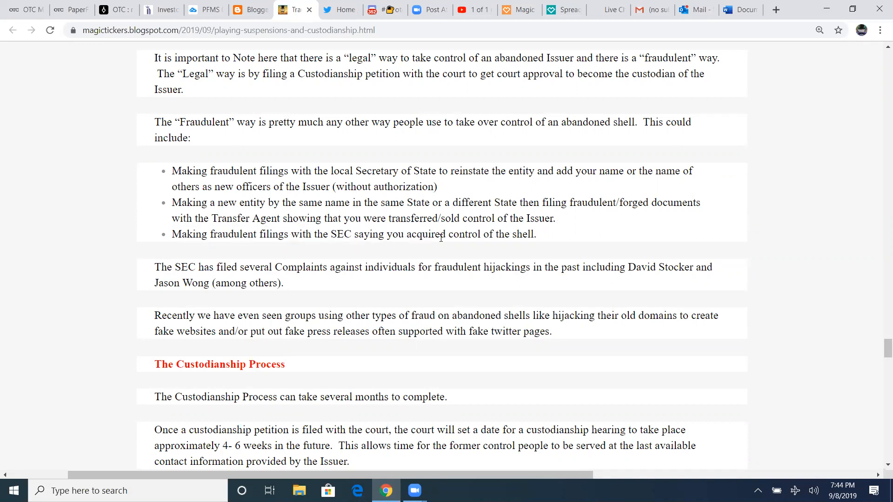
{"action": "mouse_move", "coordinate": [541, 240]}
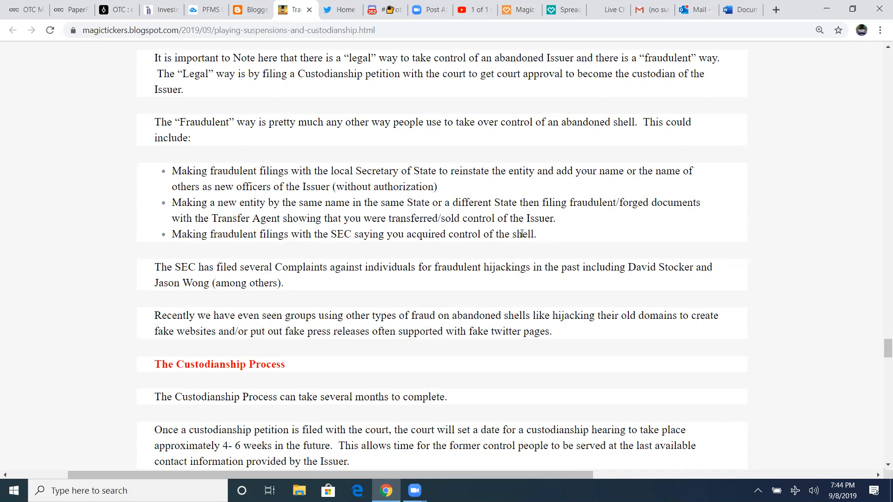
{"action": "left_click_drag", "start_coordinate": [172, 171], "coordinate": [536, 234]}
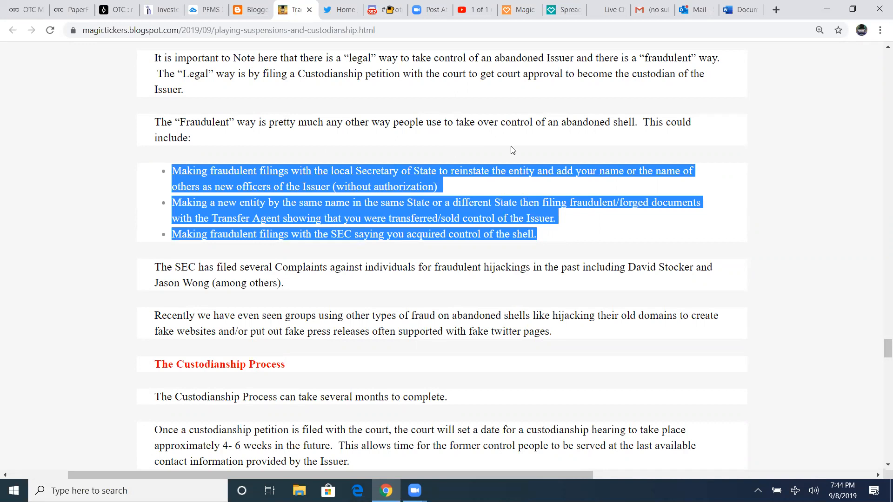
{"action": "left_click", "coordinate": [203, 199]}
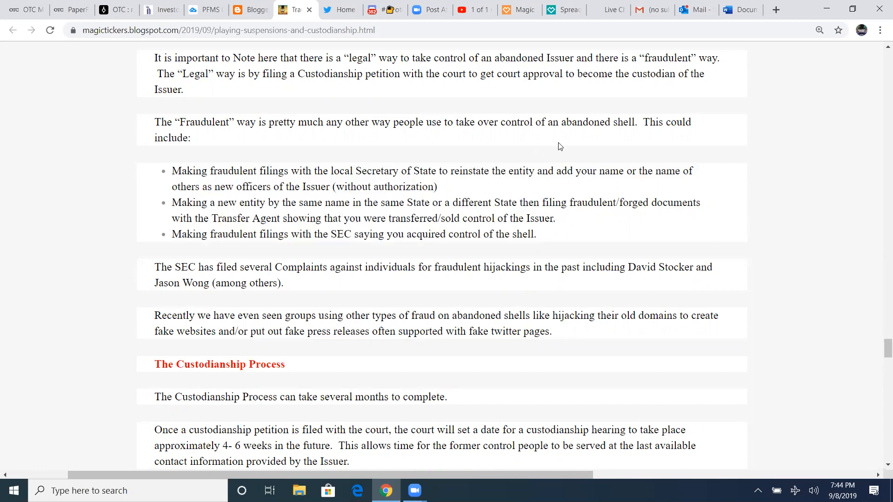
{"action": "mouse_move", "coordinate": [465, 219]}
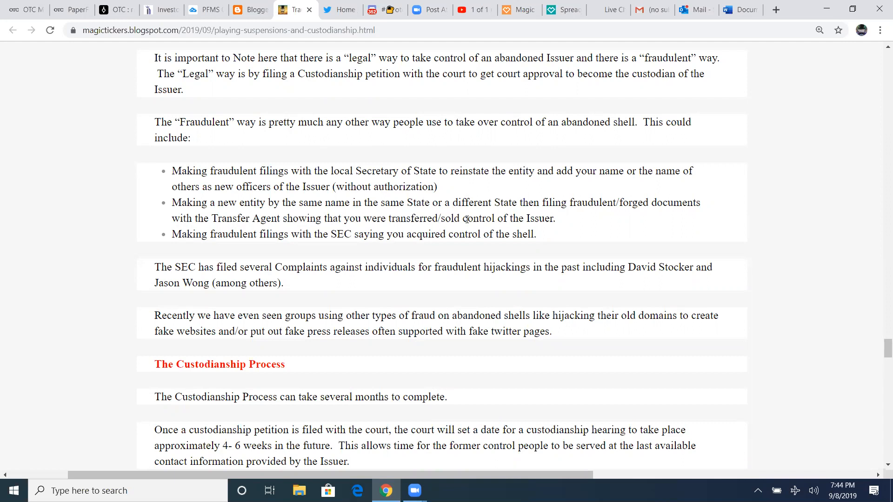
{"action": "mouse_move", "coordinate": [542, 239]}
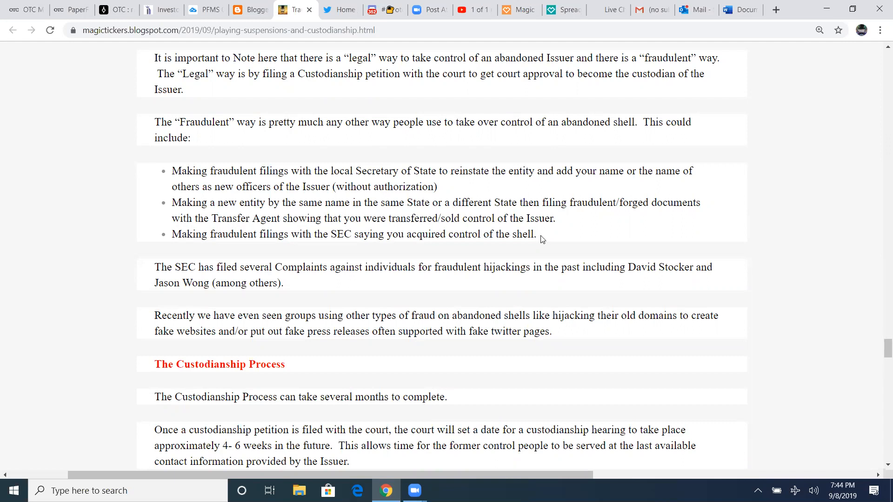
Highlight the fake websites and press releases paragraph while scrolling toward The Custodianship Process
{"action": "scroll", "scroll_direction": "down", "scroll_amount": 3}
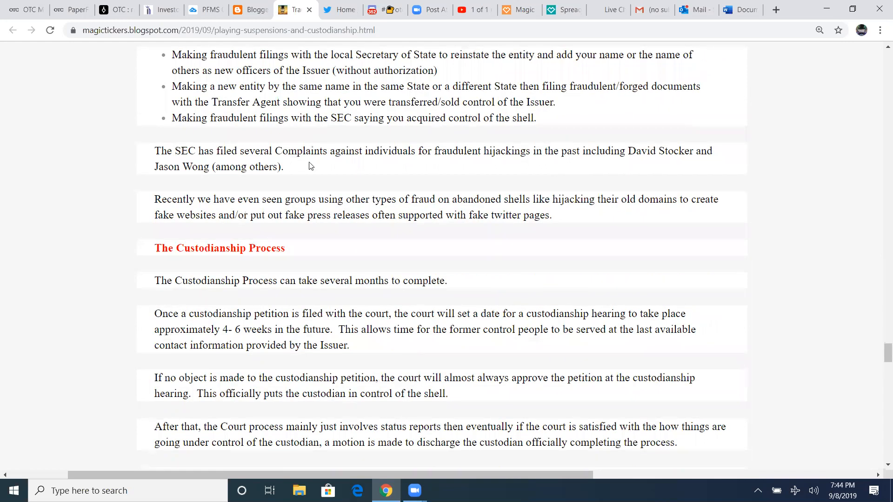
{"action": "mouse_move", "coordinate": [499, 170]}
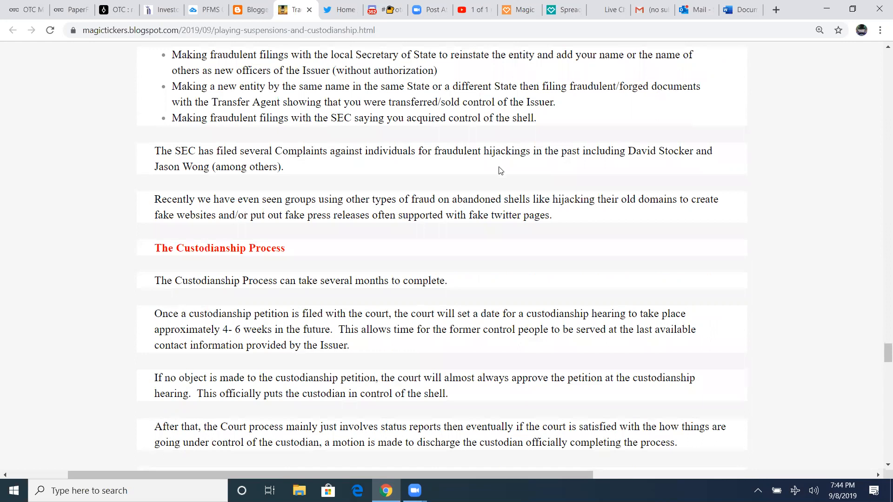
{"action": "mouse_move", "coordinate": [662, 160]}
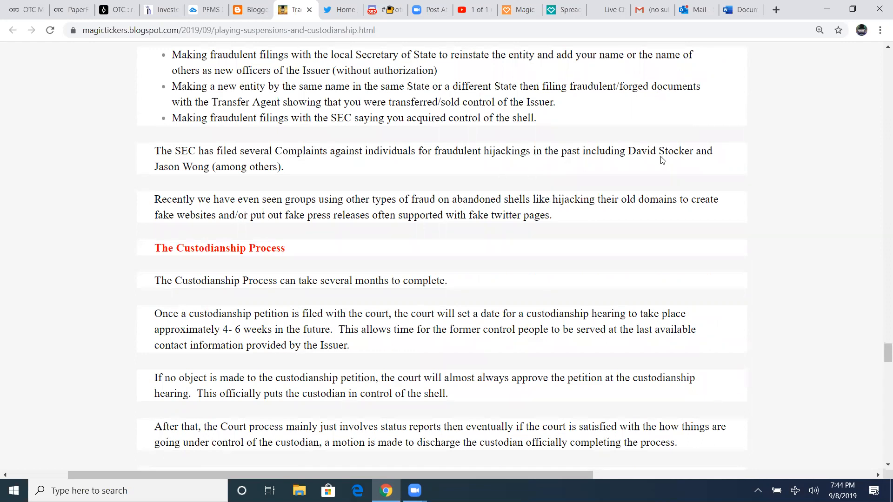
{"action": "mouse_move", "coordinate": [269, 188]}
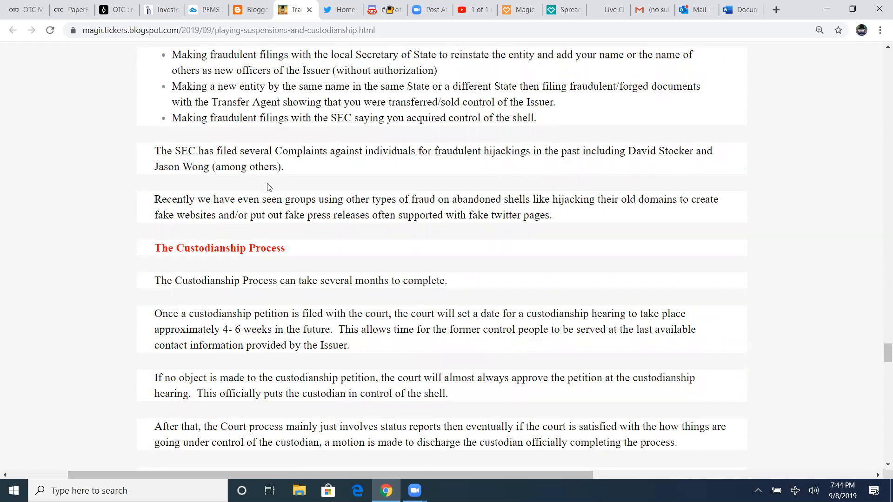
{"action": "mouse_move", "coordinate": [296, 211]}
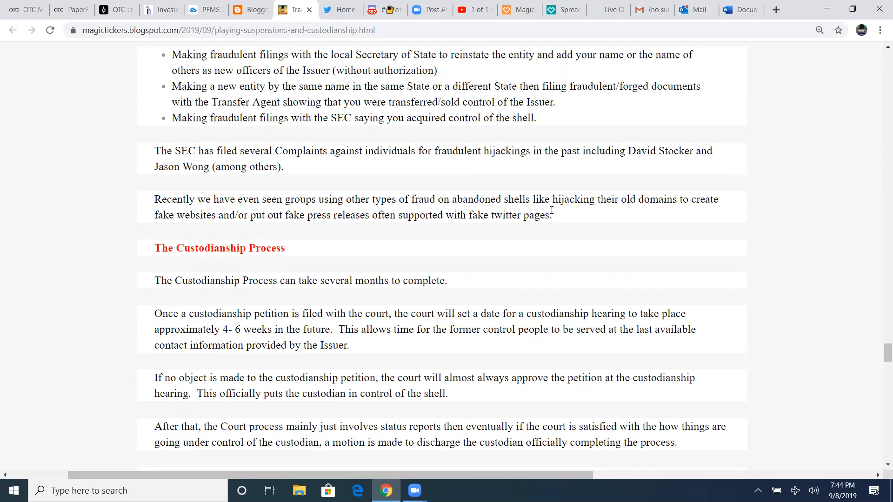
{"action": "mouse_move", "coordinate": [694, 213]}
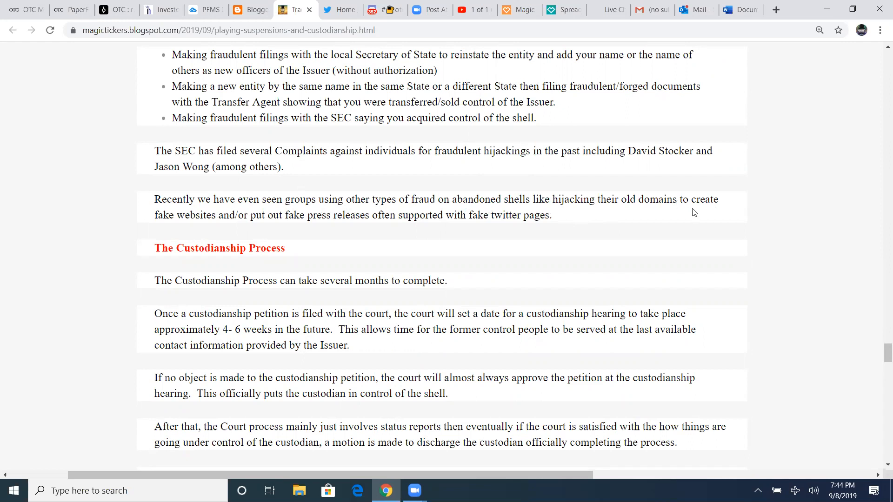
{"action": "mouse_move", "coordinate": [285, 228]}
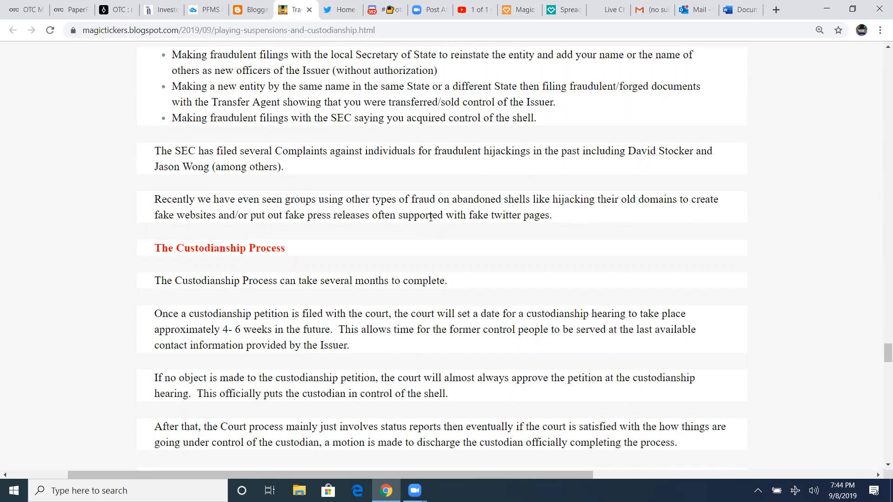
{"action": "mouse_move", "coordinate": [563, 217]}
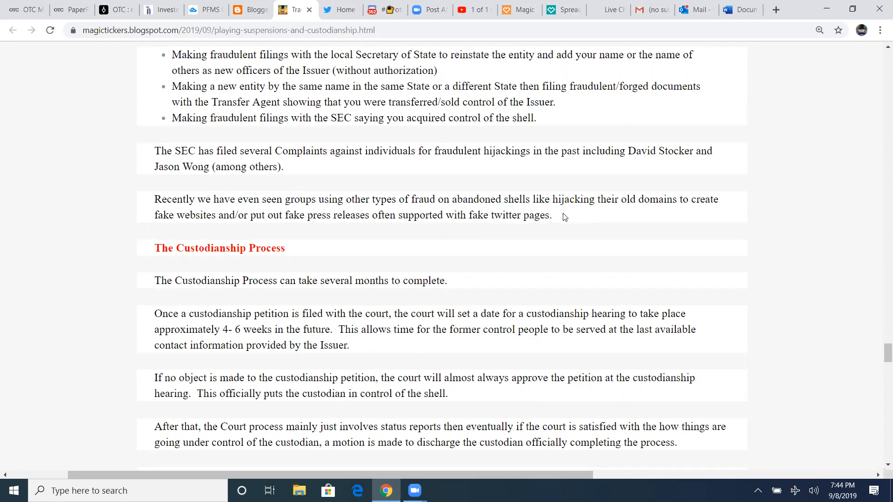
{"action": "left_click_drag", "start_coordinate": [157, 216], "coordinate": [538, 216]}
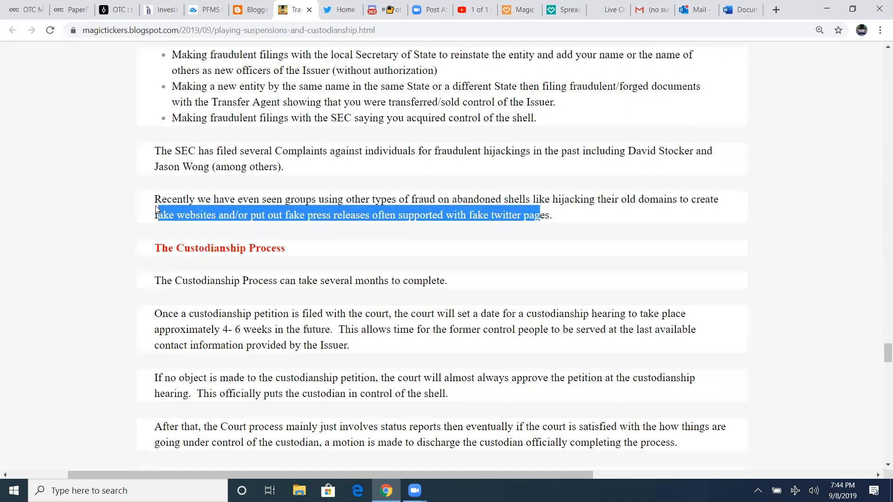
{"action": "left_click", "coordinate": [576, 222]}
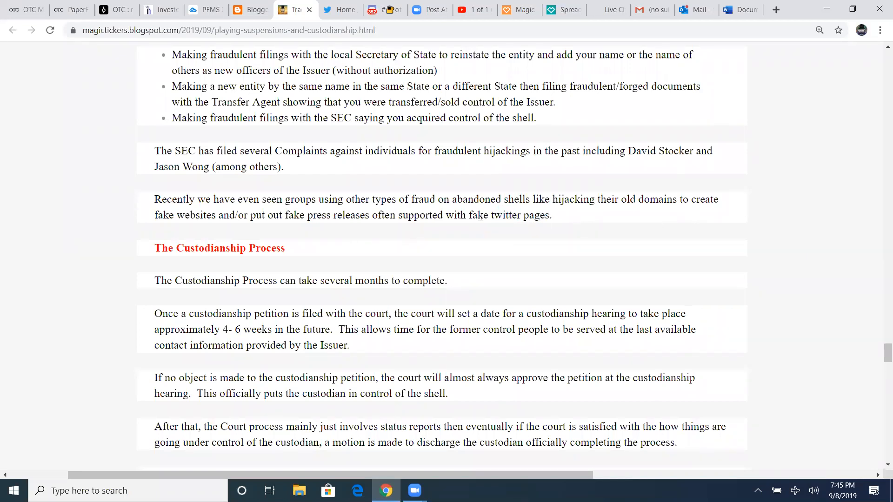
{"action": "mouse_move", "coordinate": [561, 220]}
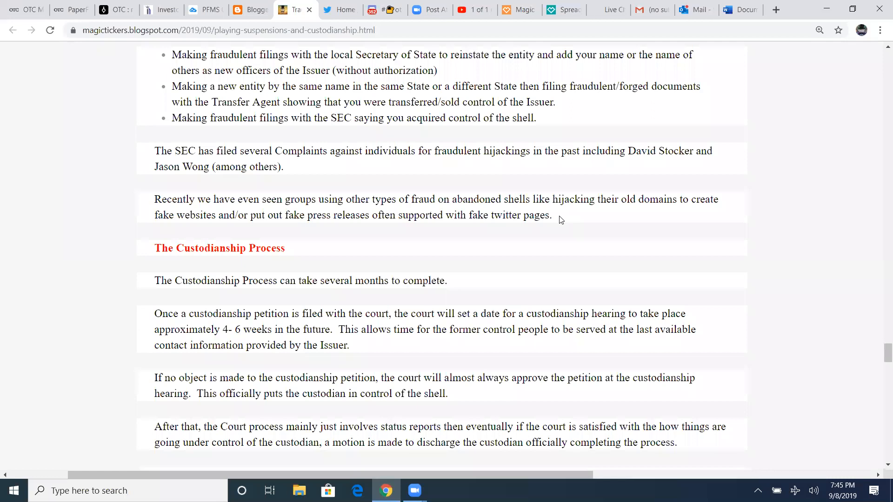
{"action": "mouse_move", "coordinate": [230, 203]}
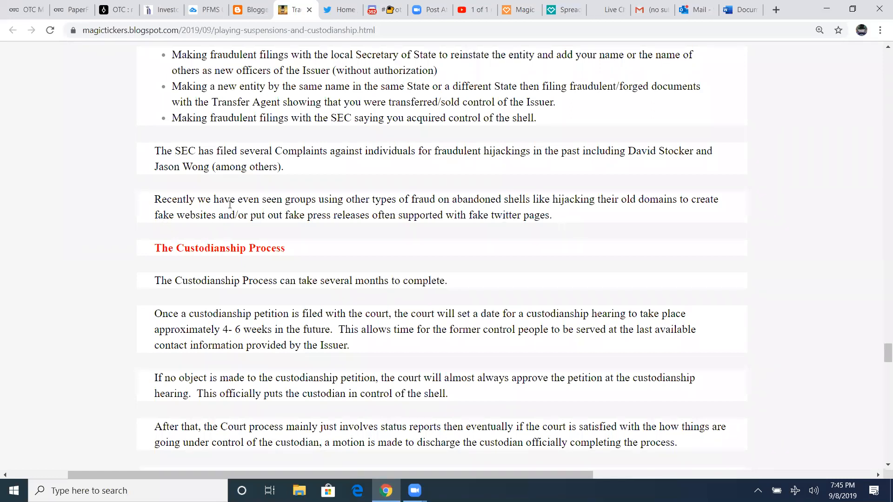
{"action": "left_click_drag", "start_coordinate": [300, 216], "coordinate": [352, 215]}
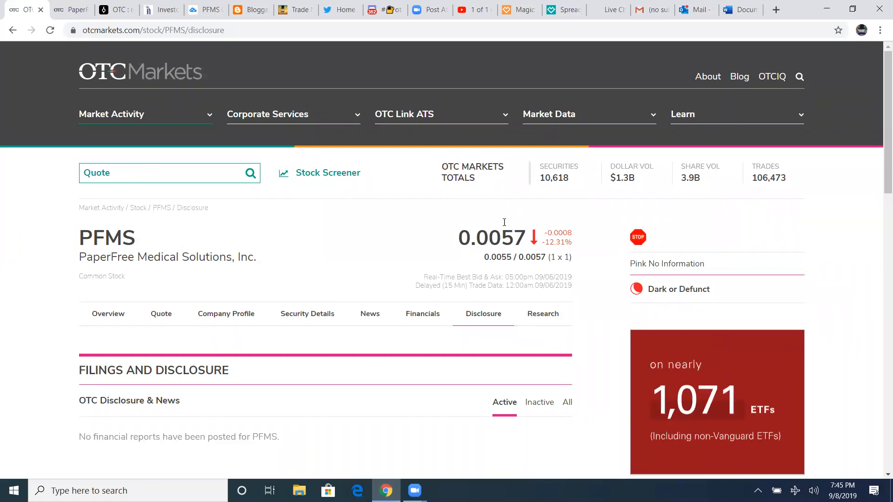
Look up Patient Access Solutions (PASO) and open its press release news page
{"action": "left_click", "coordinate": [165, 173]}
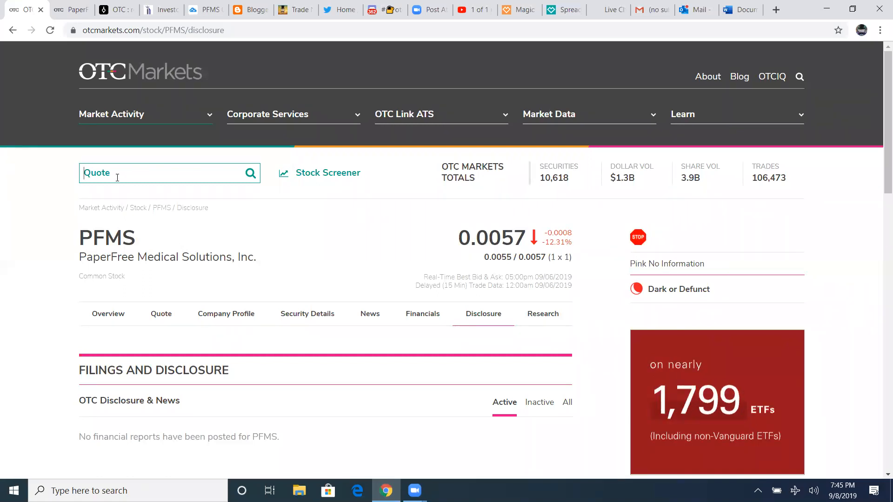
{"action": "type", "text": "paso"}
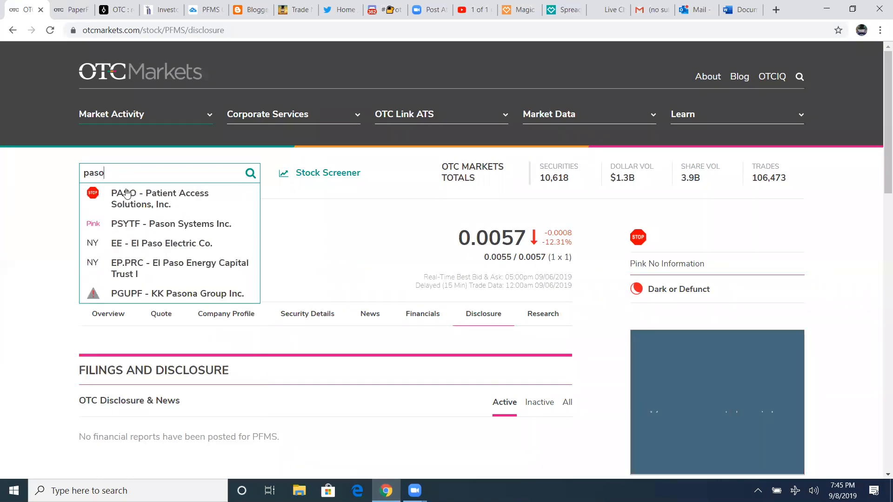
{"action": "left_click", "coordinate": [160, 198]}
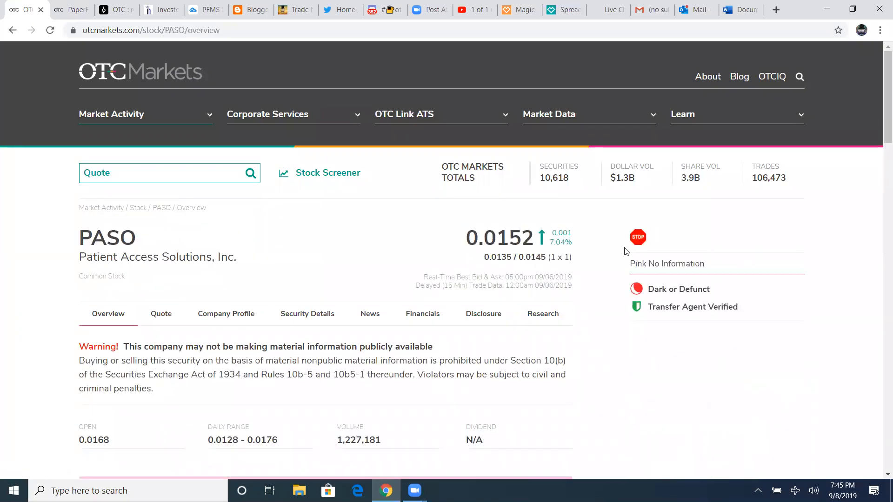
{"action": "scroll", "scroll_direction": "down", "scroll_amount": 3}
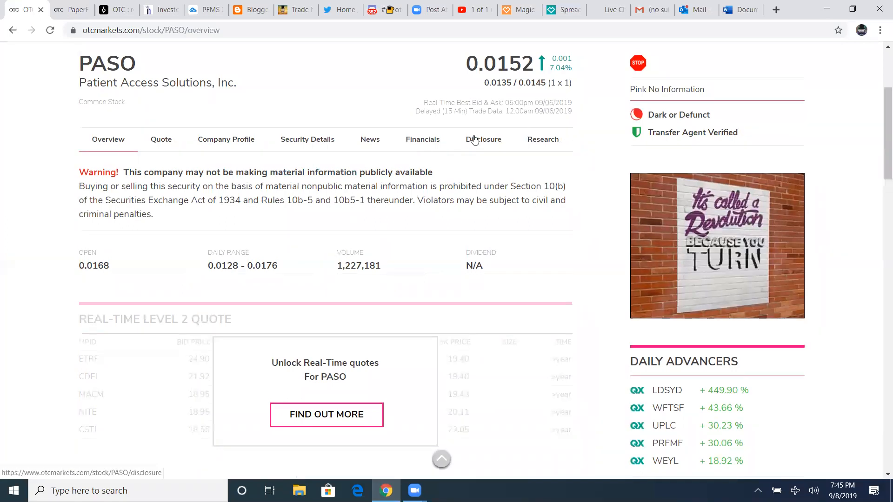
{"action": "left_click", "coordinate": [482, 139]}
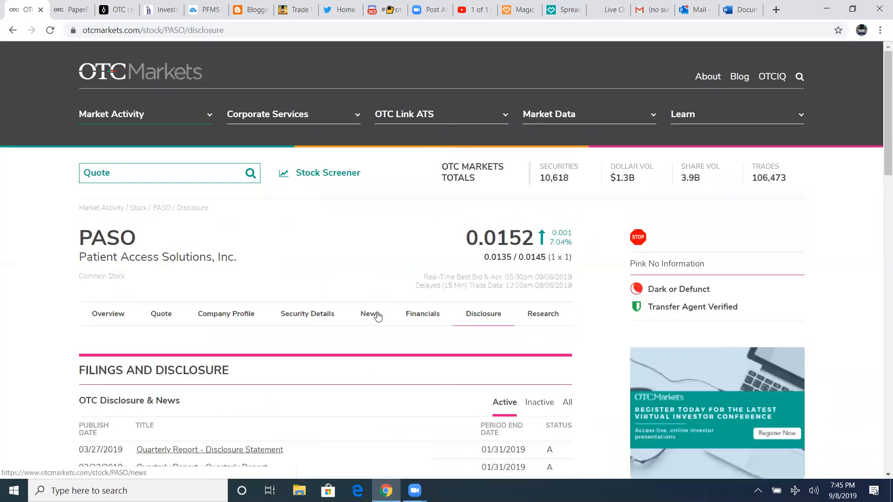
{"action": "left_click", "coordinate": [369, 314]}
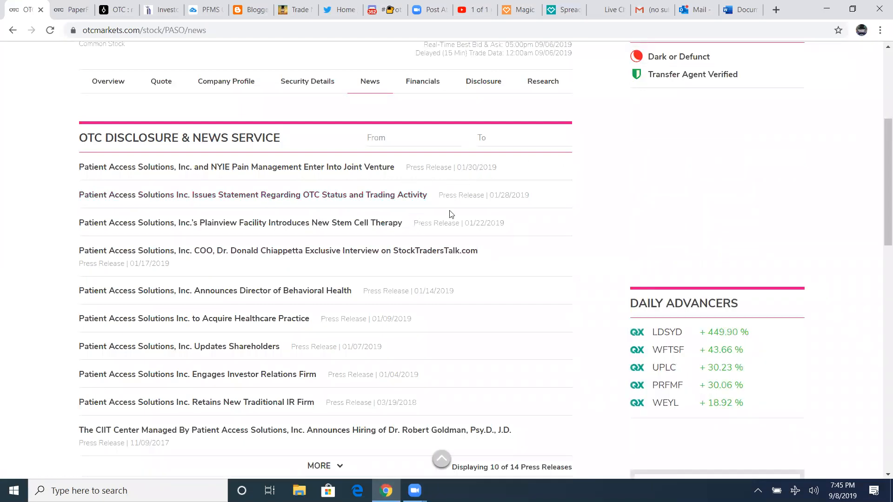
{"action": "mouse_move", "coordinate": [306, 362]}
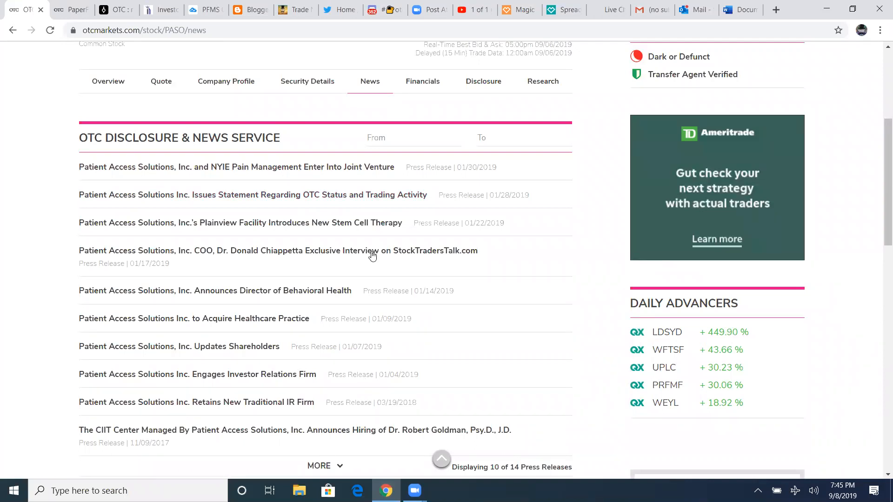
{"action": "scroll", "scroll_direction": "up", "scroll_amount": 3}
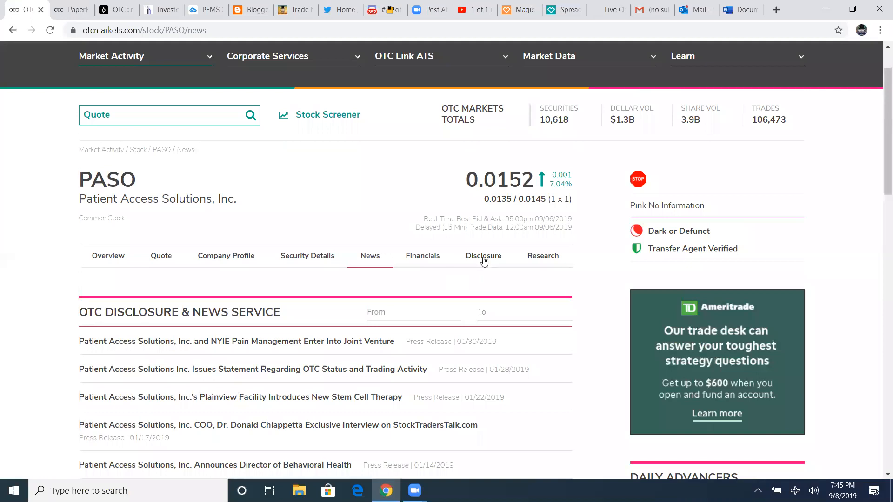
Review PASO's disclosure filings and news releases, then return to the custodianship article
{"action": "left_click", "coordinate": [483, 255]}
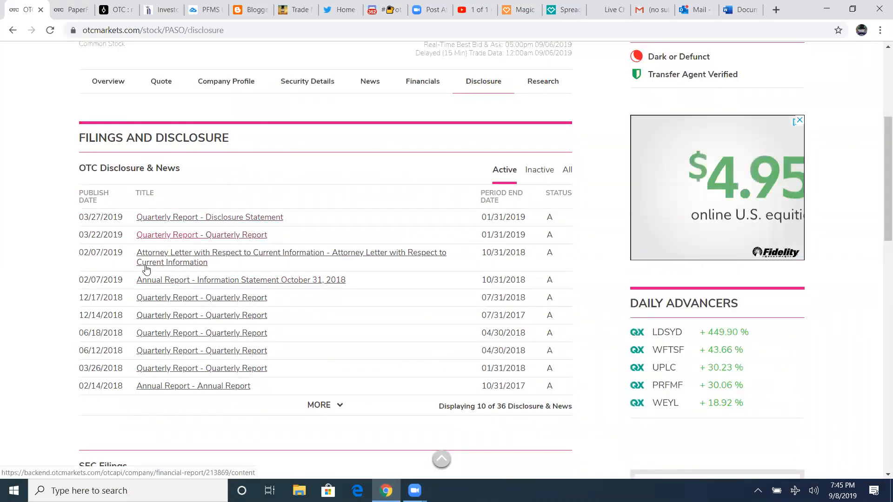
{"action": "scroll", "scroll_direction": "down", "scroll_amount": 3}
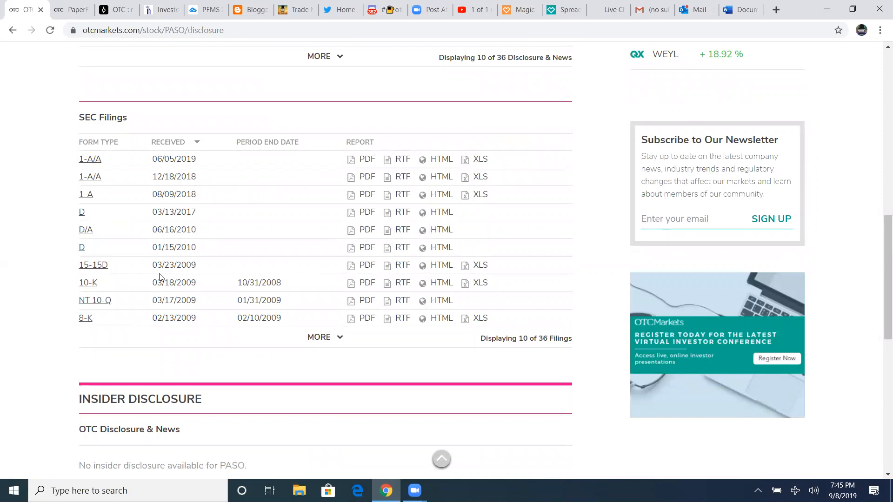
{"action": "scroll", "scroll_direction": "up", "scroll_amount": 3}
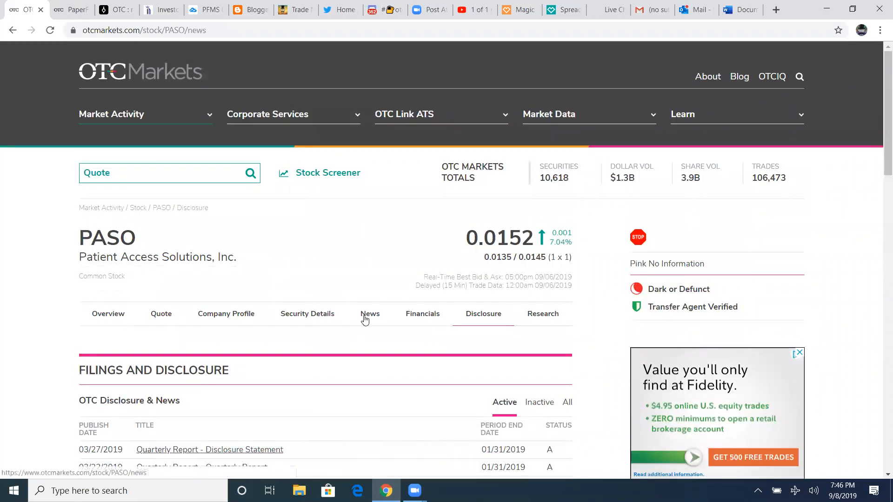
{"action": "left_click", "coordinate": [369, 314]}
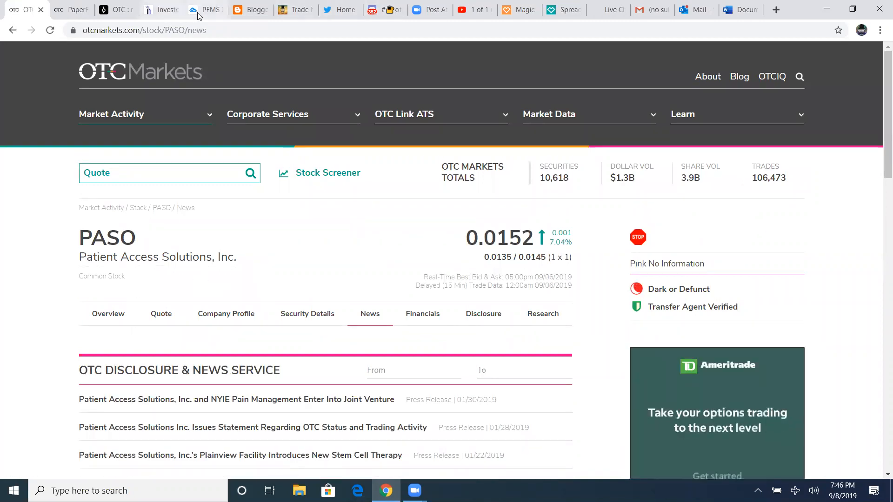
{"action": "left_click", "coordinate": [205, 10]}
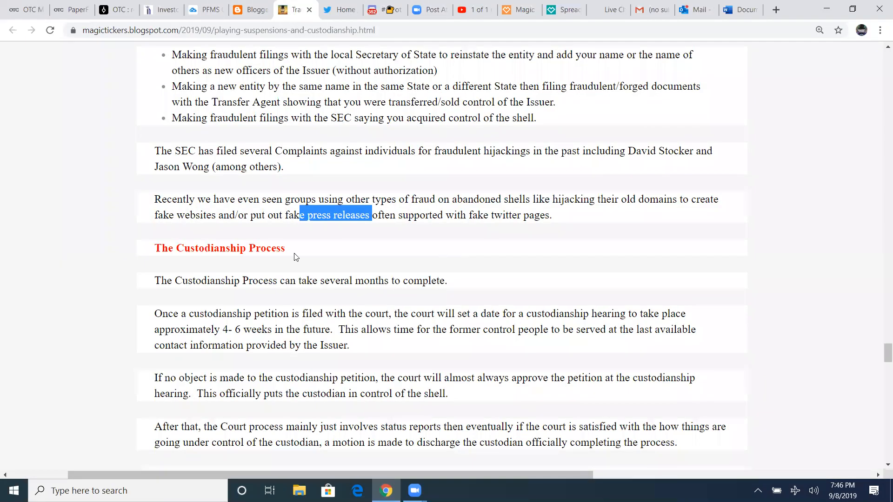
Highlight the '4-6 weeks' hearing timeframe in The Custodianship Process section
{"action": "scroll", "scroll_direction": "down", "scroll_amount": 3}
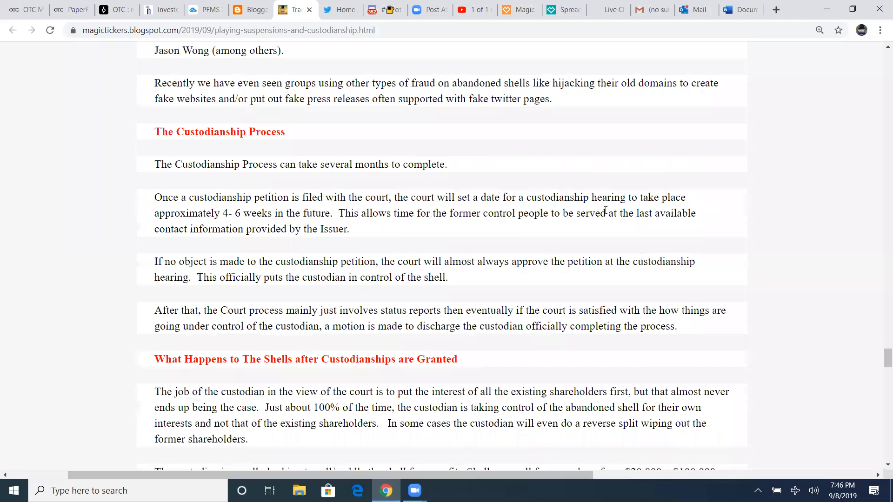
{"action": "mouse_move", "coordinate": [211, 225]}
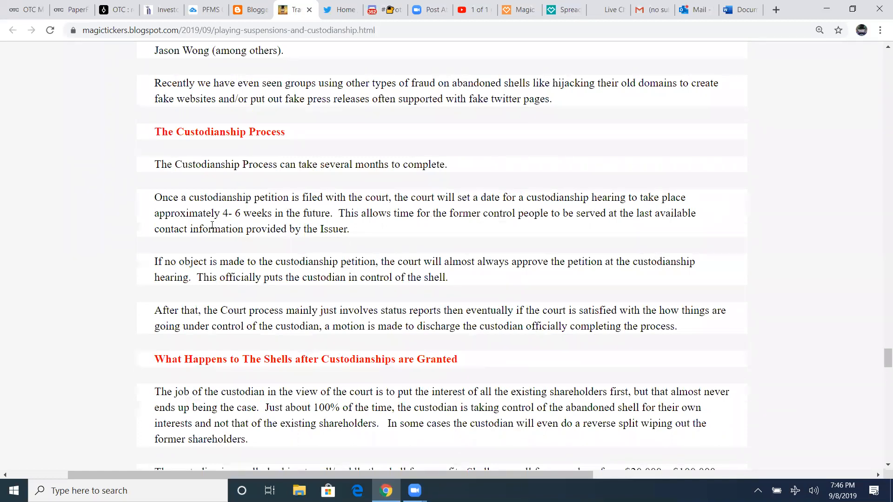
{"action": "left_click_drag", "start_coordinate": [221, 214], "coordinate": [252, 213]}
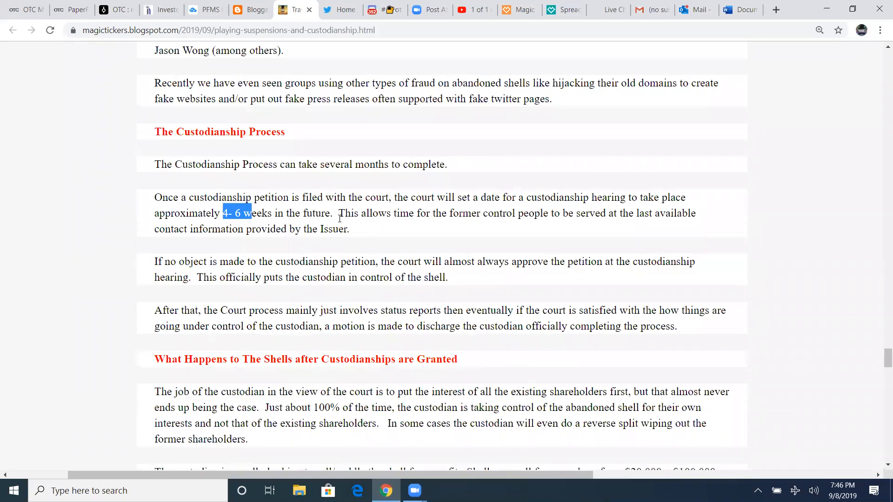
{"action": "mouse_move", "coordinate": [552, 233]}
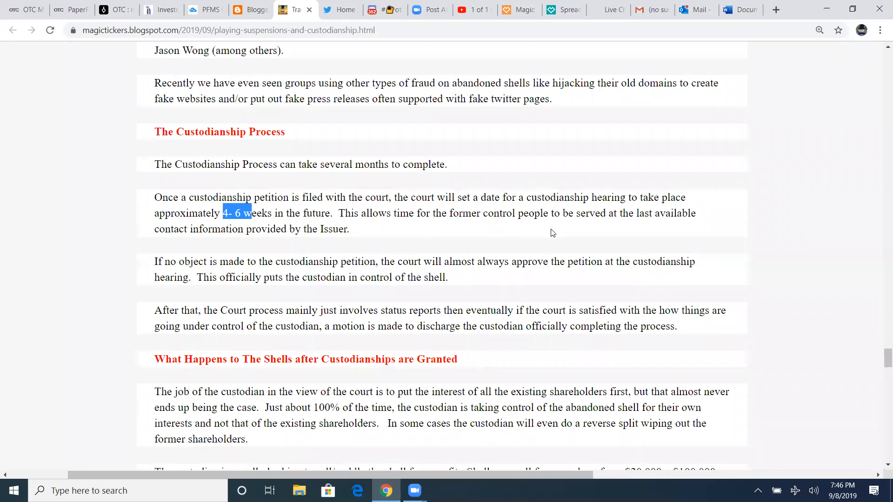
{"action": "mouse_move", "coordinate": [270, 251]}
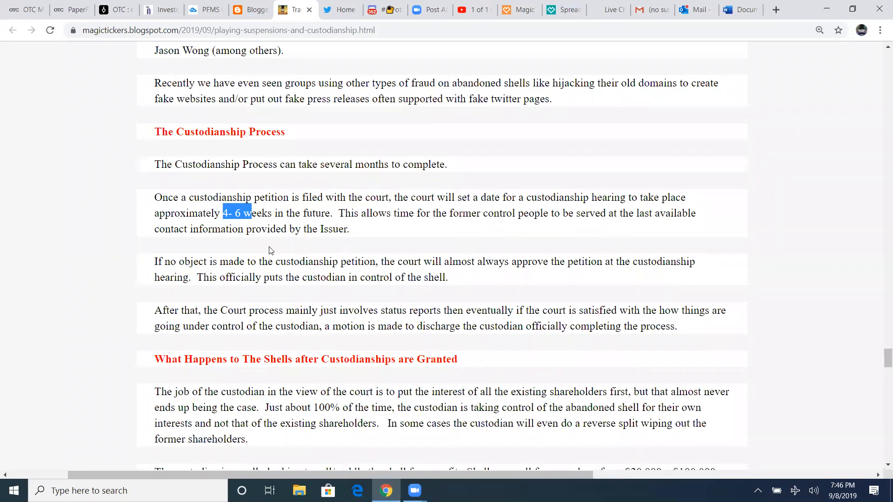
{"action": "mouse_move", "coordinate": [308, 241]}
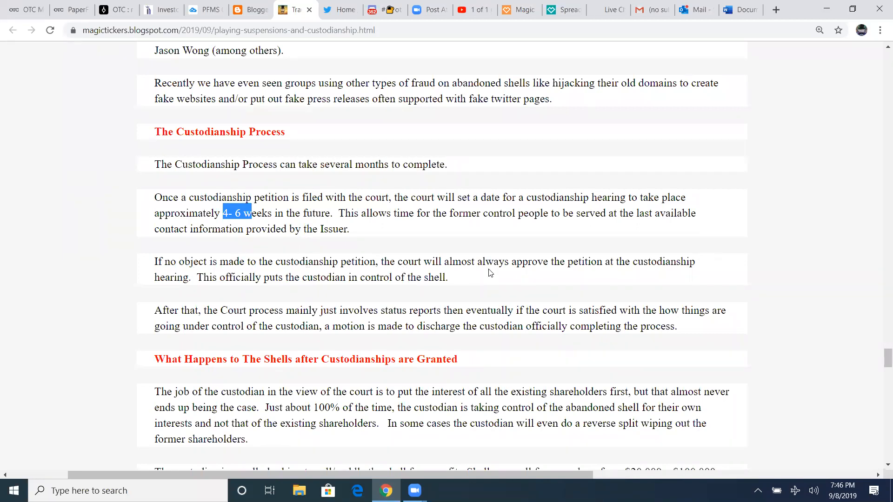
{"action": "mouse_move", "coordinate": [667, 275]}
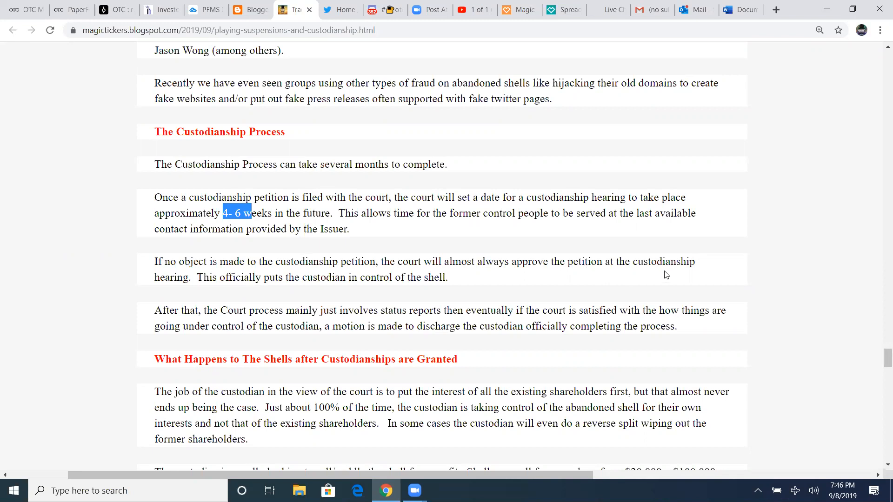
{"action": "mouse_move", "coordinate": [264, 292]}
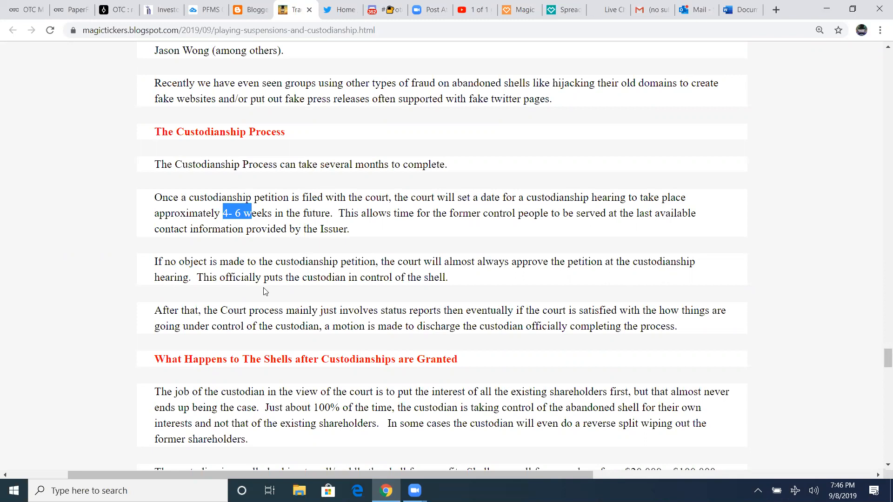
{"action": "mouse_move", "coordinate": [425, 296]}
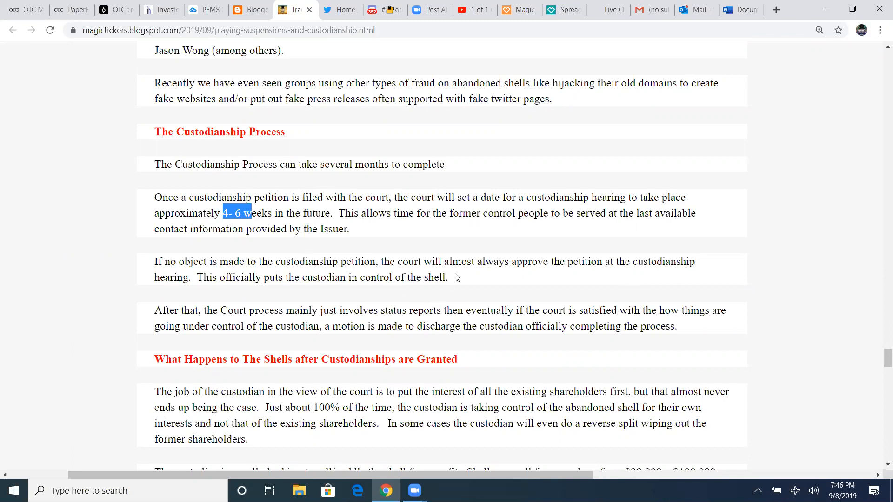
{"action": "scroll", "scroll_direction": "down", "scroll_amount": 3}
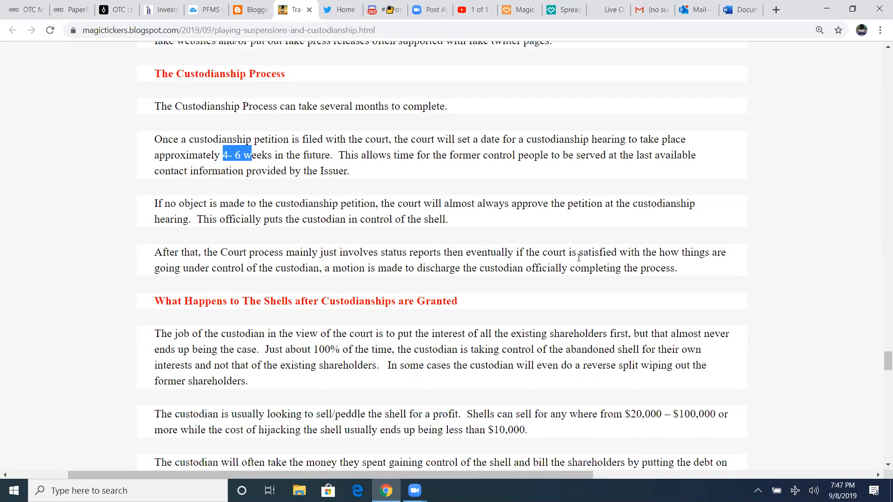
{"action": "mouse_move", "coordinate": [673, 282]}
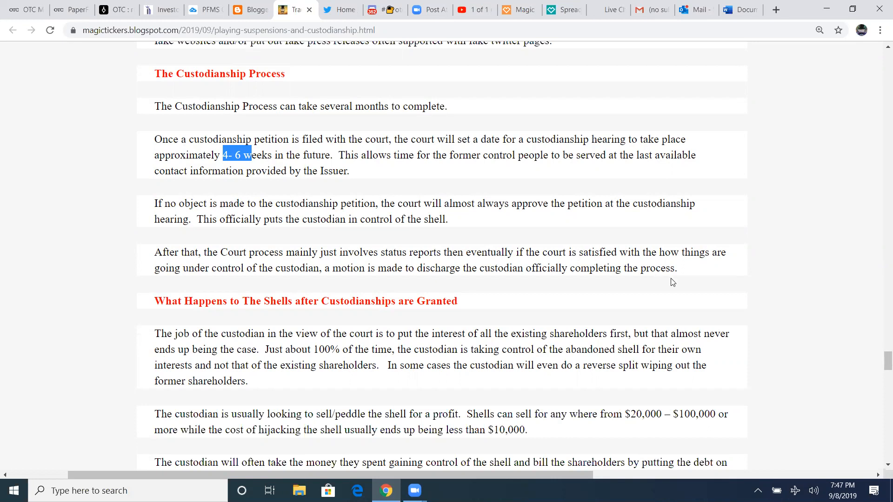
{"action": "mouse_move", "coordinate": [687, 274]}
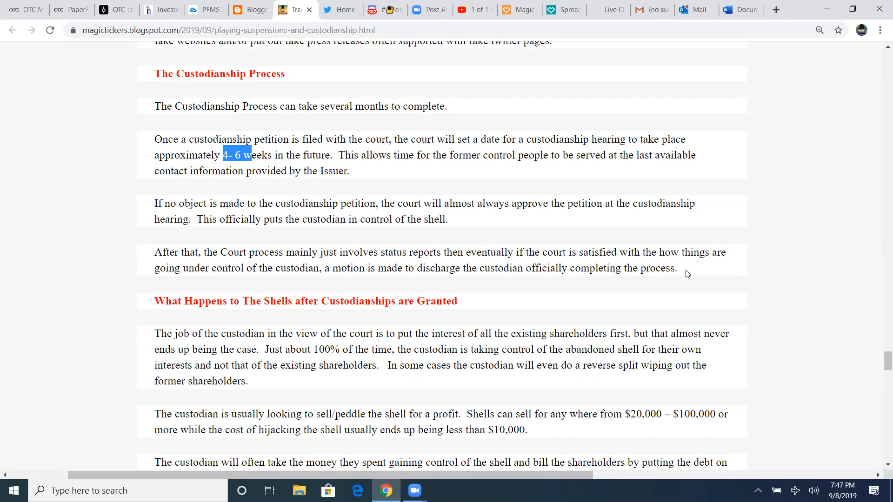
{"action": "mouse_move", "coordinate": [496, 285]}
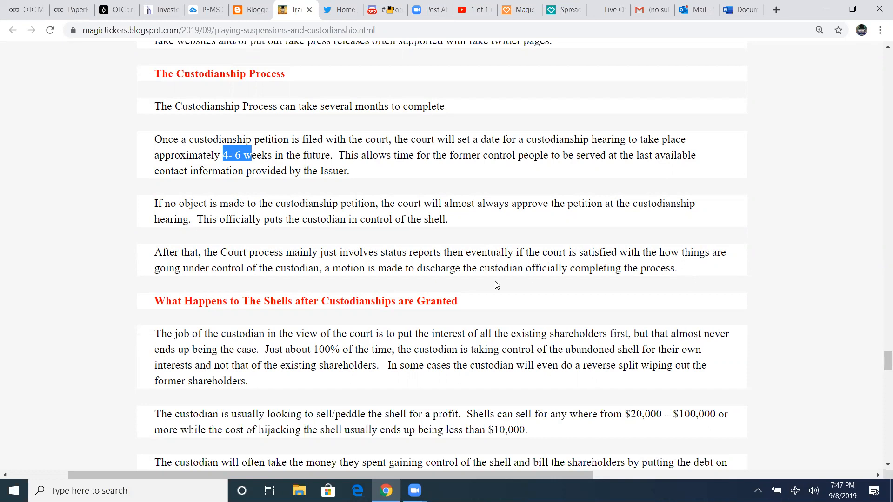
Scroll down to 'What Happens to The Shells after Custodianships are Granted', through the CYPE, WSML, AXMP scams
{"action": "scroll", "scroll_direction": "down", "scroll_amount": 3}
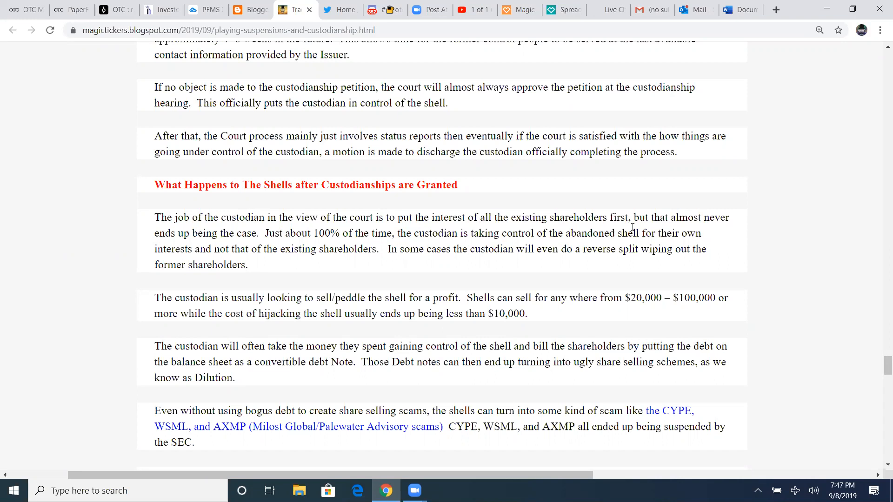
{"action": "mouse_move", "coordinate": [219, 250]}
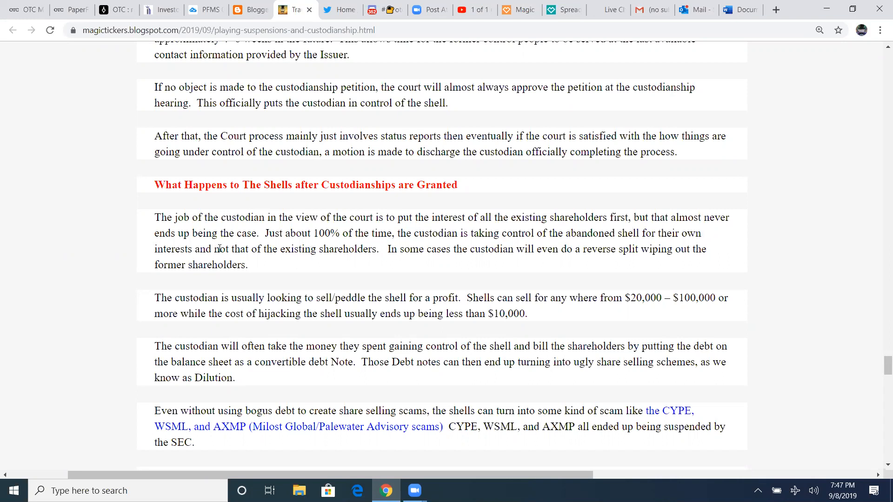
{"action": "mouse_move", "coordinate": [426, 238]}
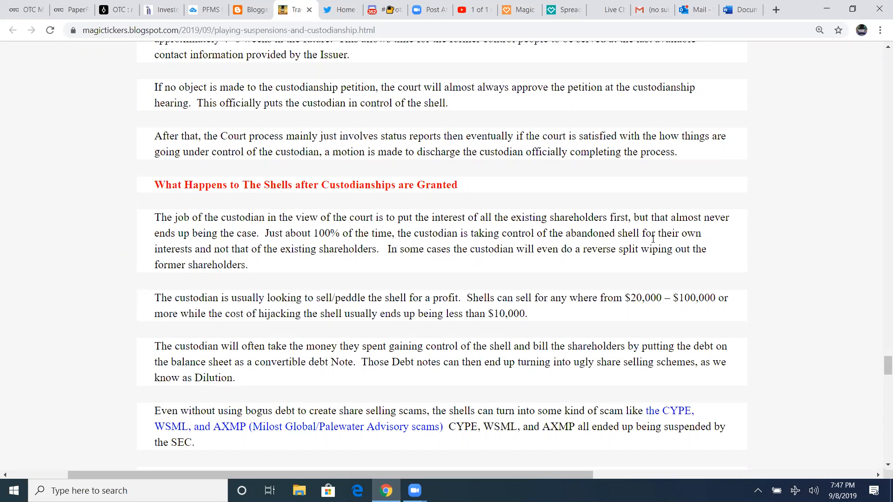
{"action": "mouse_move", "coordinate": [254, 263]}
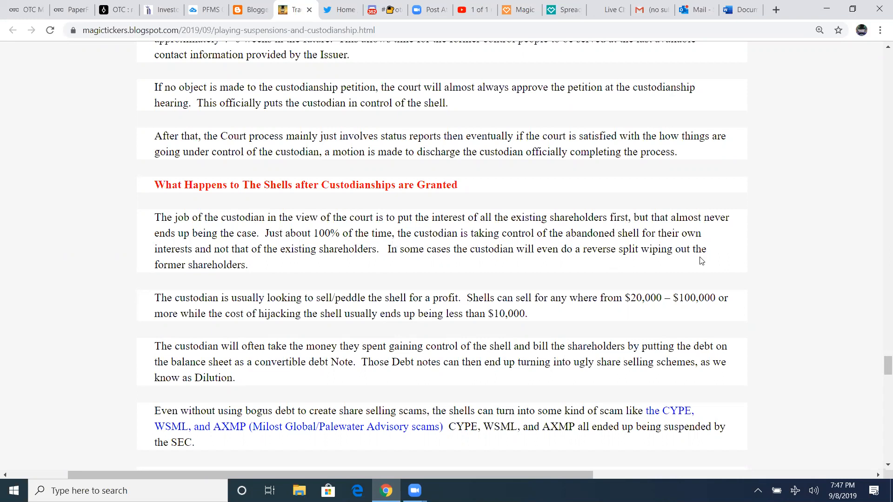
{"action": "mouse_move", "coordinate": [257, 271]}
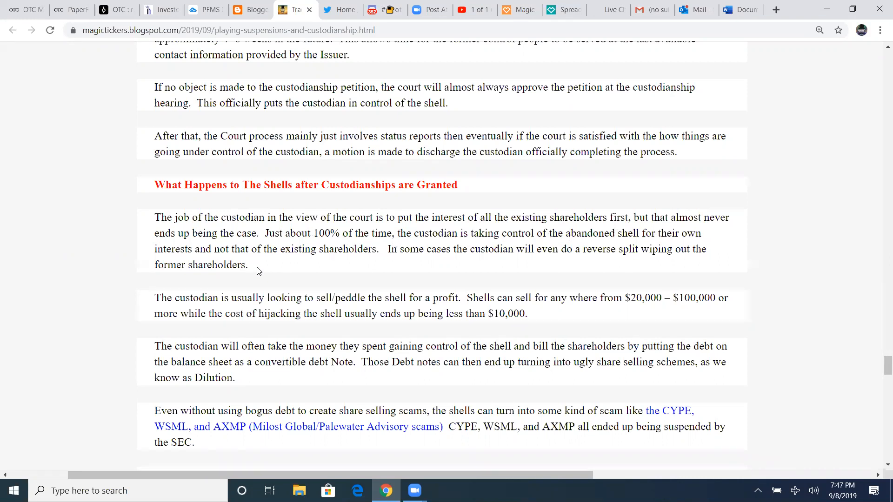
{"action": "mouse_move", "coordinate": [234, 244]}
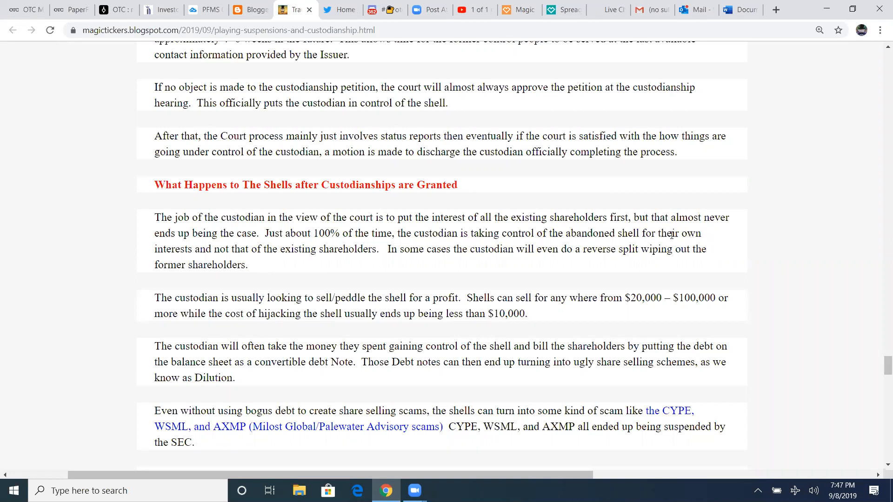
{"action": "mouse_move", "coordinate": [418, 261]}
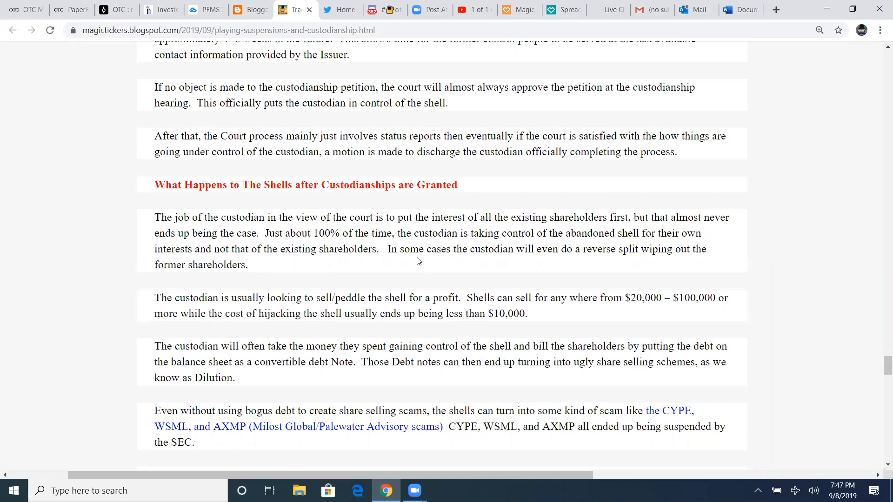
{"action": "mouse_move", "coordinate": [397, 262]}
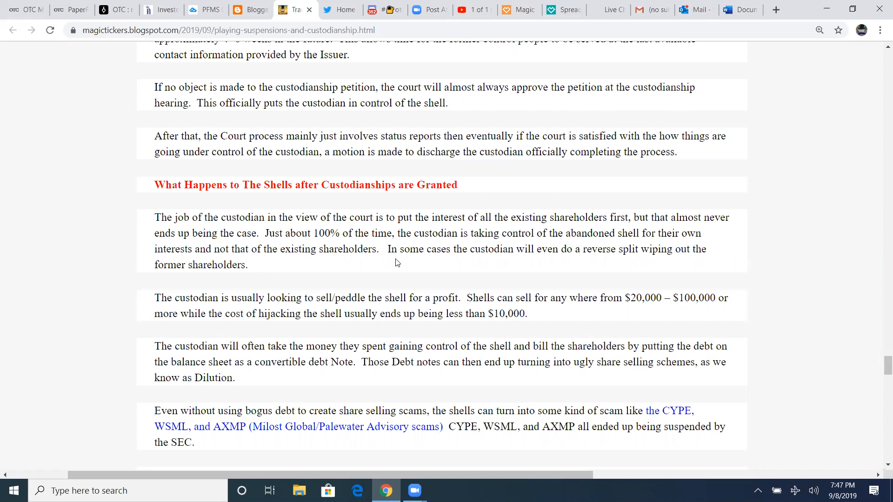
{"action": "mouse_move", "coordinate": [484, 263]}
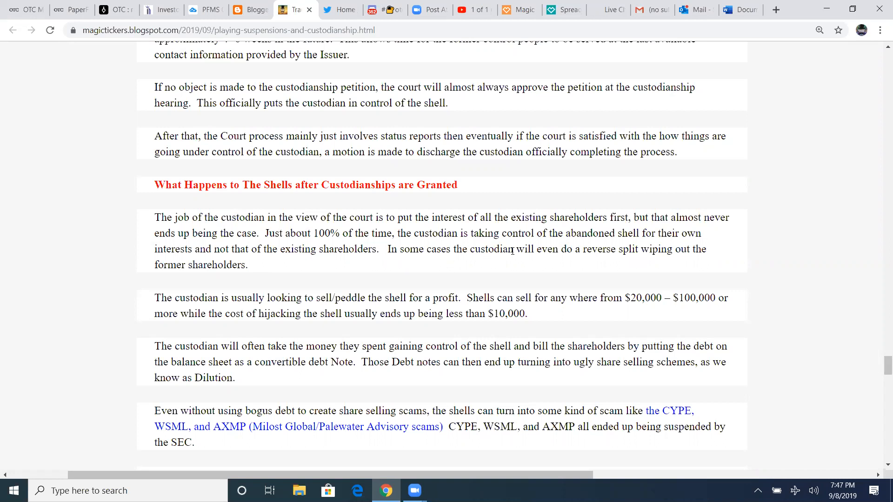
{"action": "mouse_move", "coordinate": [499, 264]}
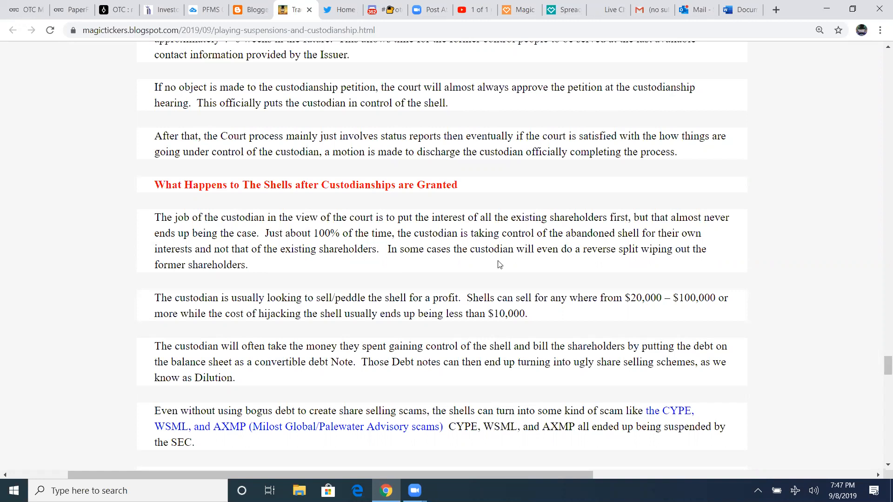
{"action": "mouse_move", "coordinate": [251, 273]}
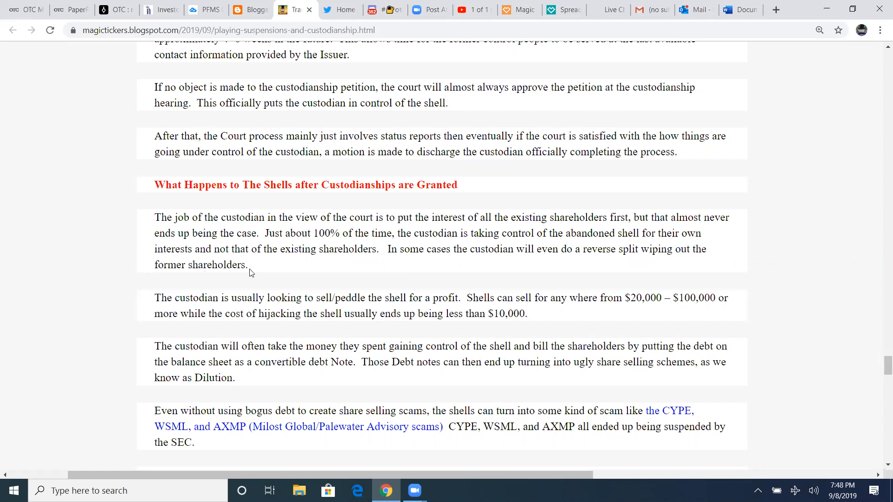
Mark the $20,000 shell sale price and clear the highlight from the $10,000 figure
{"action": "scroll", "scroll_direction": "down", "scroll_amount": 3}
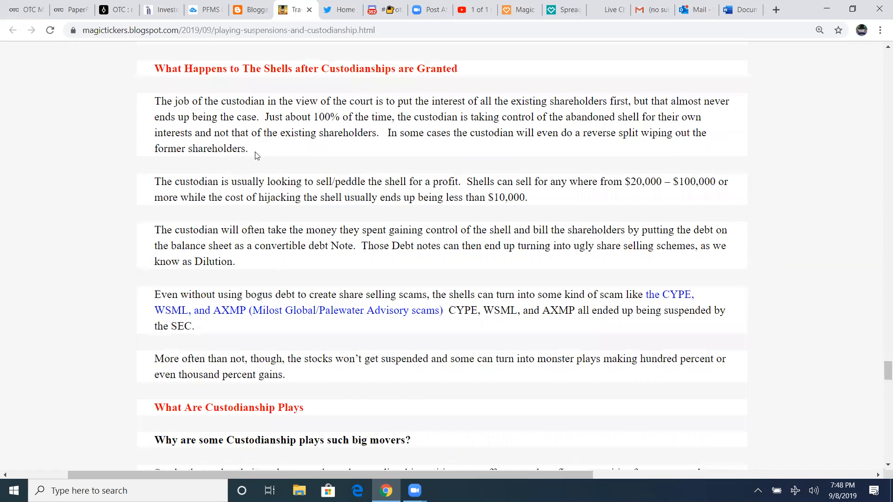
{"action": "mouse_move", "coordinate": [335, 193]}
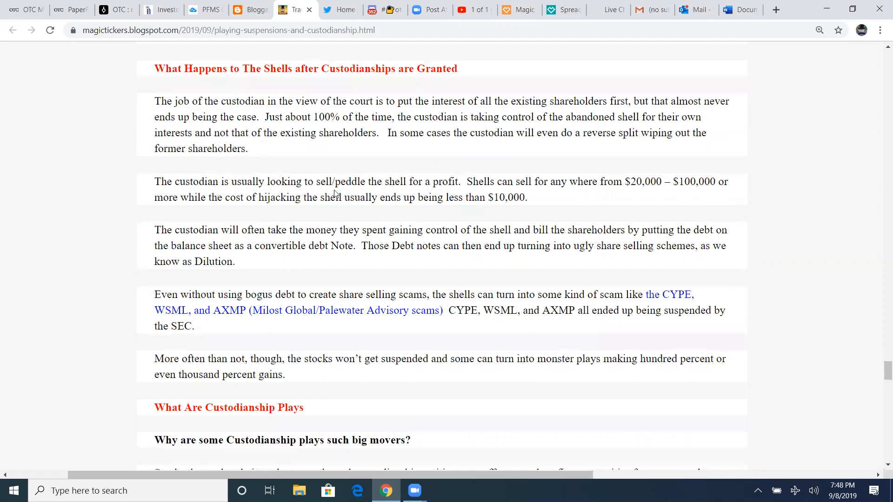
{"action": "mouse_move", "coordinate": [492, 193]}
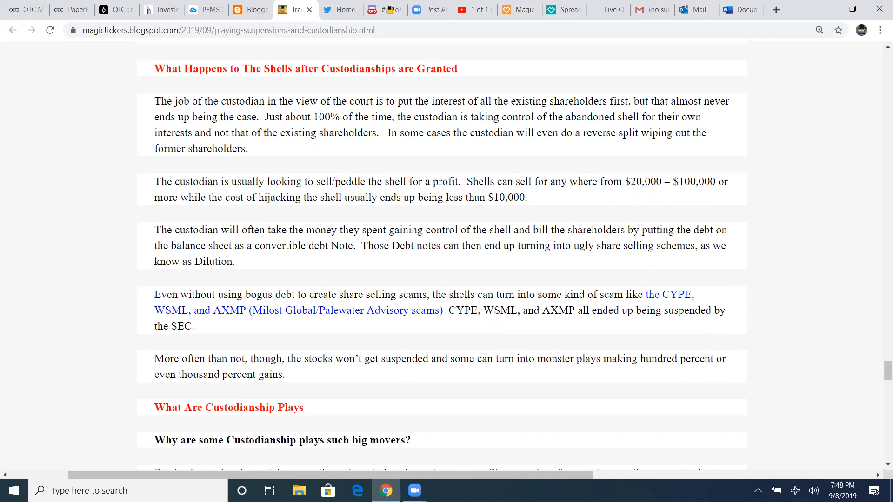
{"action": "double_click", "coordinate": [644, 181]}
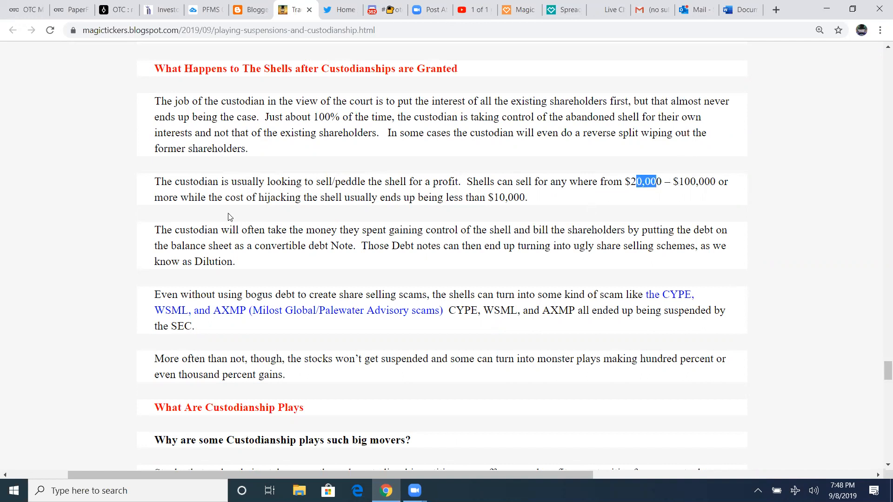
{"action": "mouse_move", "coordinate": [385, 209]}
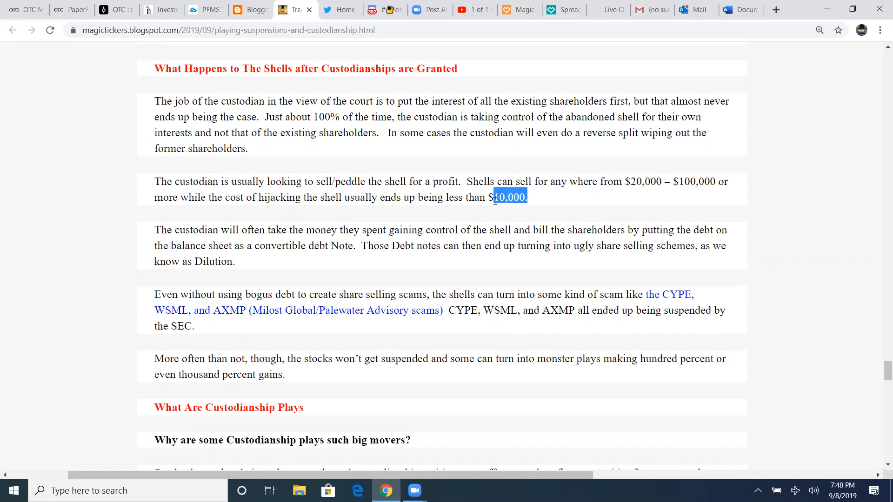
{"action": "scroll", "scroll_direction": "up", "scroll_amount": 3}
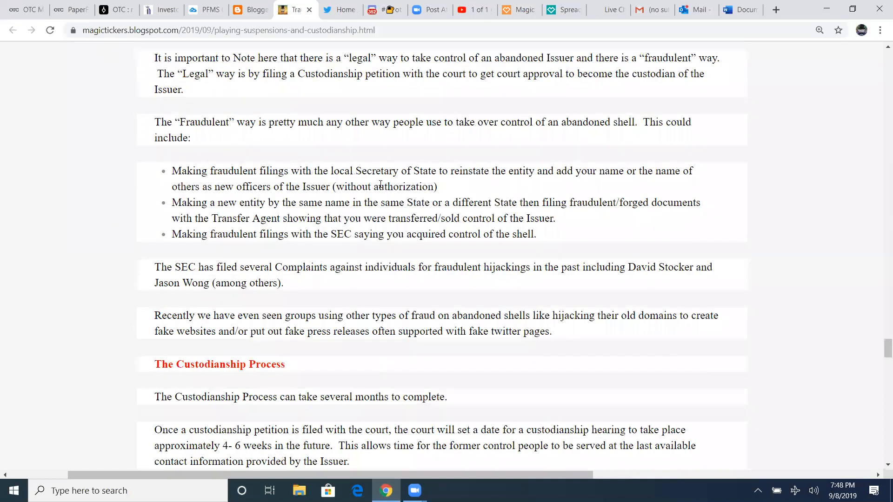
{"action": "scroll", "scroll_direction": "down", "scroll_amount": 3}
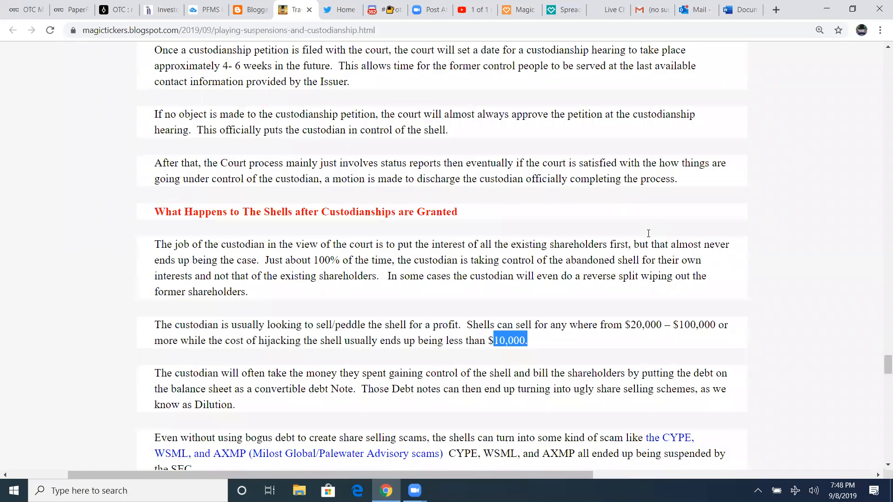
{"action": "scroll", "scroll_direction": "down", "scroll_amount": 3}
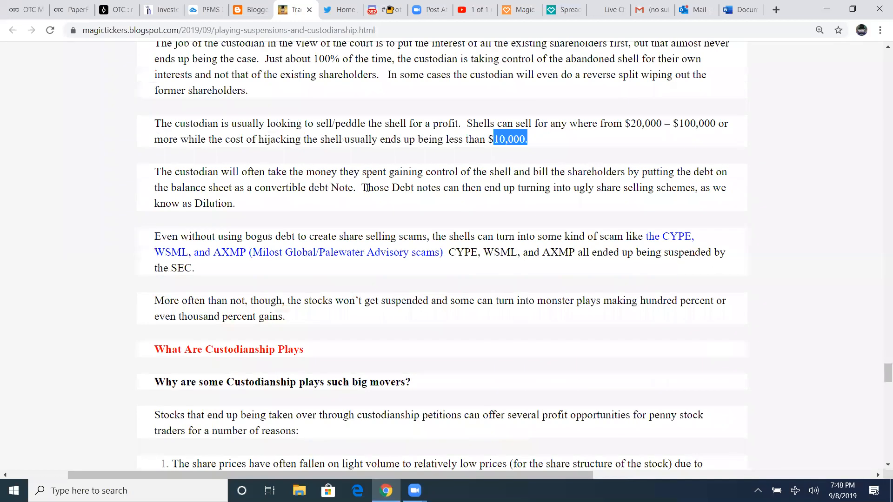
{"action": "mouse_move", "coordinate": [560, 177]}
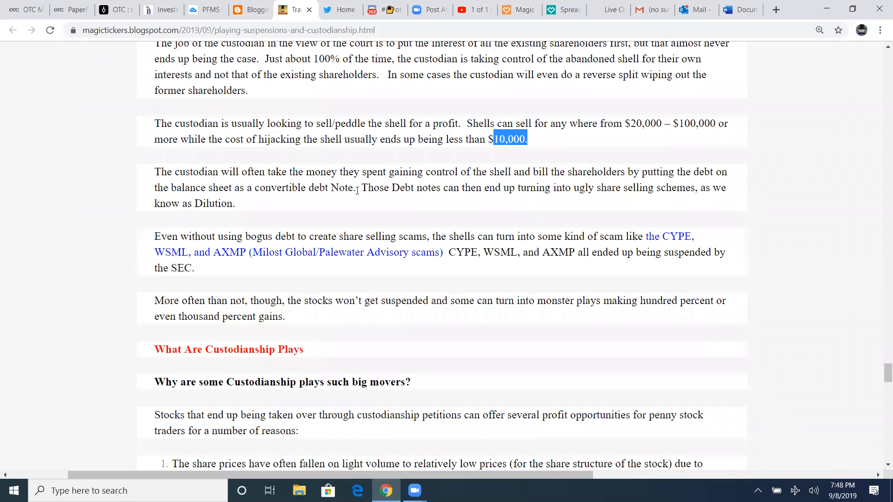
{"action": "mouse_move", "coordinate": [419, 200]}
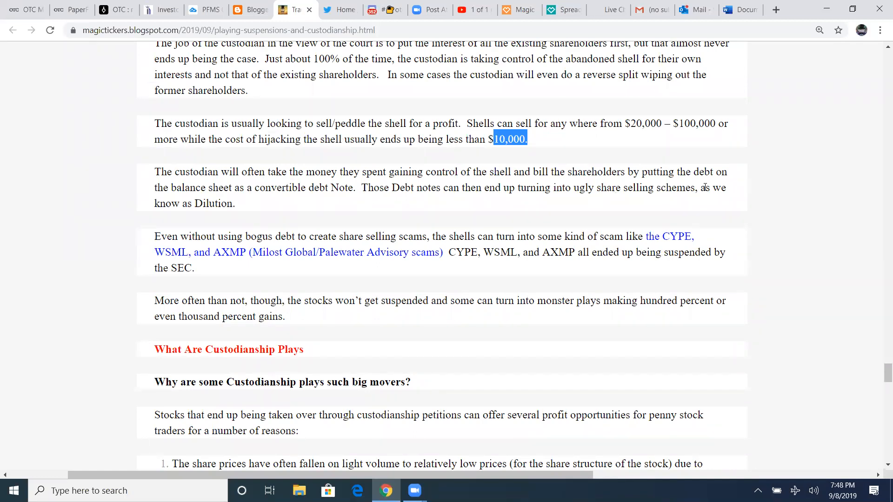
{"action": "mouse_move", "coordinate": [241, 220]}
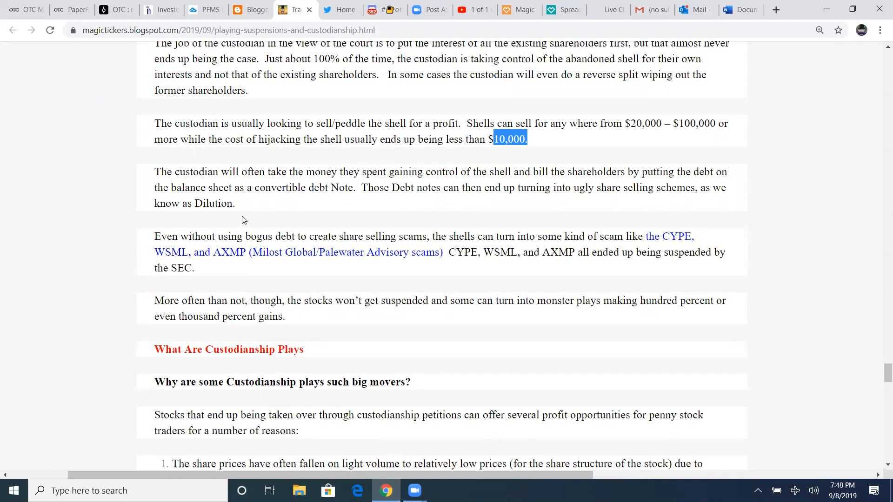
{"action": "double_click", "coordinate": [224, 203]}
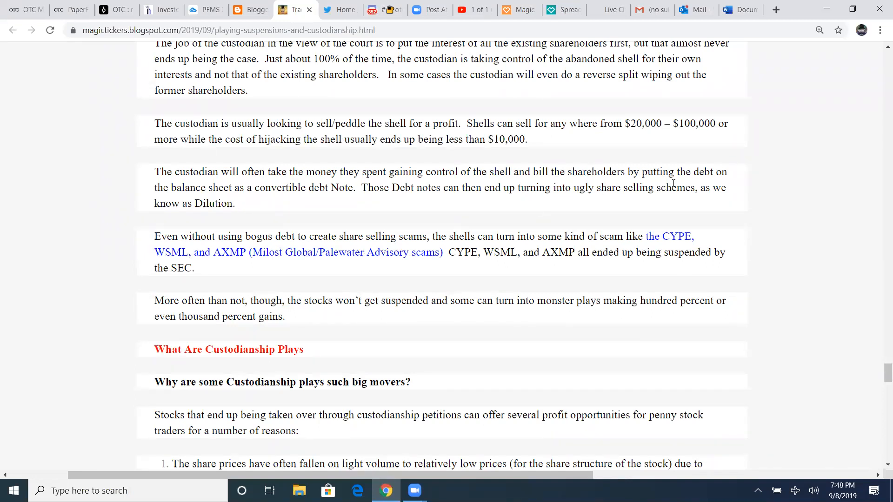
{"action": "mouse_move", "coordinate": [335, 203]}
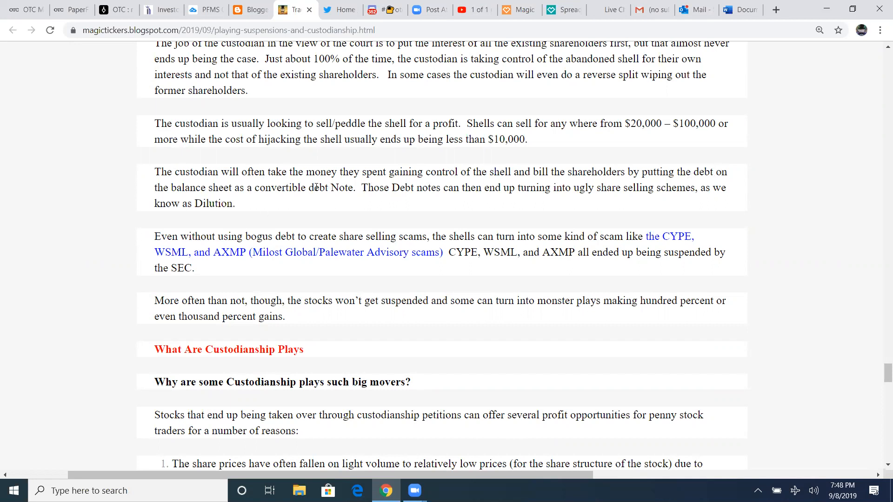
{"action": "mouse_move", "coordinate": [373, 200]}
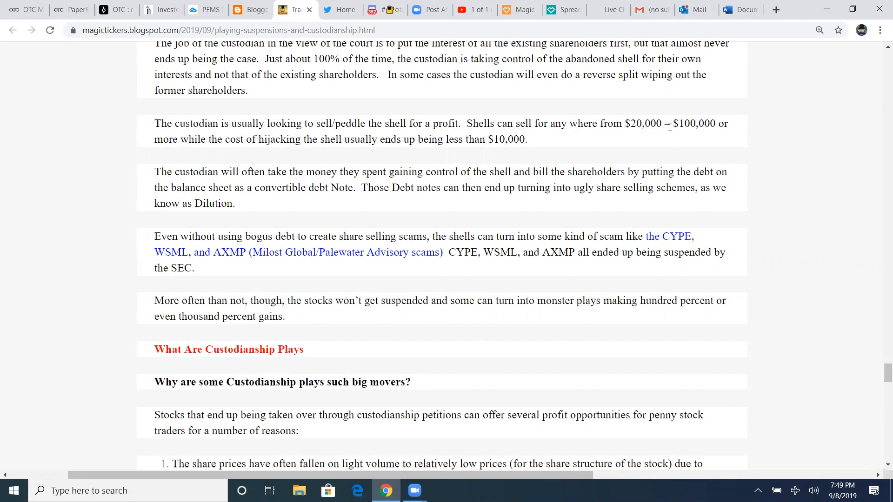
{"action": "mouse_move", "coordinate": [745, 137]}
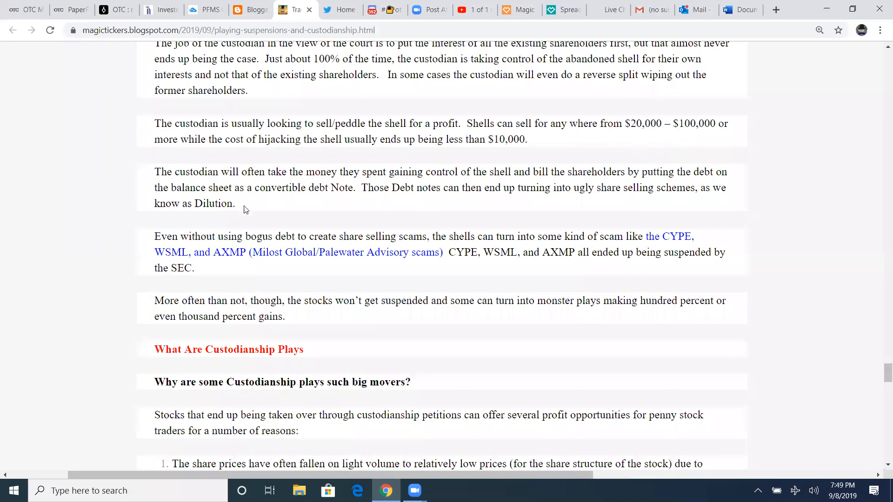
{"action": "mouse_move", "coordinate": [388, 205]}
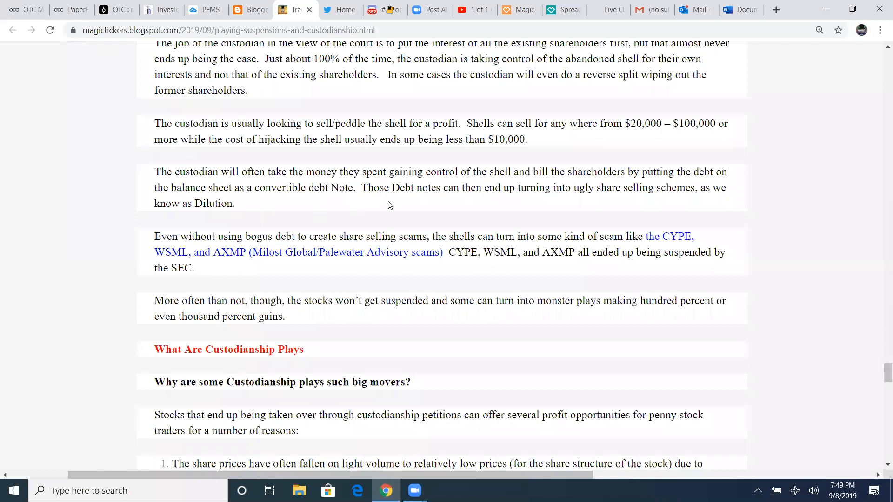
{"action": "mouse_move", "coordinate": [388, 205]}
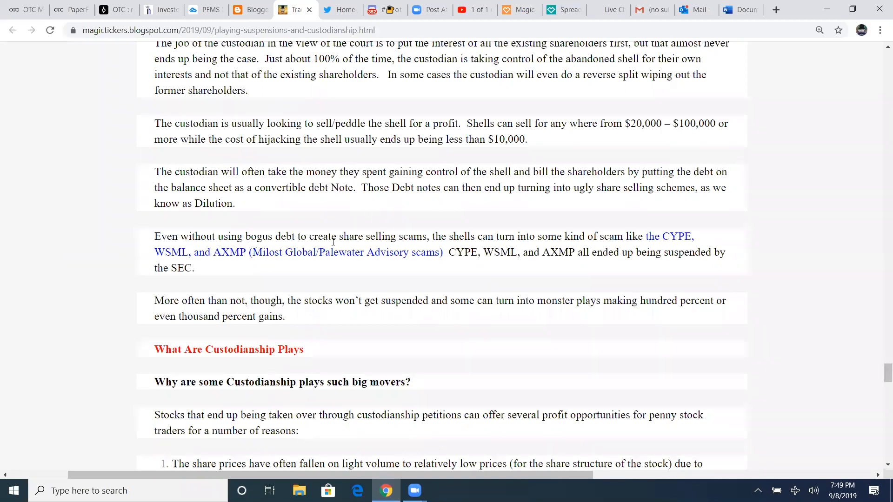
{"action": "mouse_move", "coordinate": [533, 247]}
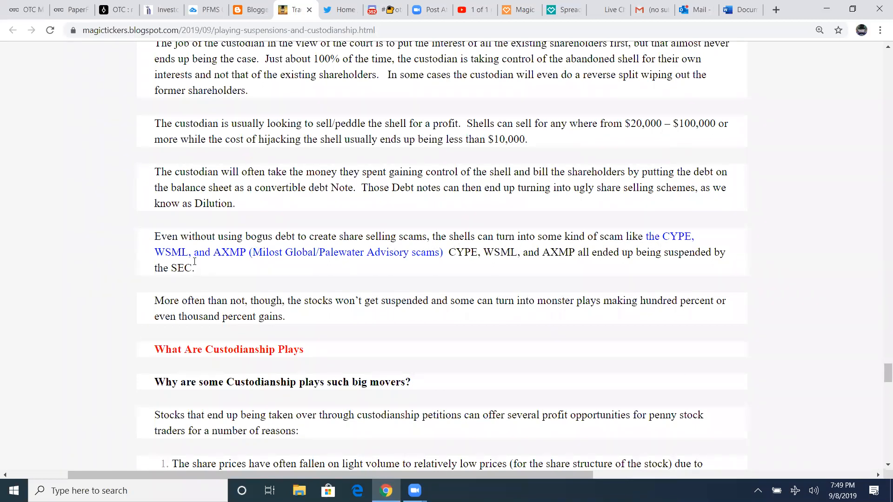
{"action": "mouse_move", "coordinate": [585, 263]}
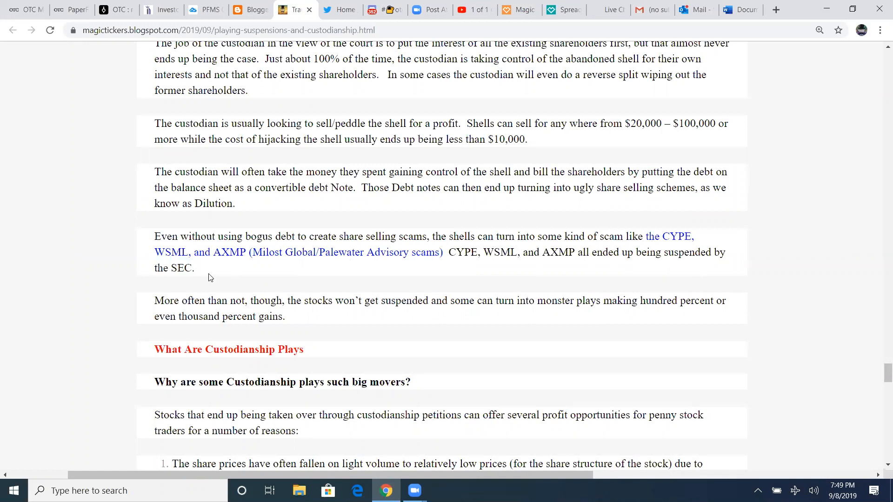
{"action": "scroll", "scroll_direction": "down", "scroll_amount": 3}
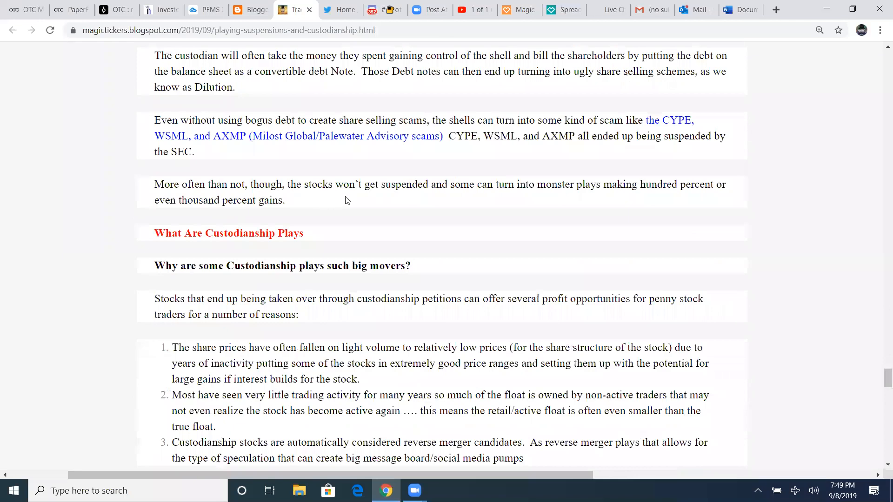
{"action": "mouse_move", "coordinate": [592, 195]}
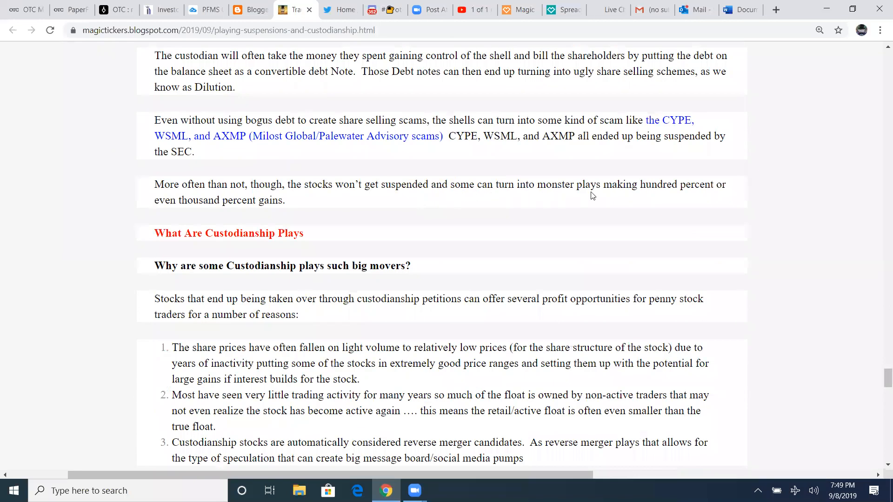
{"action": "mouse_move", "coordinate": [725, 196]}
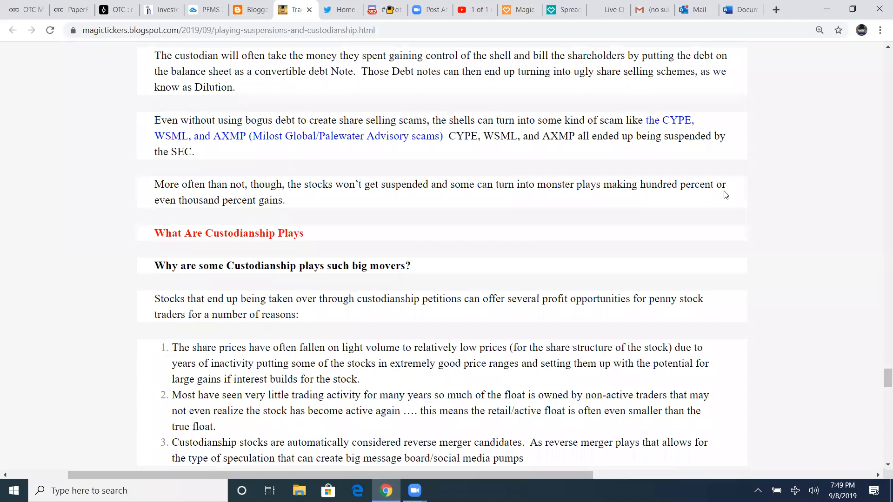
{"action": "mouse_move", "coordinate": [284, 211]}
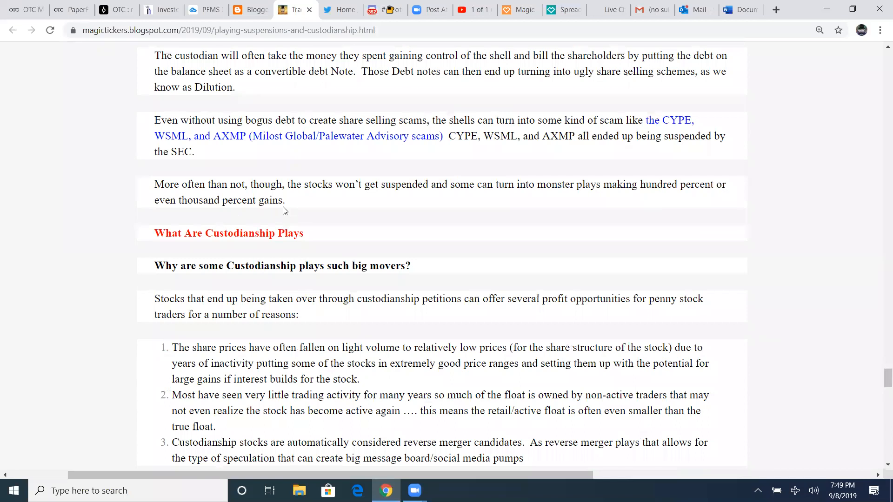
{"action": "mouse_move", "coordinate": [287, 213]}
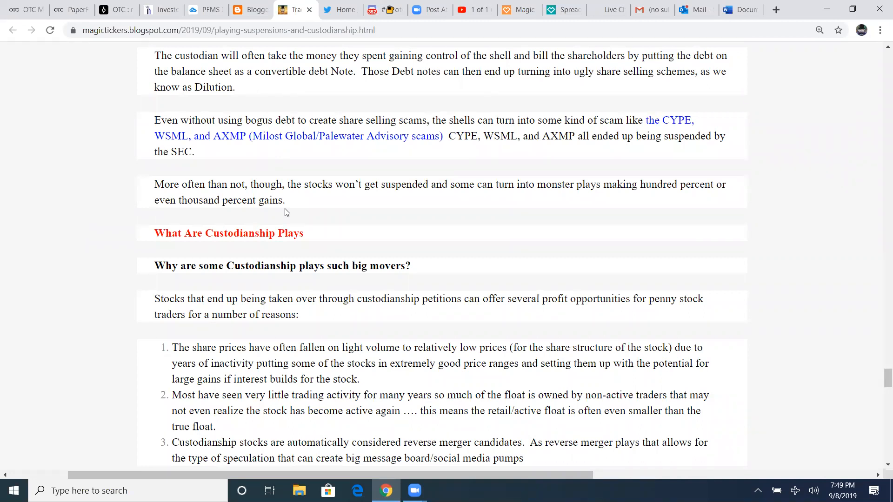
{"action": "scroll", "scroll_direction": "up", "scroll_amount": 3}
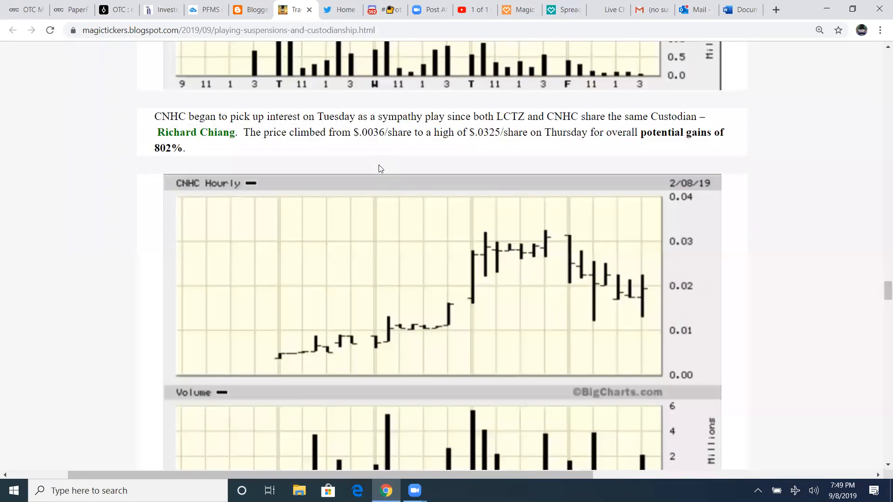
{"action": "scroll", "scroll_direction": "down", "scroll_amount": 3}
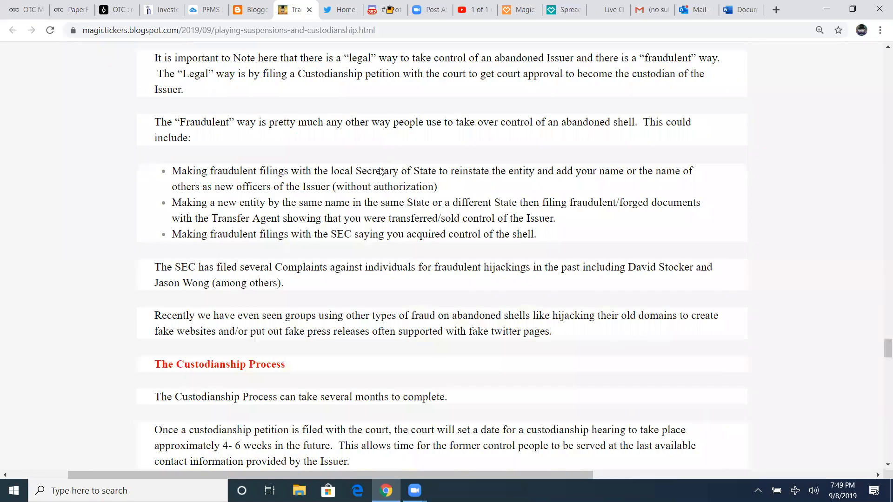
{"action": "scroll", "scroll_direction": "down", "scroll_amount": 3}
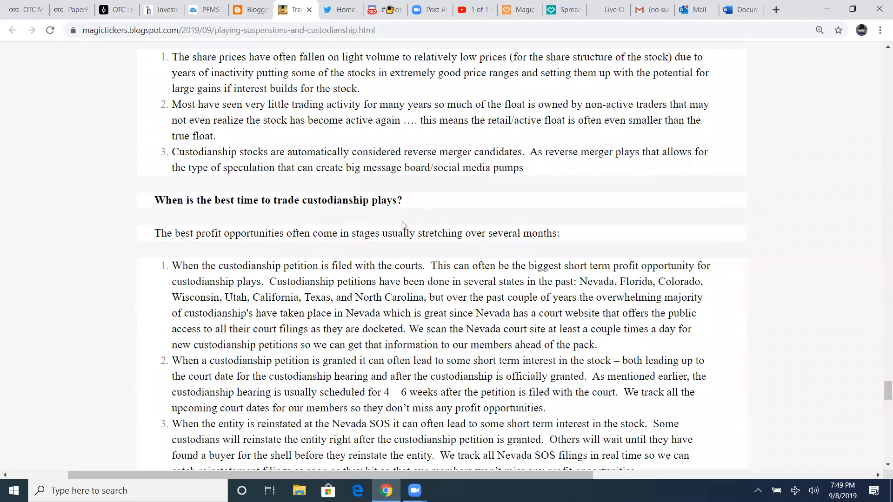
{"action": "scroll", "scroll_direction": "up", "scroll_amount": 3}
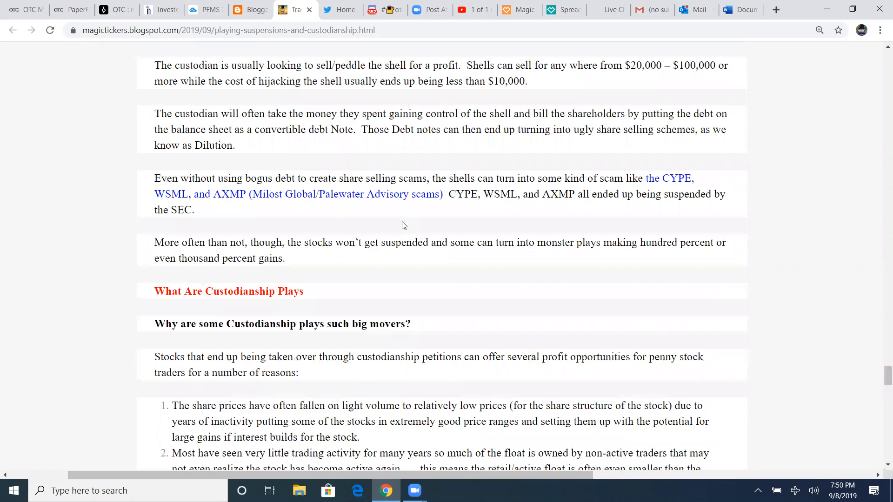
{"action": "scroll", "scroll_direction": "down", "scroll_amount": 3}
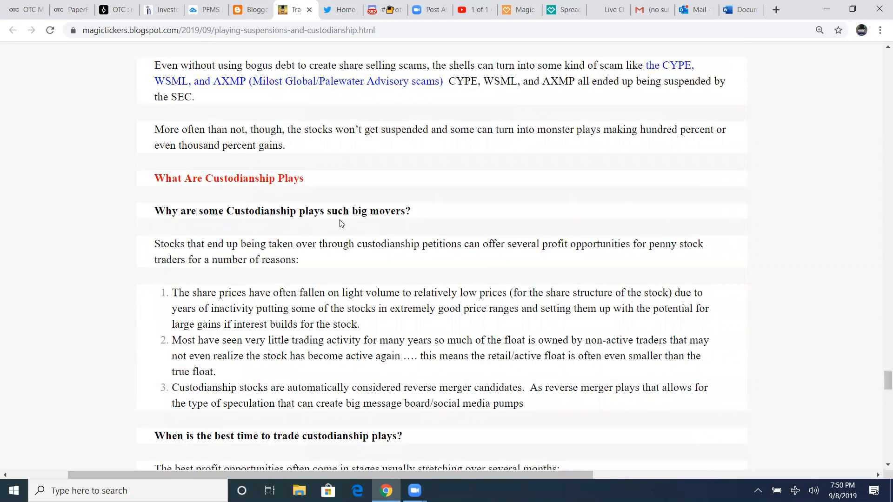
{"action": "scroll", "scroll_direction": "down", "scroll_amount": 3}
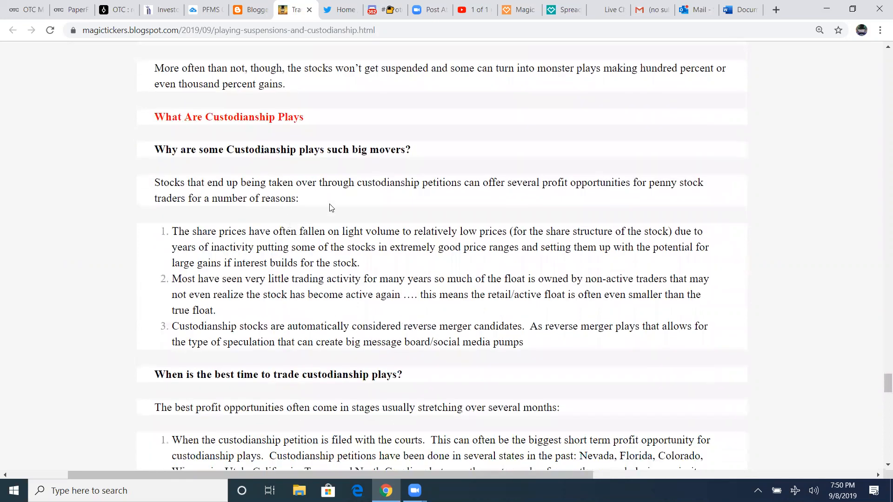
{"action": "mouse_move", "coordinate": [471, 197]}
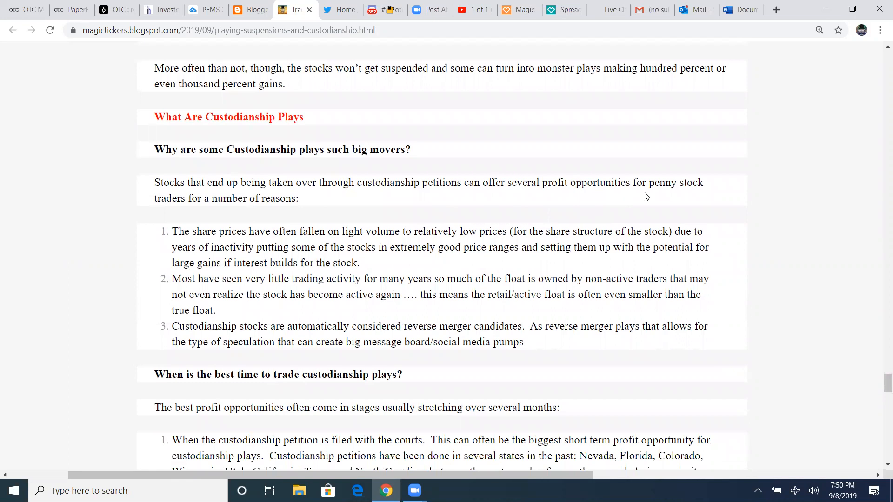
{"action": "mouse_move", "coordinate": [250, 216]}
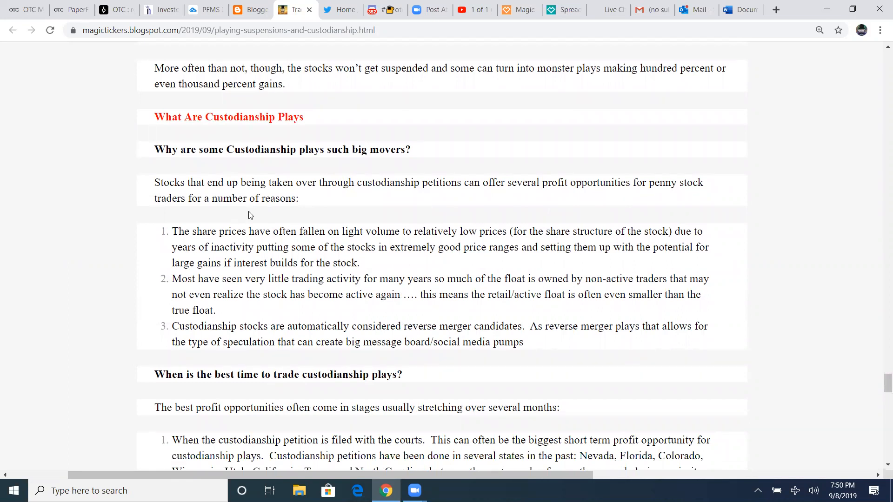
{"action": "scroll", "scroll_direction": "down", "scroll_amount": 3}
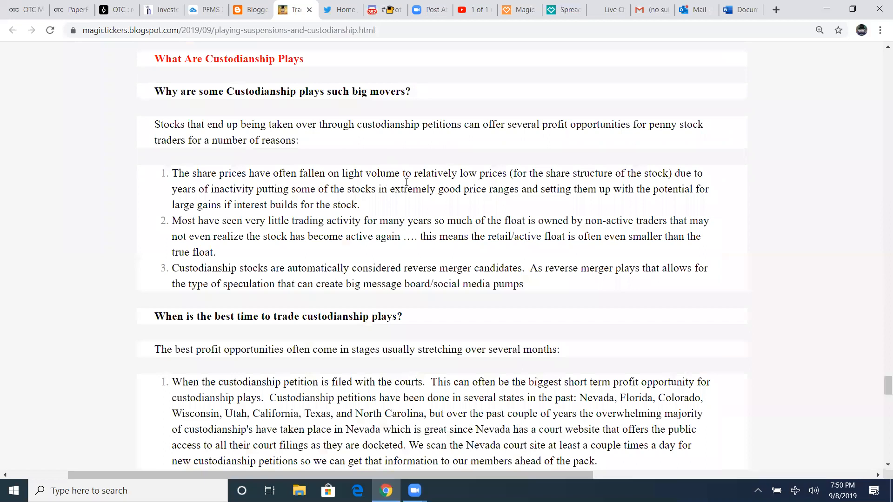
{"action": "mouse_move", "coordinate": [603, 182]}
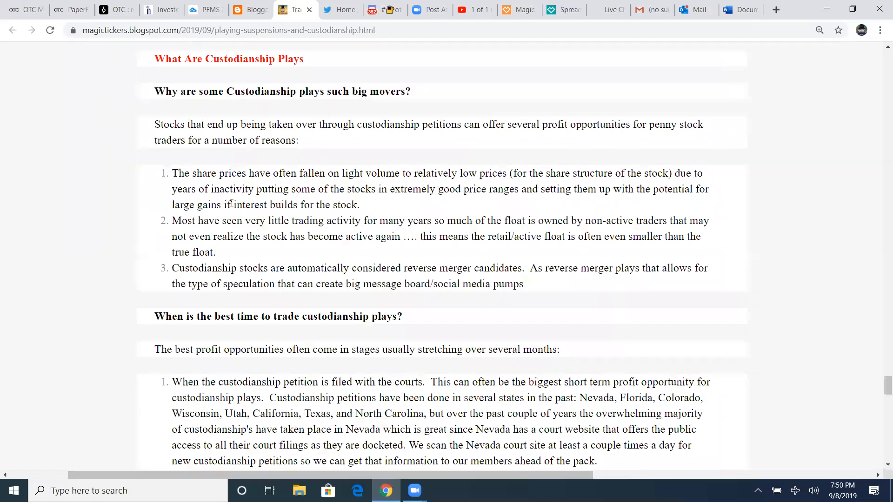
{"action": "mouse_move", "coordinate": [423, 203]}
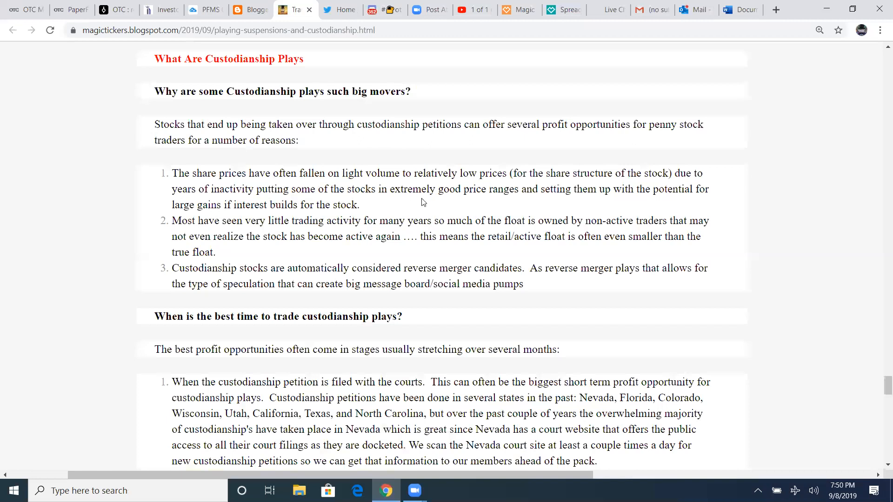
{"action": "mouse_move", "coordinate": [641, 207]}
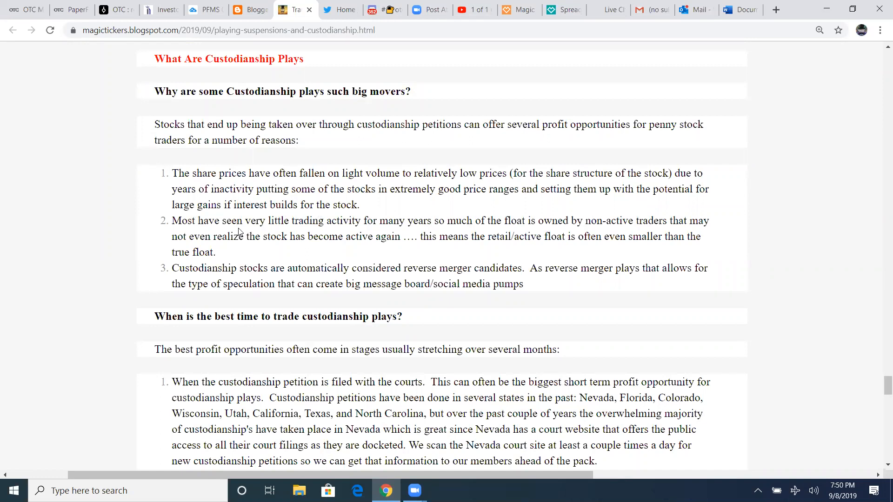
{"action": "mouse_move", "coordinate": [409, 233]}
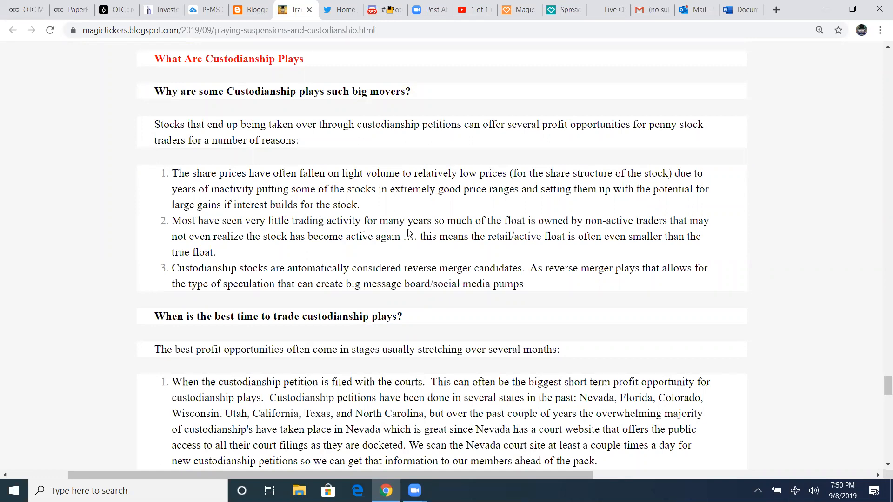
{"action": "mouse_move", "coordinate": [603, 230]}
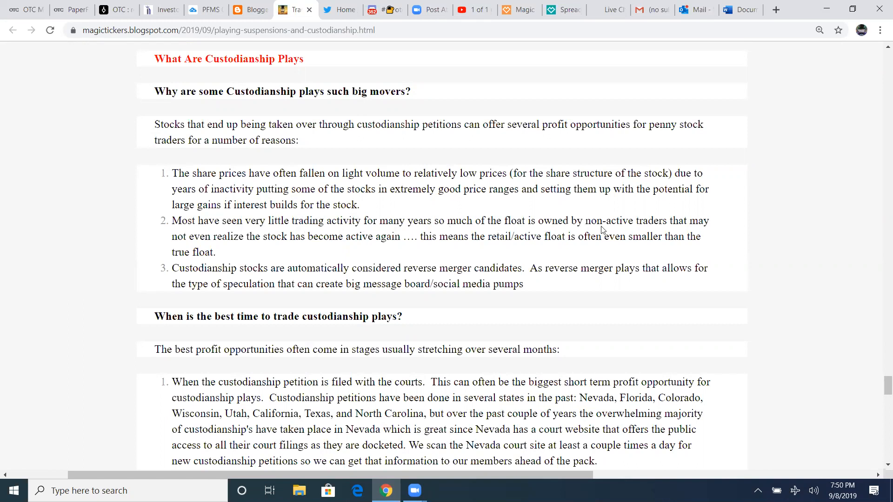
{"action": "mouse_move", "coordinate": [249, 253]}
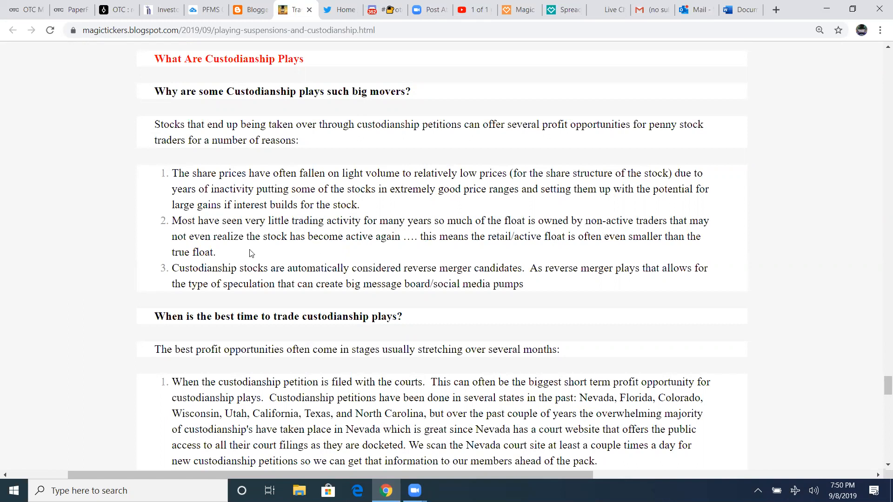
{"action": "mouse_move", "coordinate": [412, 251]}
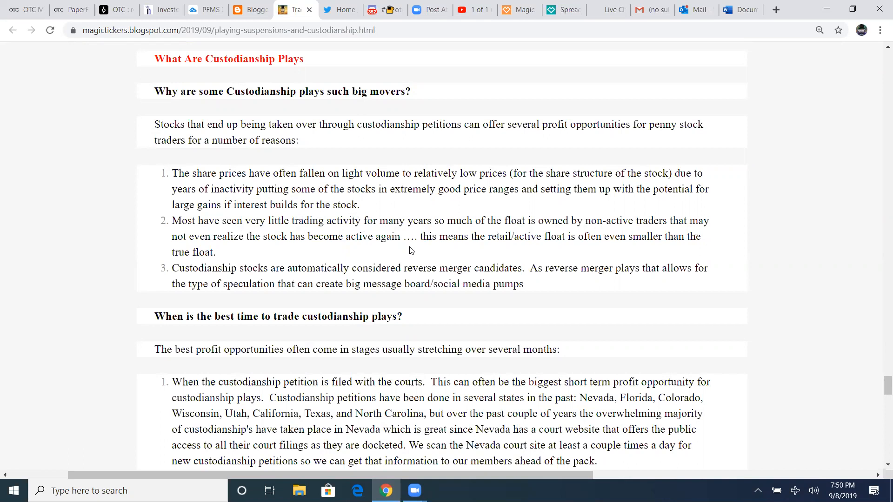
{"action": "mouse_move", "coordinate": [607, 253]}
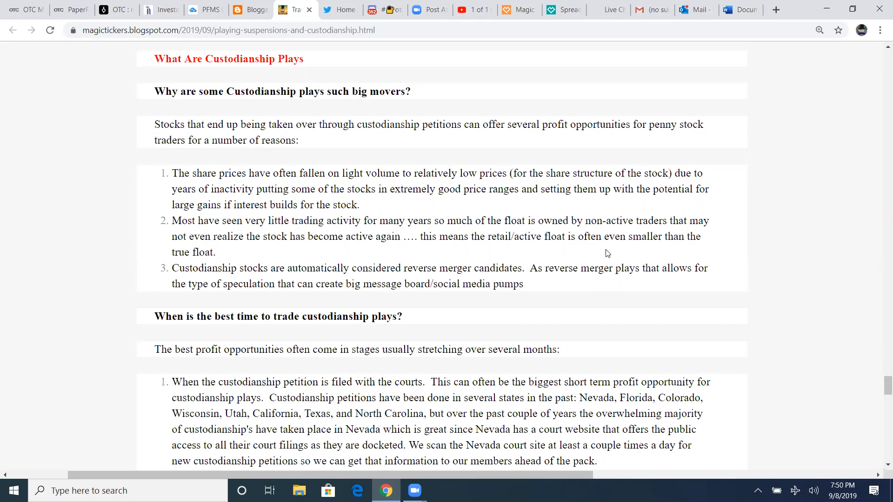
{"action": "mouse_move", "coordinate": [223, 263]}
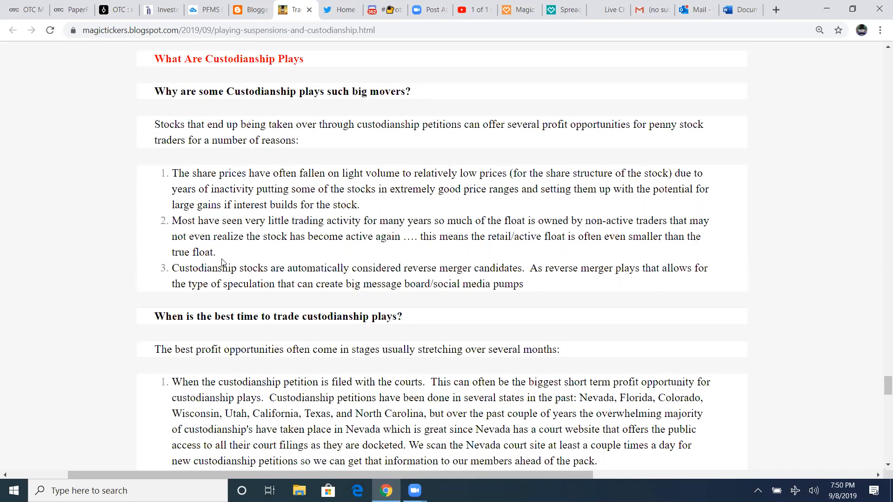
{"action": "scroll", "scroll_direction": "down", "scroll_amount": 3}
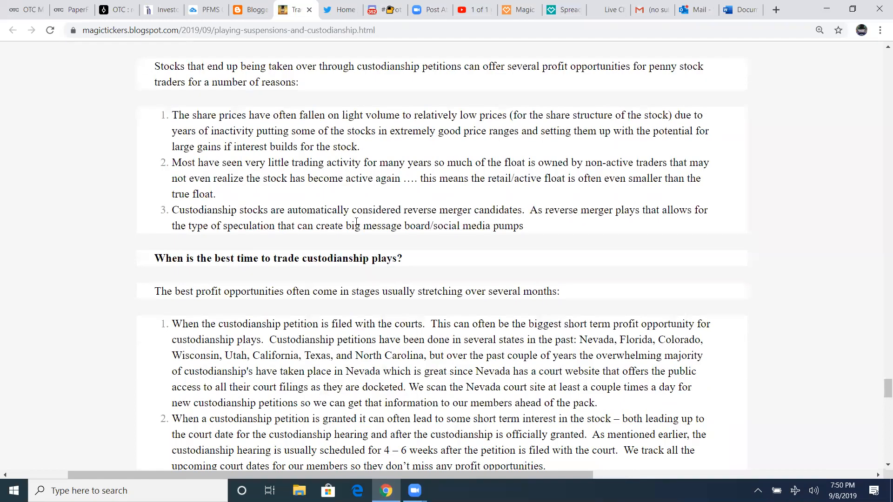
{"action": "mouse_move", "coordinate": [512, 221]}
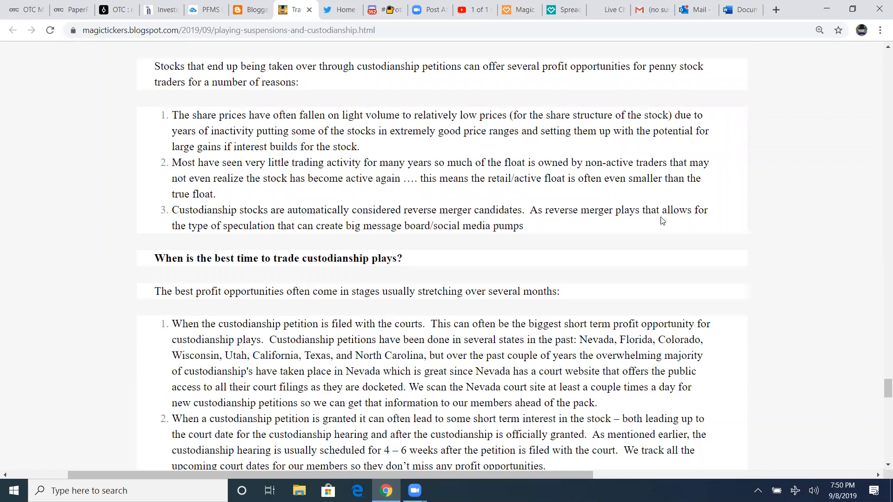
{"action": "mouse_move", "coordinate": [319, 243]}
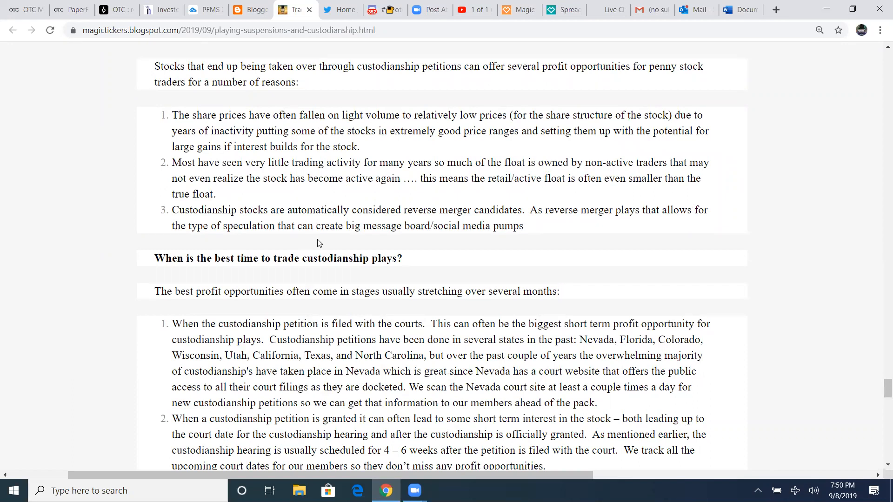
{"action": "mouse_move", "coordinate": [495, 247]}
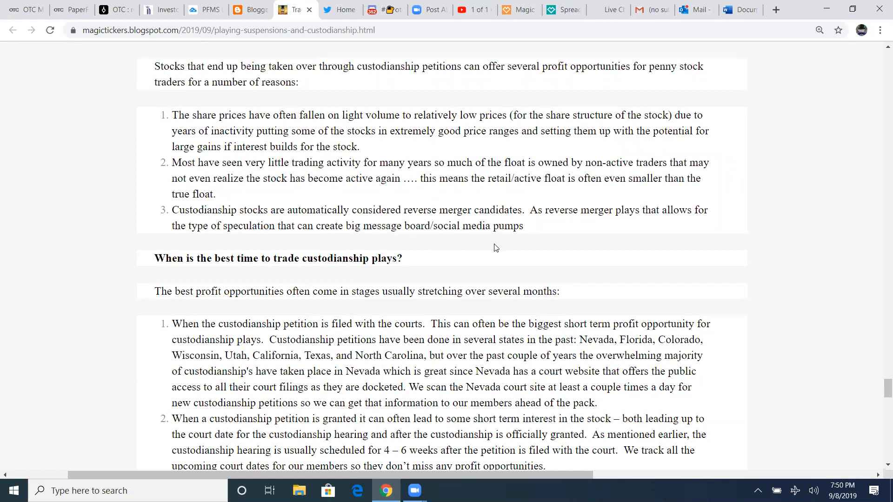
{"action": "scroll", "scroll_direction": "down", "scroll_amount": 3}
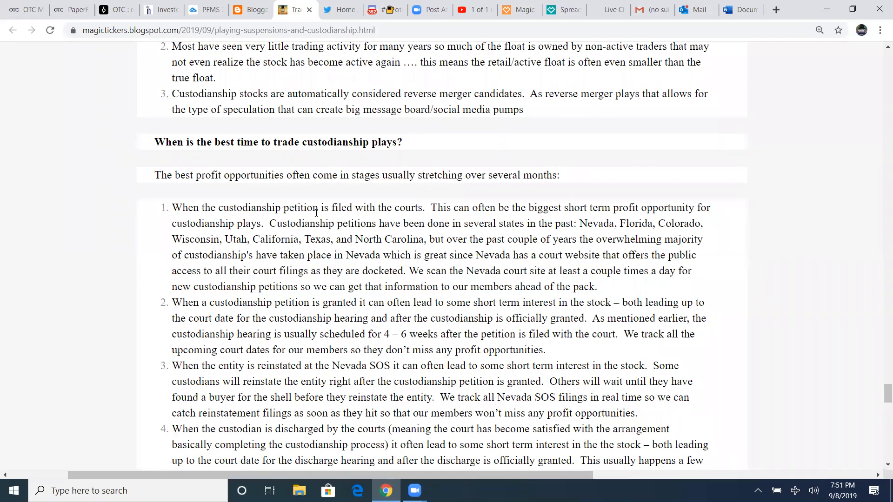
{"action": "mouse_move", "coordinate": [480, 216]}
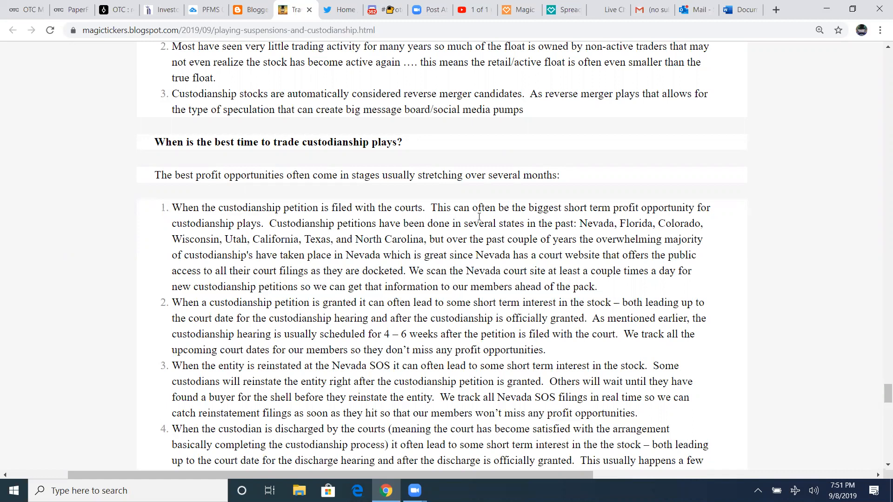
{"action": "mouse_move", "coordinate": [317, 226]}
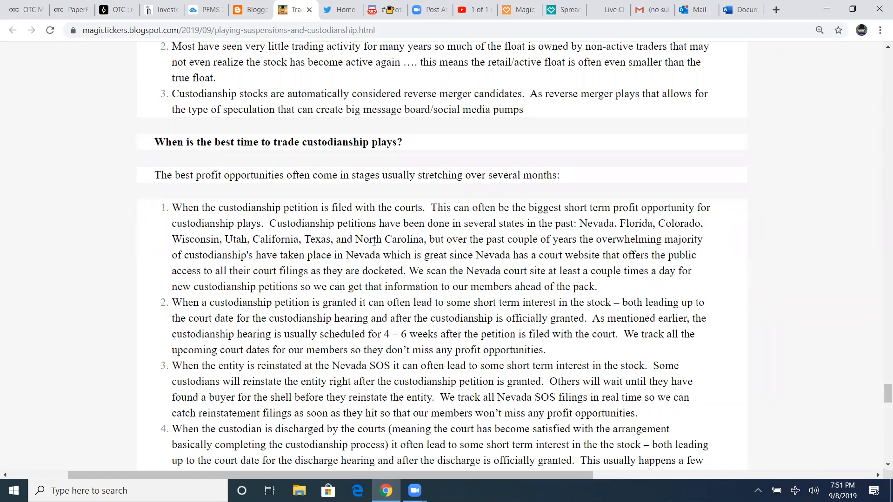
{"action": "mouse_move", "coordinate": [619, 235]}
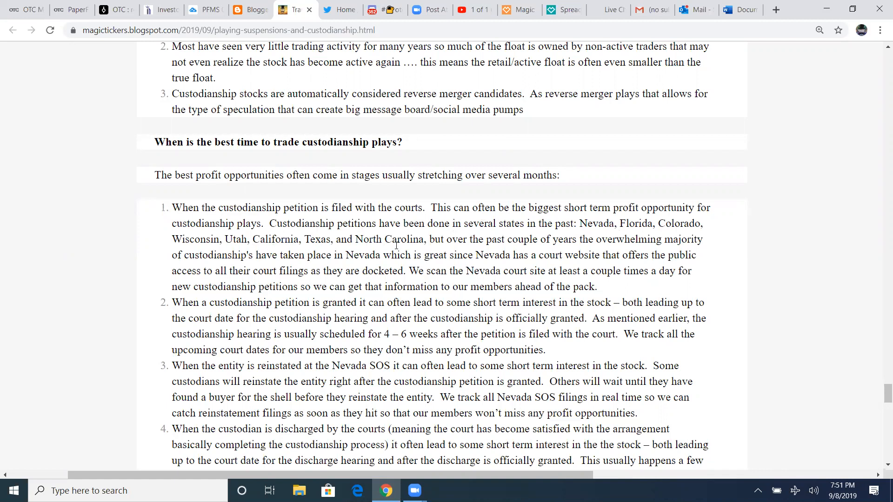
{"action": "mouse_move", "coordinate": [549, 250]}
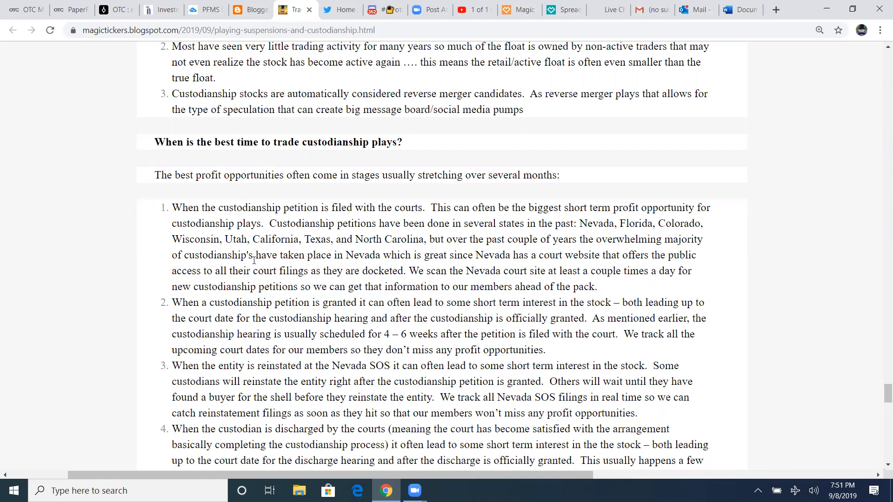
{"action": "double_click", "coordinate": [357, 256]}
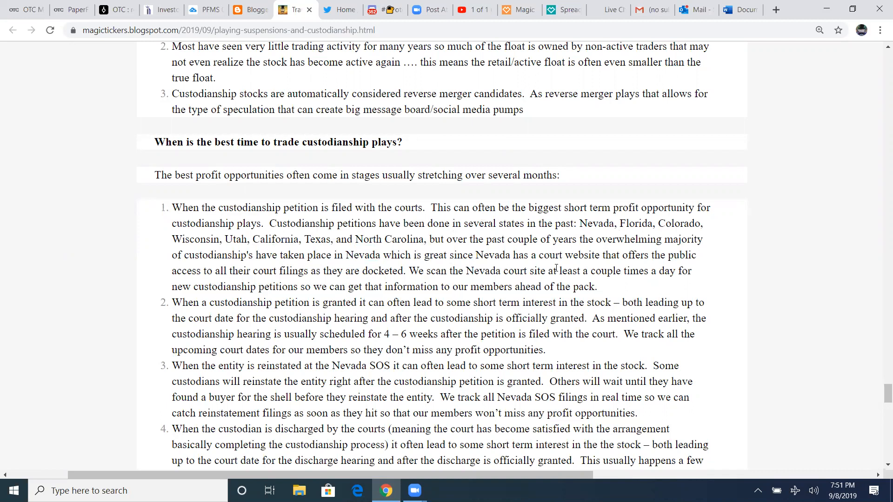
{"action": "mouse_move", "coordinate": [266, 281]}
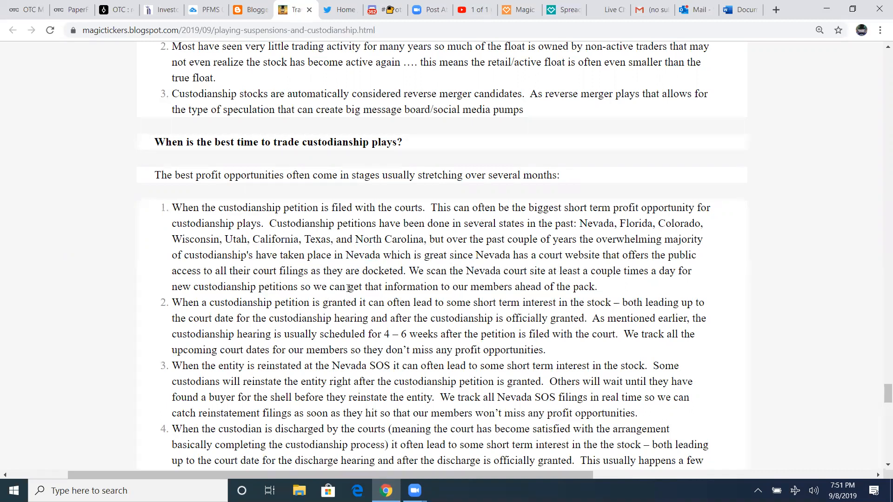
{"action": "mouse_move", "coordinate": [510, 282]}
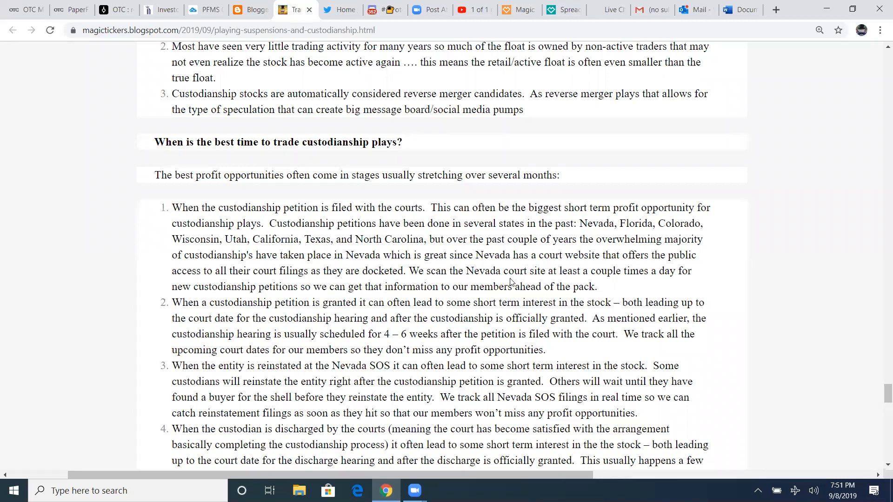
{"action": "mouse_move", "coordinate": [635, 281]}
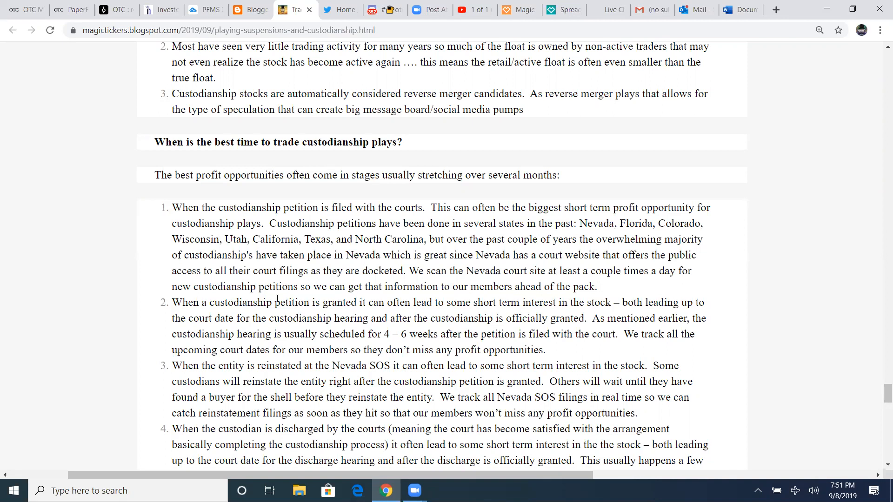
{"action": "mouse_move", "coordinate": [471, 299]}
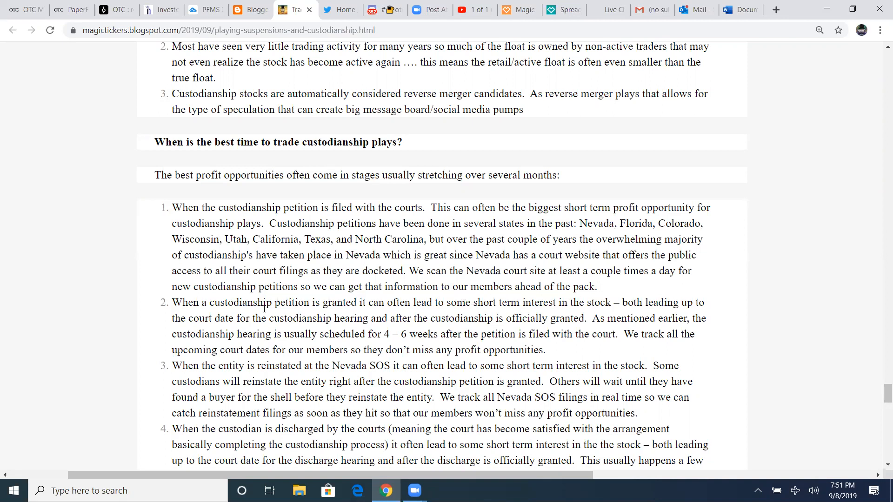
{"action": "scroll", "scroll_direction": "down", "scroll_amount": 3}
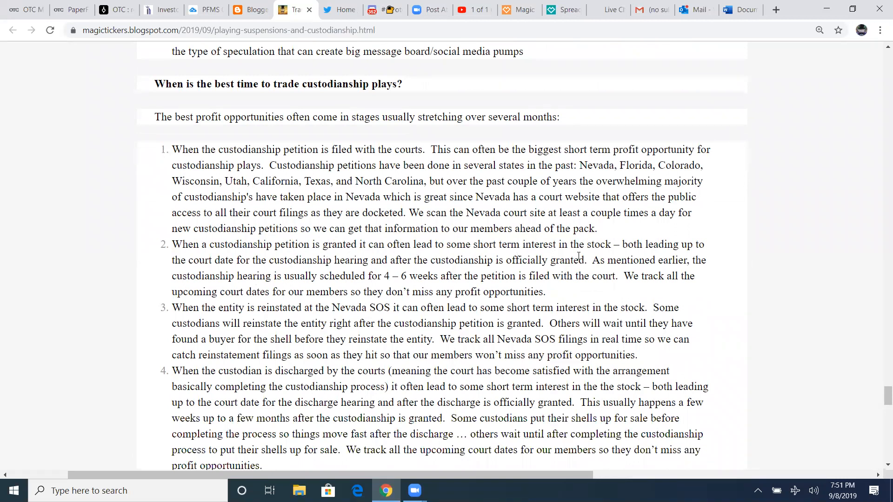
{"action": "mouse_move", "coordinate": [225, 276]}
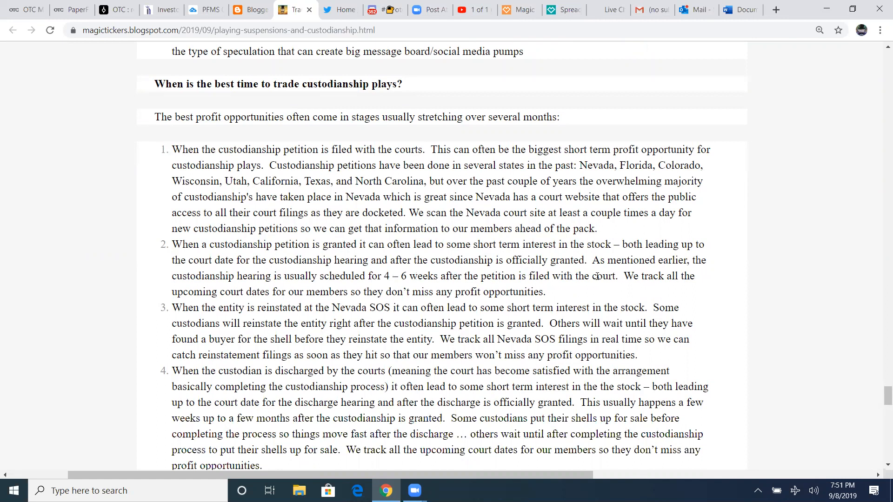
{"action": "mouse_move", "coordinate": [329, 281]}
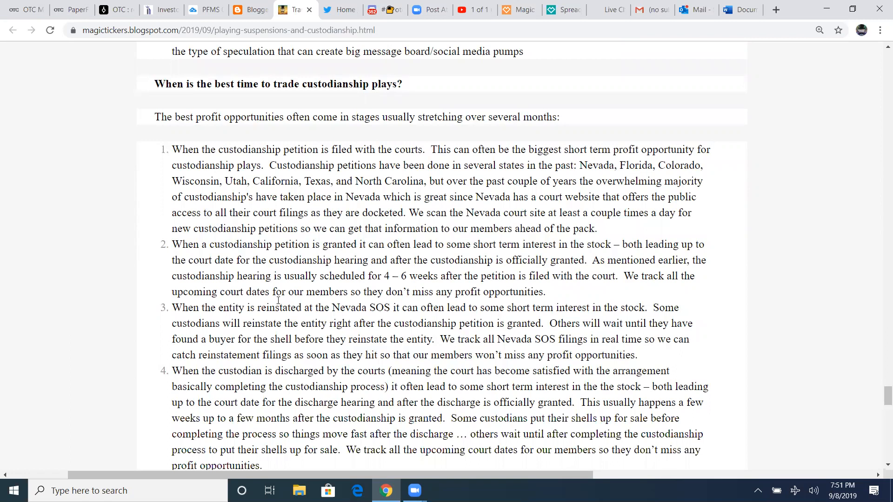
Scroll down until custodianship stages 2 through 5 are on screen
{"action": "scroll", "scroll_direction": "down", "scroll_amount": 3}
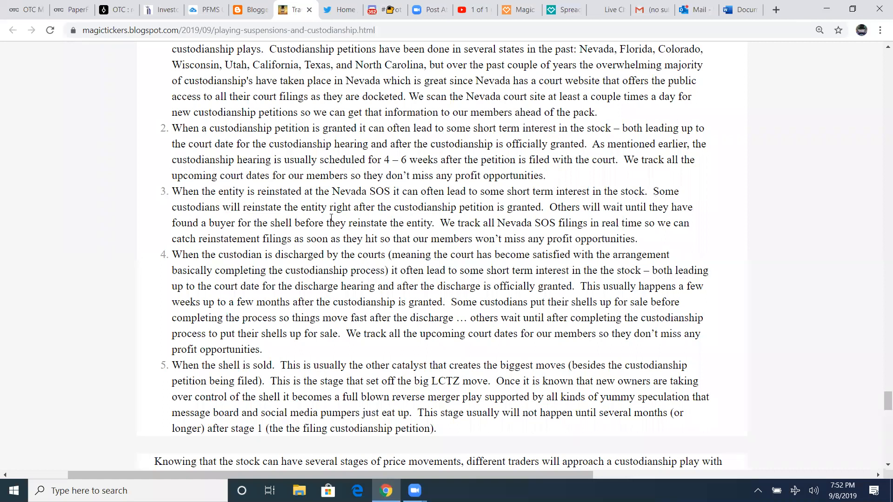
{"action": "mouse_move", "coordinate": [539, 218]}
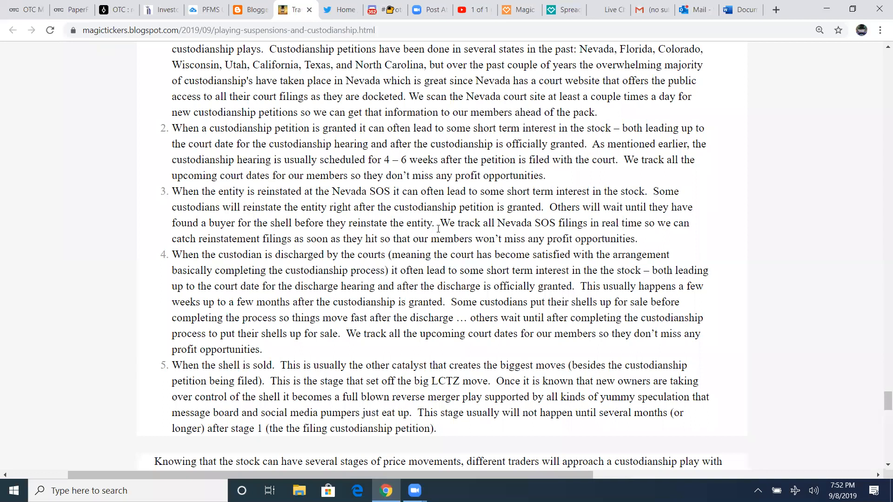
{"action": "mouse_move", "coordinate": [593, 233]}
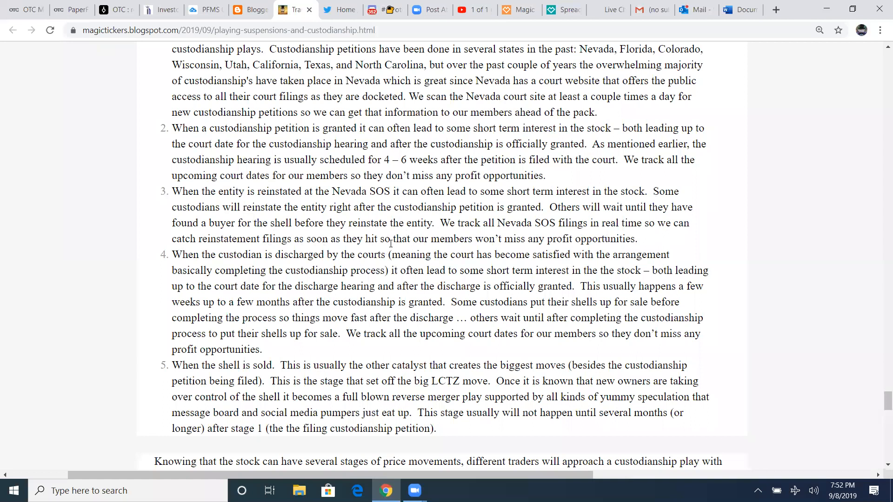
{"action": "mouse_move", "coordinate": [572, 254]}
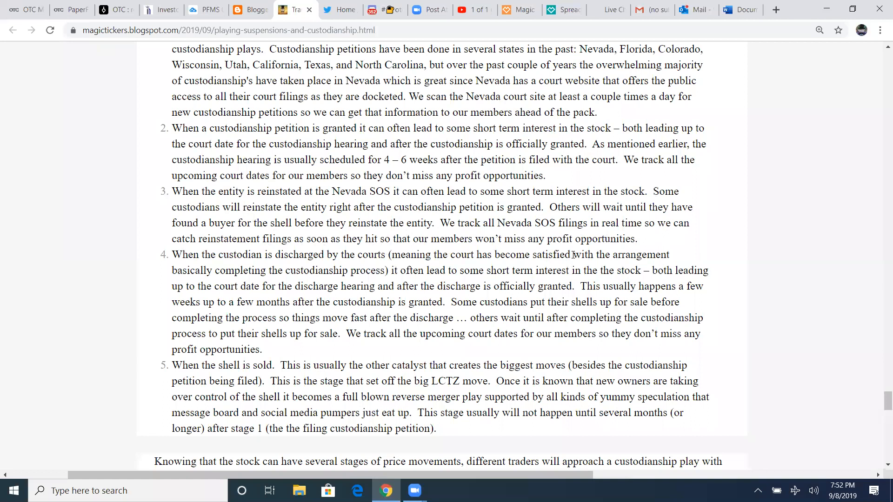
{"action": "scroll", "scroll_direction": "down", "scroll_amount": 3}
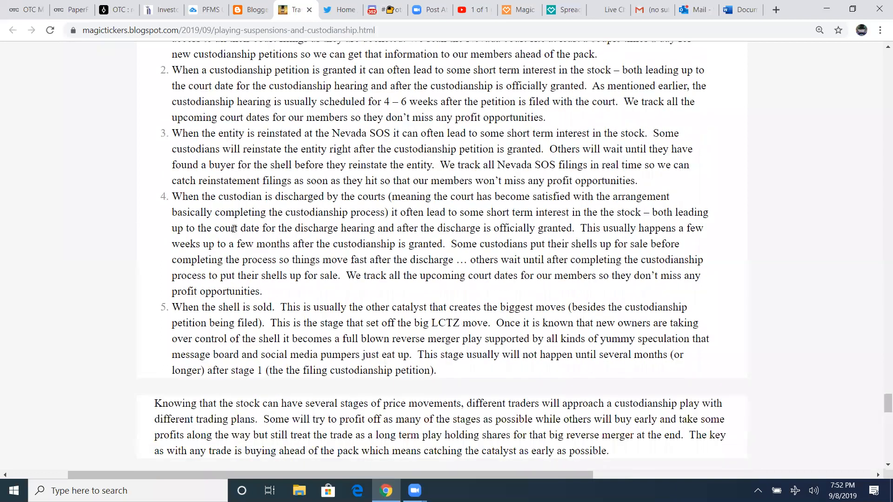
{"action": "mouse_move", "coordinate": [482, 208]}
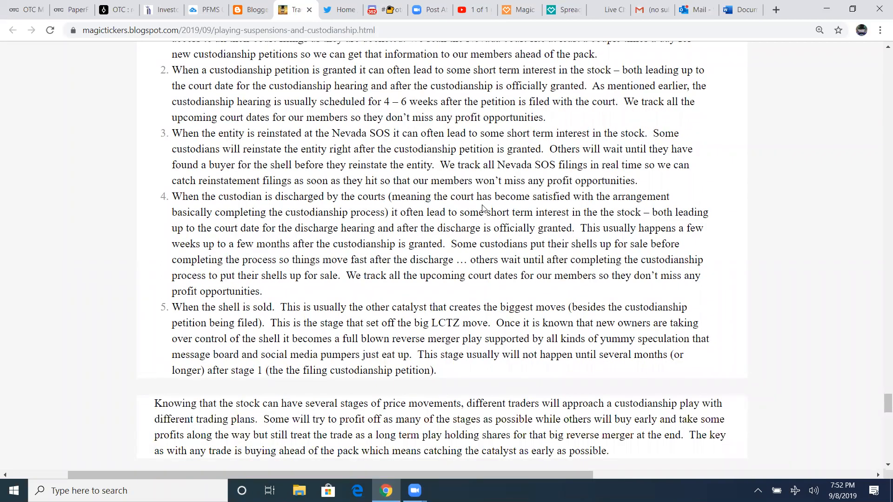
{"action": "mouse_move", "coordinate": [329, 238]}
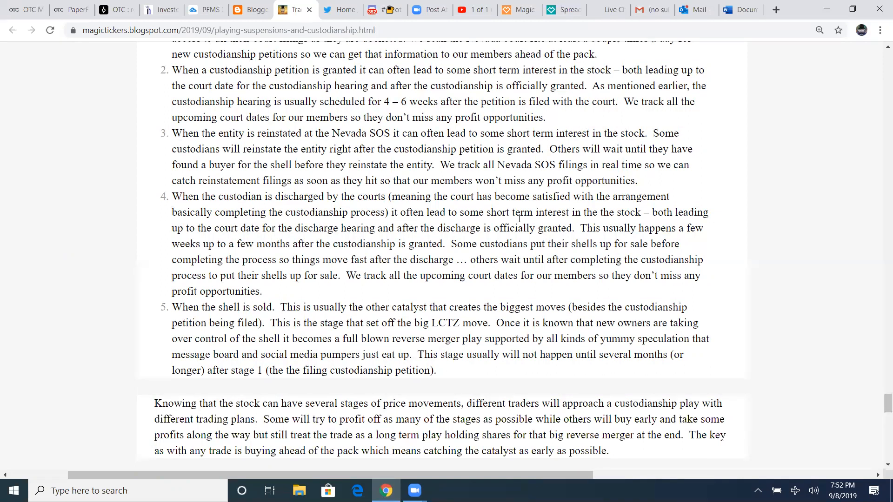
{"action": "mouse_move", "coordinate": [243, 239]}
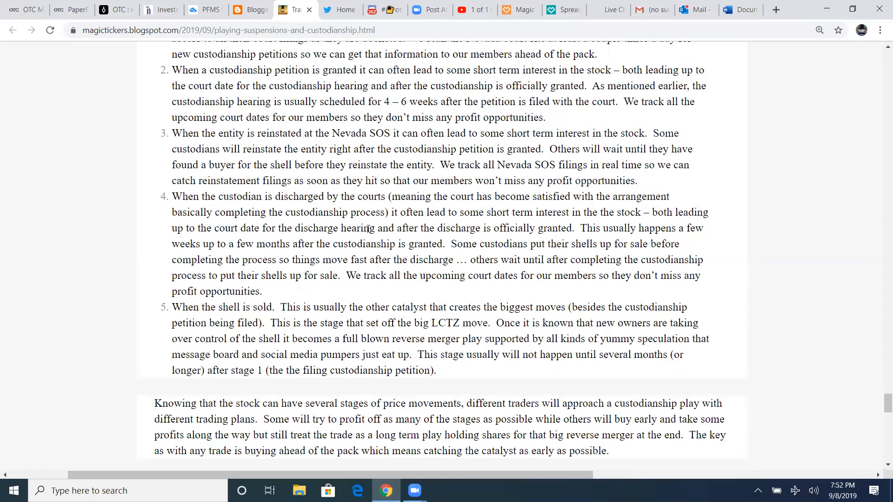
{"action": "mouse_move", "coordinate": [584, 240]}
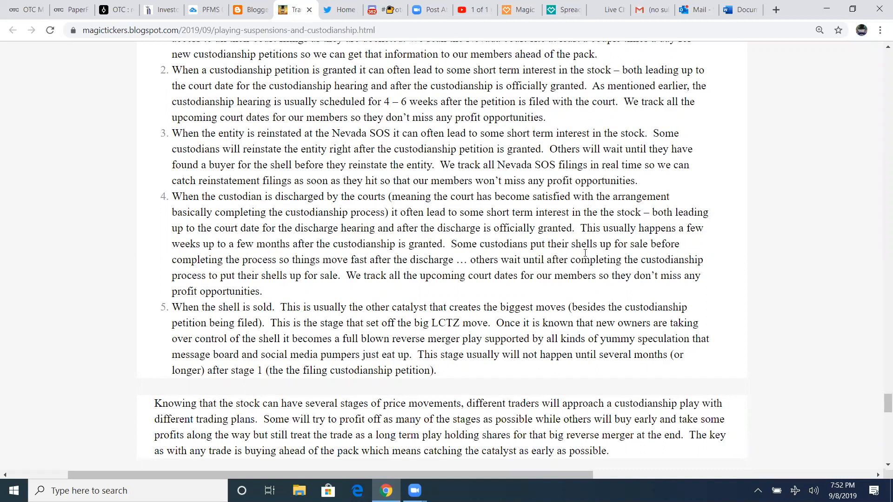
{"action": "mouse_move", "coordinate": [304, 272]}
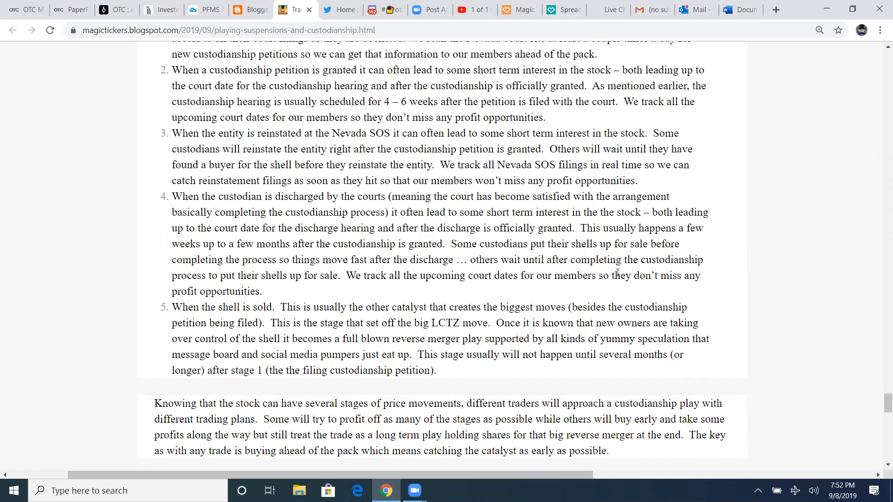
{"action": "mouse_move", "coordinate": [320, 289]}
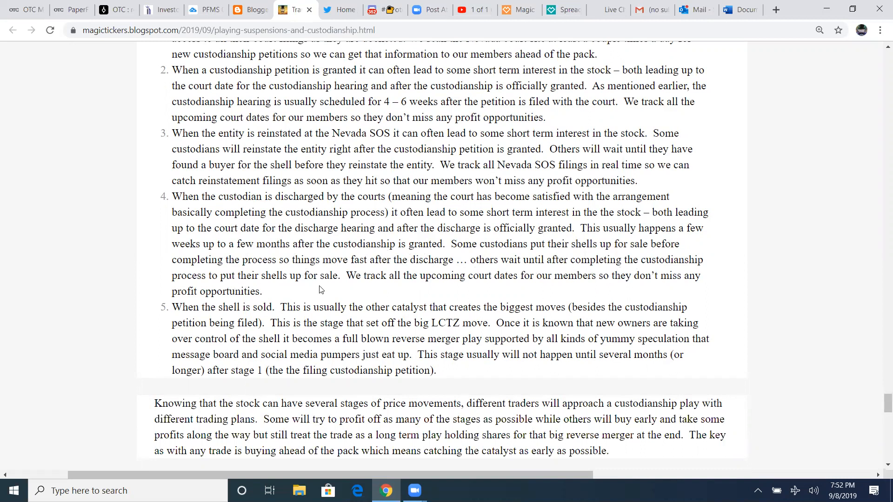
{"action": "mouse_move", "coordinate": [540, 289]}
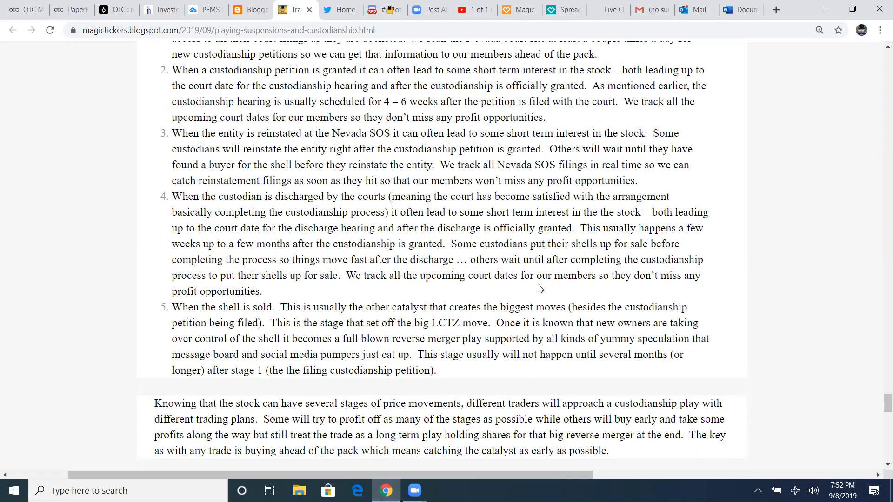
{"action": "mouse_move", "coordinate": [261, 302]}
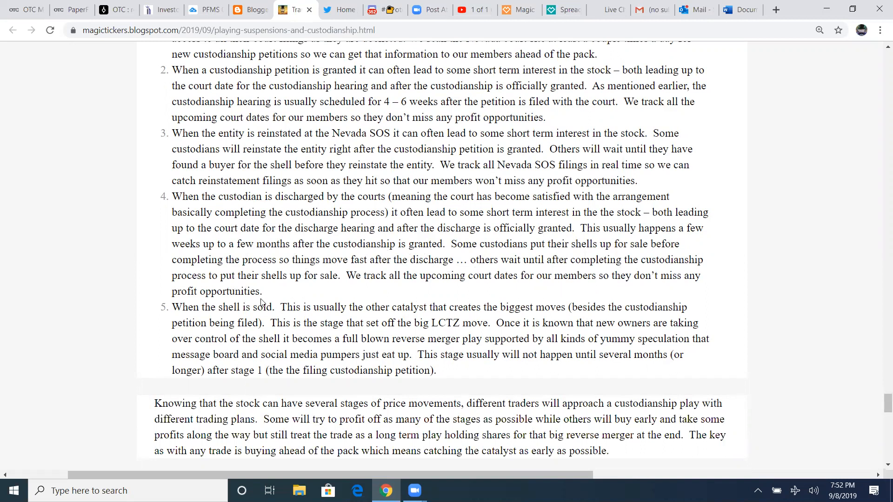
Scroll to stage 5, the shell sale, and the 'Which Custodianship Plays are the Best?' heading
{"action": "scroll", "scroll_direction": "down", "scroll_amount": 3}
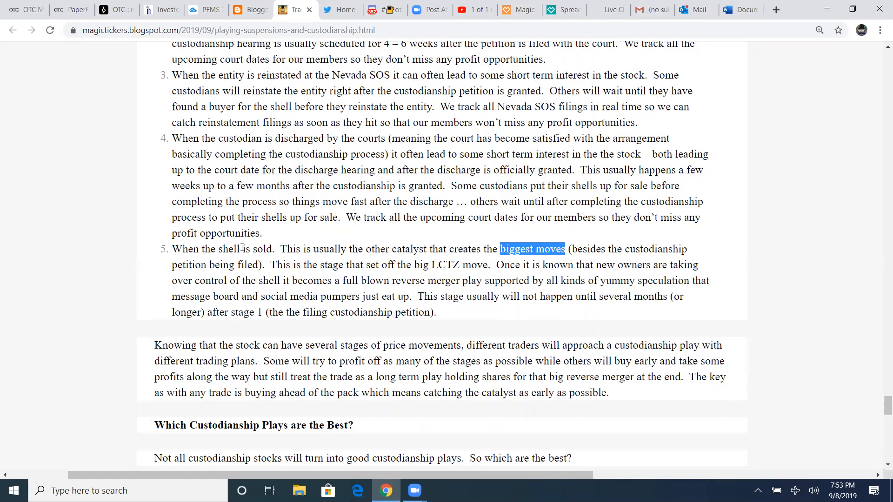
{"action": "mouse_move", "coordinate": [340, 230]}
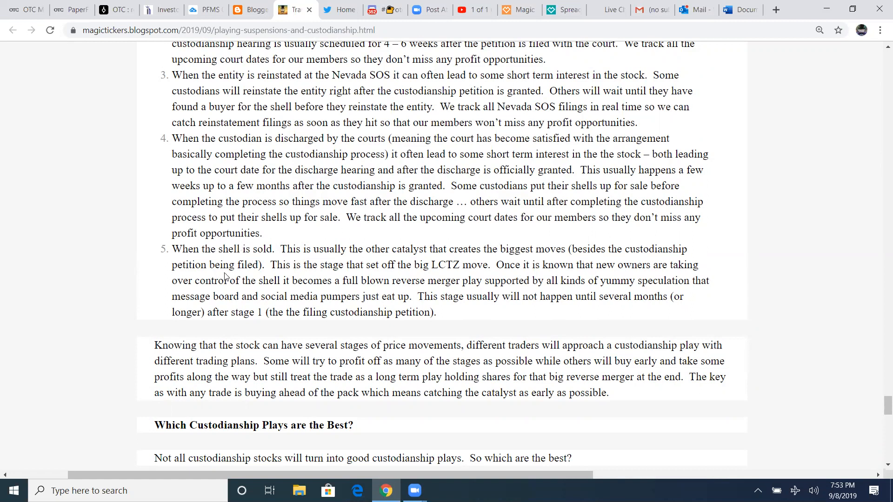
{"action": "mouse_move", "coordinate": [381, 269]}
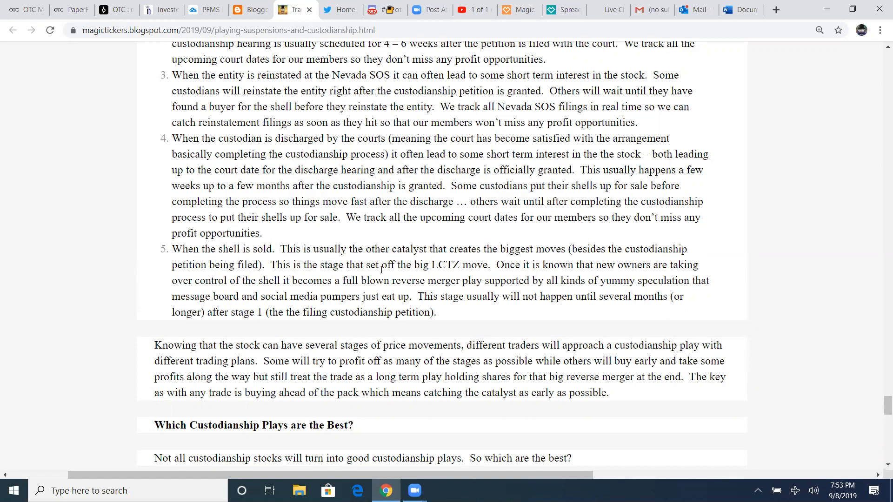
{"action": "mouse_move", "coordinate": [521, 276]}
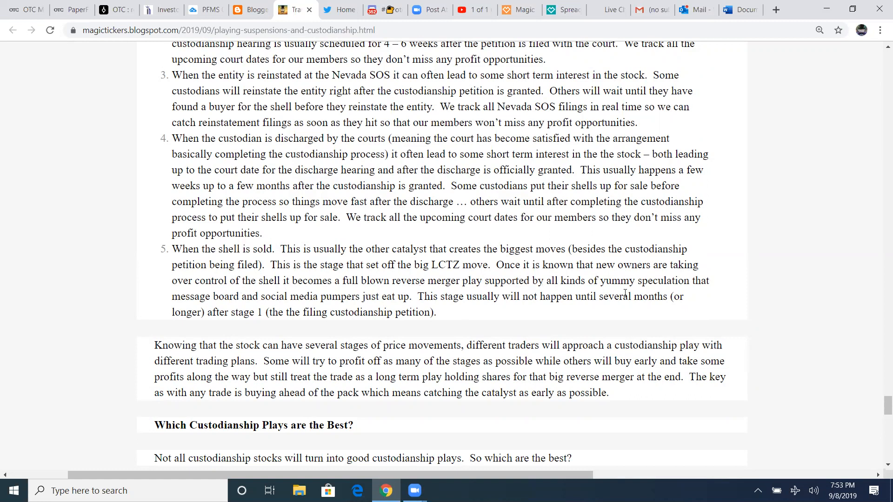
{"action": "mouse_move", "coordinate": [378, 291]}
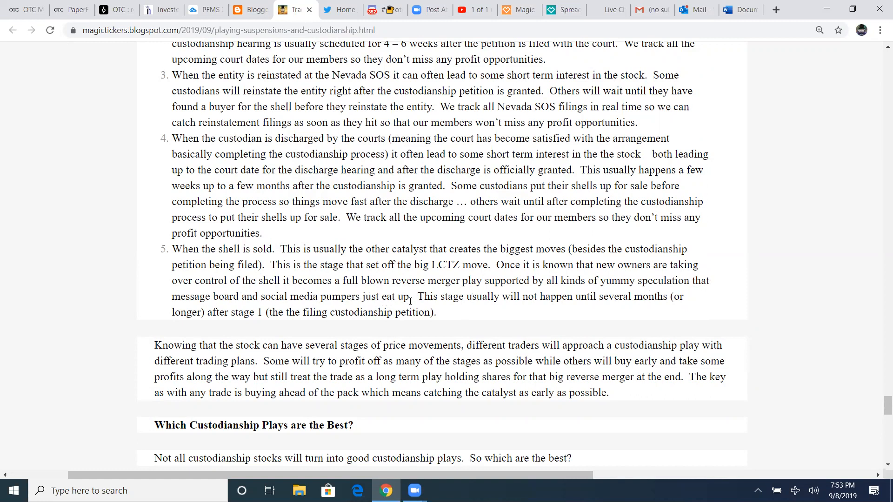
{"action": "mouse_move", "coordinate": [578, 307]}
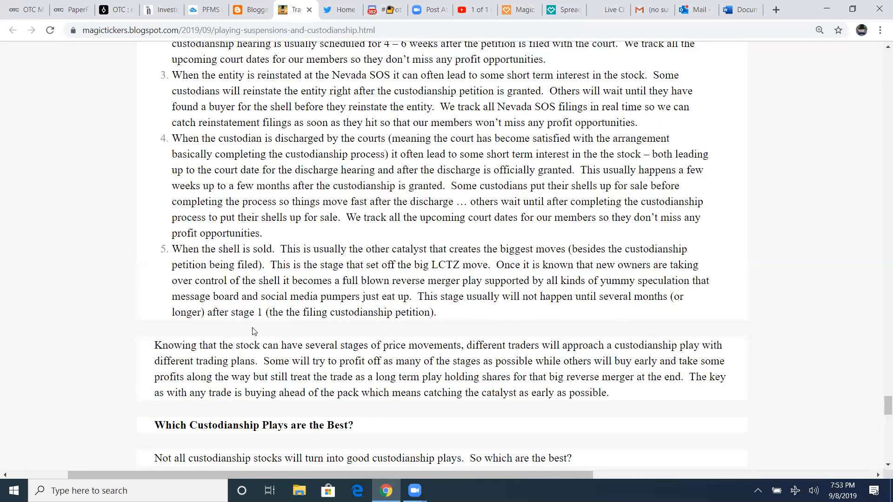
{"action": "mouse_move", "coordinate": [425, 318]}
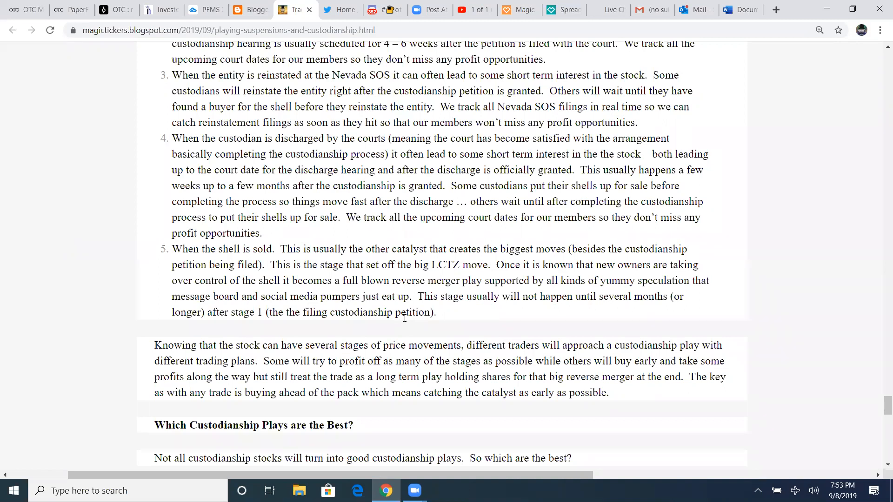
{"action": "mouse_move", "coordinate": [463, 311]}
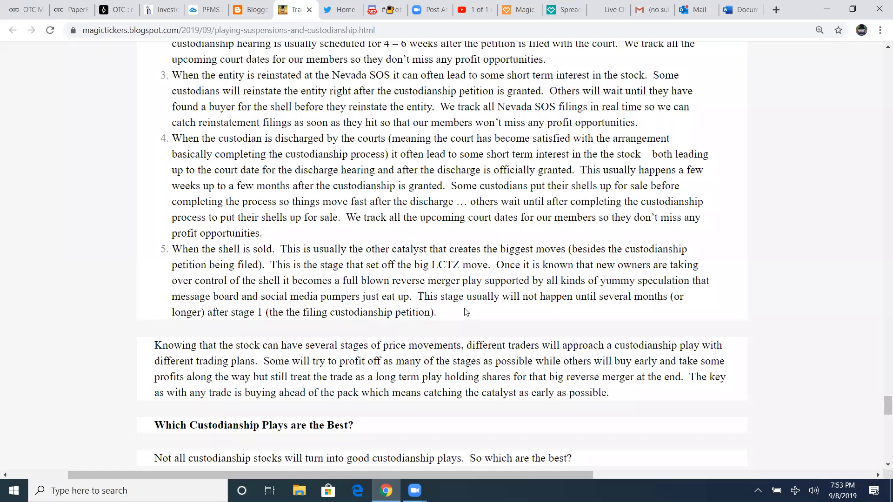
{"action": "mouse_move", "coordinate": [444, 314]}
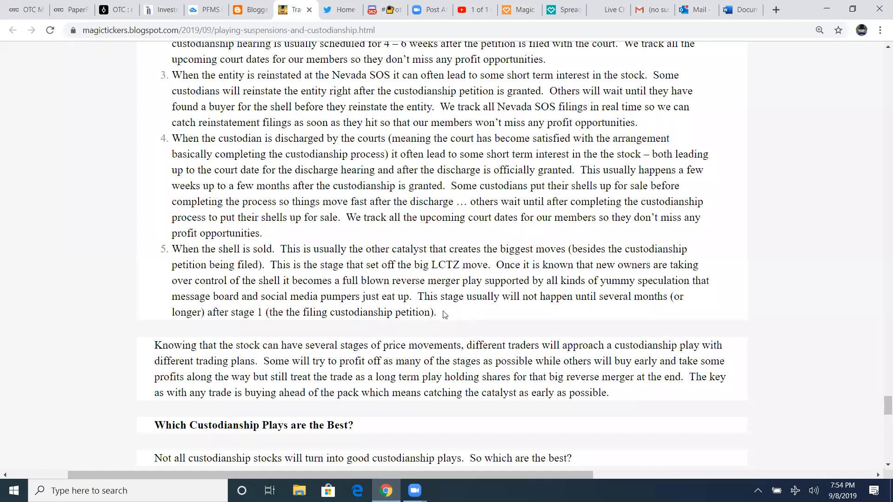
{"action": "mouse_move", "coordinate": [445, 320]}
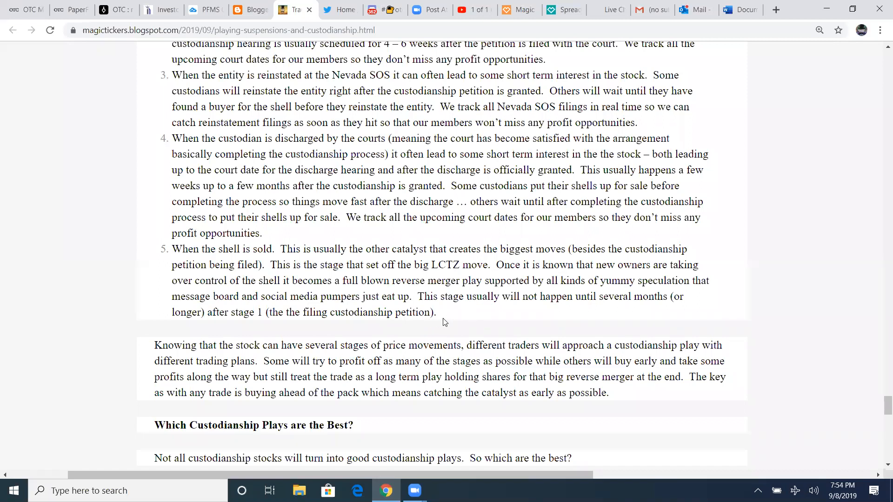
Scroll to the 'Knowing that the stock…' paragraph and drag-select a line of text
{"action": "scroll", "scroll_direction": "down", "scroll_amount": 3}
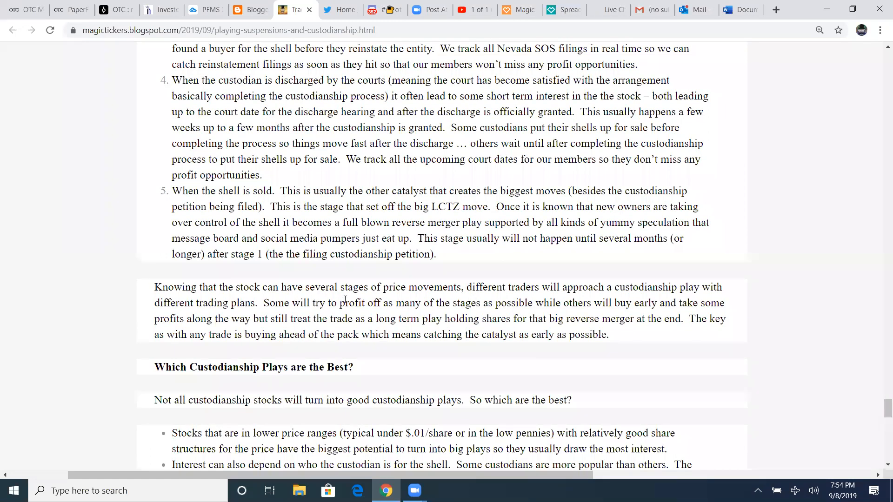
{"action": "mouse_move", "coordinate": [584, 300]}
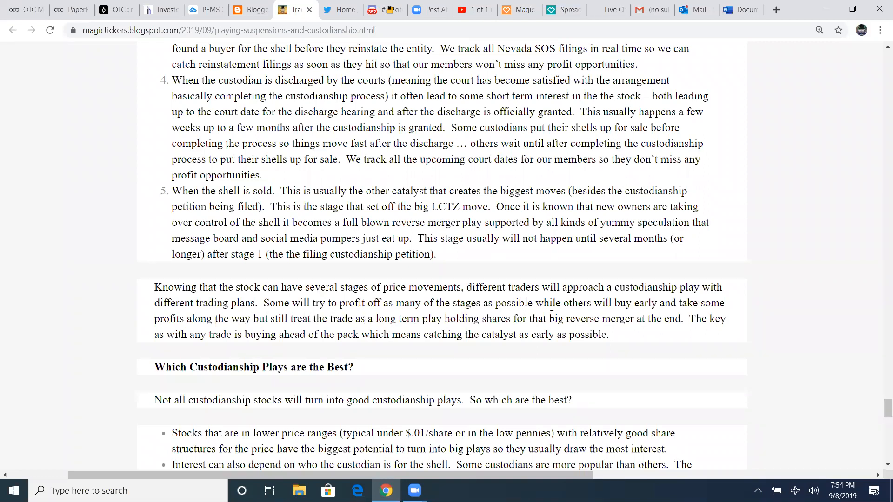
{"action": "mouse_move", "coordinate": [658, 304]}
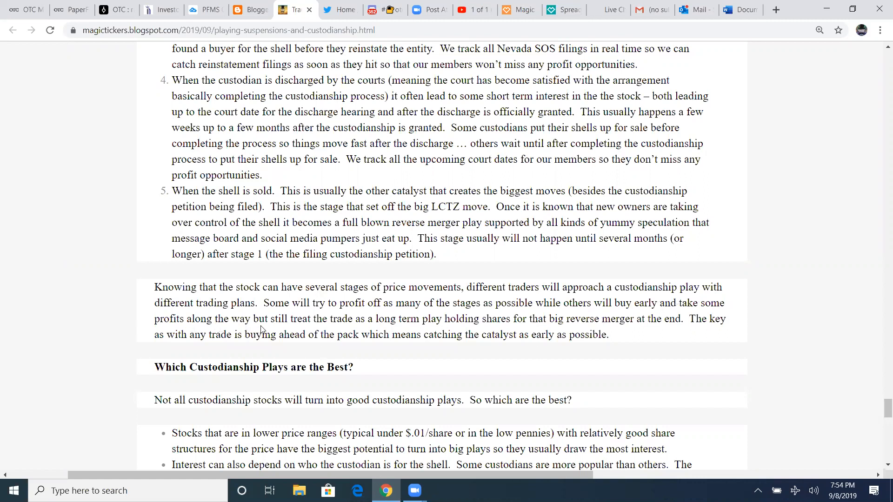
{"action": "mouse_move", "coordinate": [437, 330]}
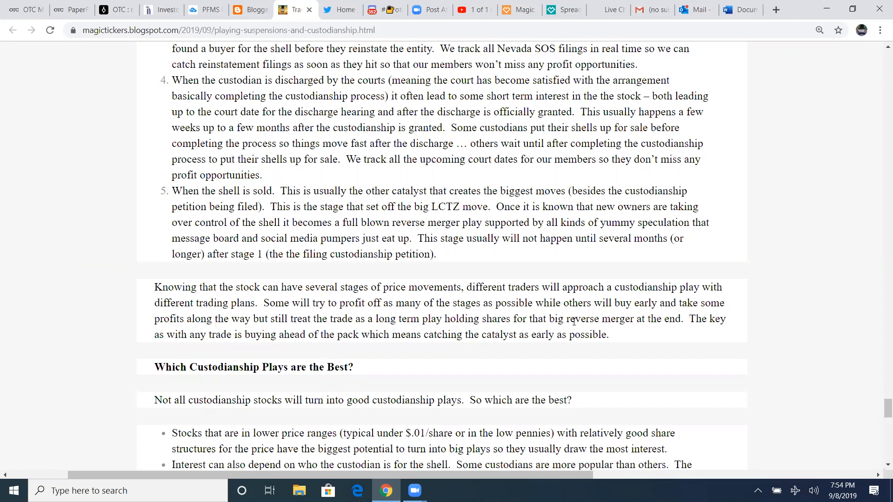
{"action": "left_click_drag", "start_coordinate": [579, 320], "coordinate": [686, 319]}
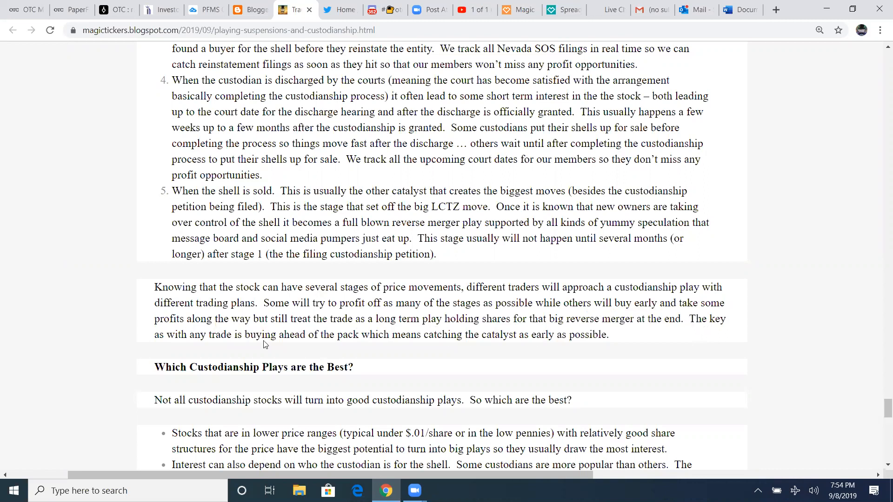
{"action": "mouse_move", "coordinate": [295, 319]}
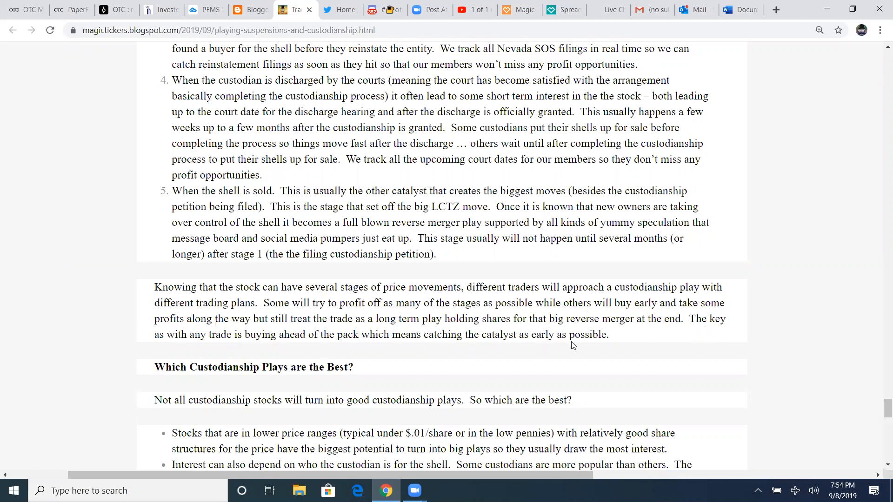
Scroll through the best-plays bullets to the 'So who are the Custodians?' heading
{"action": "scroll", "scroll_direction": "down", "scroll_amount": 3}
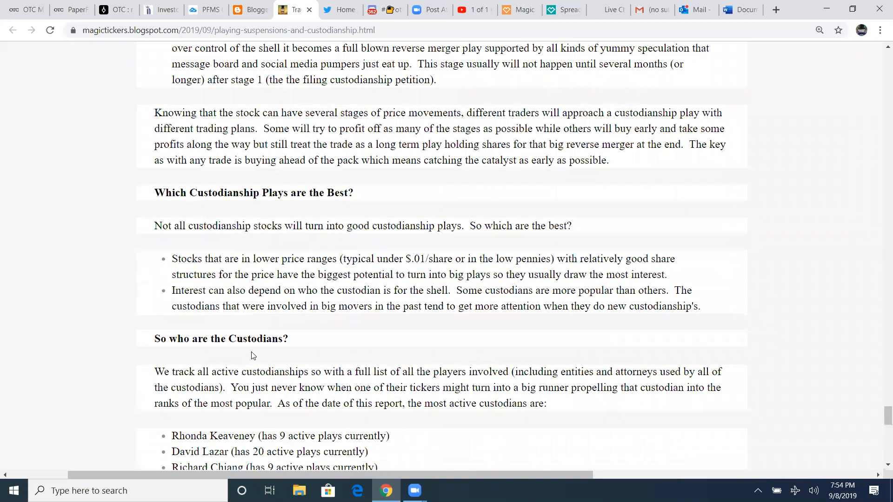
{"action": "scroll", "scroll_direction": "up", "scroll_amount": 3}
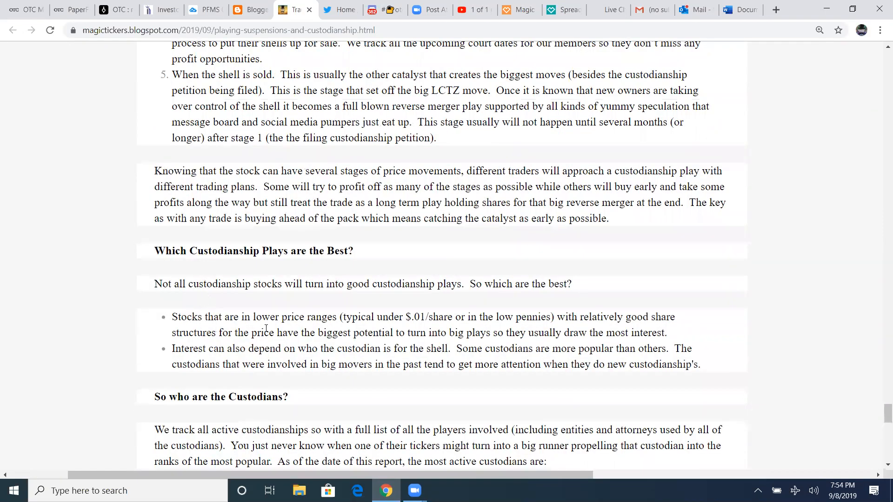
{"action": "mouse_move", "coordinate": [447, 326]}
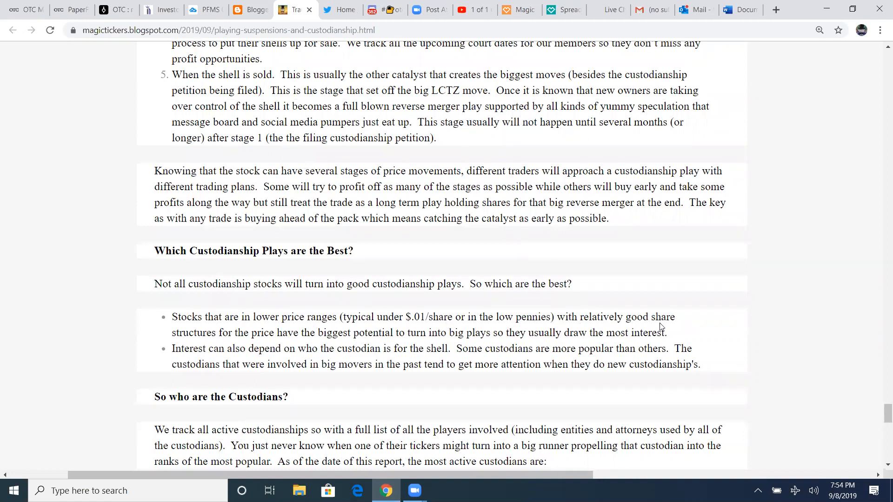
{"action": "mouse_move", "coordinate": [305, 345]}
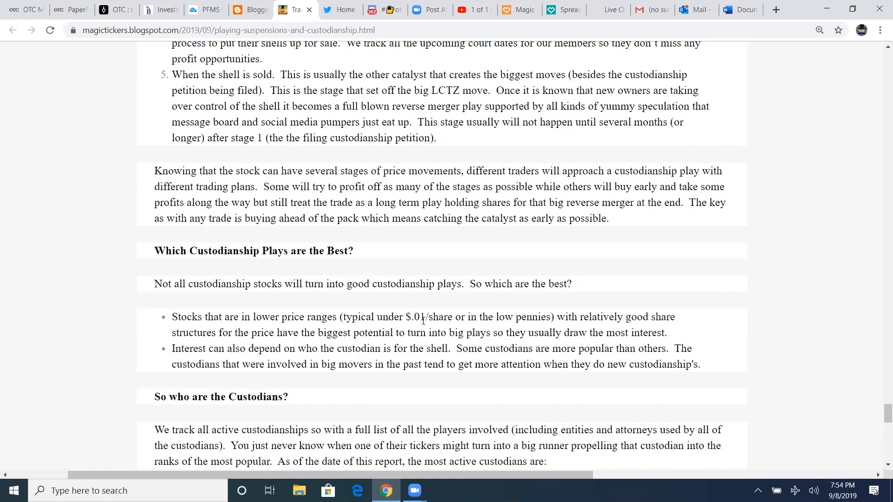
{"action": "mouse_move", "coordinate": [537, 327]}
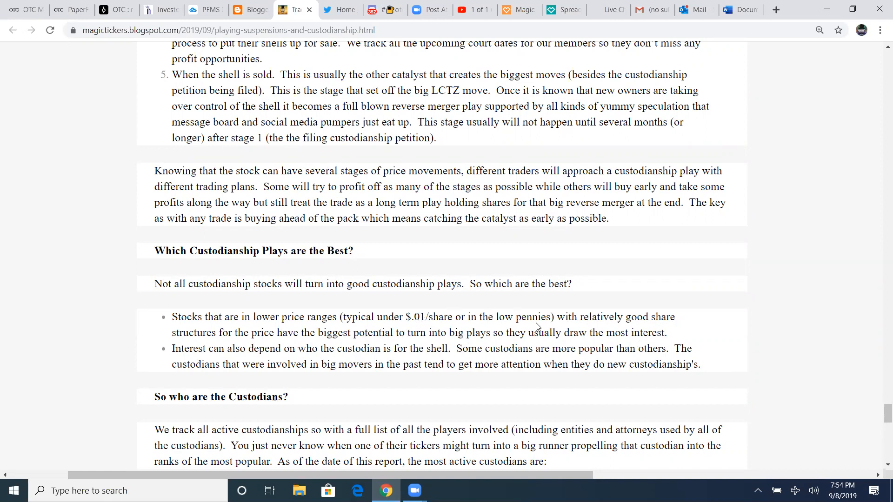
{"action": "mouse_move", "coordinate": [545, 327]}
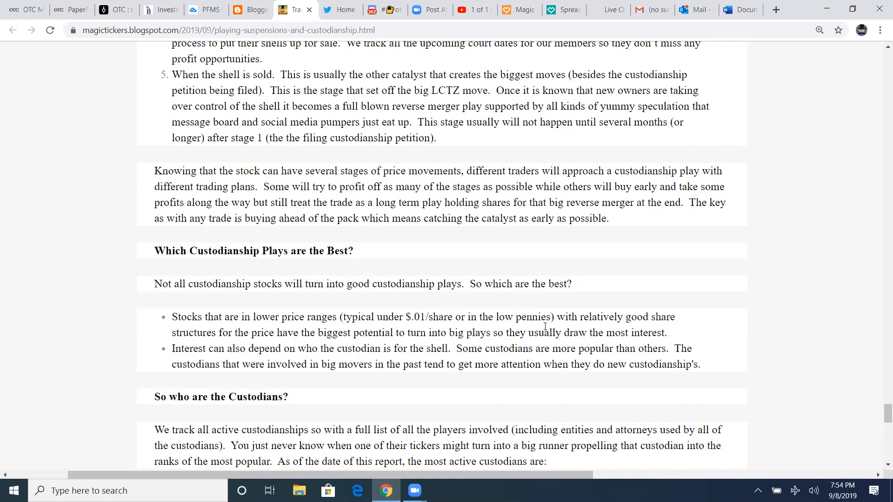
{"action": "mouse_move", "coordinate": [548, 349]}
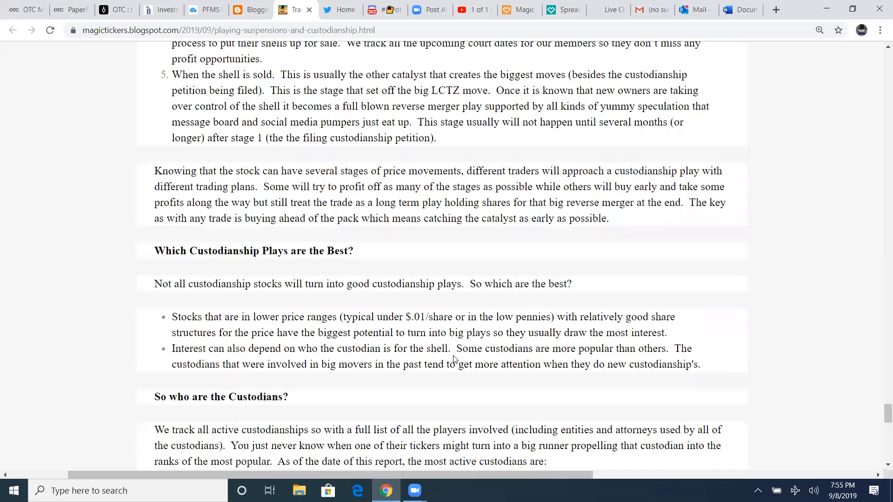
{"action": "mouse_move", "coordinate": [528, 352]}
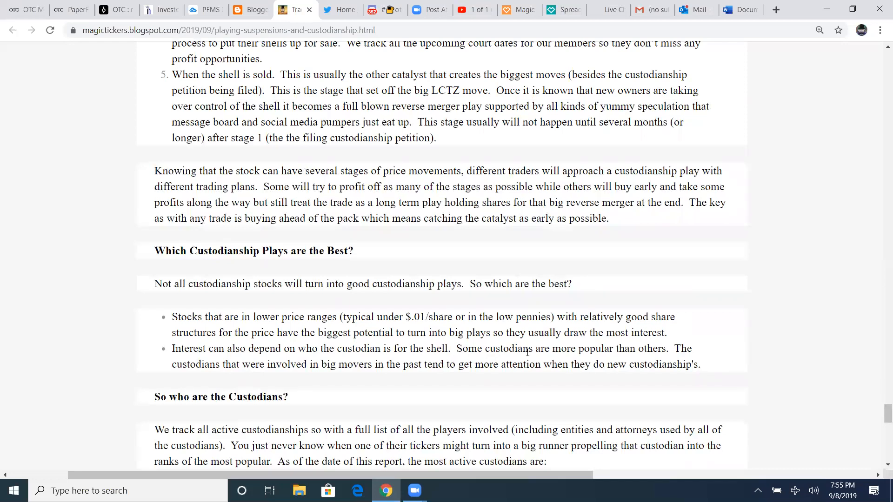
{"action": "mouse_move", "coordinate": [645, 359]}
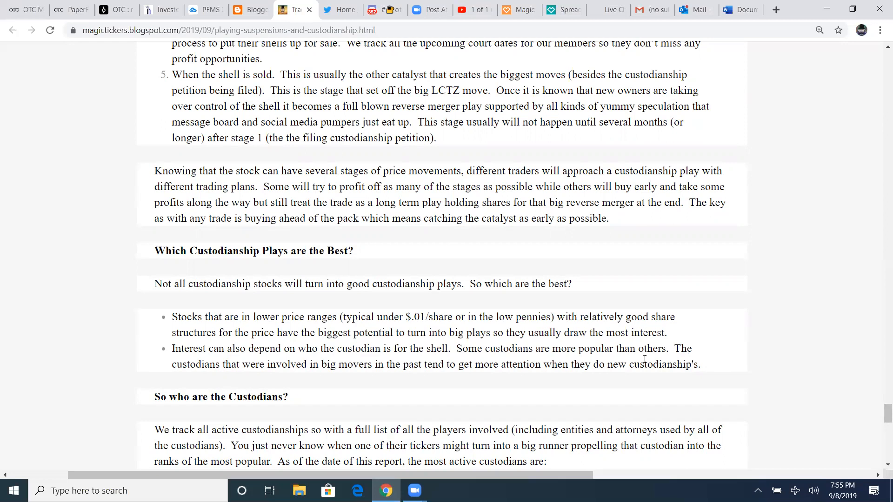
{"action": "mouse_move", "coordinate": [398, 378]}
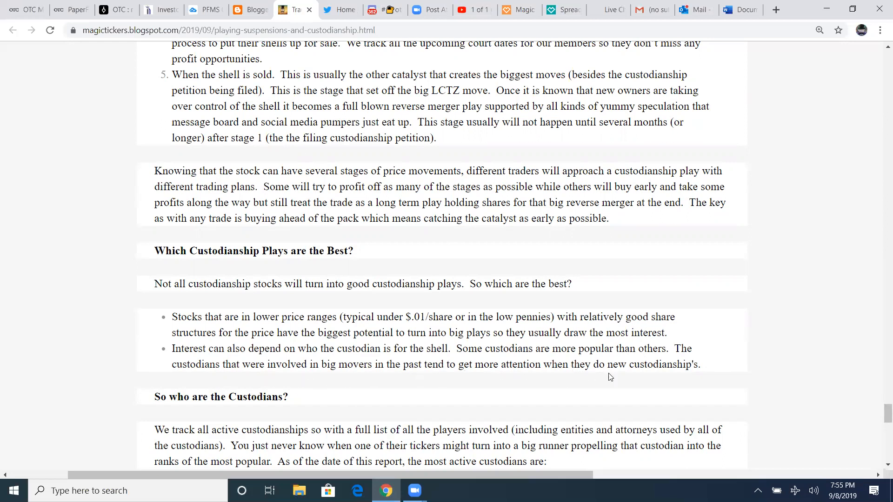
{"action": "mouse_move", "coordinate": [670, 376]}
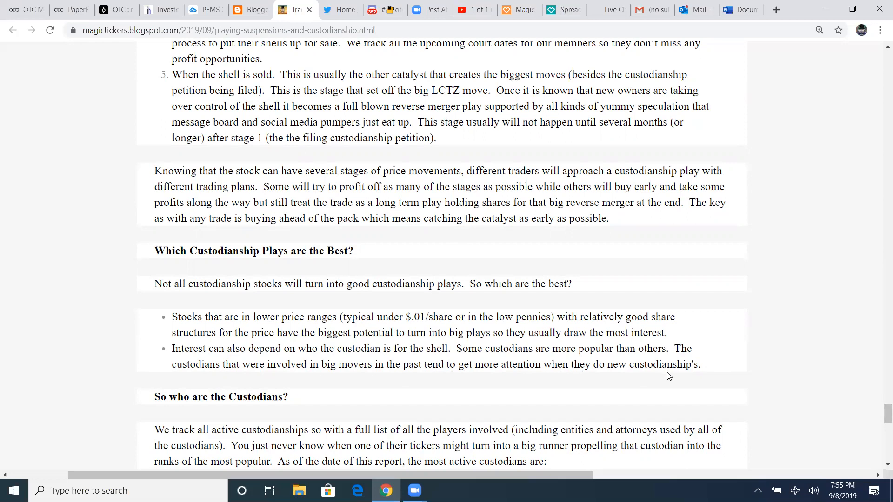
{"action": "mouse_move", "coordinate": [665, 383]}
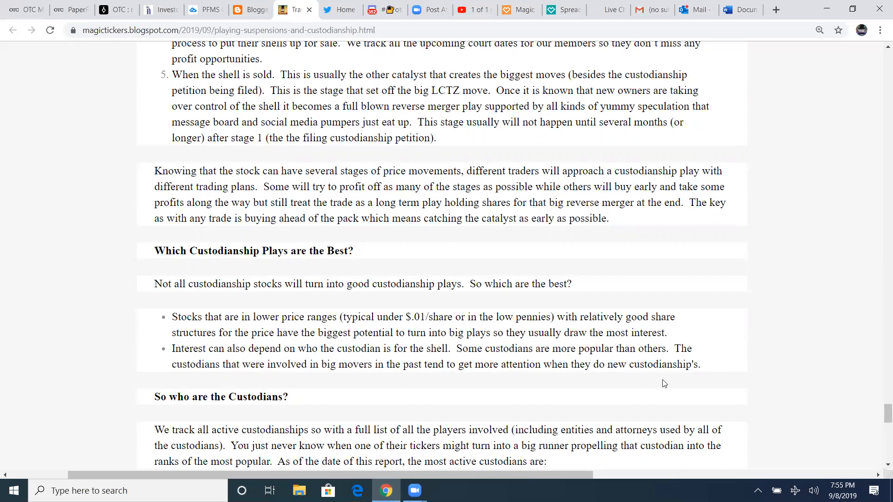
{"action": "scroll", "scroll_direction": "down", "scroll_amount": 3}
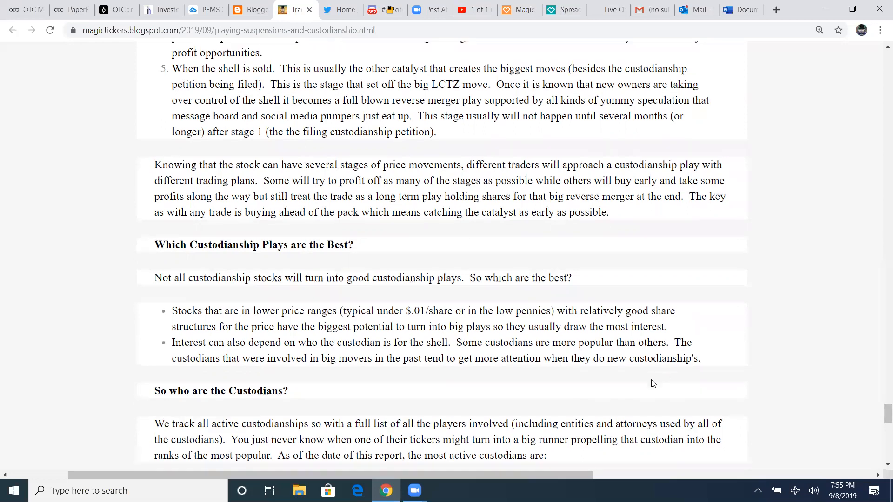
{"action": "scroll", "scroll_direction": "down", "scroll_amount": 3}
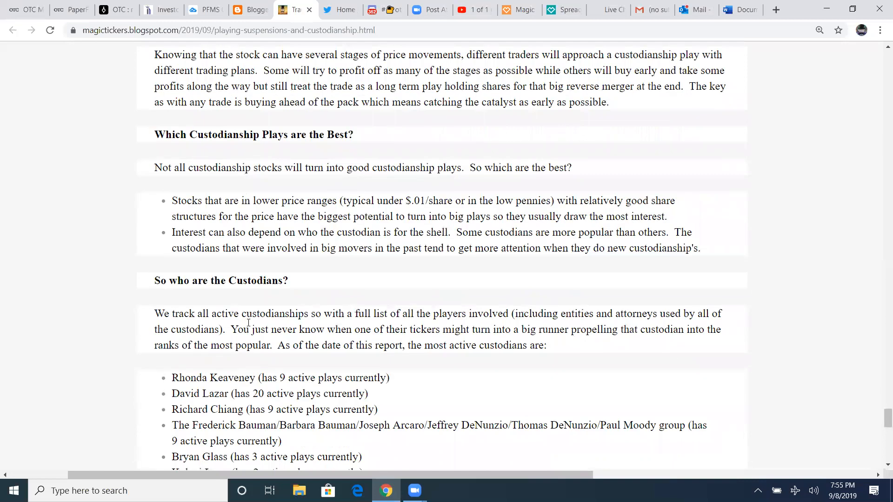
{"action": "mouse_move", "coordinate": [183, 307]}
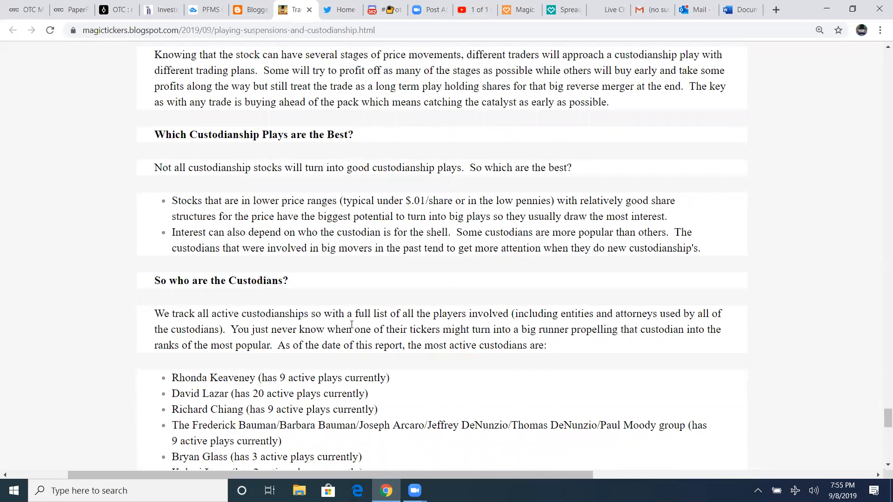
{"action": "mouse_move", "coordinate": [587, 316]}
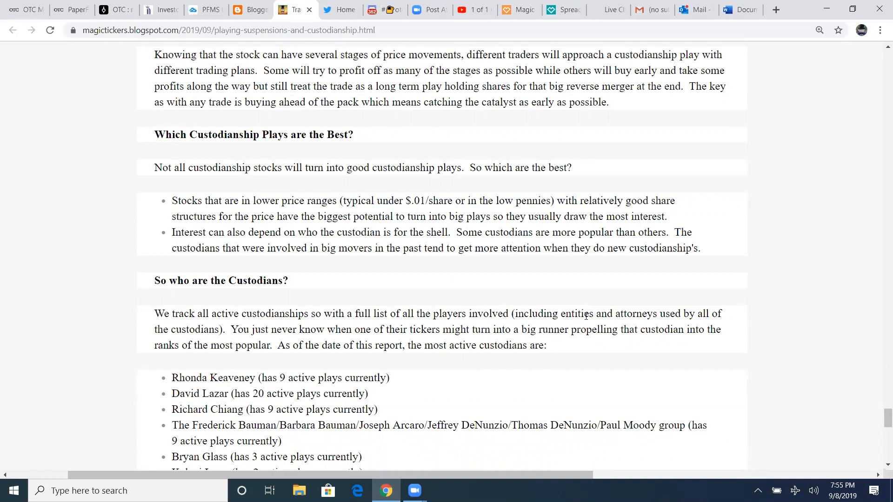
{"action": "mouse_move", "coordinate": [120, 359]}
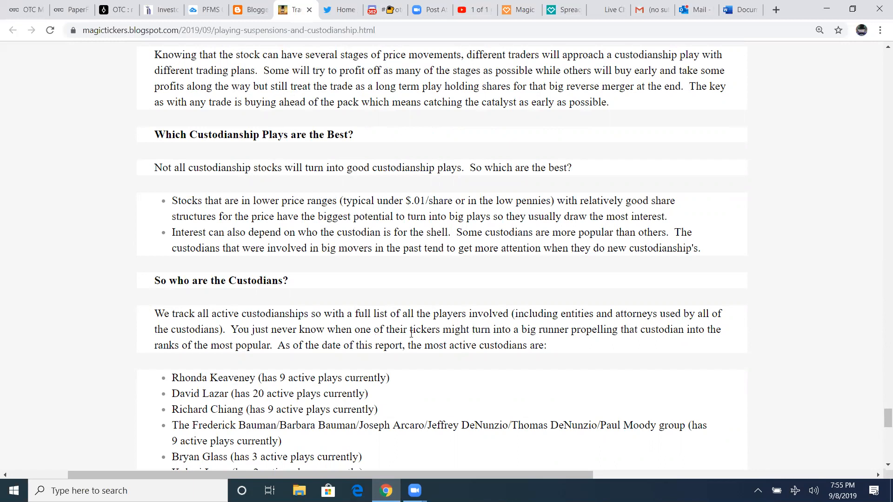
{"action": "mouse_move", "coordinate": [609, 340]}
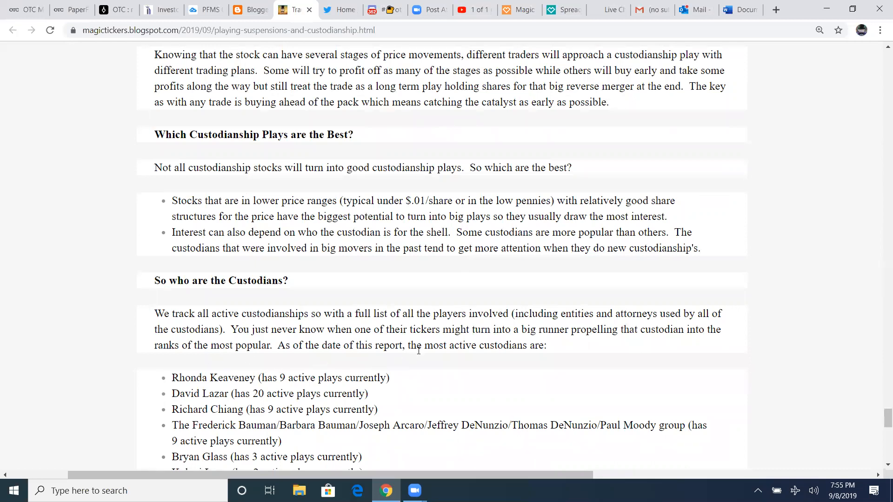
{"action": "mouse_move", "coordinate": [548, 358]}
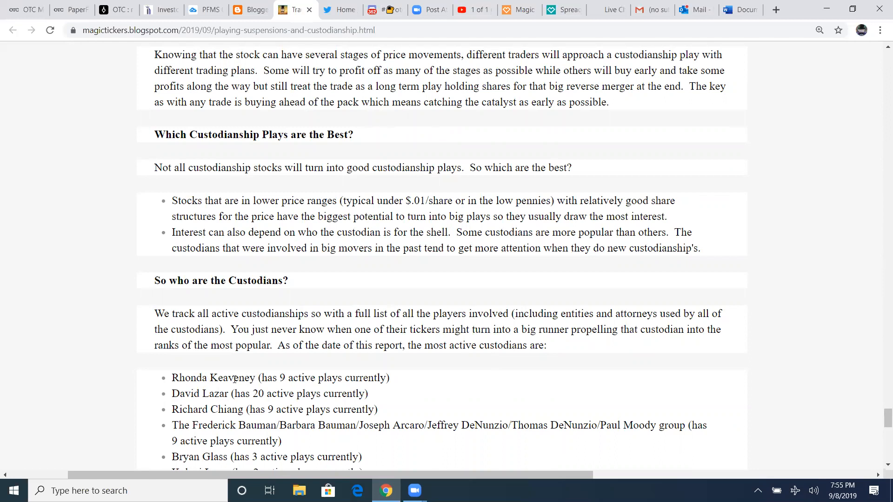
{"action": "left_click_drag", "start_coordinate": [172, 394], "coordinate": [243, 394]}
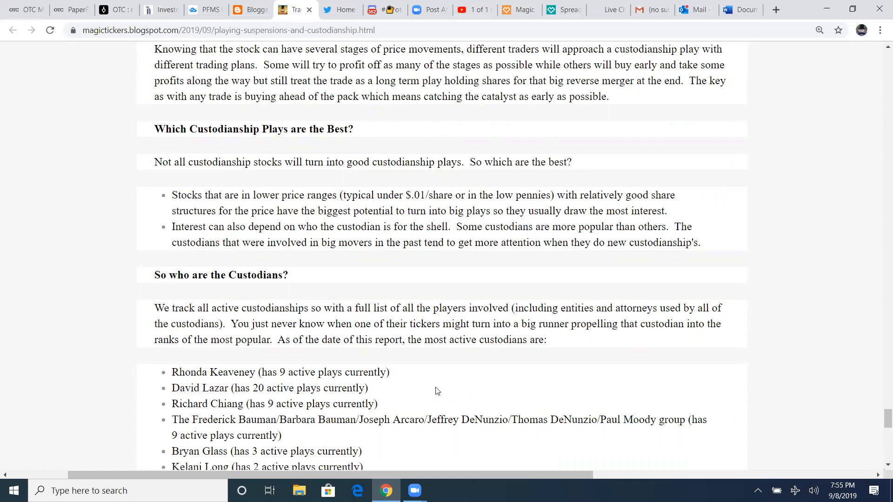
{"action": "scroll", "scroll_direction": "down", "scroll_amount": 3}
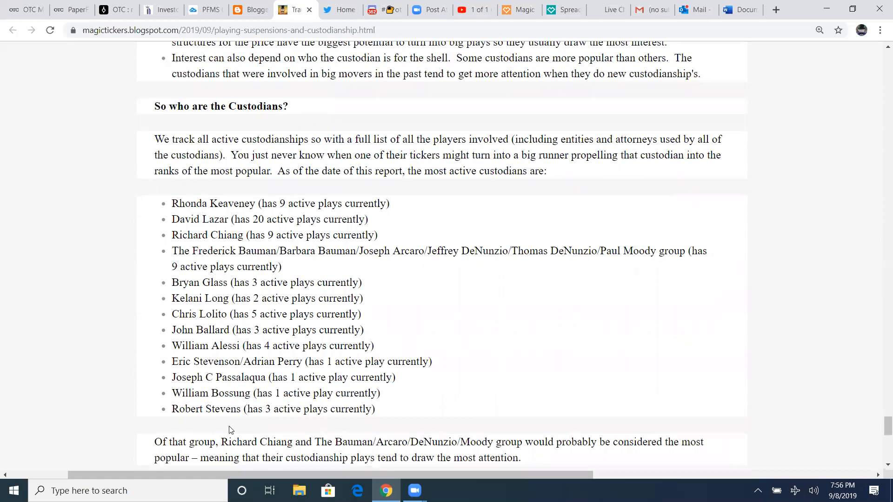
Scroll to the closing paragraph on custodianship plays running in cycles
{"action": "scroll", "scroll_direction": "down", "scroll_amount": 3}
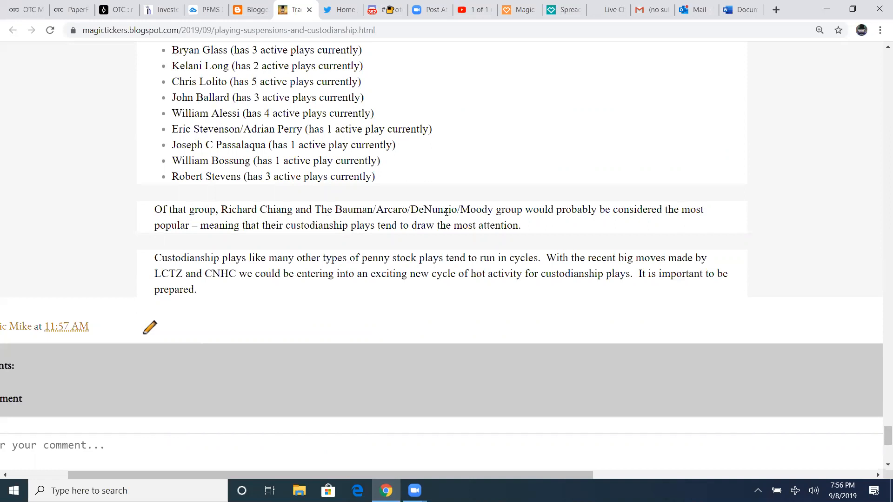
{"action": "mouse_move", "coordinate": [309, 235]}
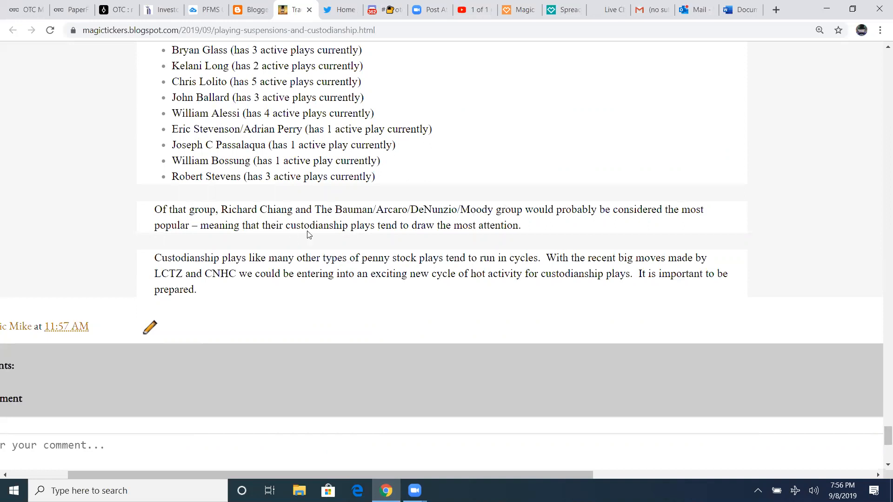
{"action": "mouse_move", "coordinate": [488, 250]}
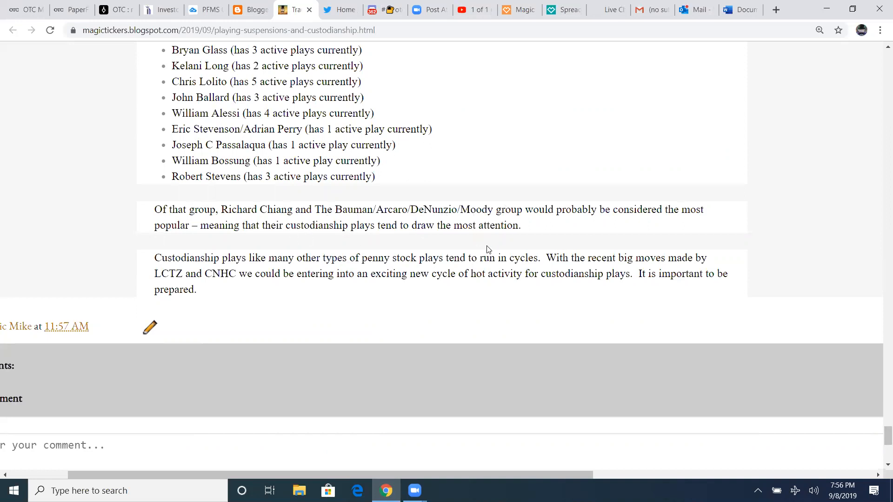
{"action": "mouse_move", "coordinate": [284, 271]}
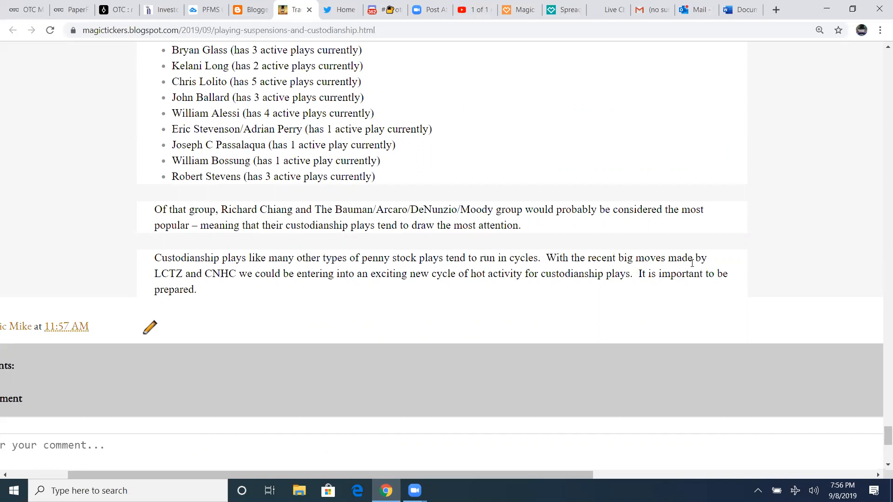
{"action": "mouse_move", "coordinate": [225, 289]}
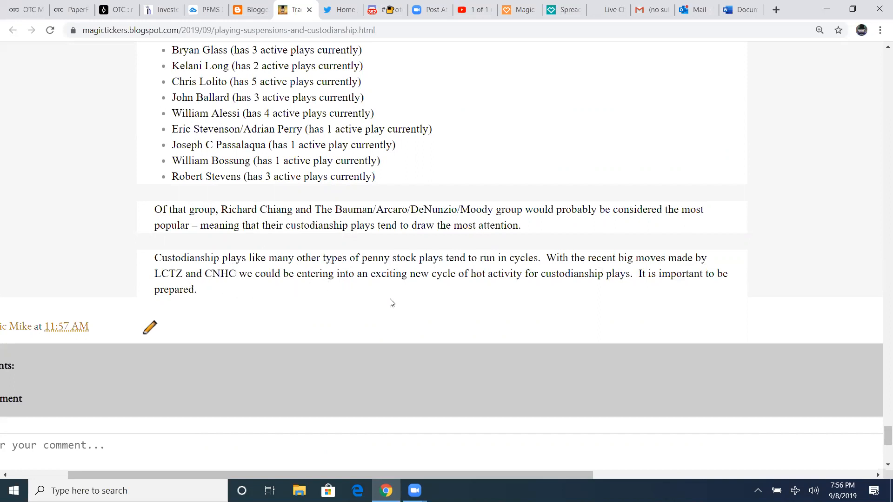
{"action": "mouse_move", "coordinate": [599, 295]}
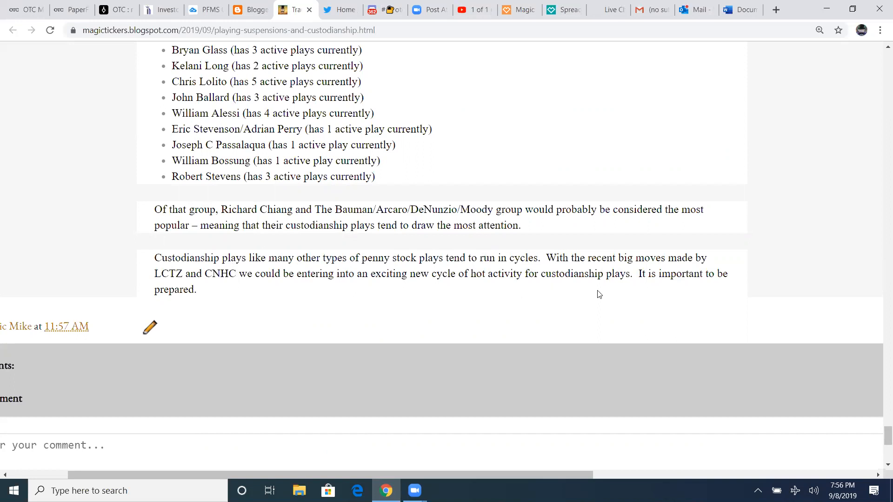
{"action": "mouse_move", "coordinate": [371, 309]}
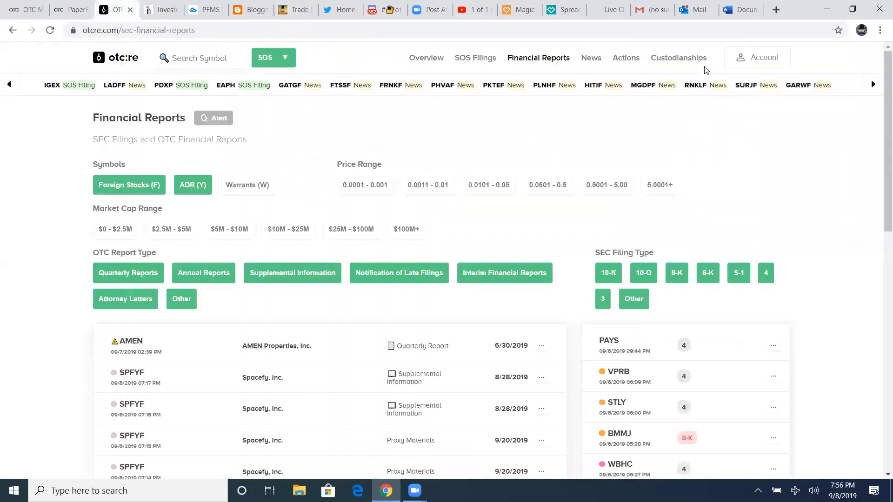
Browse OTC:RE's Custodianship Scanner of Clark County court cases, then return to the Magic Tickers article
{"action": "left_click", "coordinate": [679, 58]}
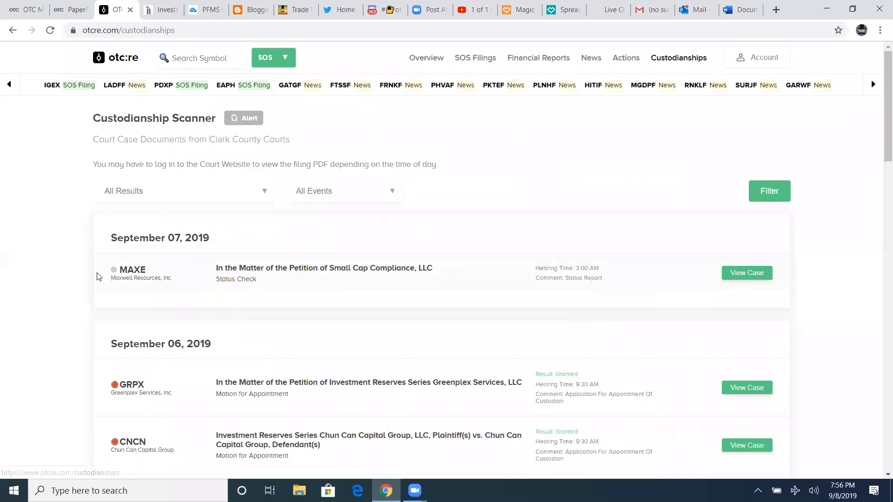
{"action": "scroll", "scroll_direction": "down", "scroll_amount": 3}
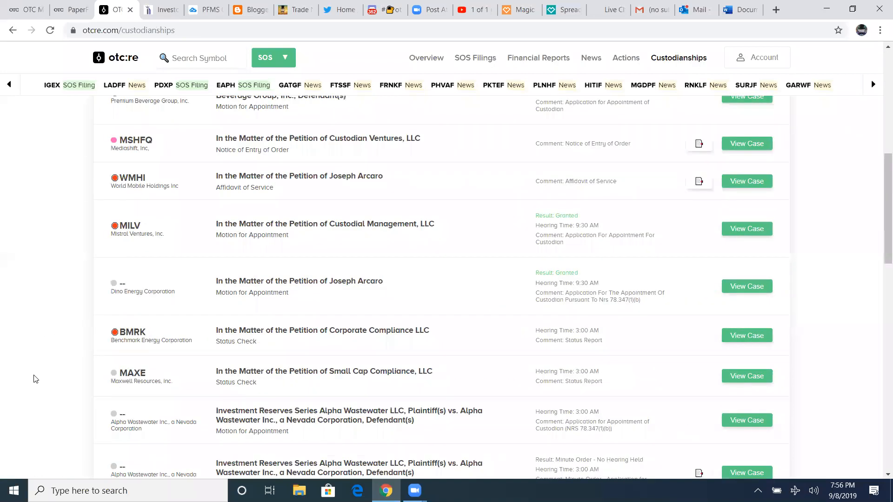
{"action": "mouse_move", "coordinate": [40, 365]}
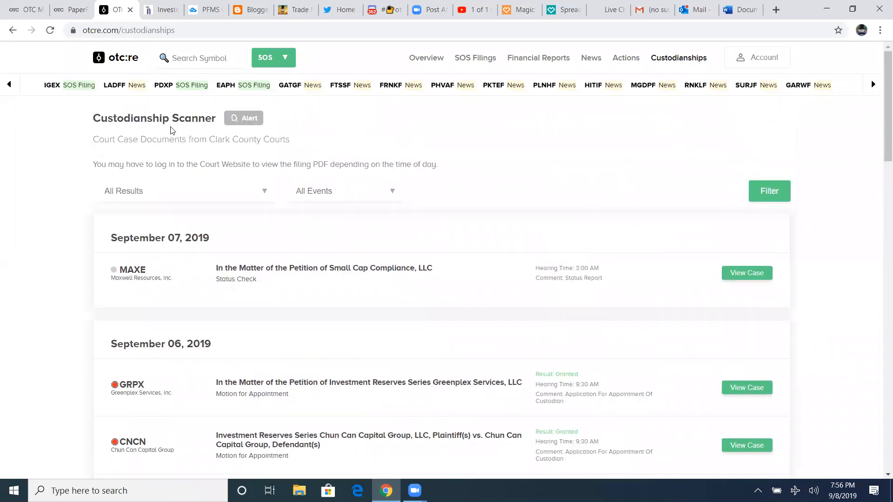
{"action": "left_click", "coordinate": [293, 10]}
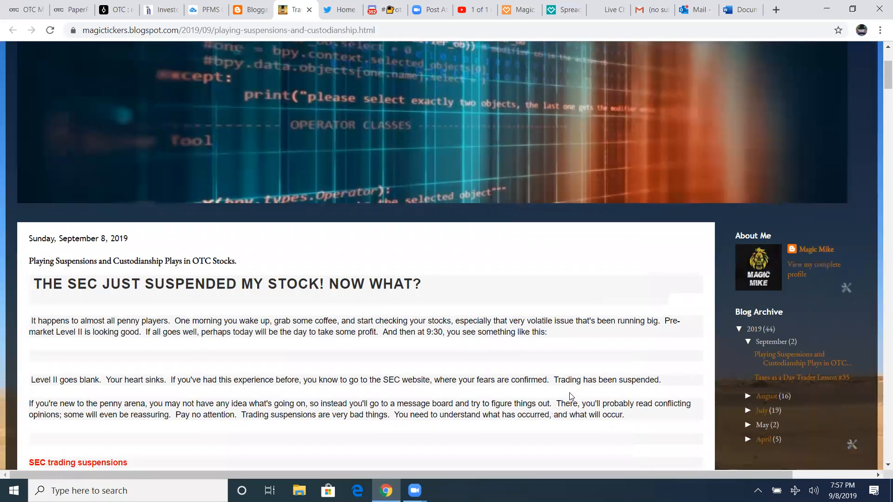
{"action": "scroll", "scroll_direction": "down", "scroll_amount": 3}
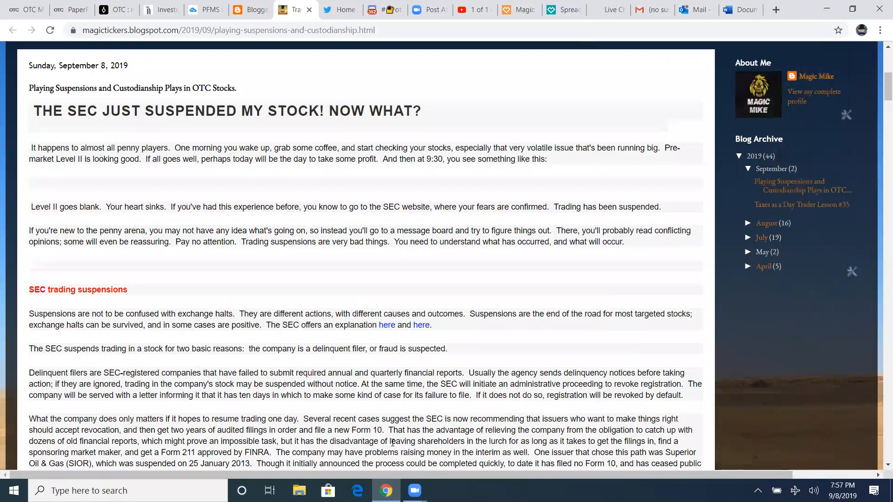